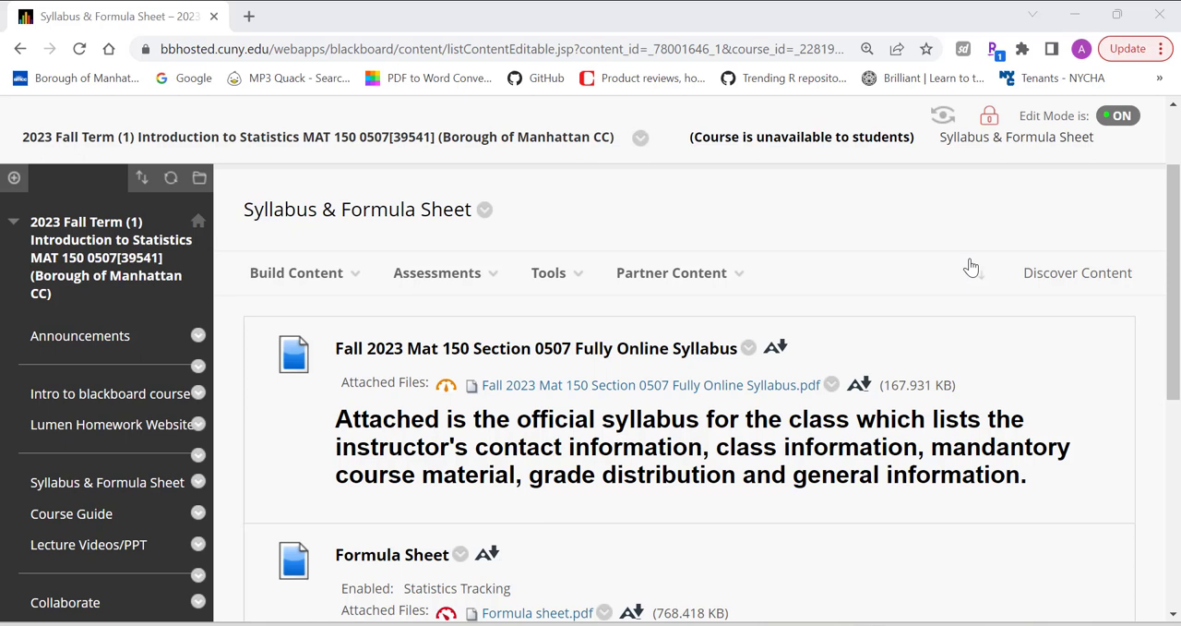
mouse_move(842, 410)
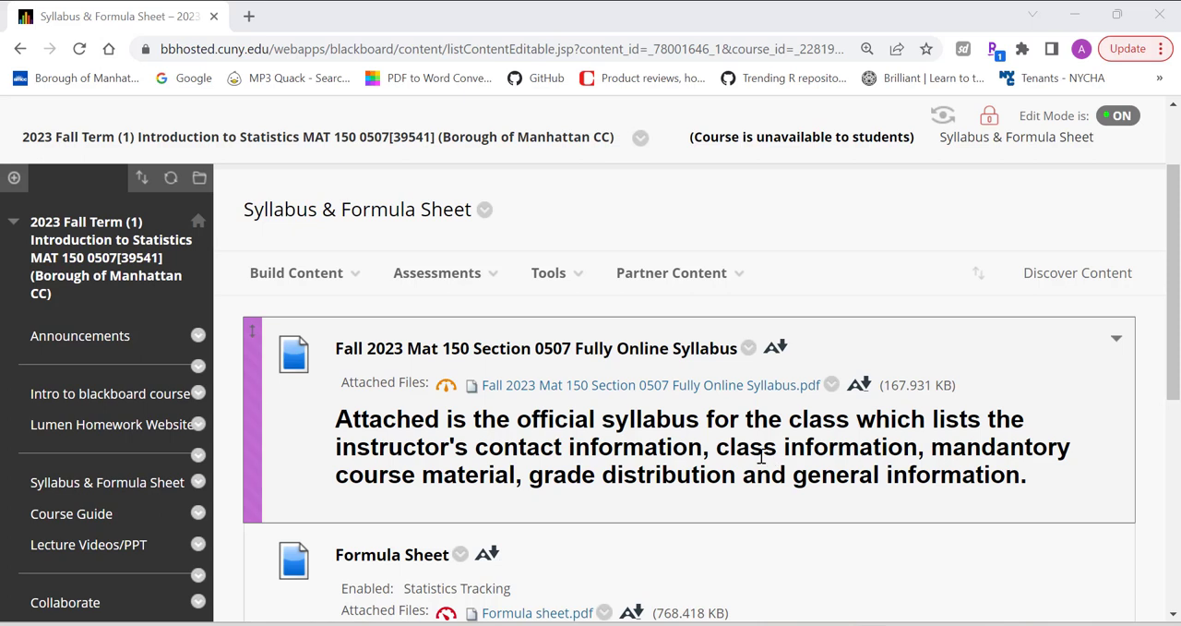
mouse_move(775, 432)
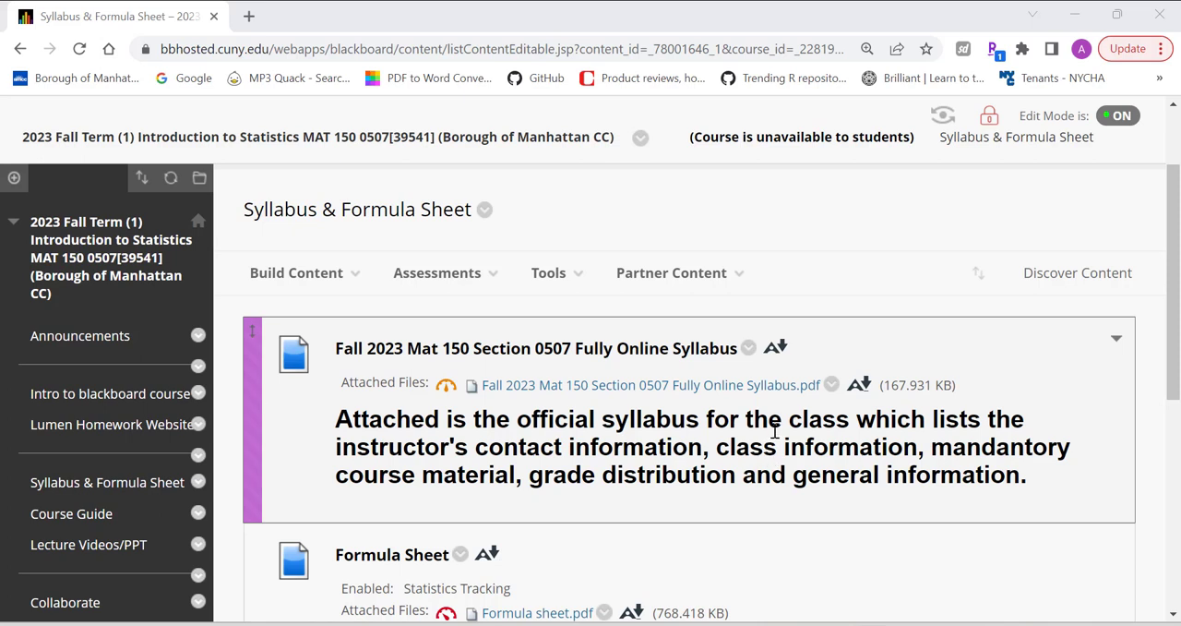
mouse_move(659, 369)
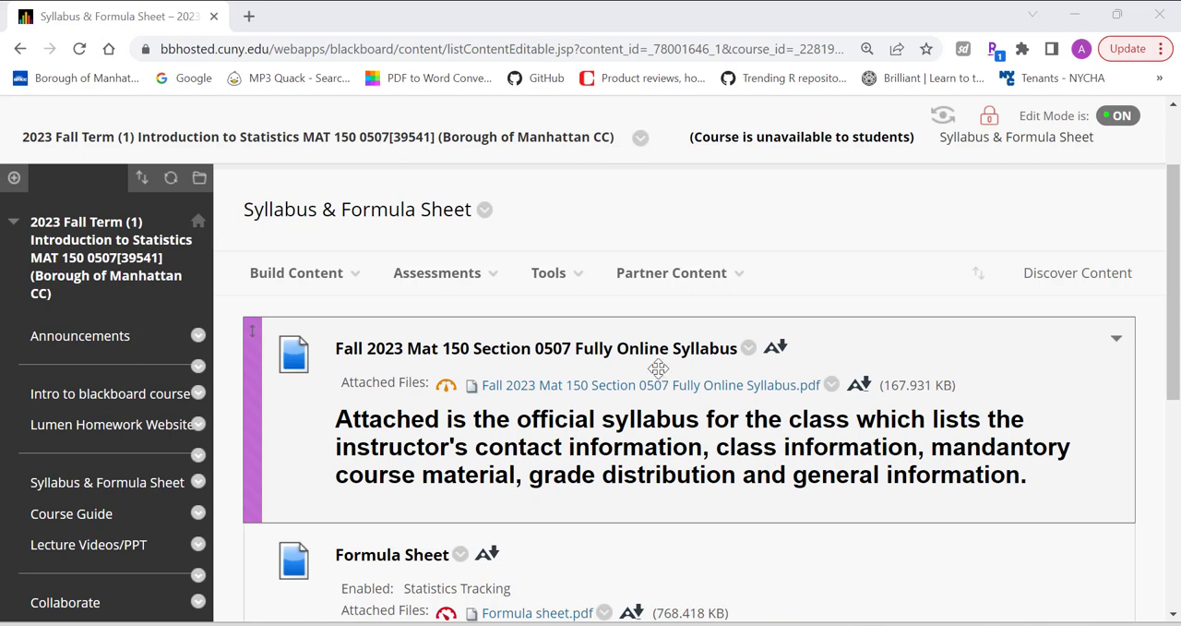
mouse_move(738, 359)
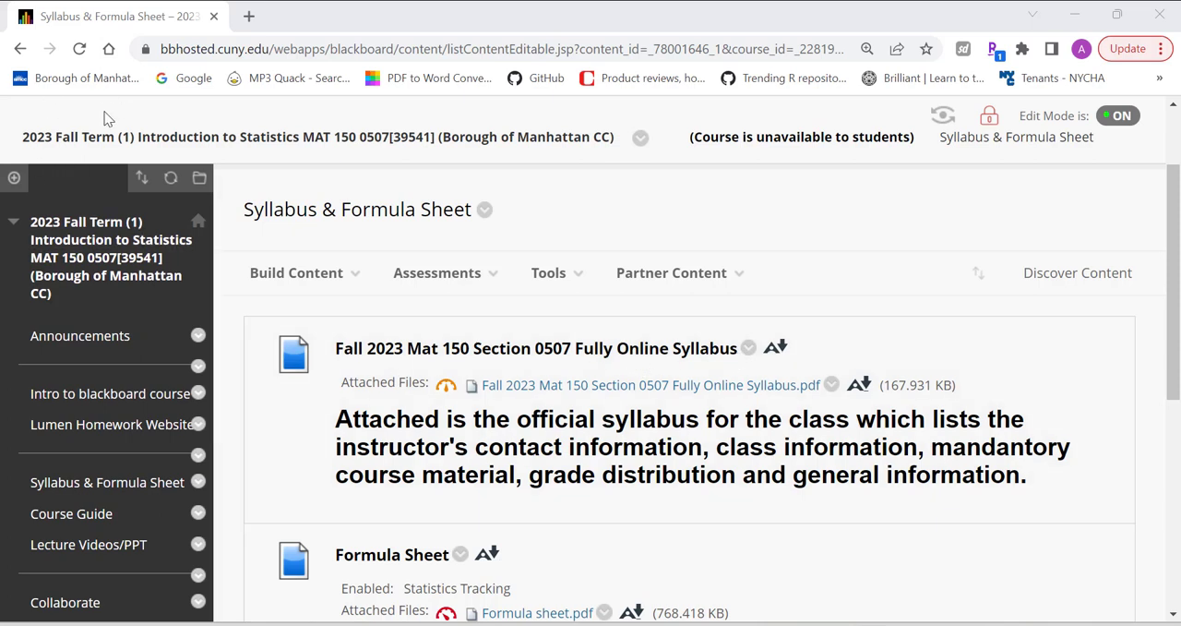
mouse_move(74, 373)
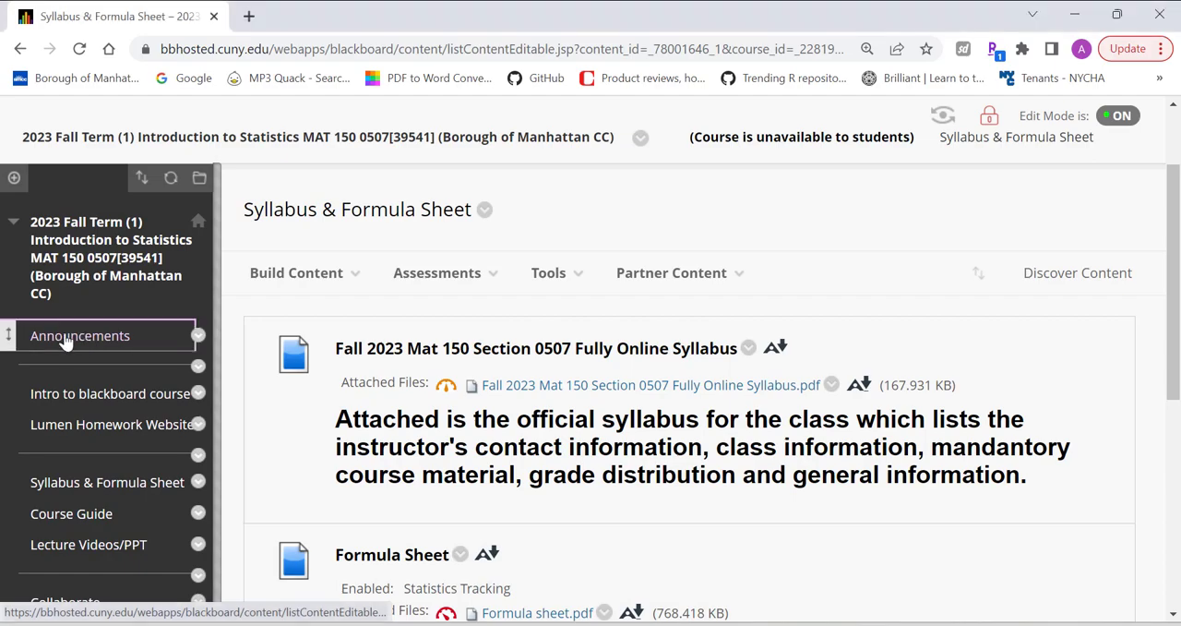
- Browse the course announcements page in Blackboard
left_click(80, 336)
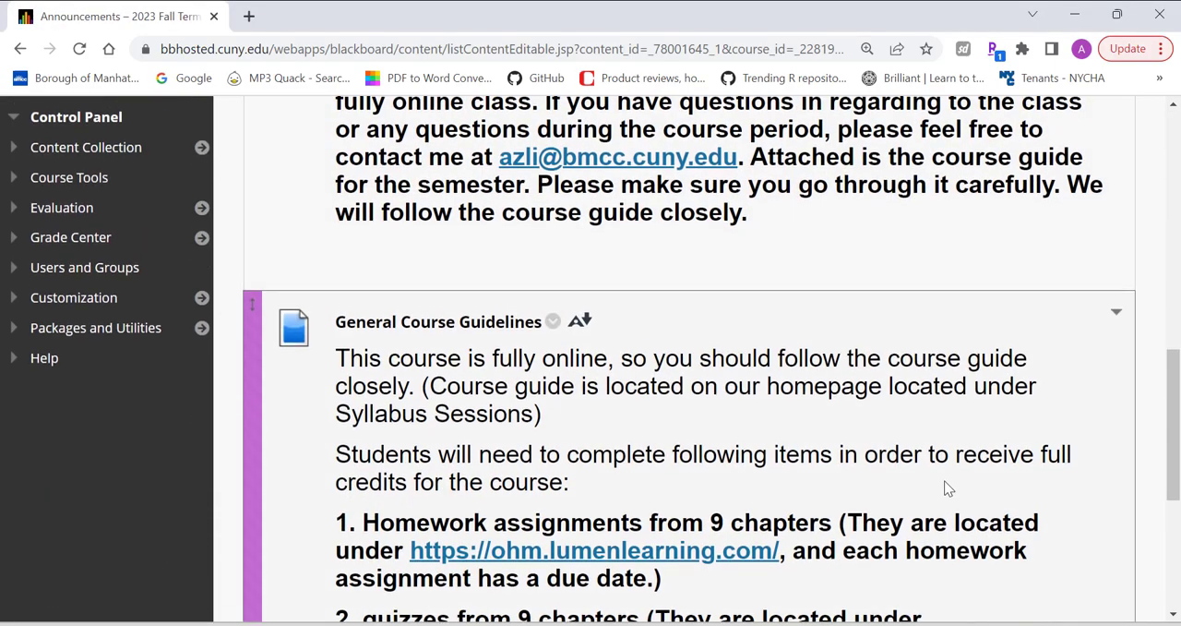
scroll("up", 3)
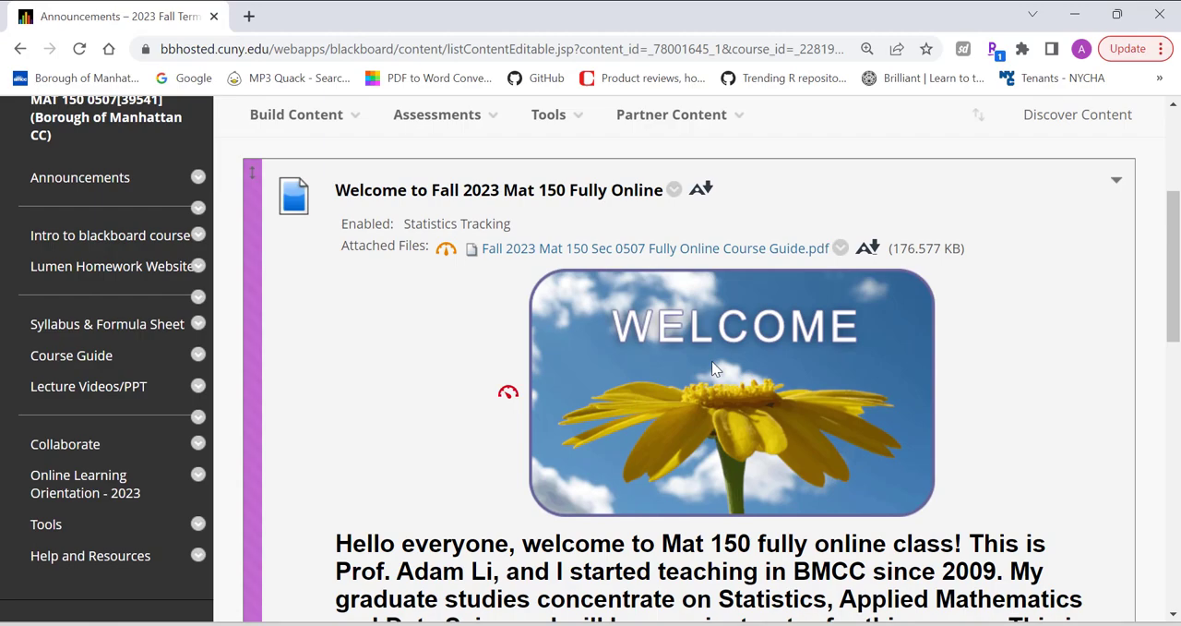
scroll("down", 3)
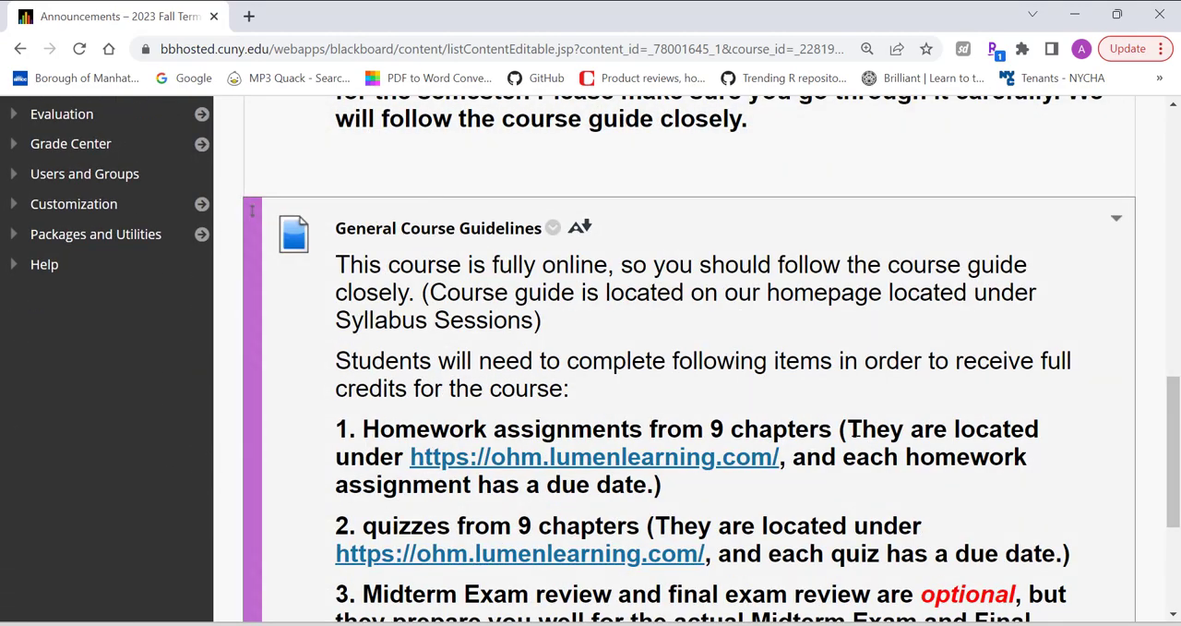
scroll("up", 3)
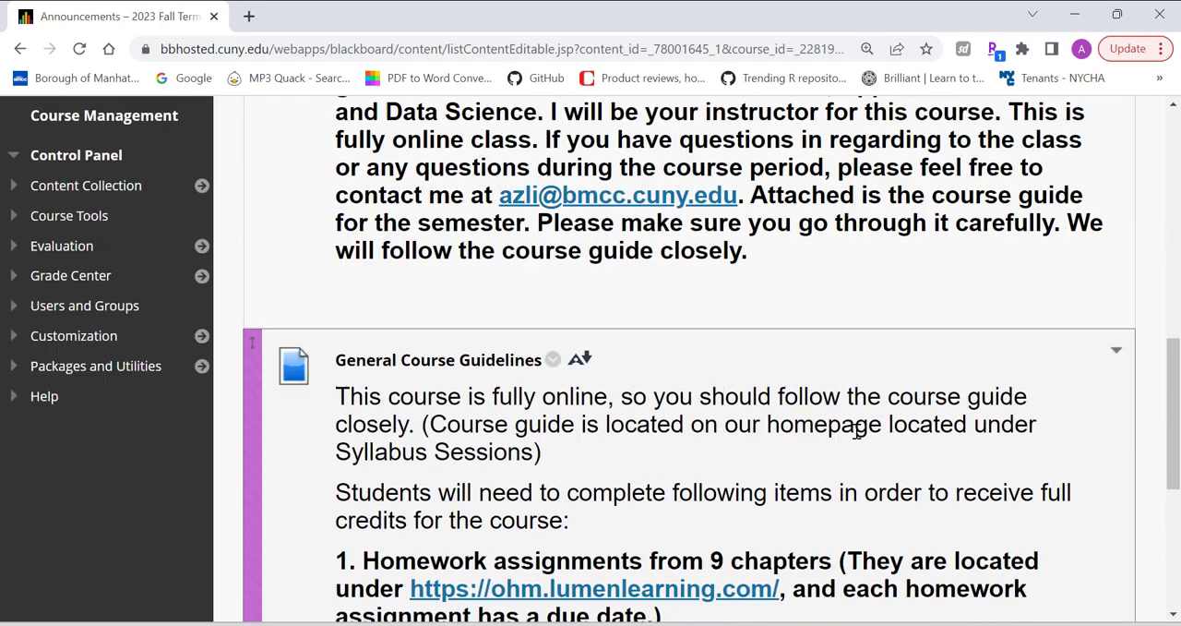
scroll("up", 3)
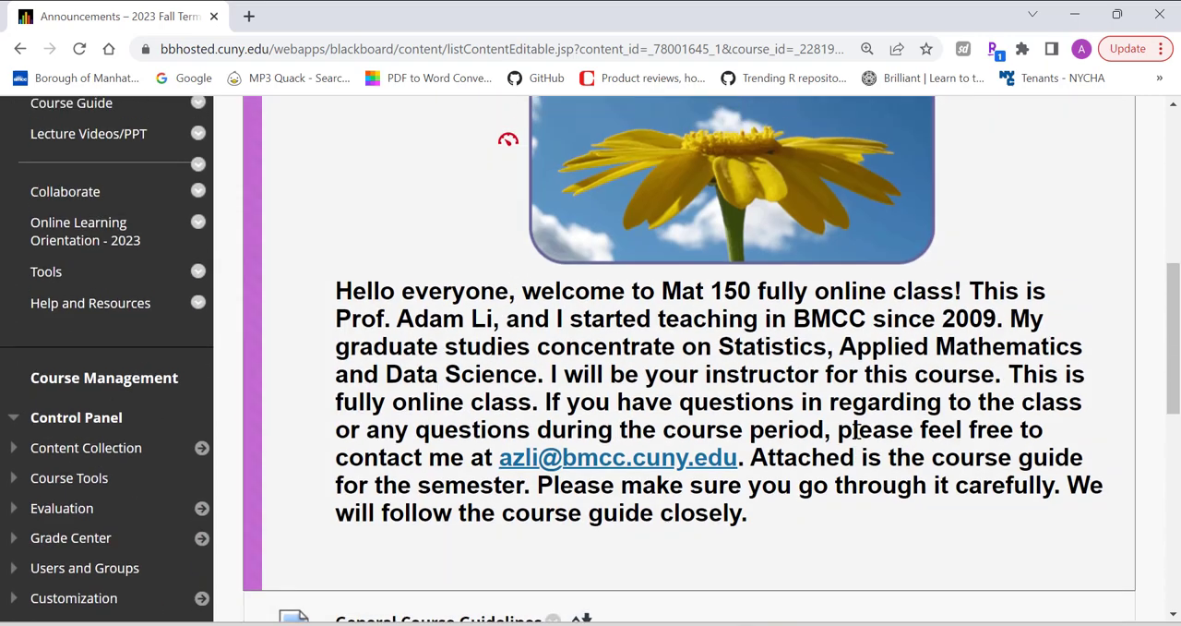
scroll("up", 3)
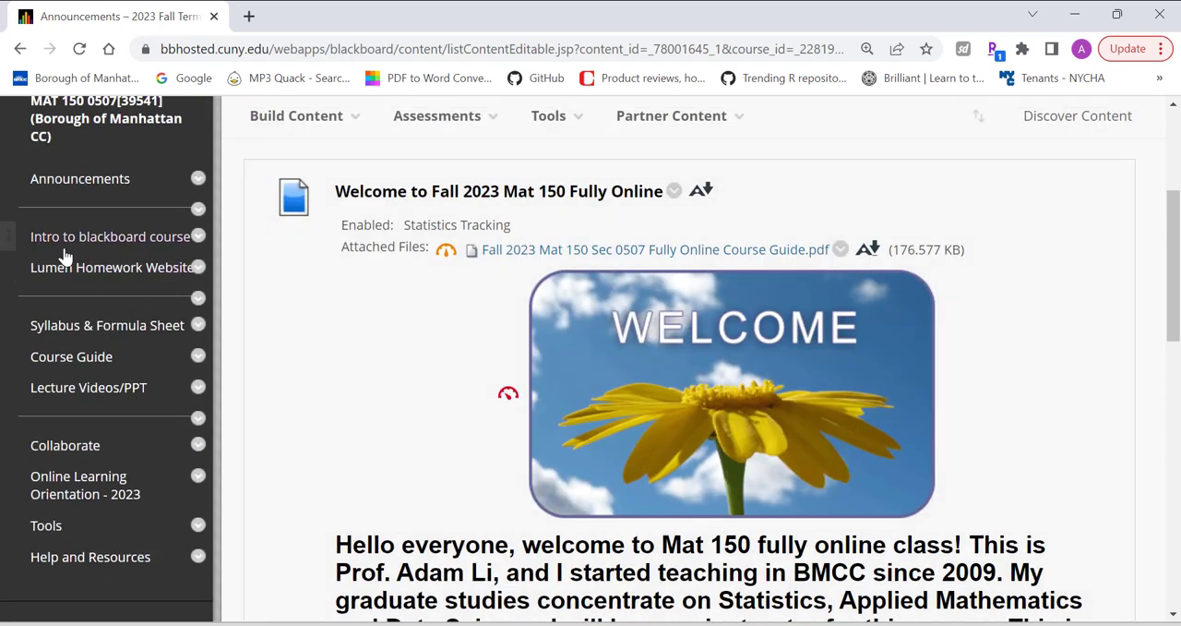
mouse_move(111, 237)
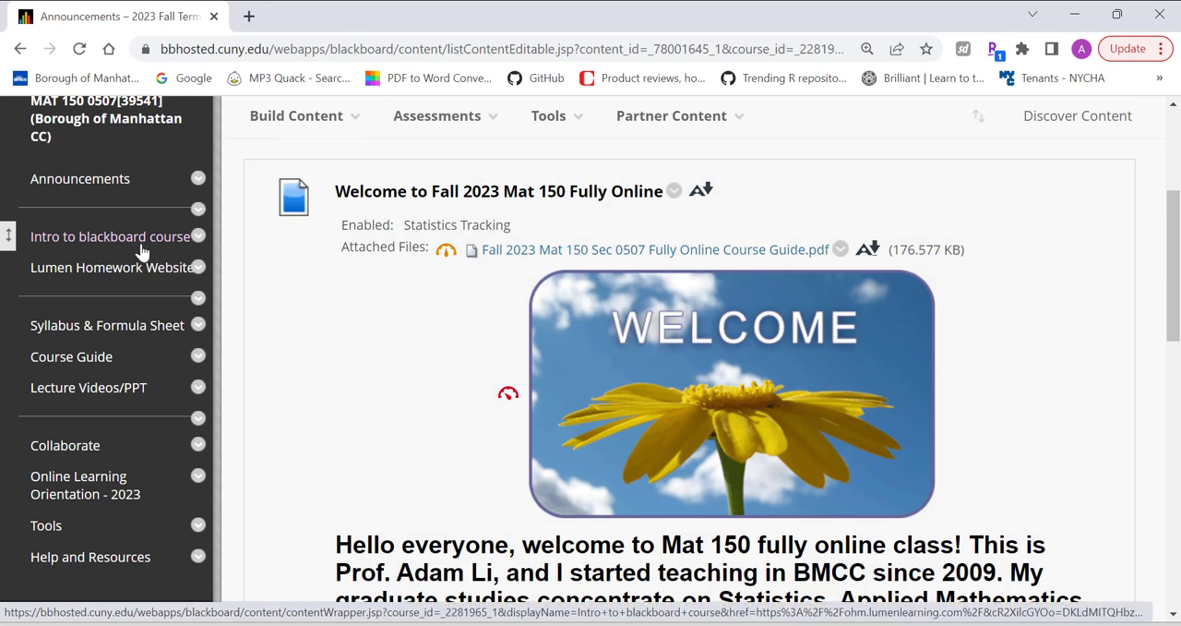
mouse_move(422, 285)
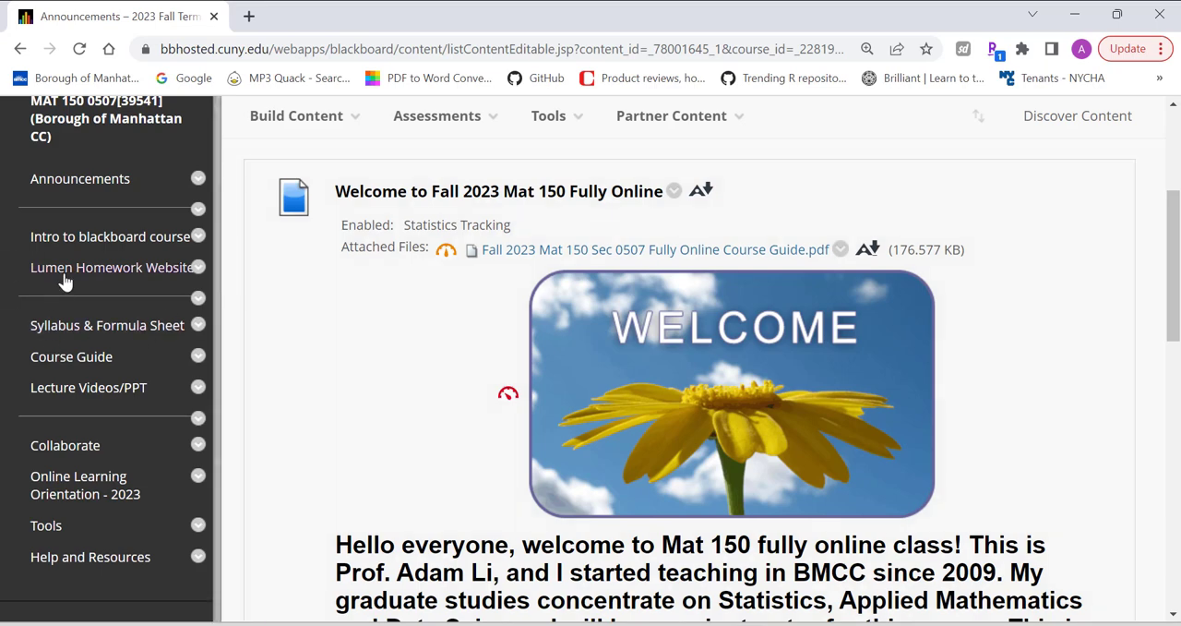
mouse_move(73, 288)
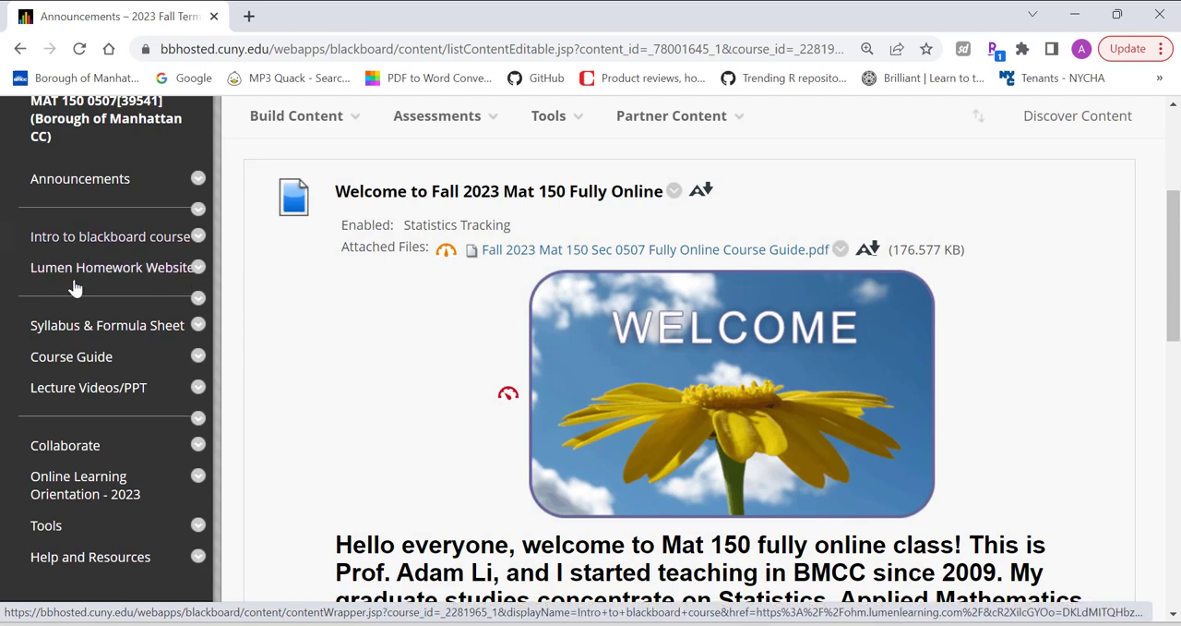
mouse_move(59, 277)
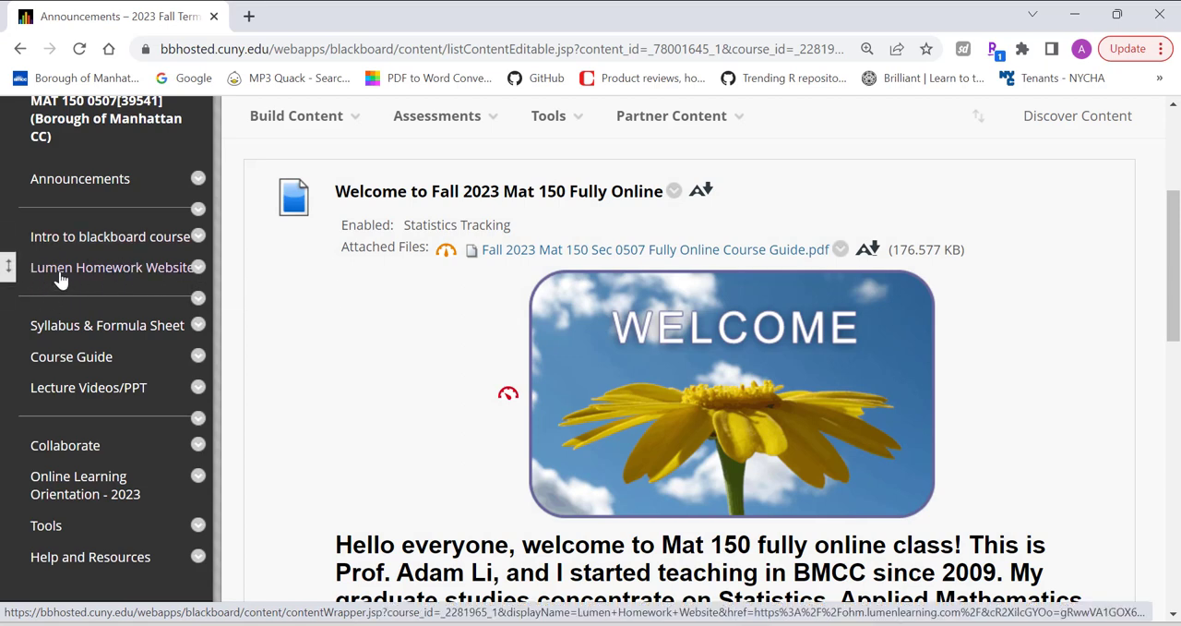
mouse_move(162, 284)
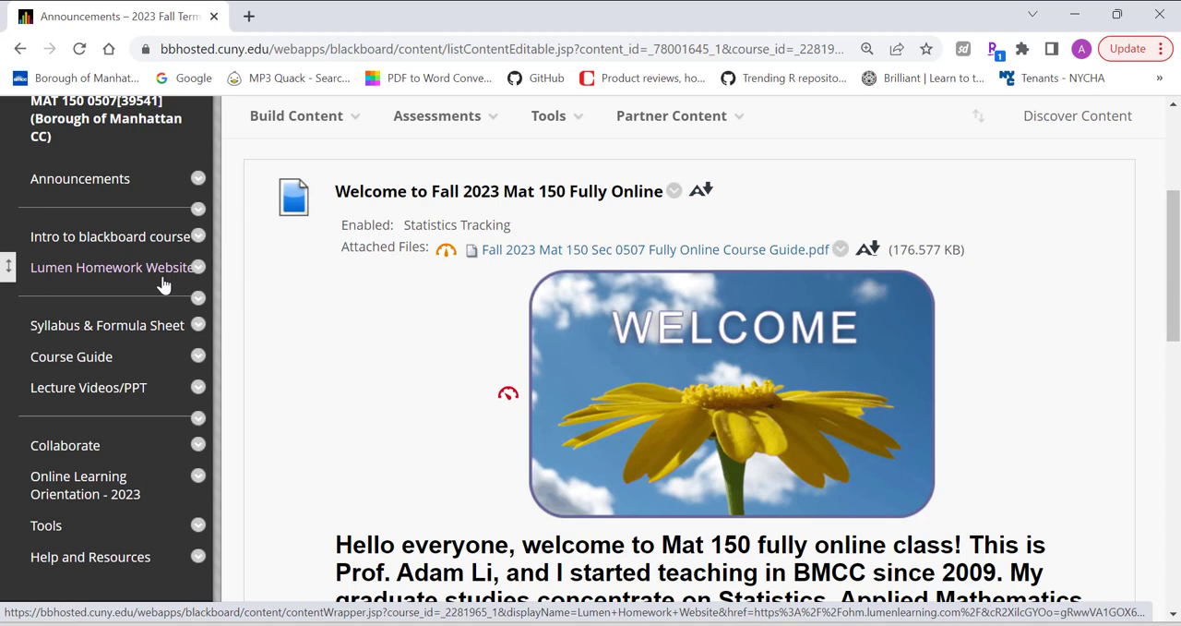
mouse_move(108, 325)
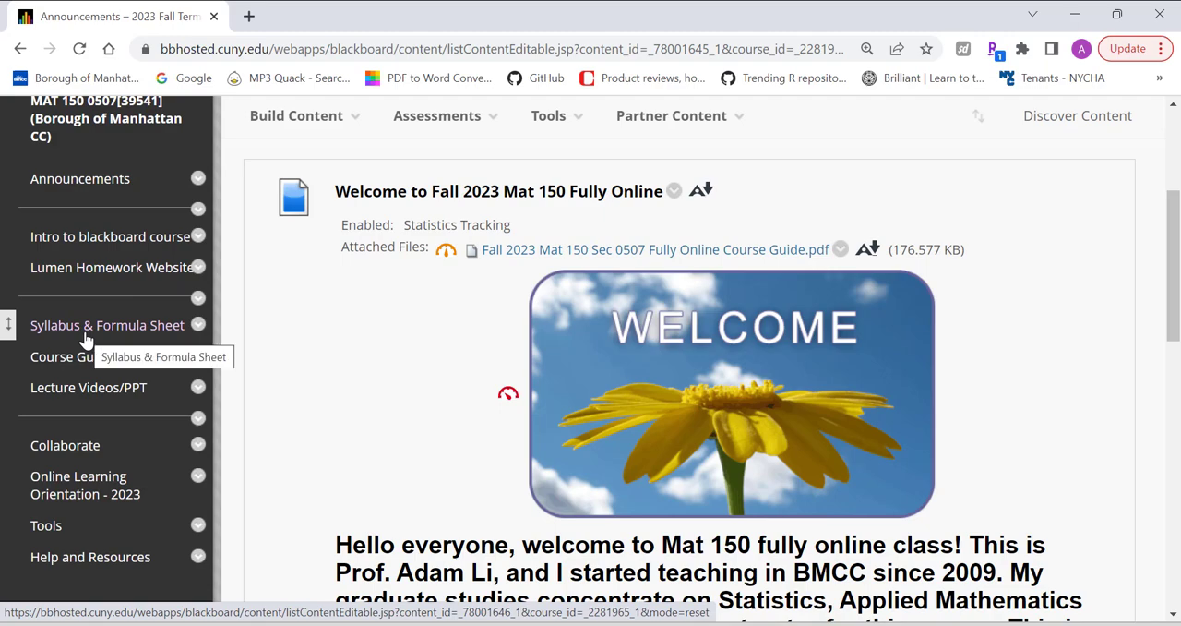
mouse_move(89, 336)
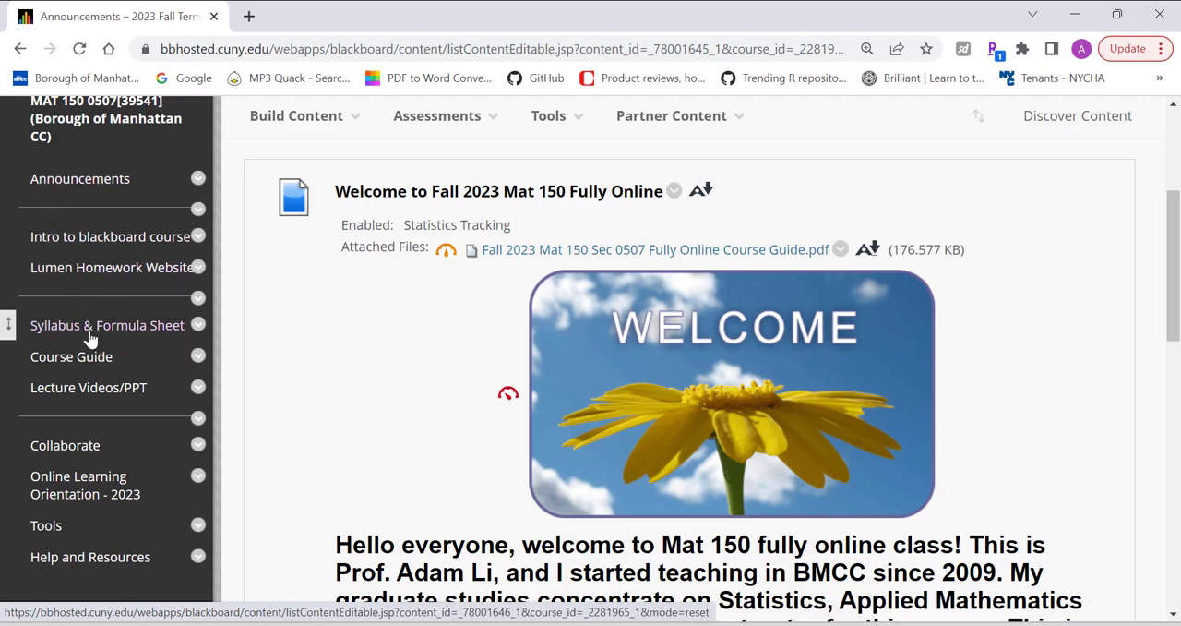
- Return to Syllabus & Formula Sheet and open the Fall 2023 online syllabus PDF
left_click(107, 324)
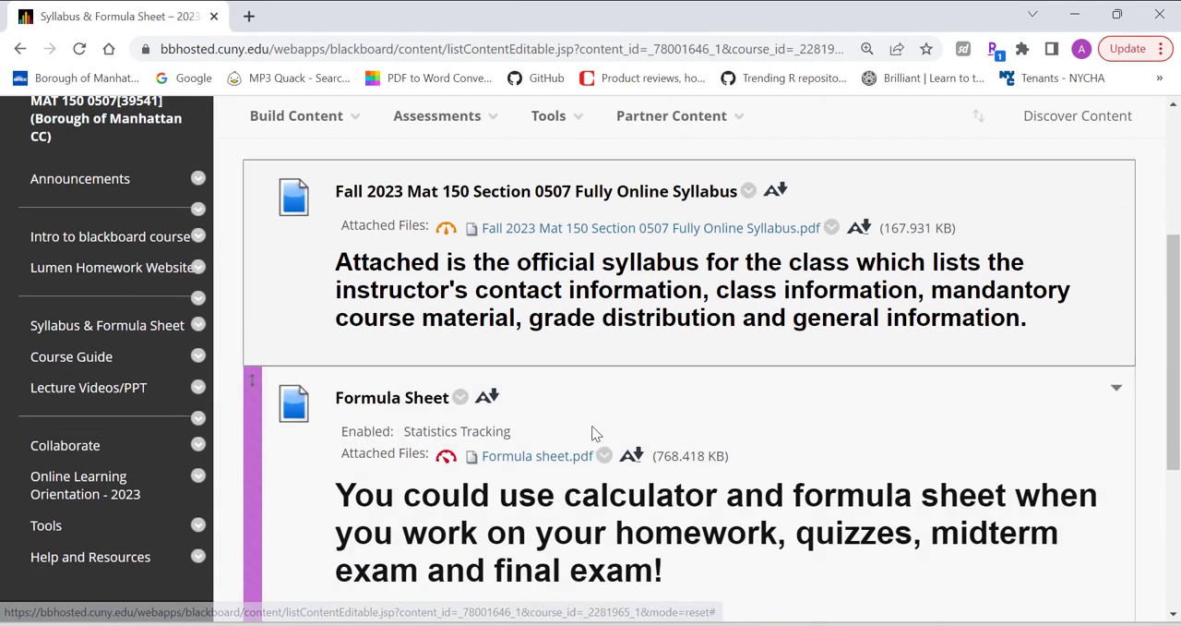
scroll("up", 3)
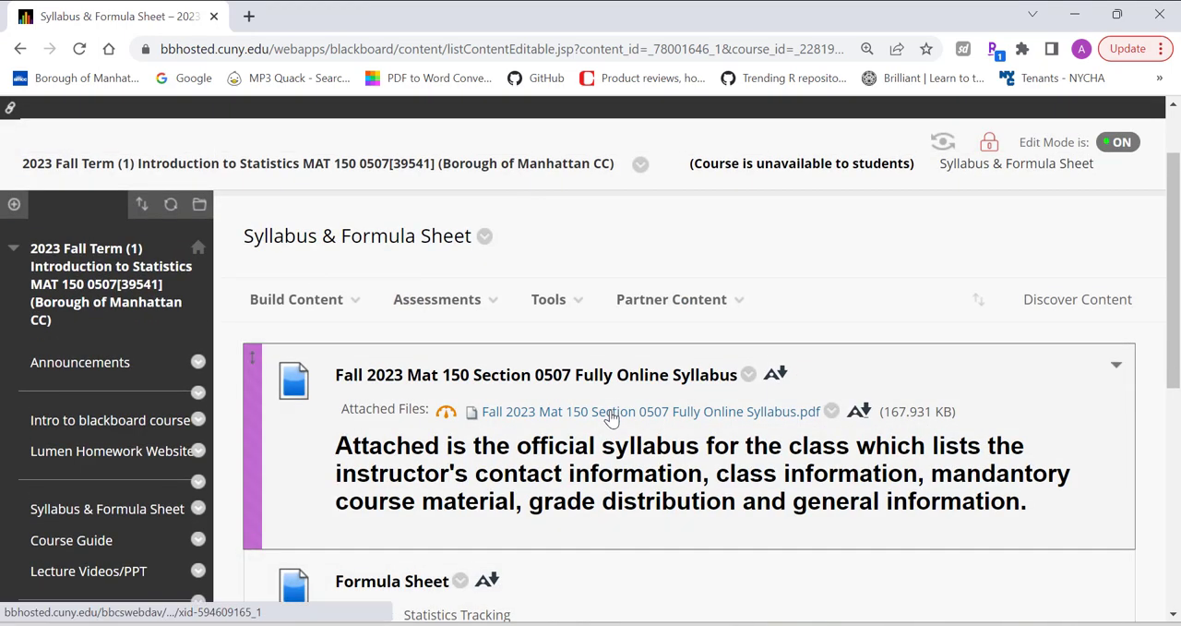
left_click(646, 409)
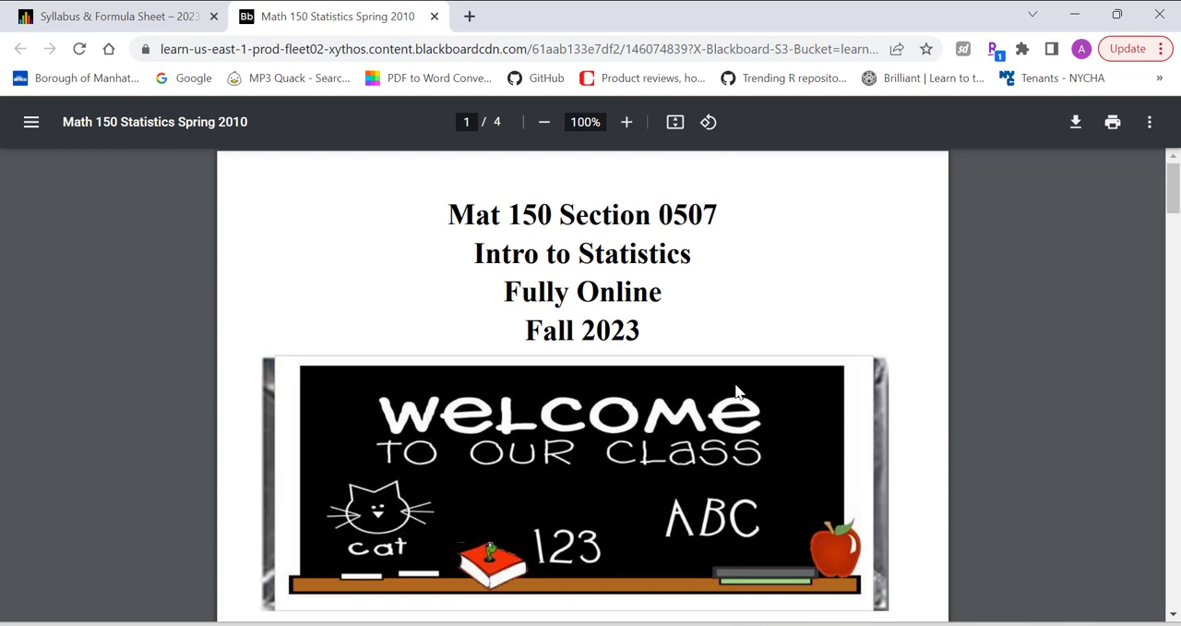
mouse_move(569, 221)
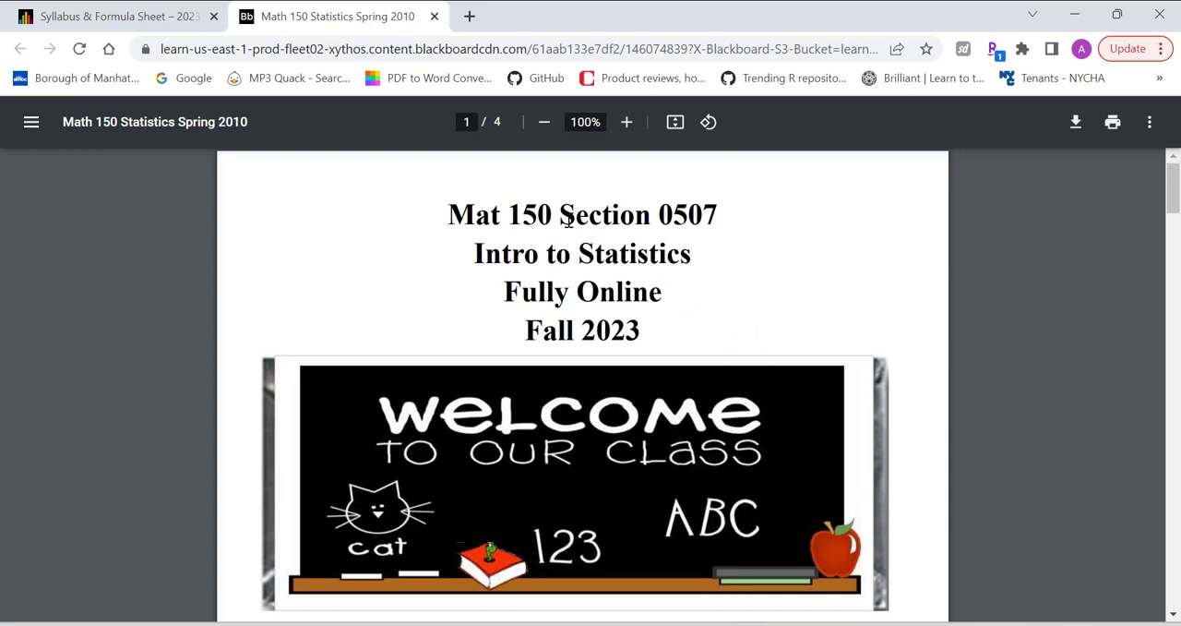
mouse_move(797, 341)
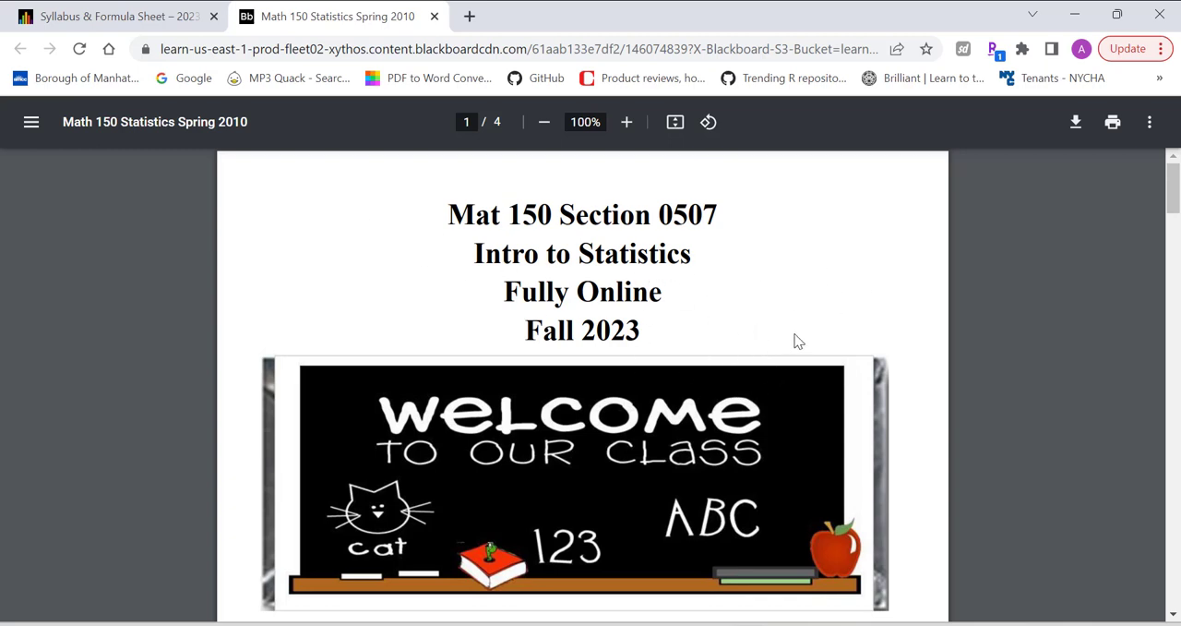
- Scroll the syllabus to Mandatory course material and copy Lumen OHM course ID 73917
scroll("down", 3)
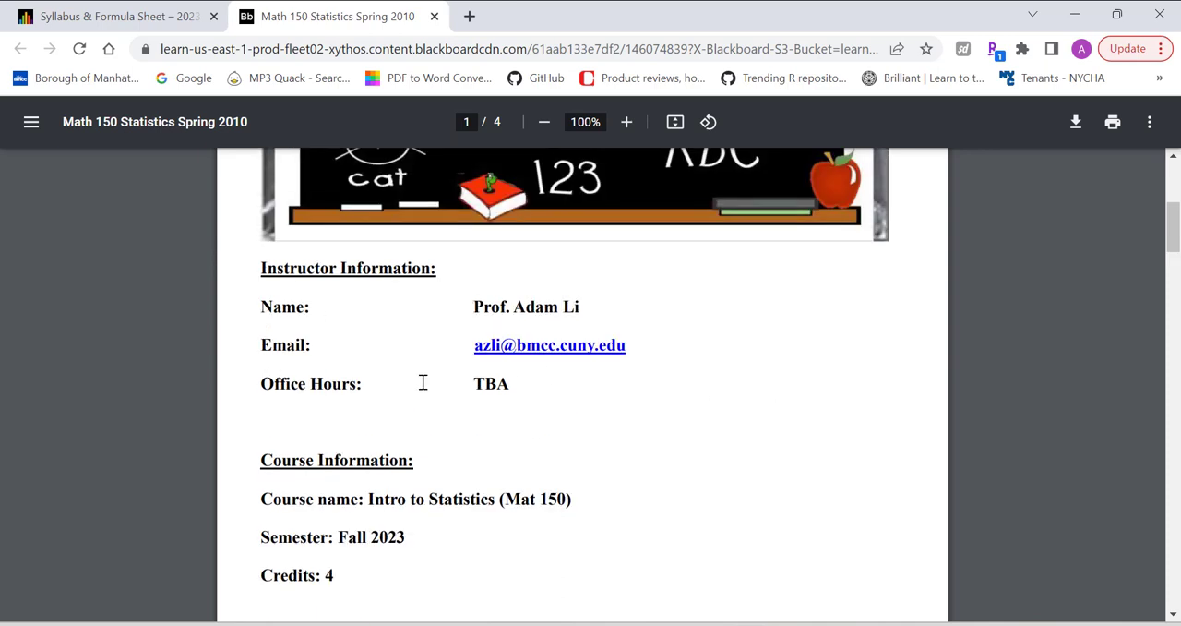
scroll("down", 3)
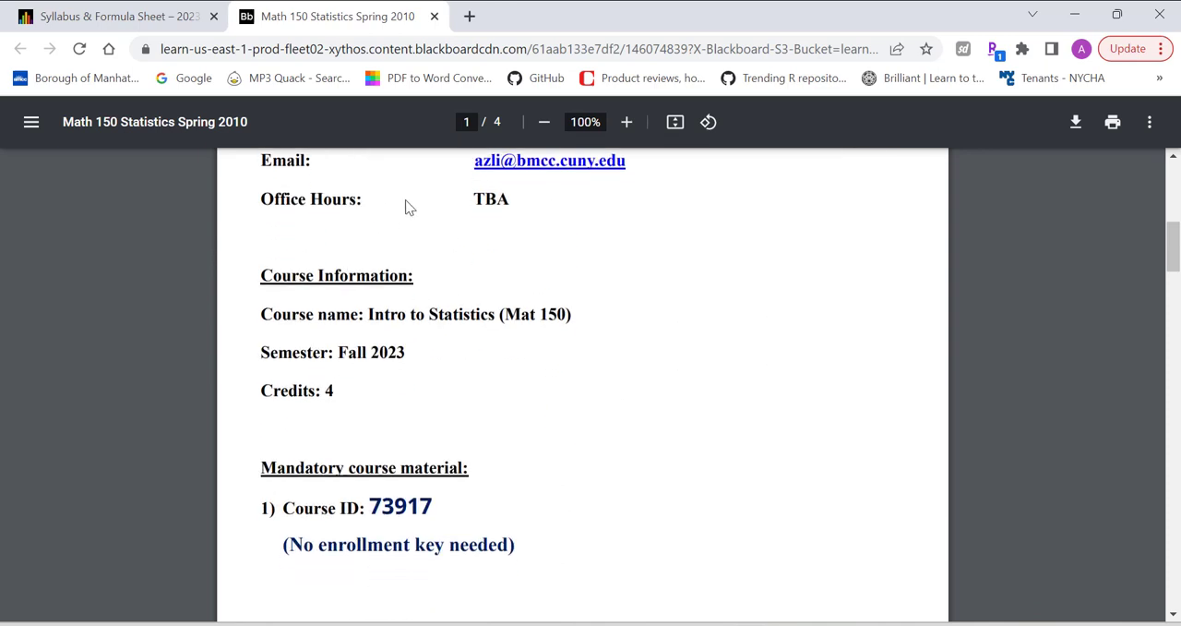
mouse_move(531, 266)
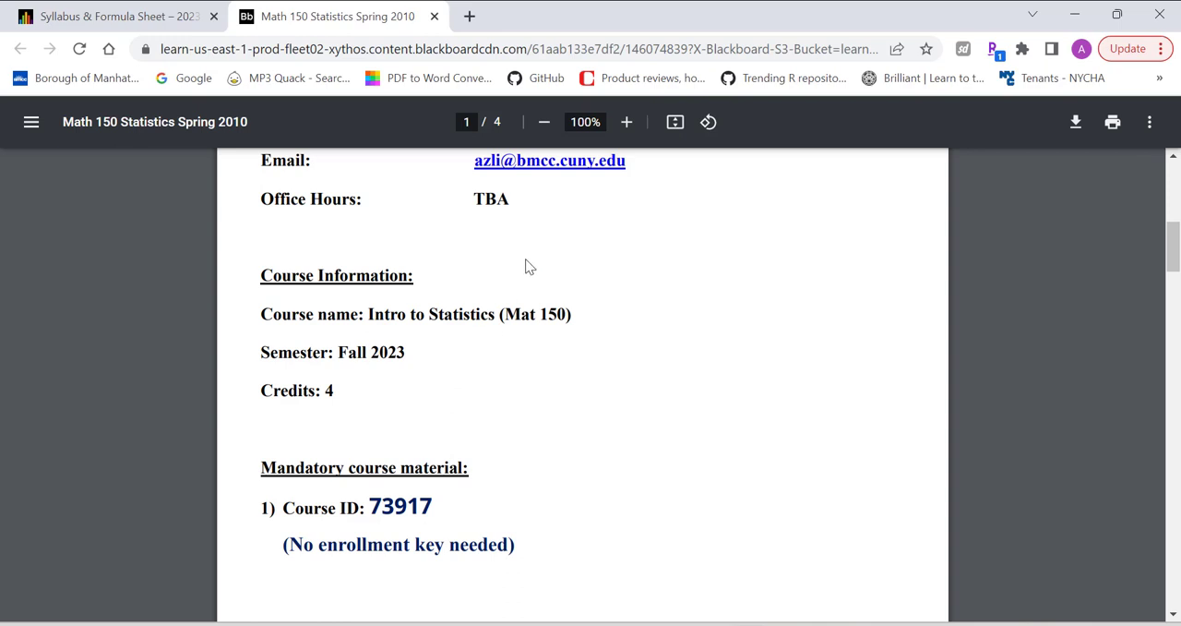
mouse_move(548, 266)
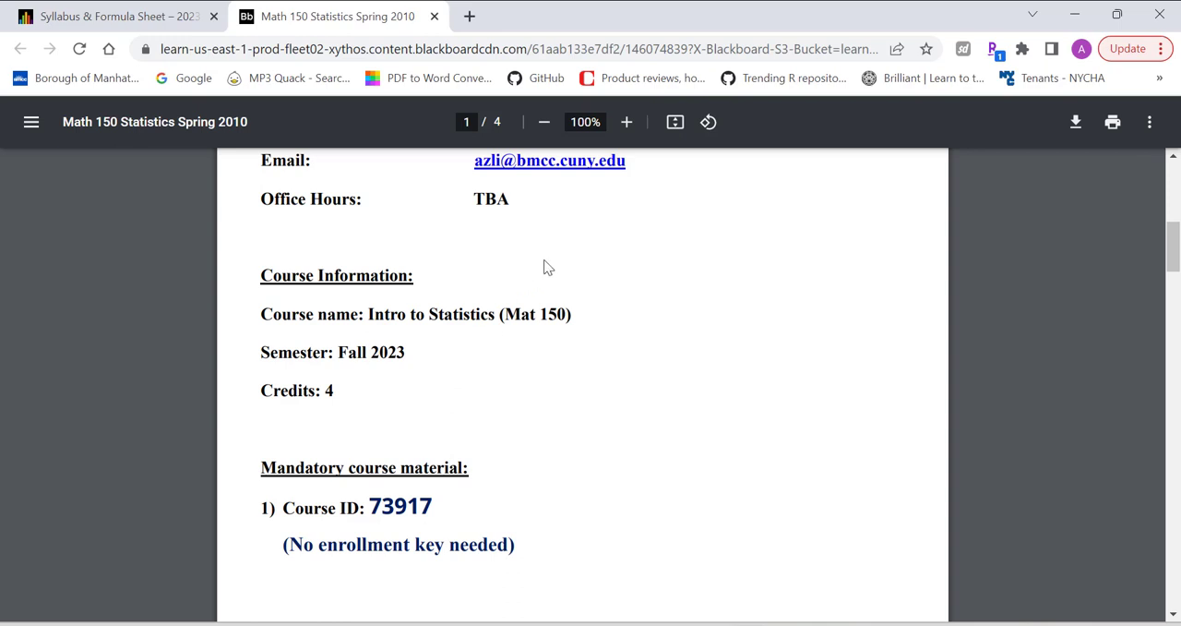
mouse_move(590, 266)
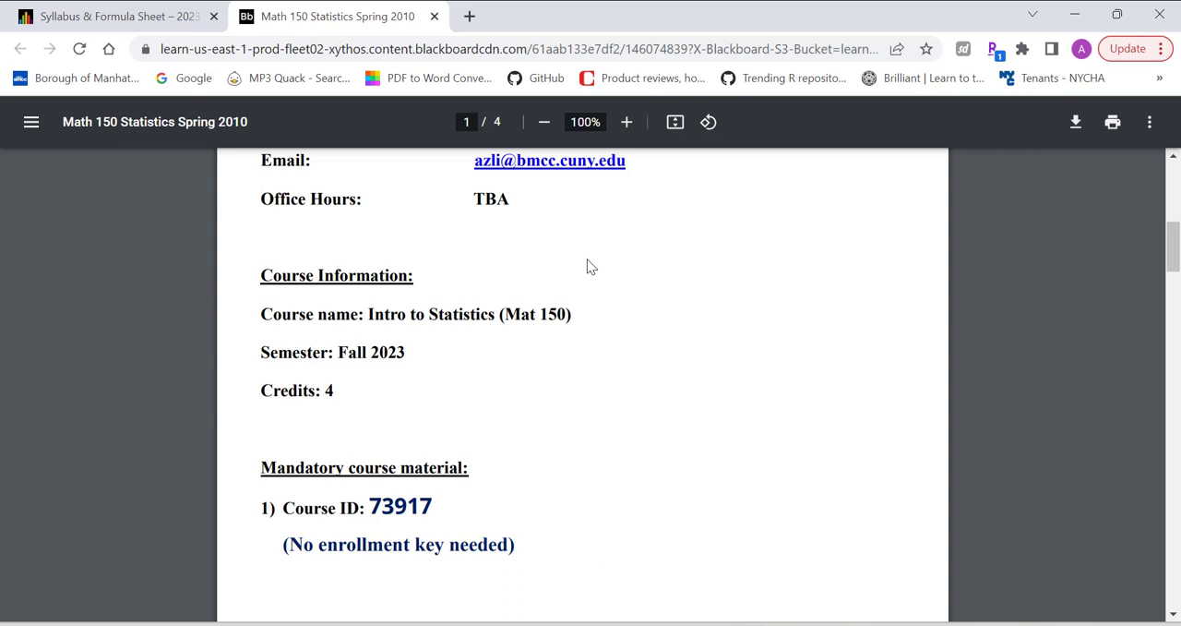
mouse_move(277, 317)
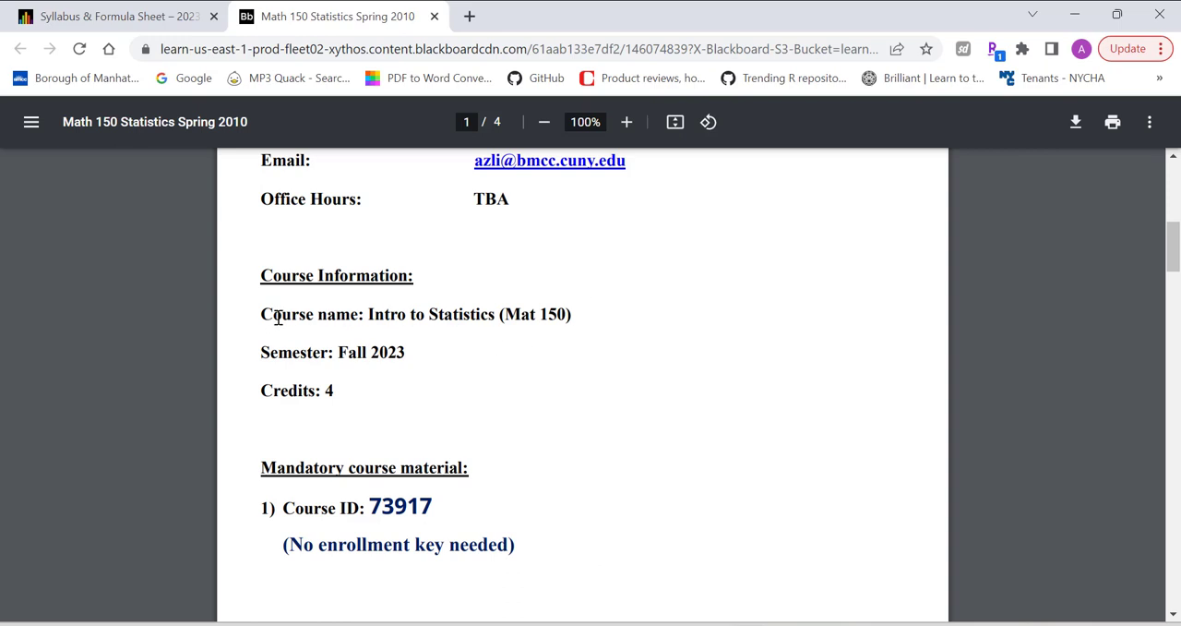
mouse_move(489, 317)
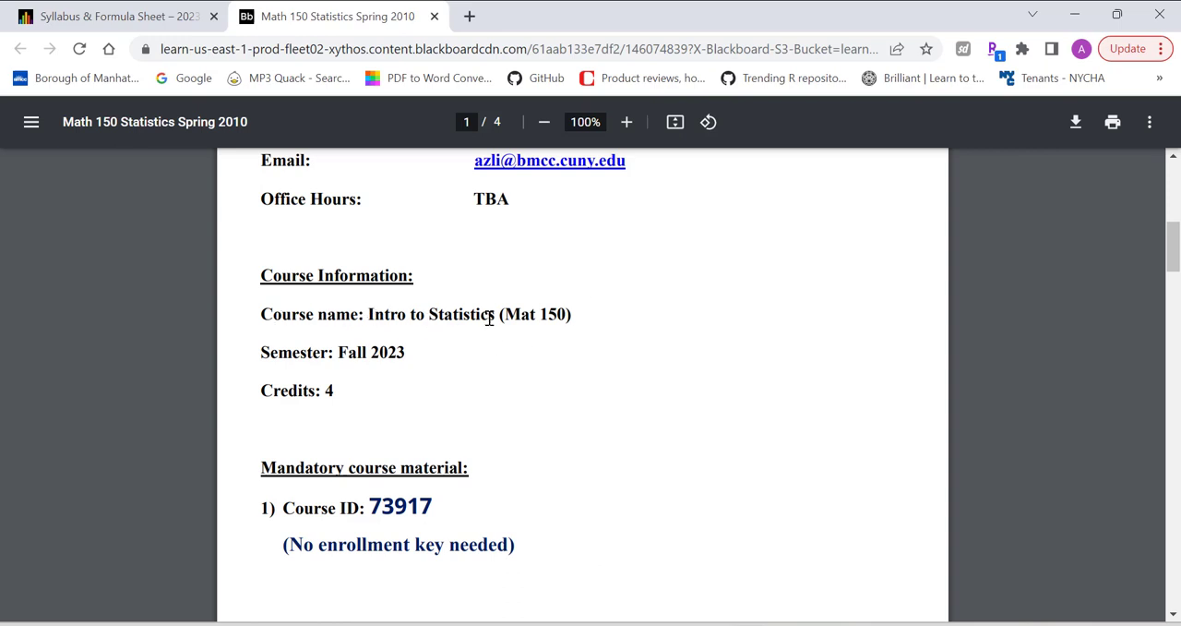
mouse_move(285, 355)
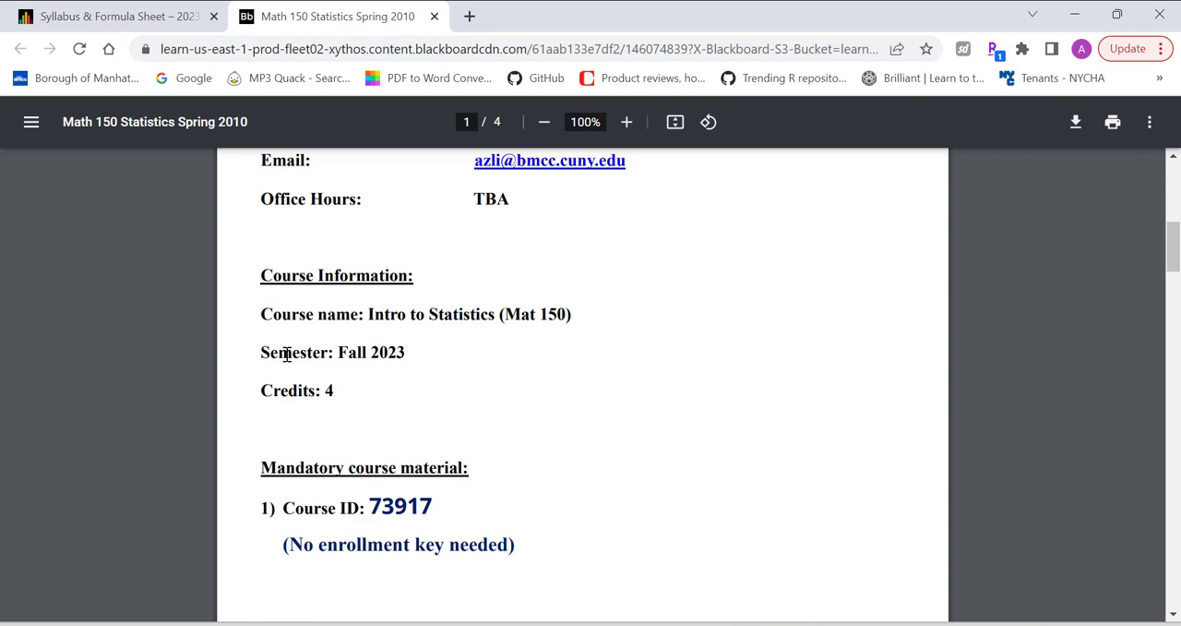
mouse_move(402, 391)
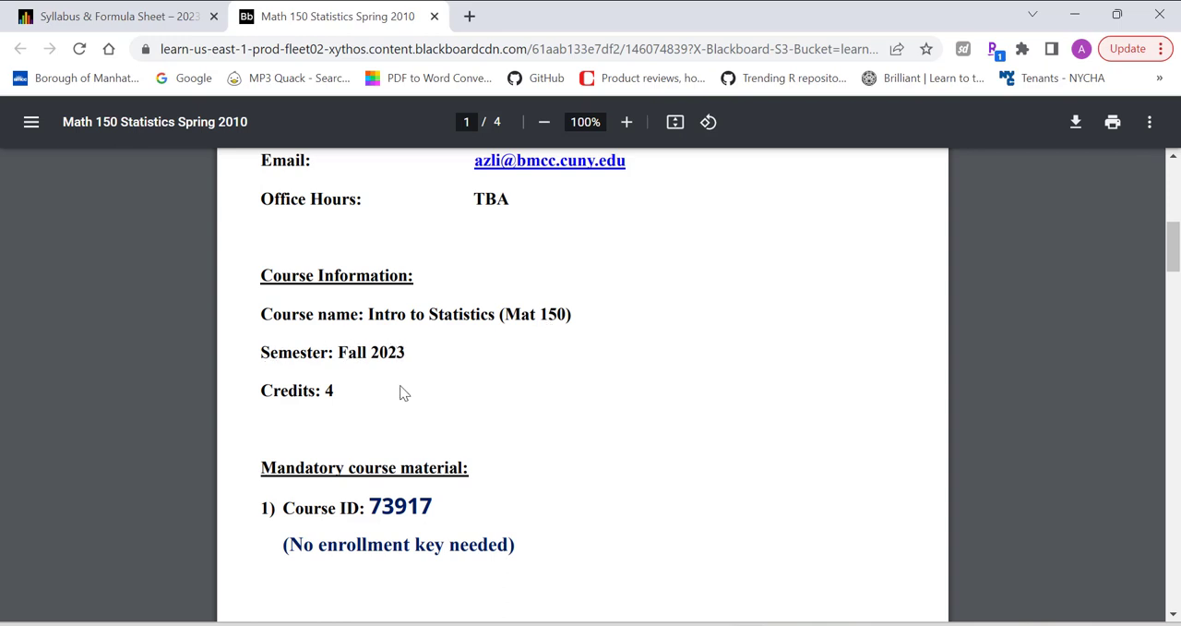
scroll("down", 3)
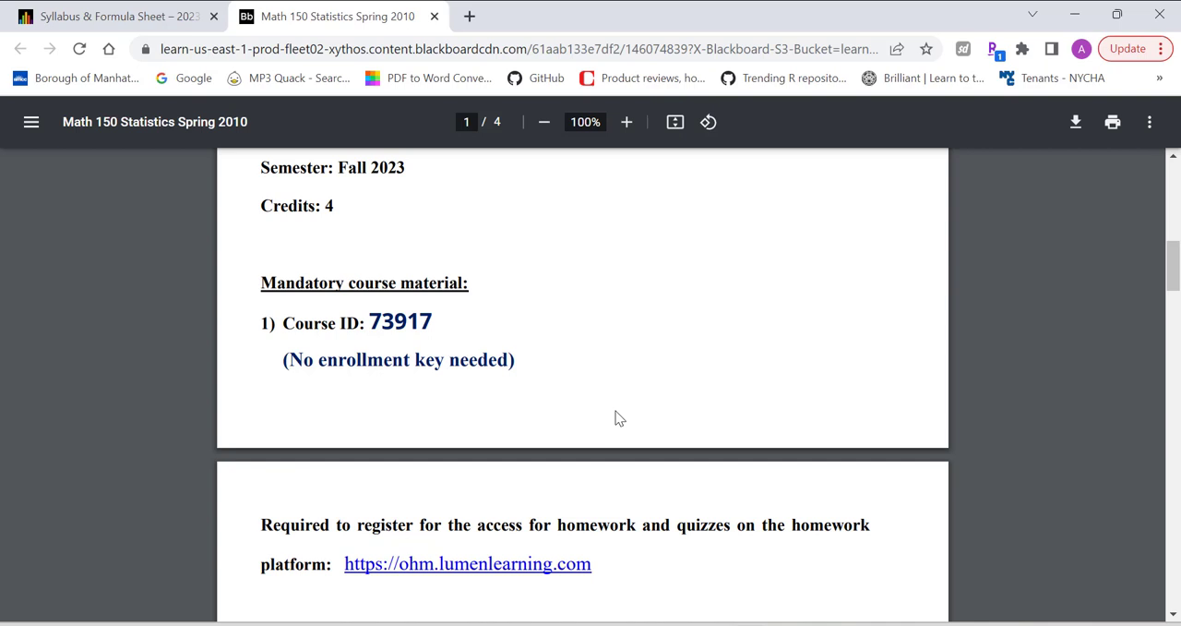
mouse_move(428, 286)
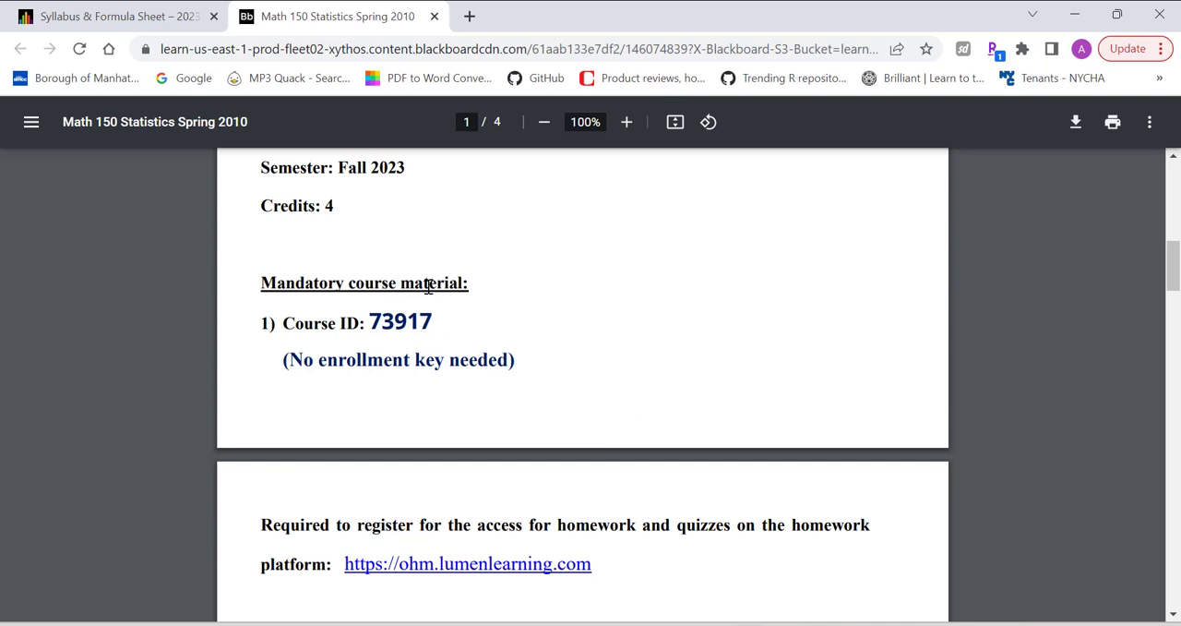
scroll("down", 3)
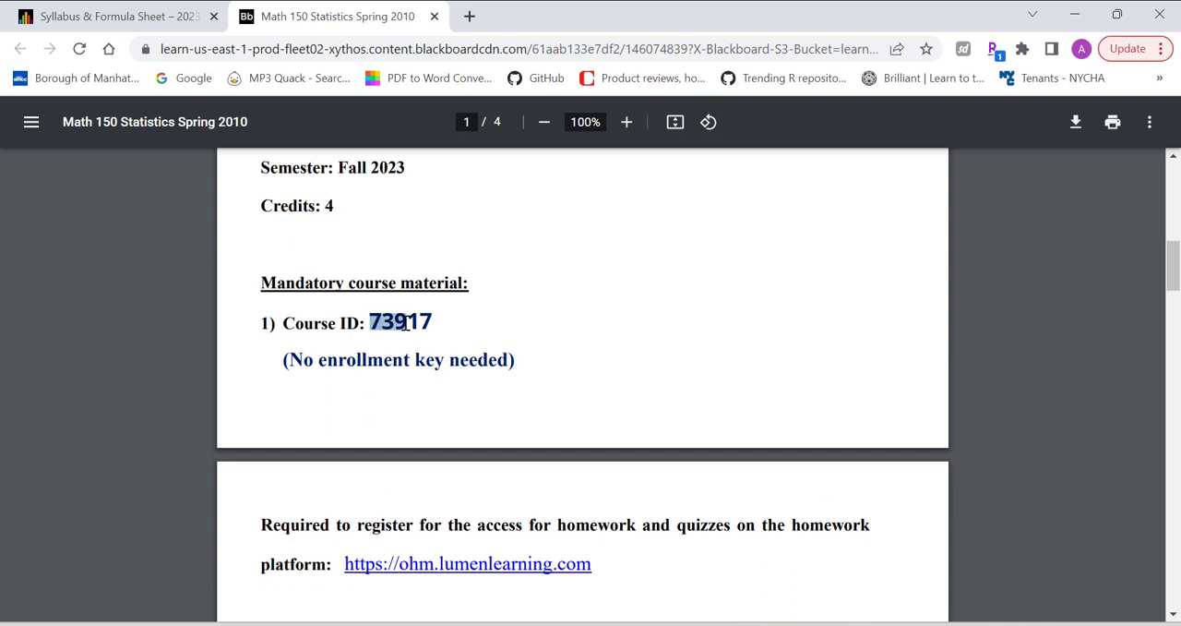
right_click(400, 322)
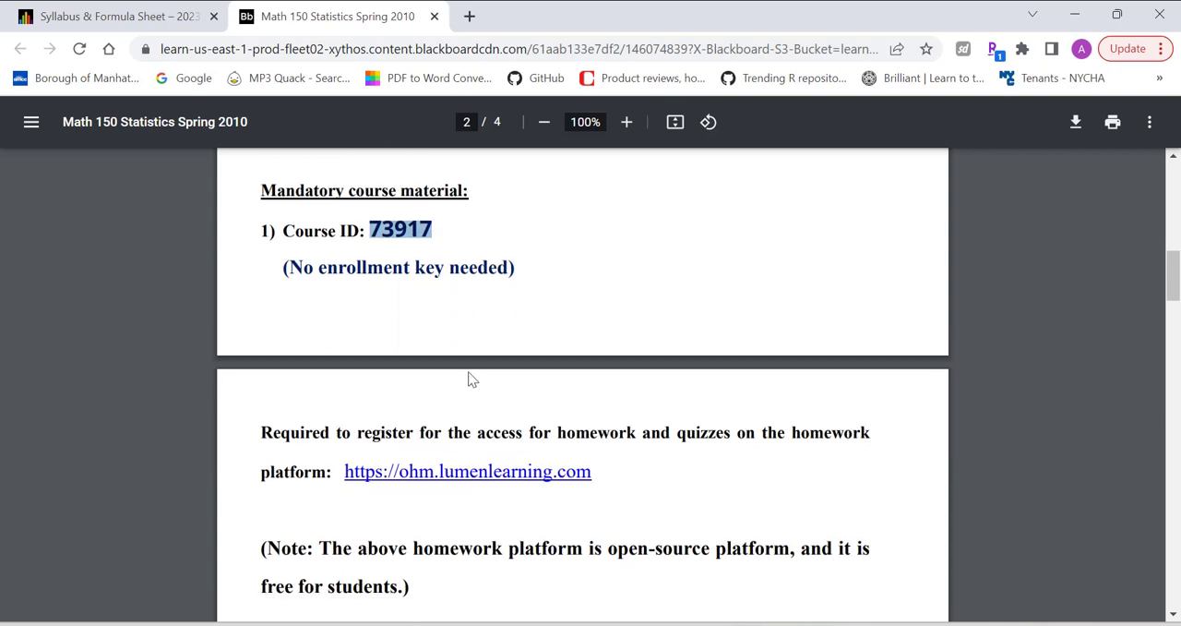
mouse_move(469, 471)
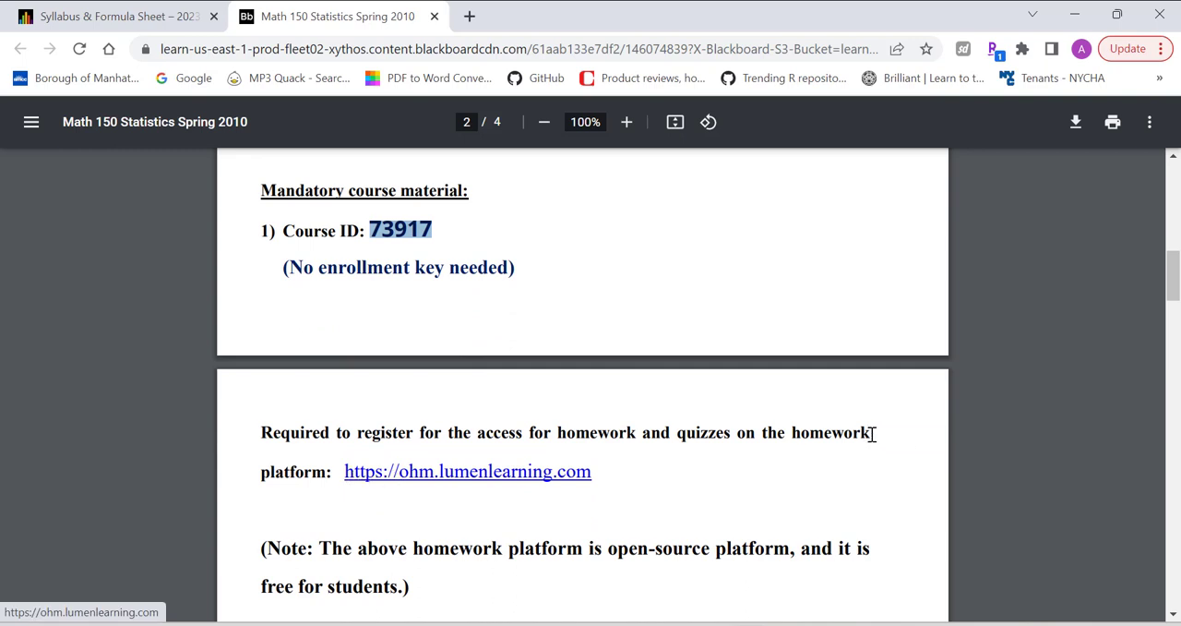
- On ohm.lumenlearning.com, start Enroll In a New Course and enter Course Id 73917, no key
left_click(467, 472)
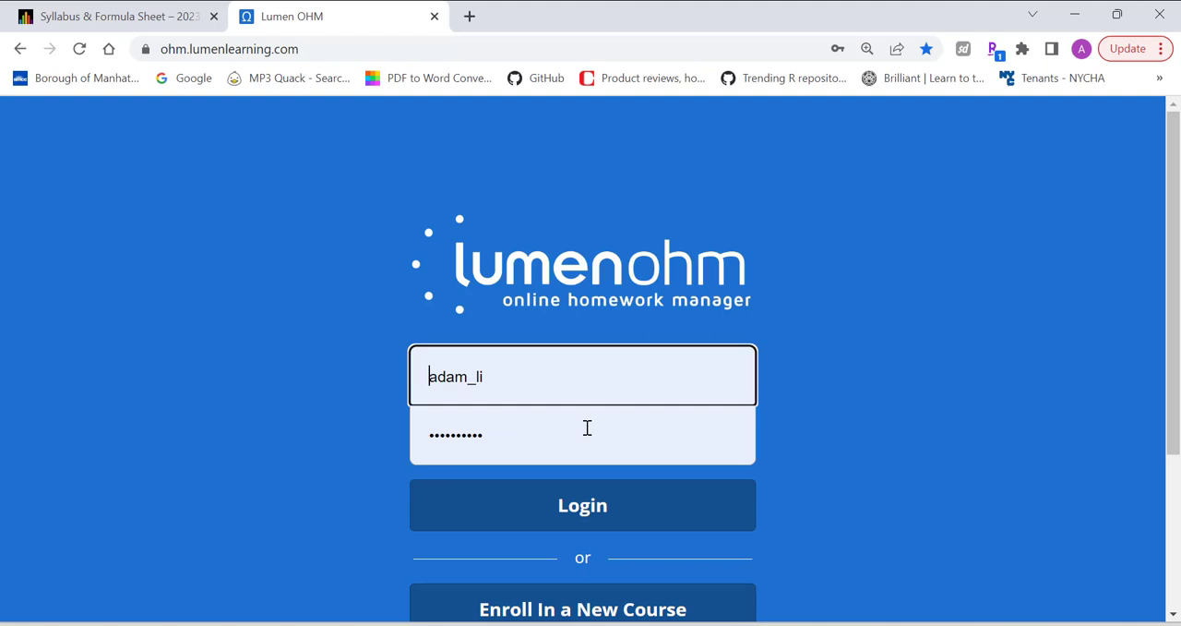
scroll("down", 3)
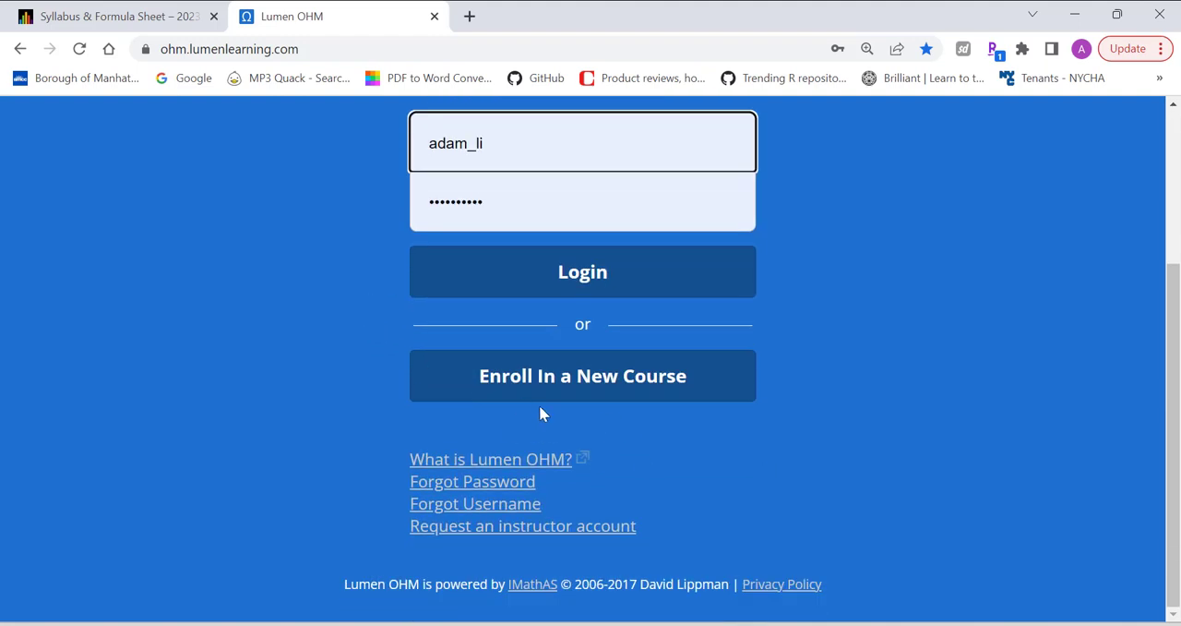
mouse_move(506, 387)
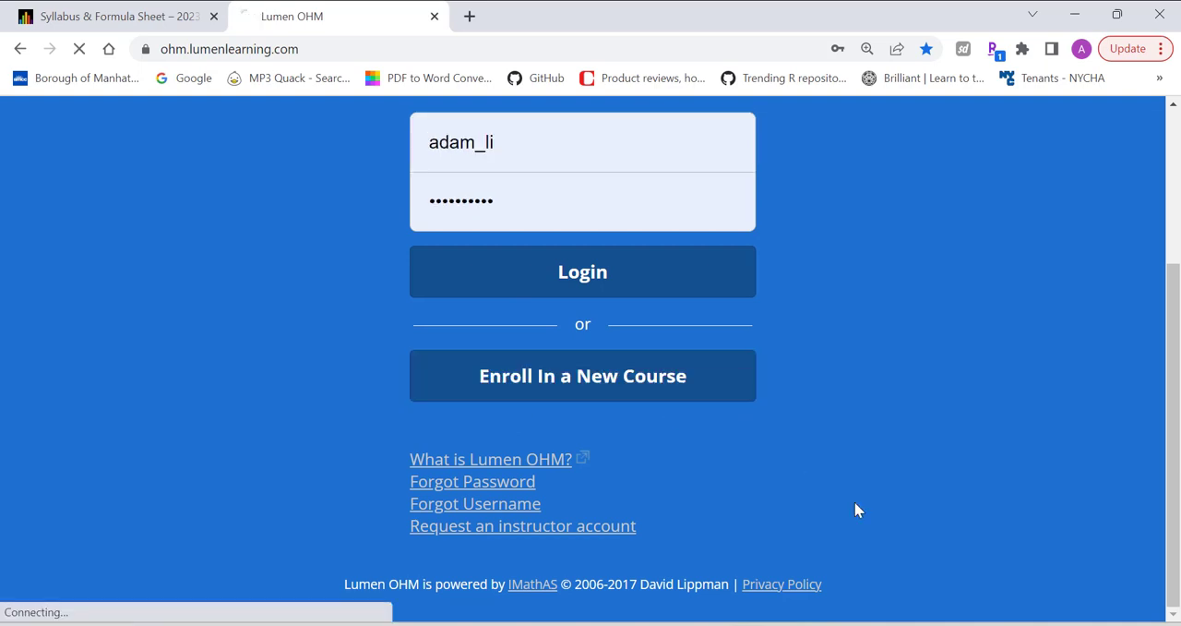
left_click(583, 376)
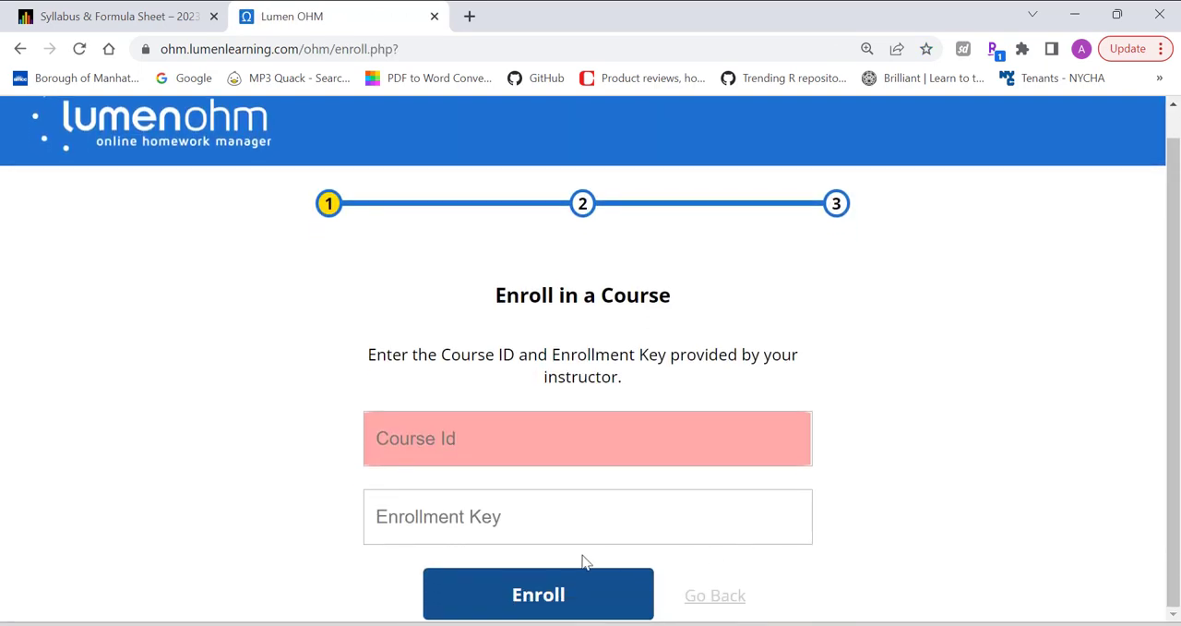
type("73917")
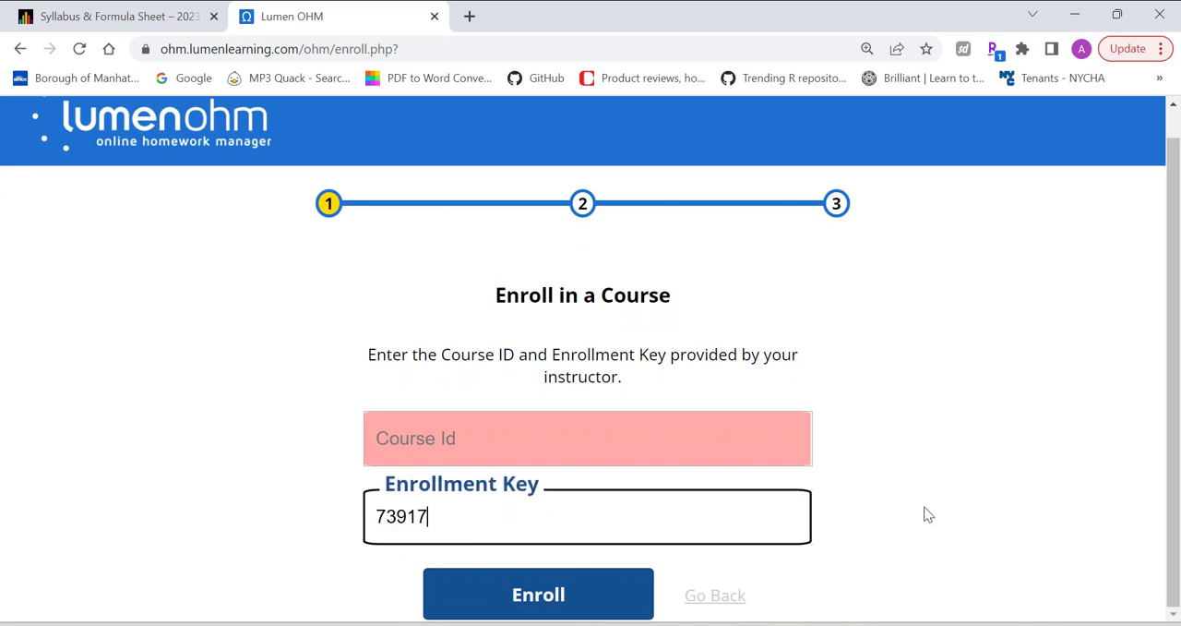
left_click(587, 437)
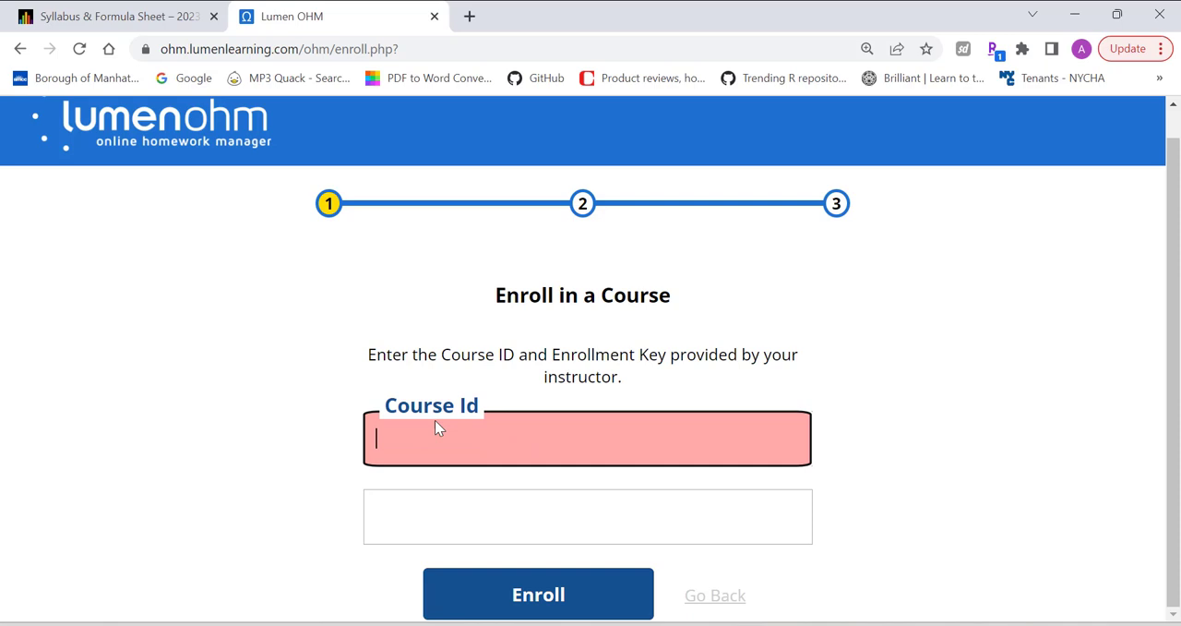
type("73917")
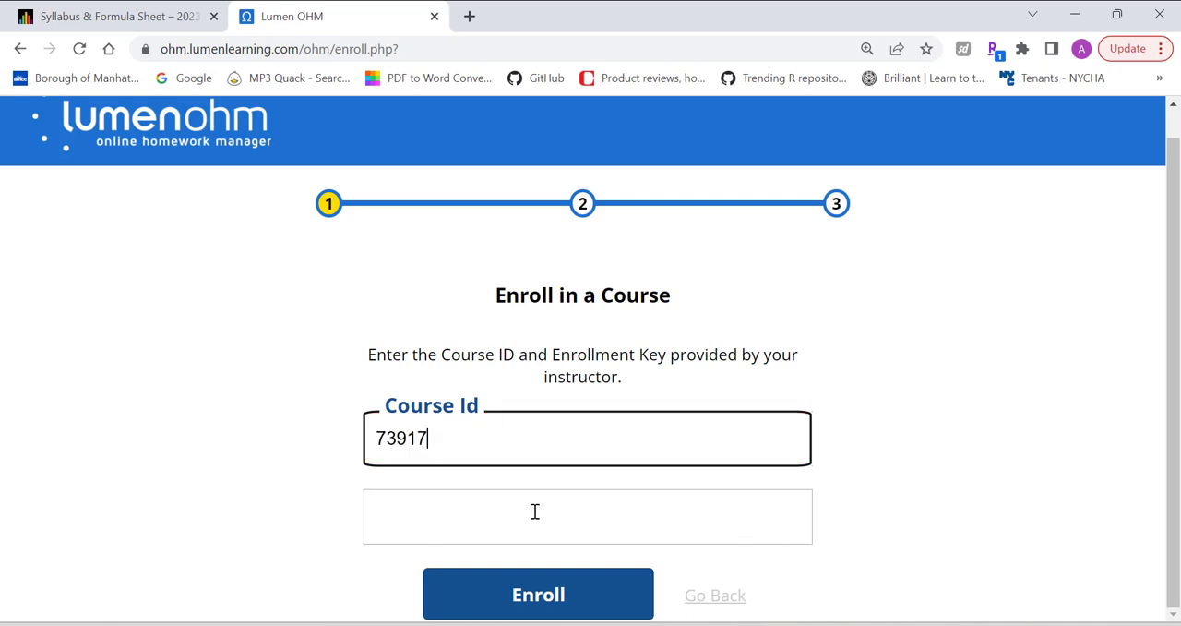
mouse_move(538, 595)
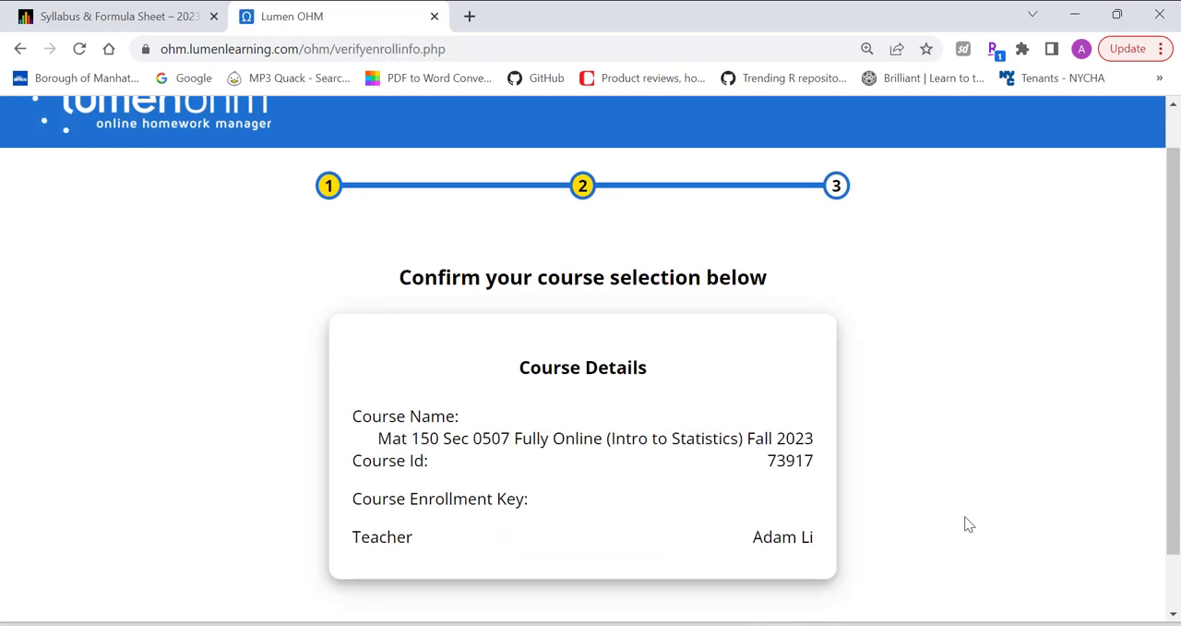
scroll("down", 3)
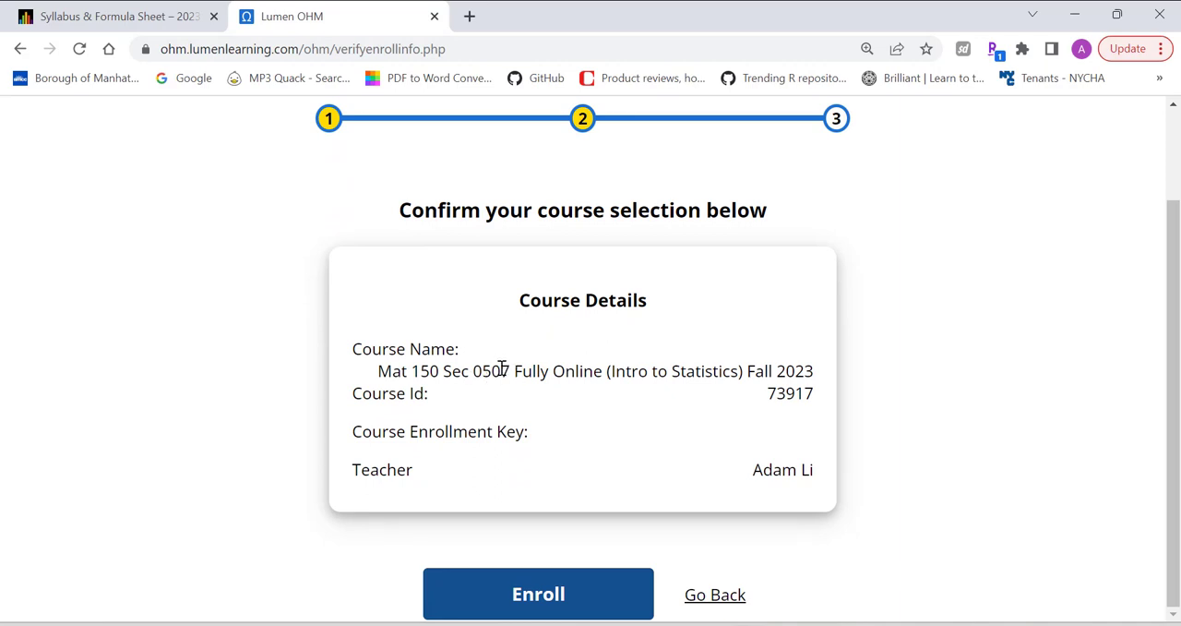
mouse_move(729, 390)
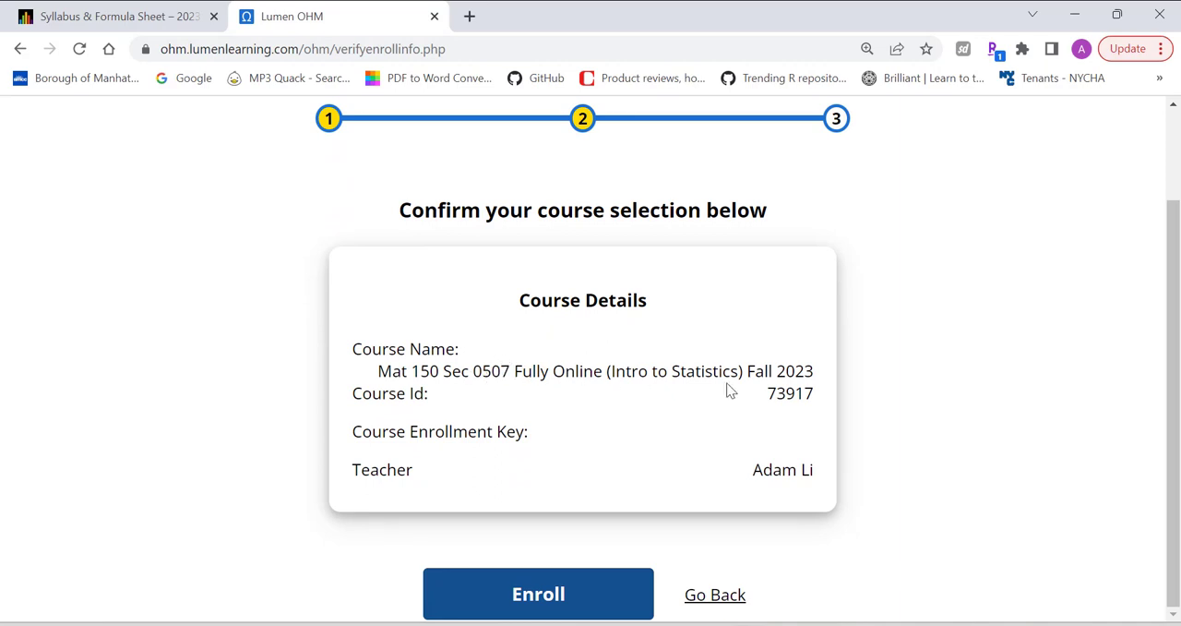
mouse_move(892, 432)
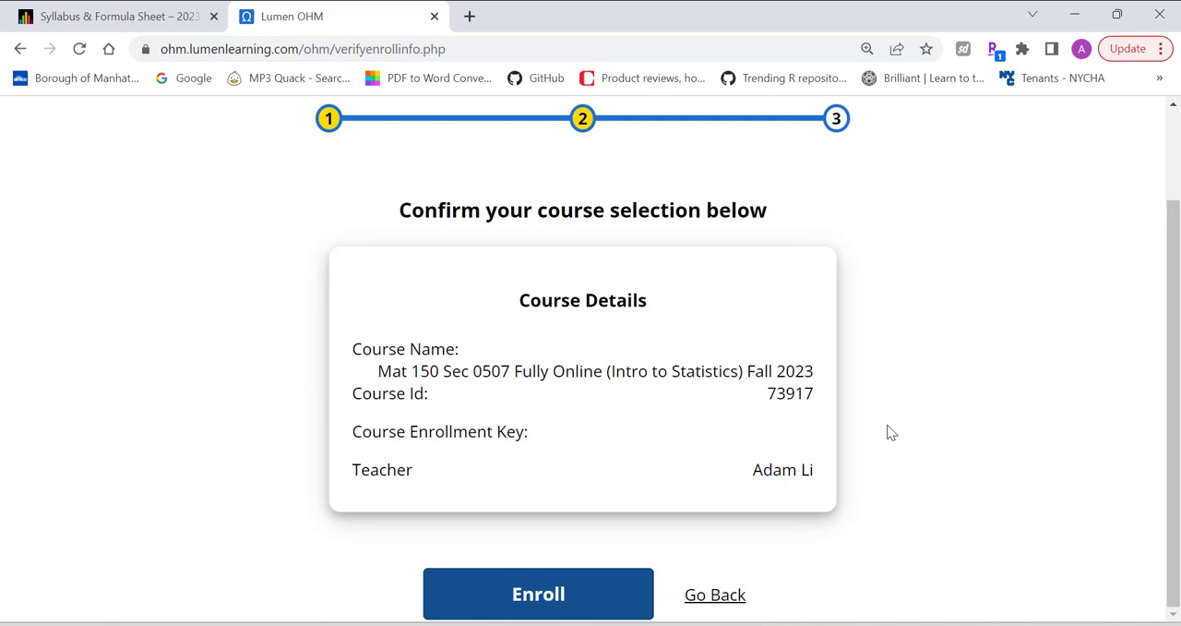
mouse_move(746, 431)
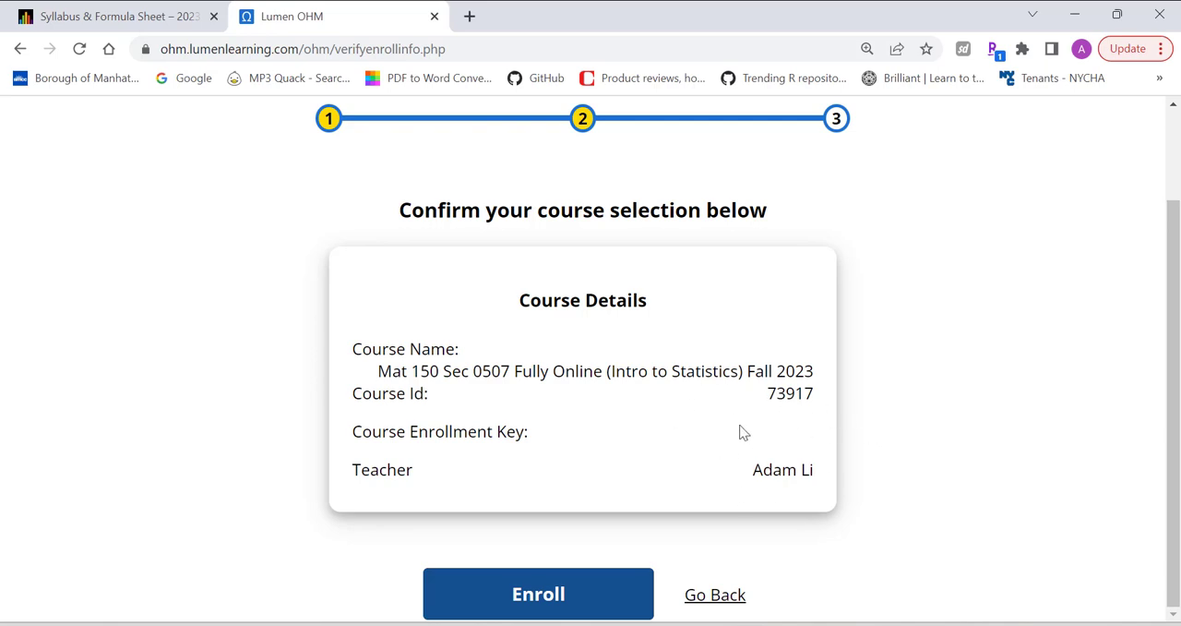
mouse_move(878, 486)
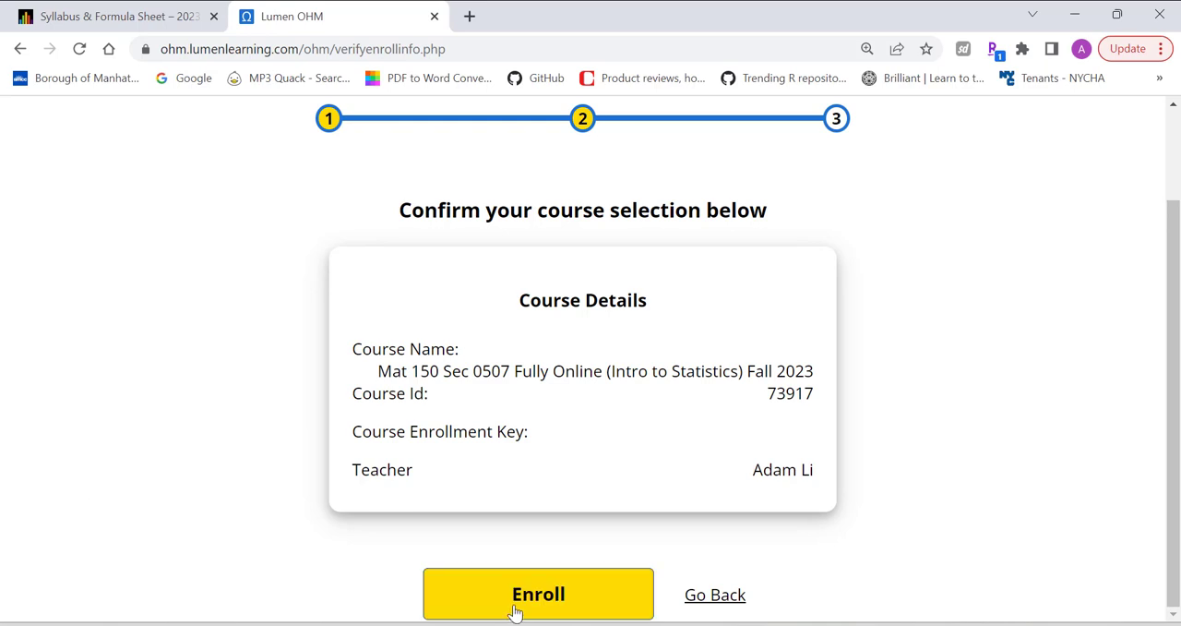
- Proceed with Enroll and look over the sign-up form fields without registering a new account
left_click(539, 594)
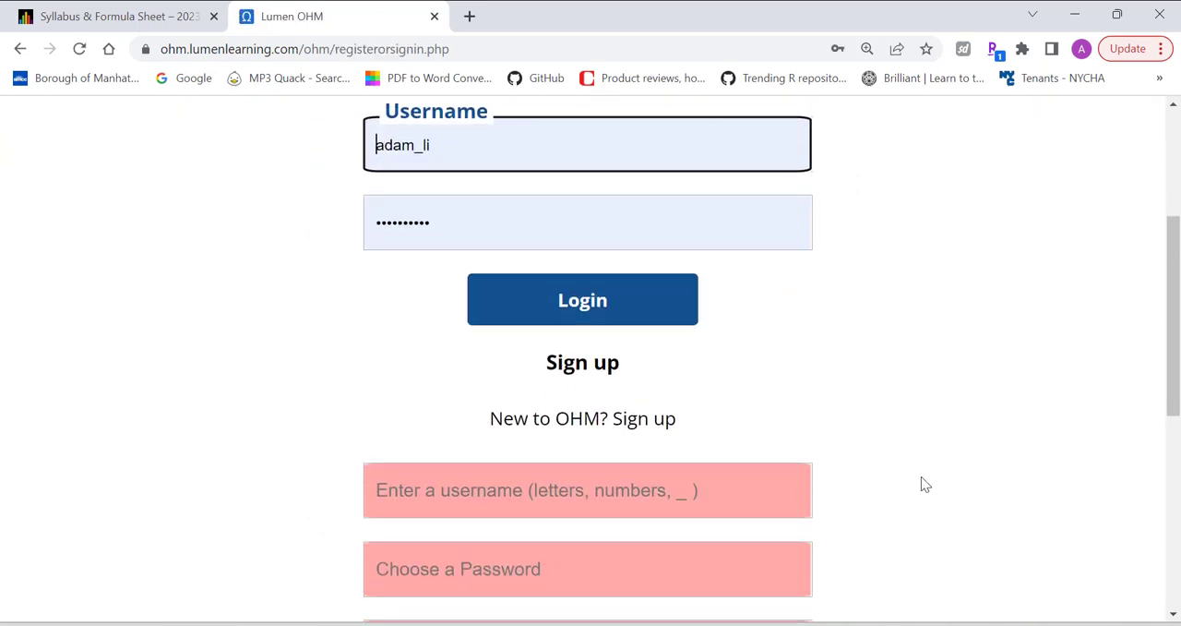
scroll("up", 3)
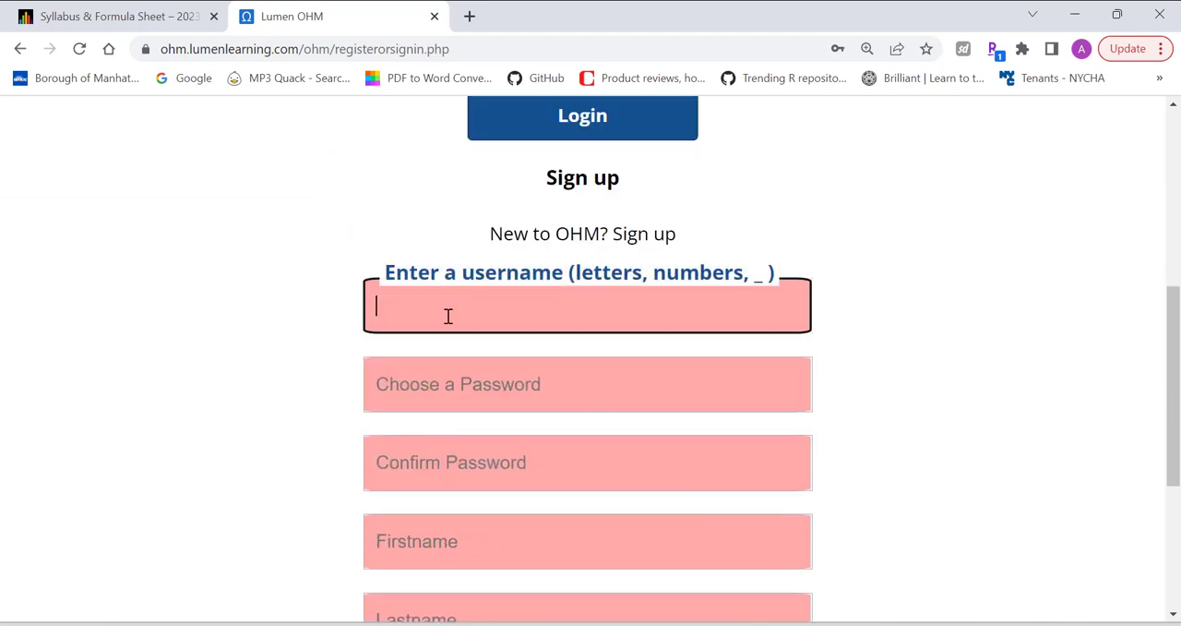
left_click(587, 383)
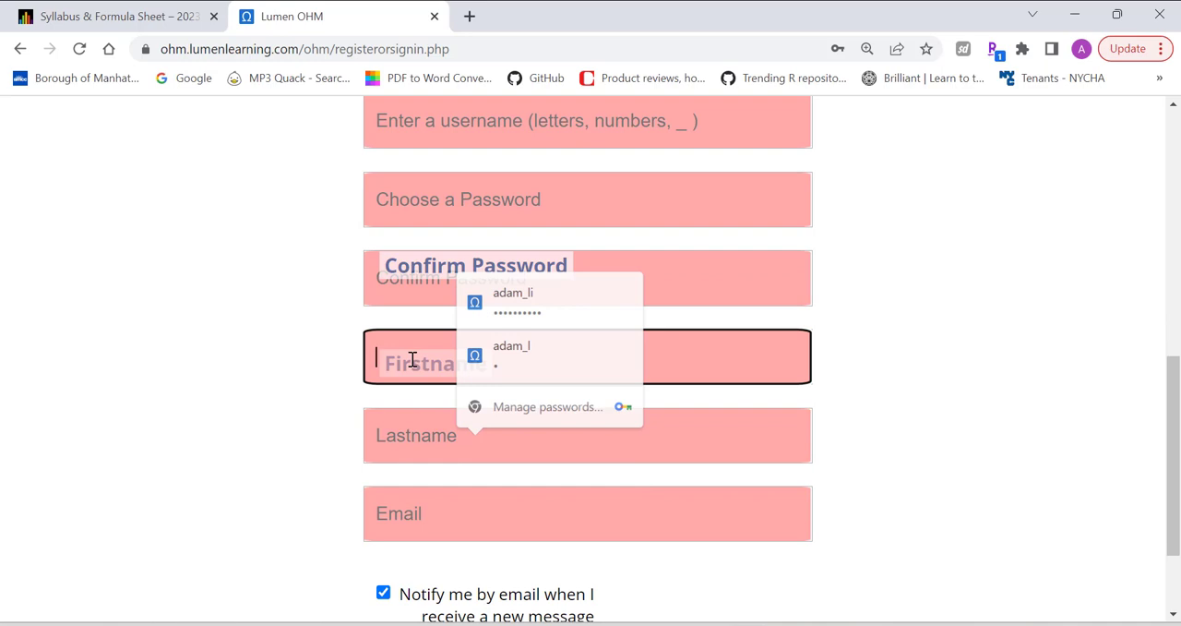
left_click(587, 513)
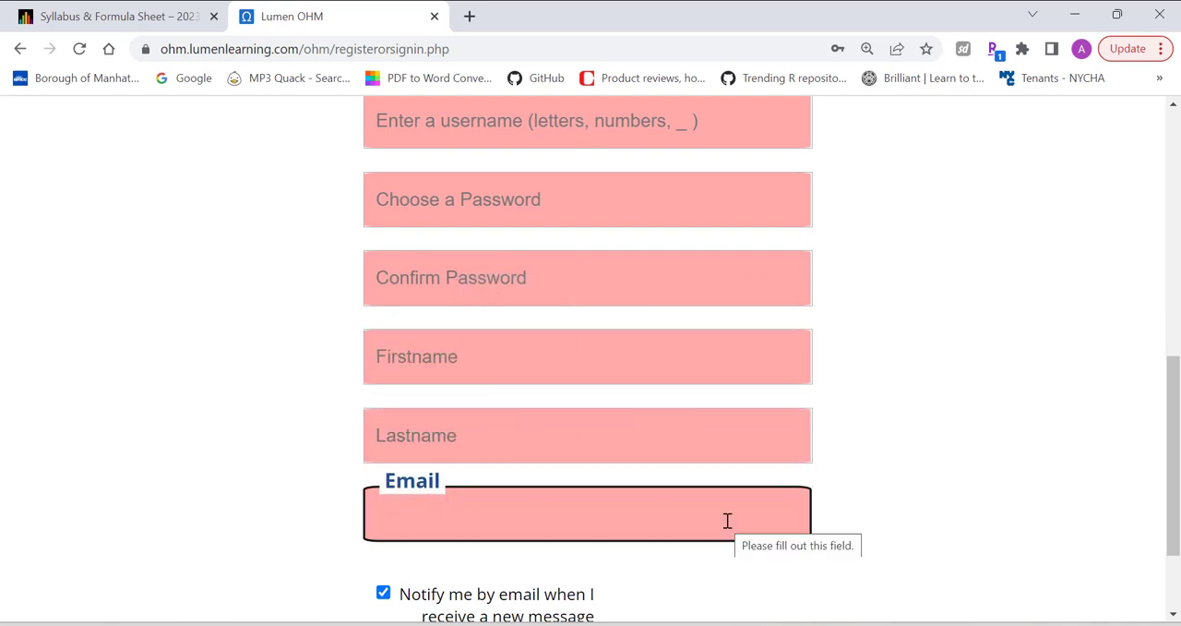
mouse_move(914, 483)
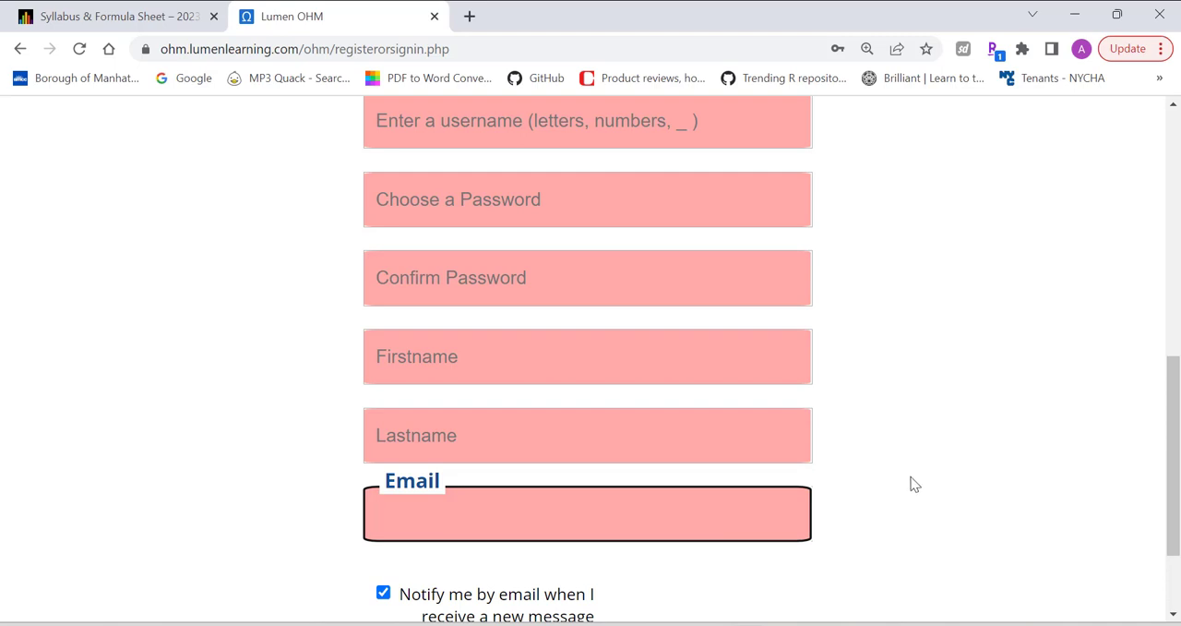
scroll("down", 3)
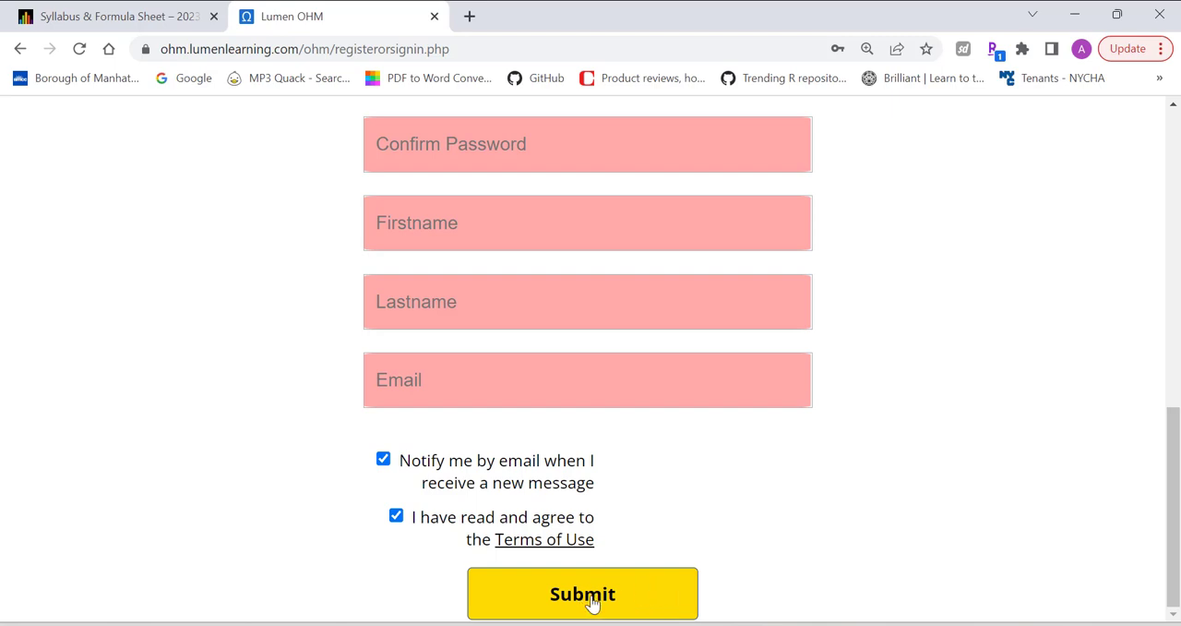
mouse_move(655, 591)
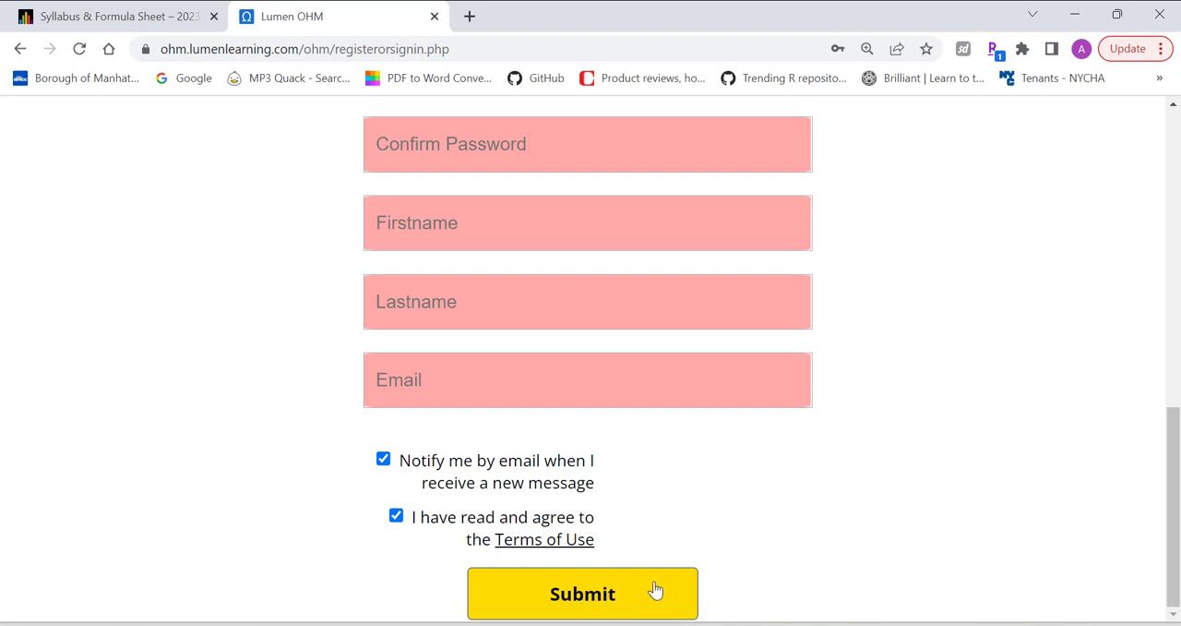
mouse_move(661, 557)
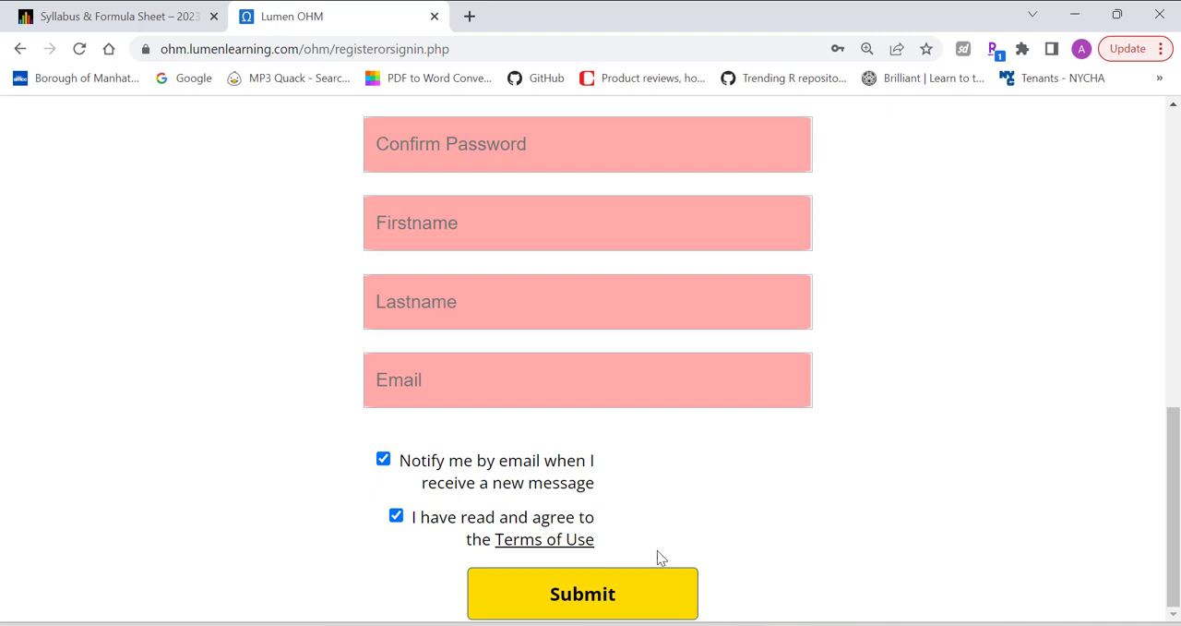
left_click(583, 595)
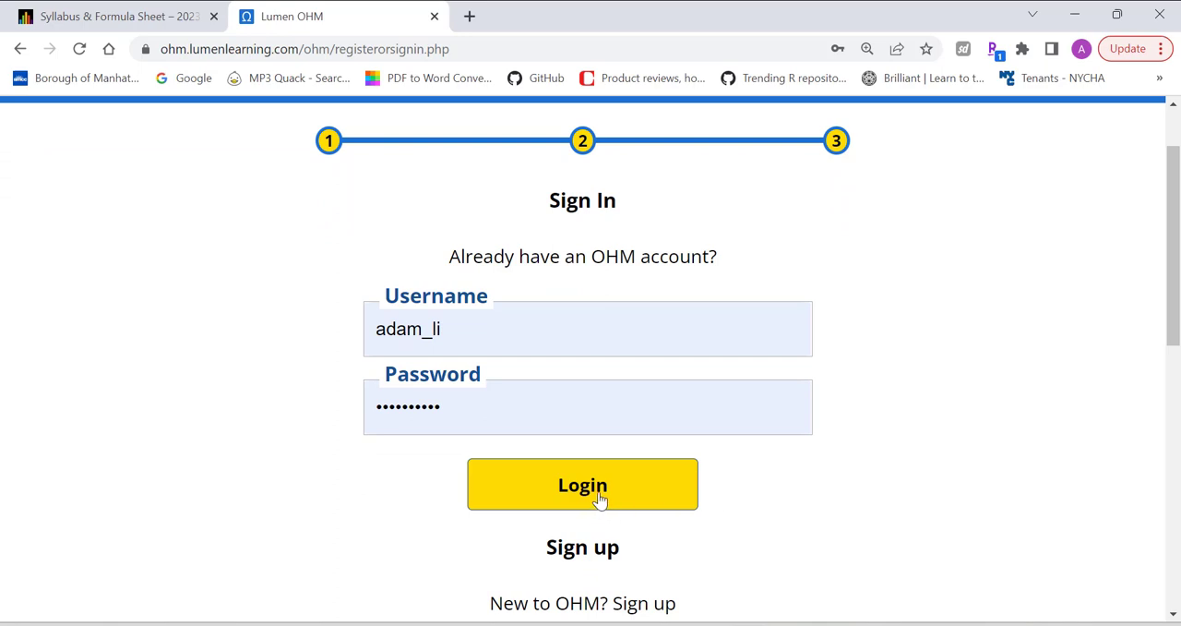
- Log in with the saved OHM account and open Mat 150 Sec 0507 Fully Online Fall 2023
left_click(583, 484)
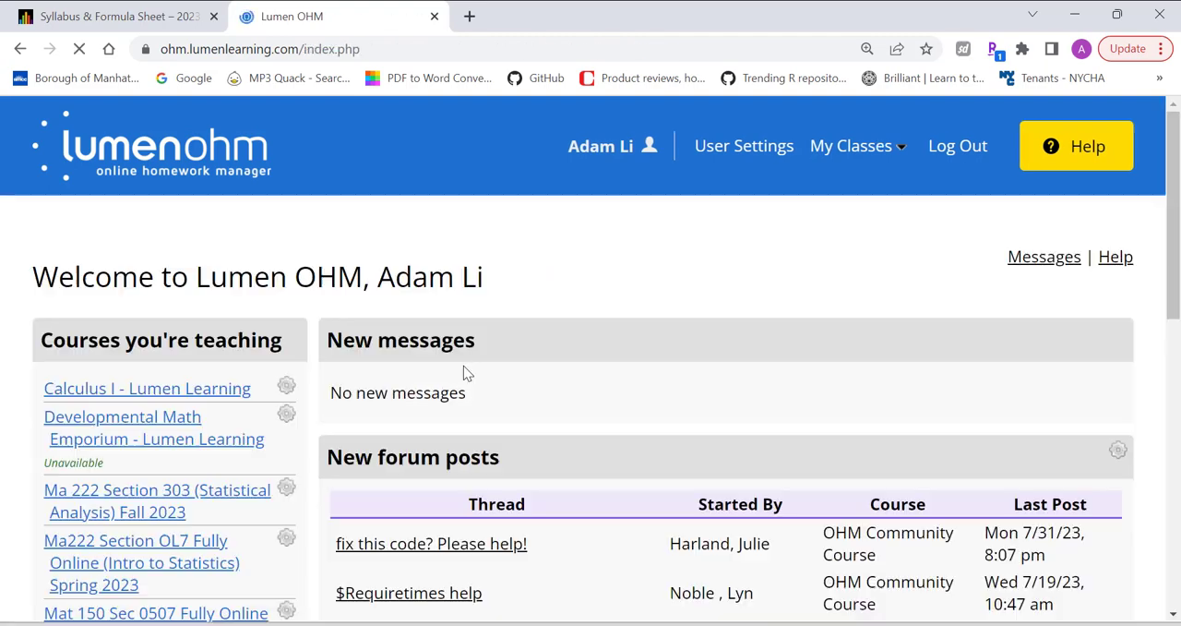
scroll("down", 3)
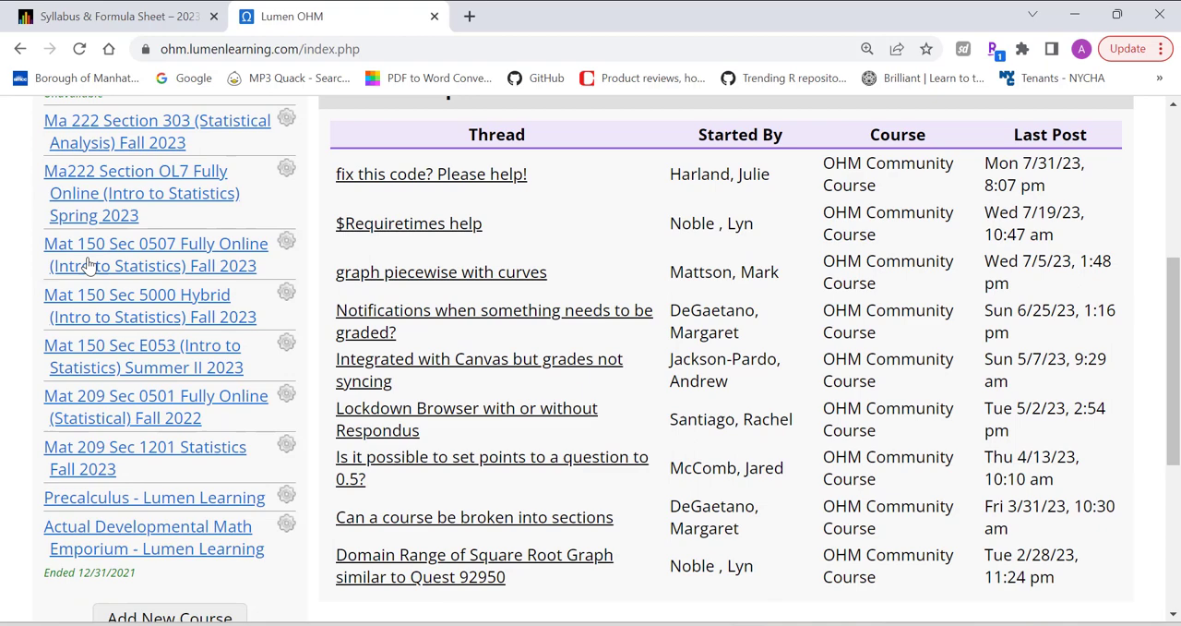
mouse_move(170, 255)
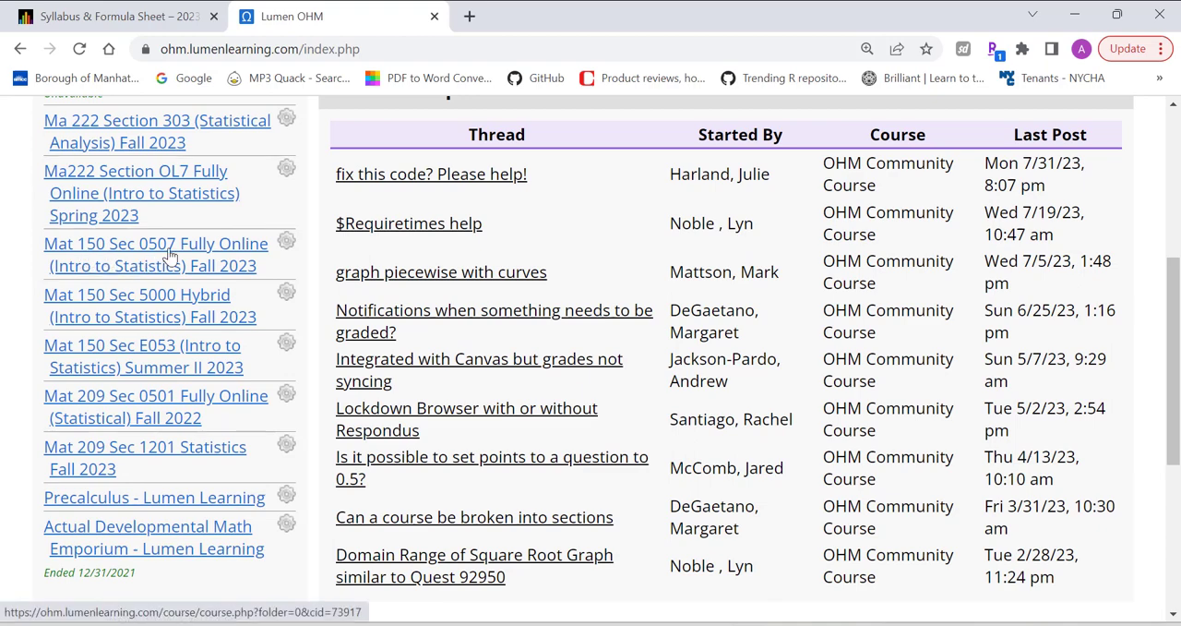
left_click(170, 254)
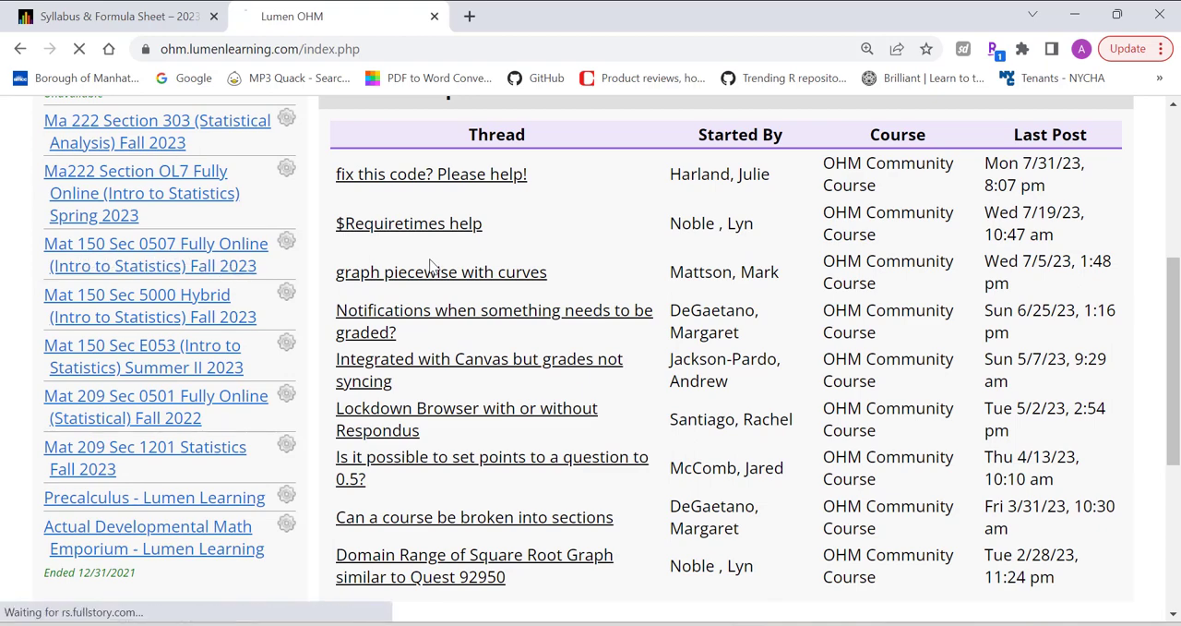
left_click(155, 254)
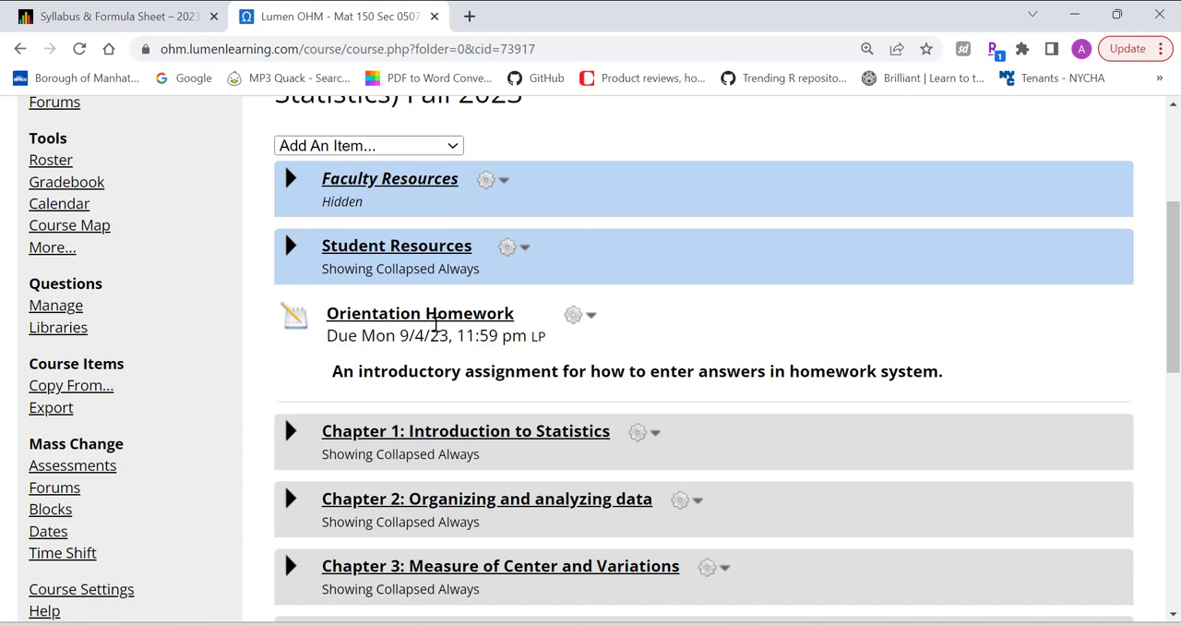
mouse_move(524, 378)
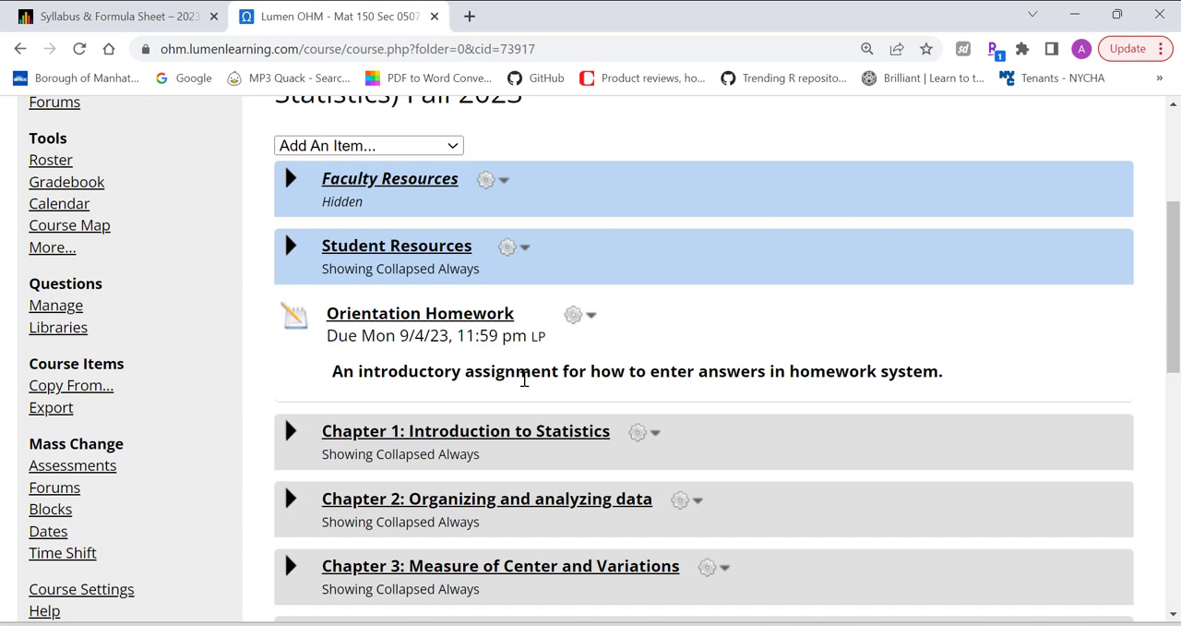
mouse_move(620, 336)
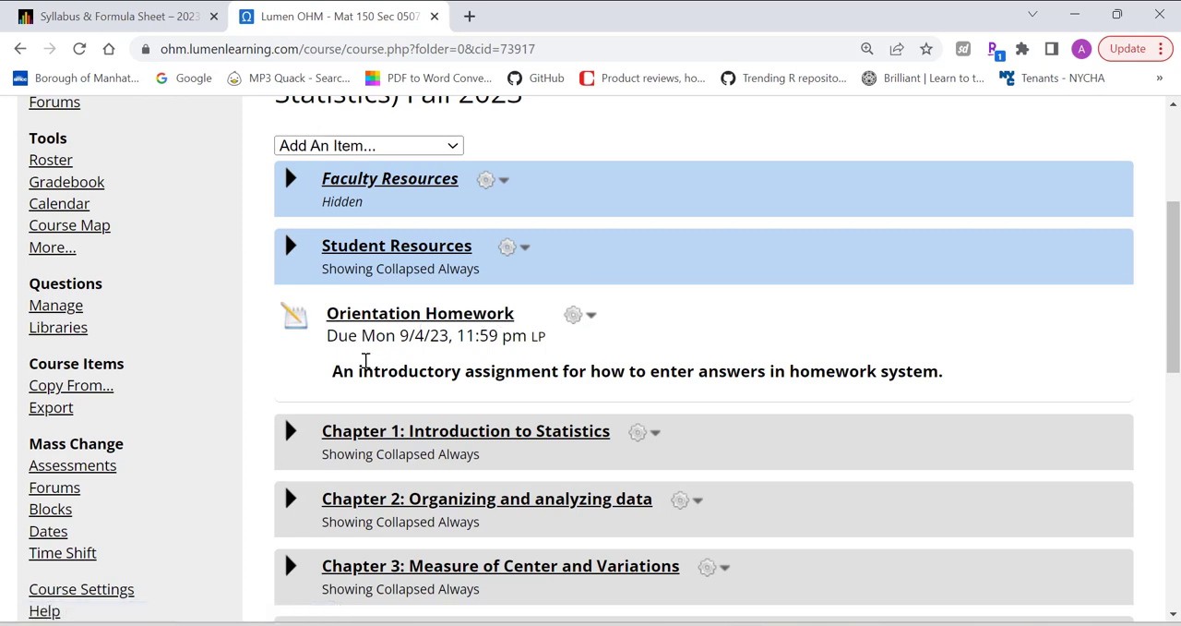
mouse_move(452, 336)
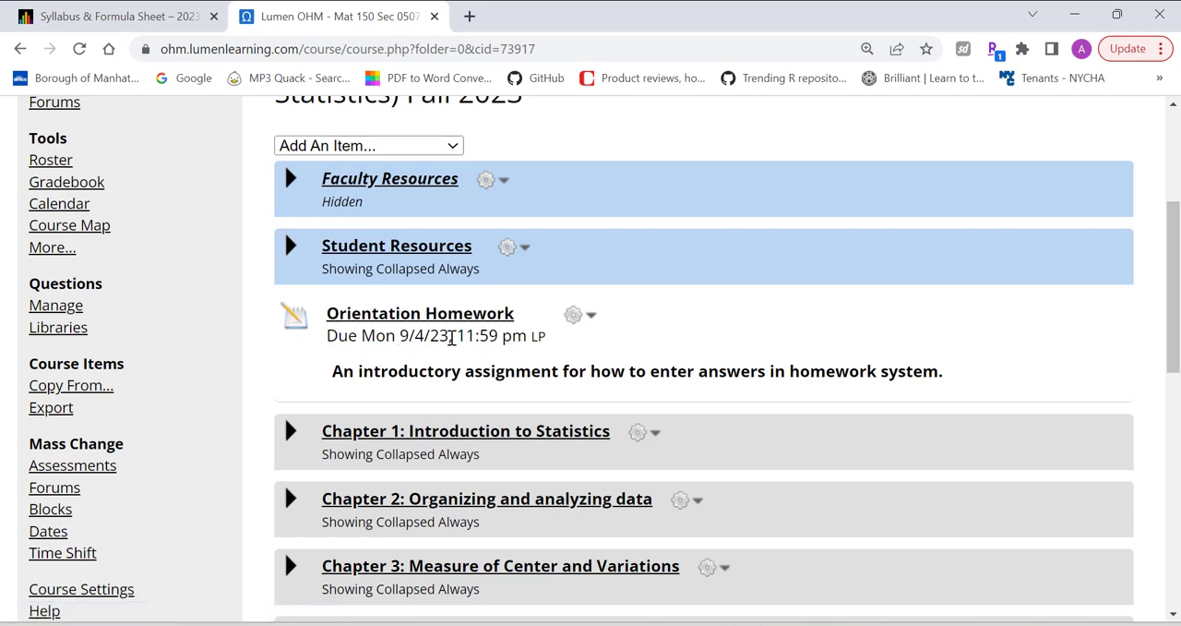
mouse_move(453, 323)
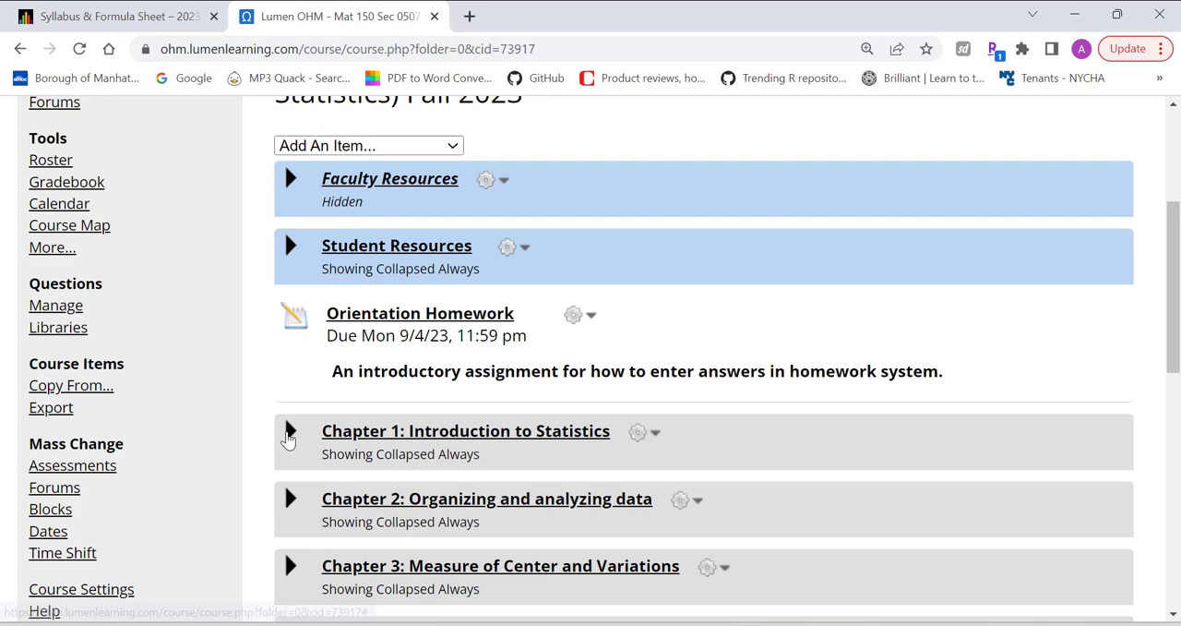
- Expand Chapter 1: Introduction to Statistics and review its homework, quiz and Applications
left_click(288, 431)
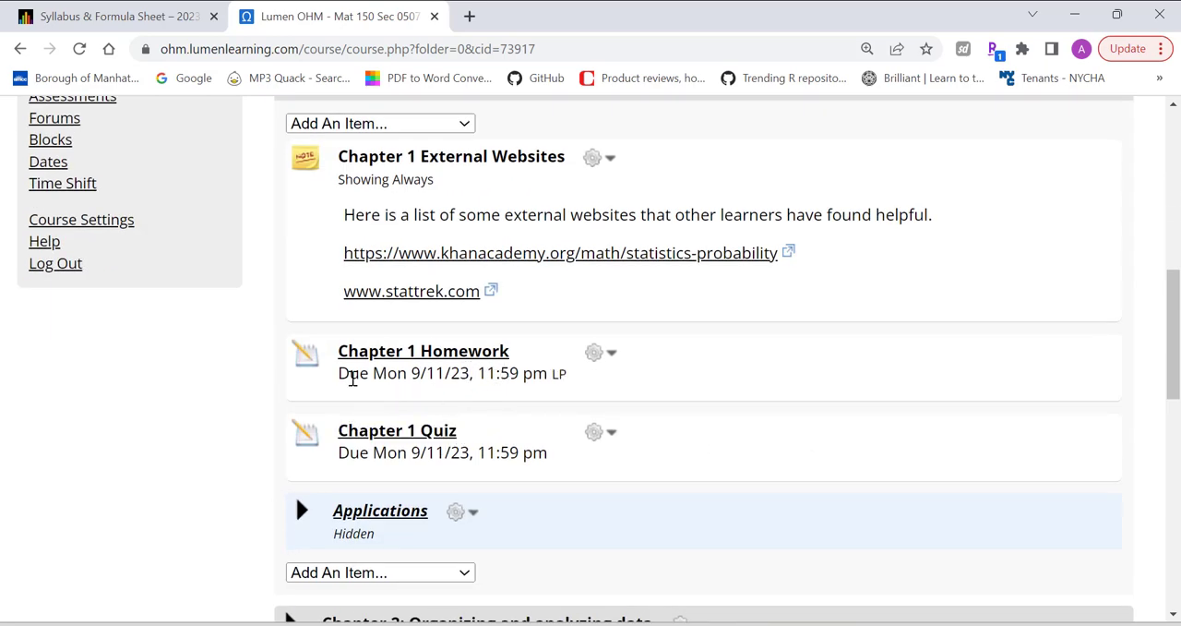
mouse_move(584, 384)
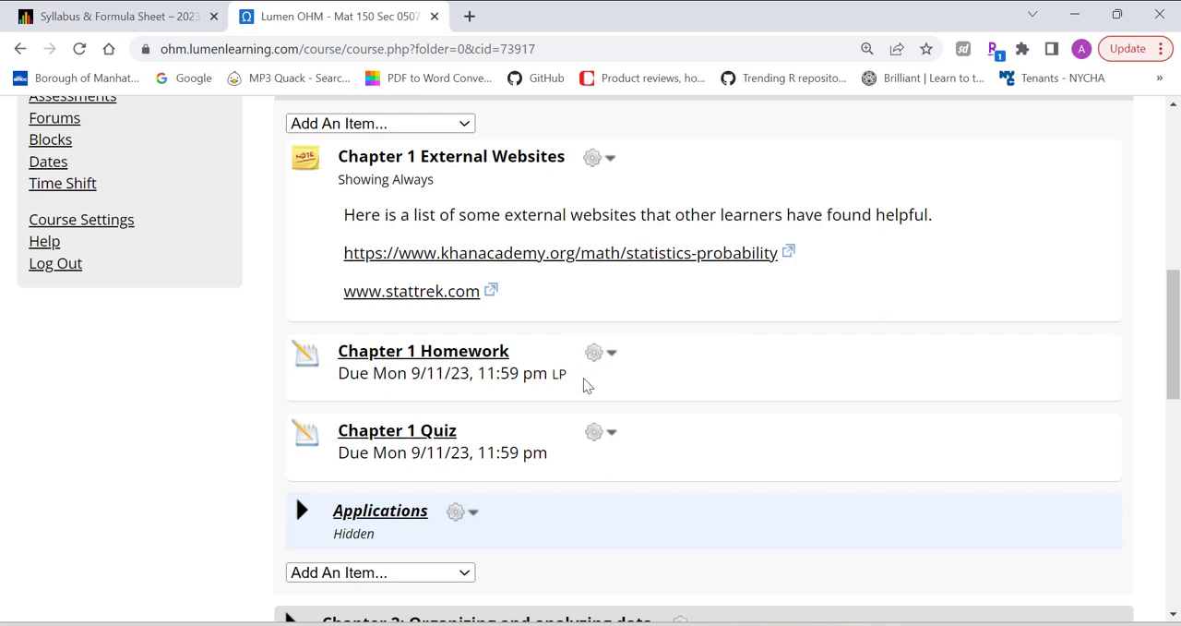
mouse_move(446, 406)
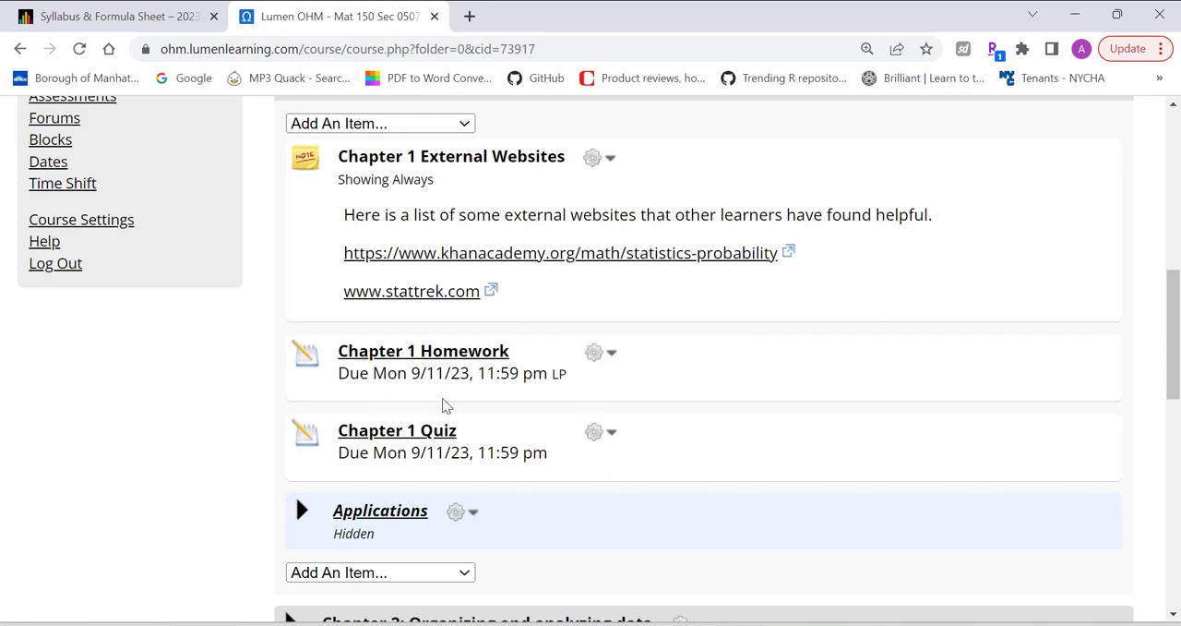
mouse_move(665, 360)
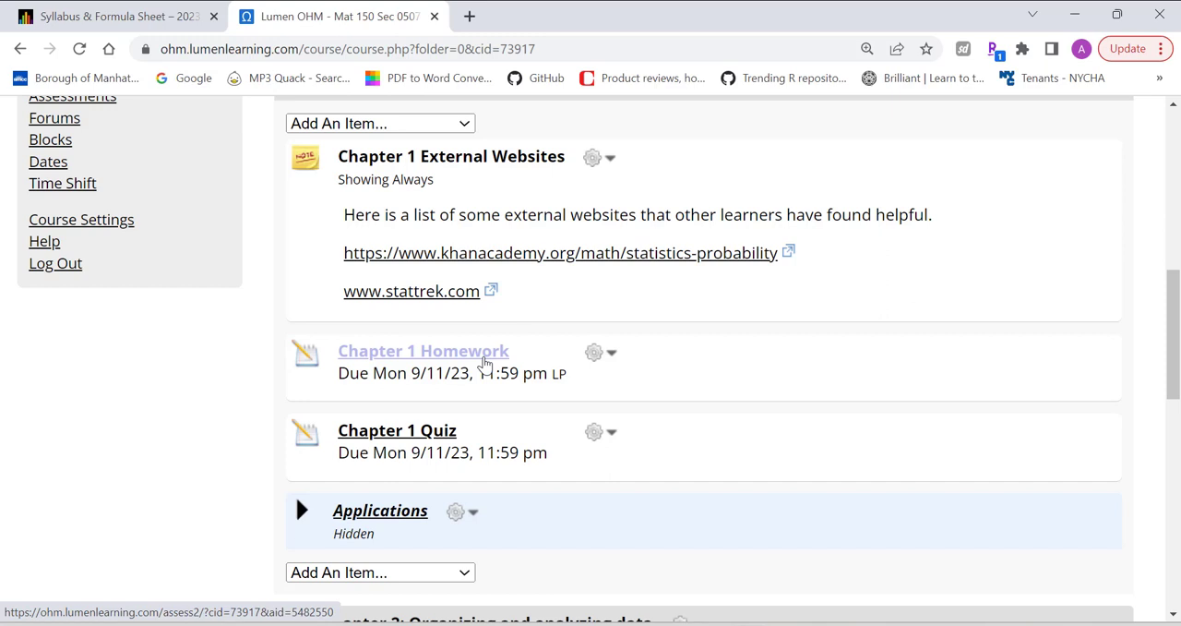
mouse_move(329, 428)
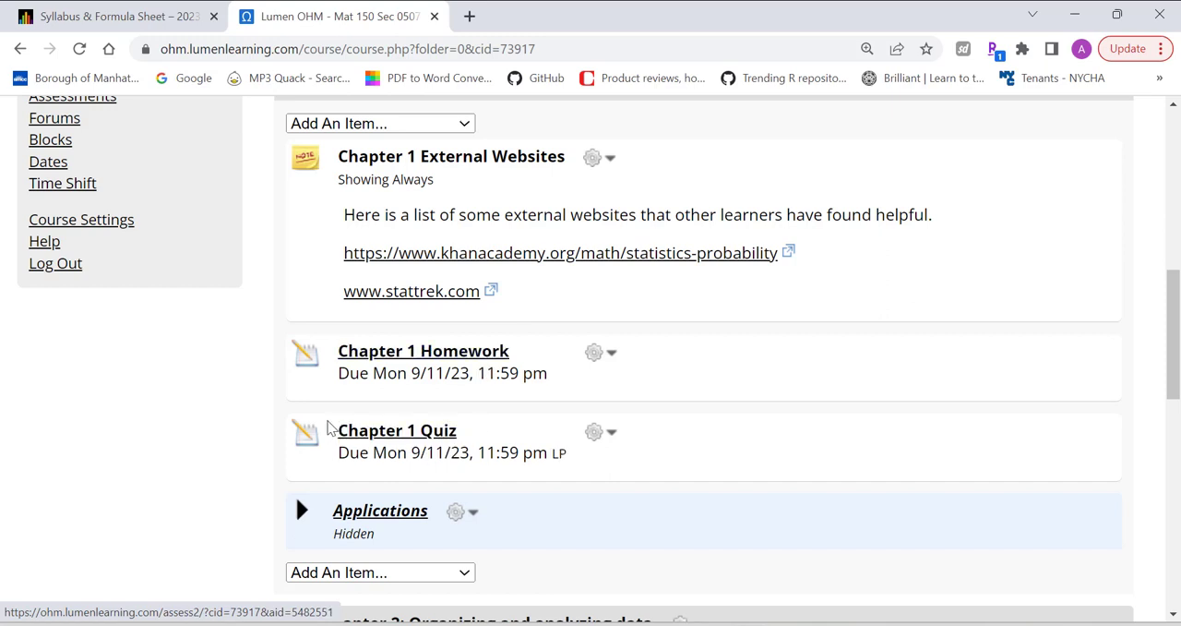
mouse_move(421, 443)
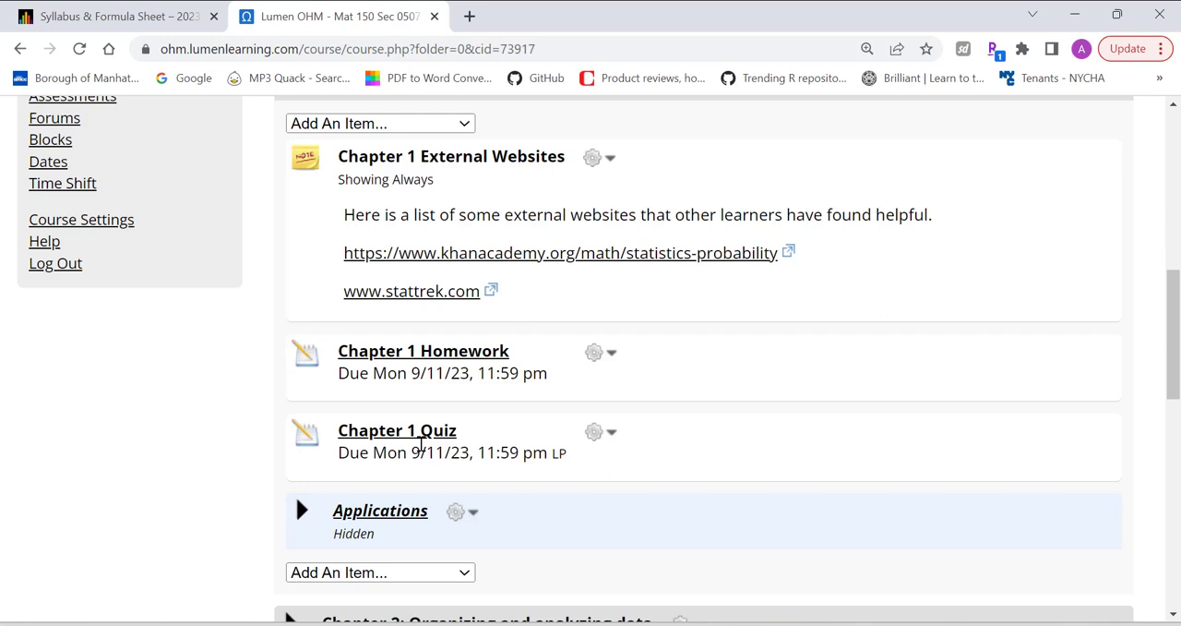
scroll("down", 3)
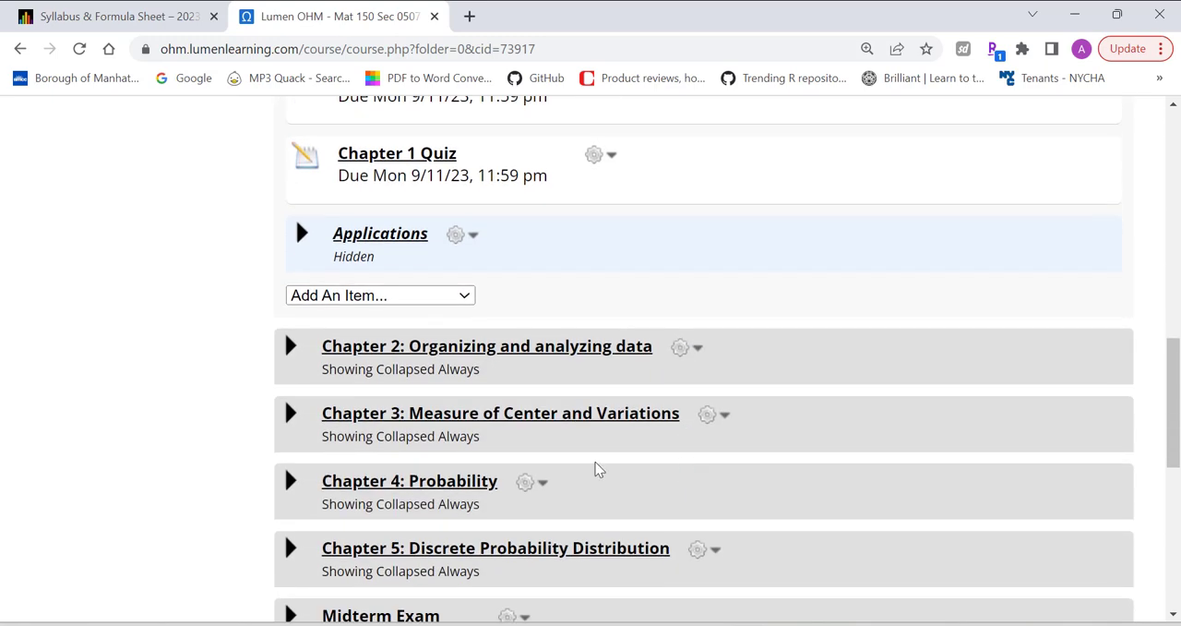
- Expand Chapter 2: Organizing and analyzing data and review its items
left_click(290, 345)
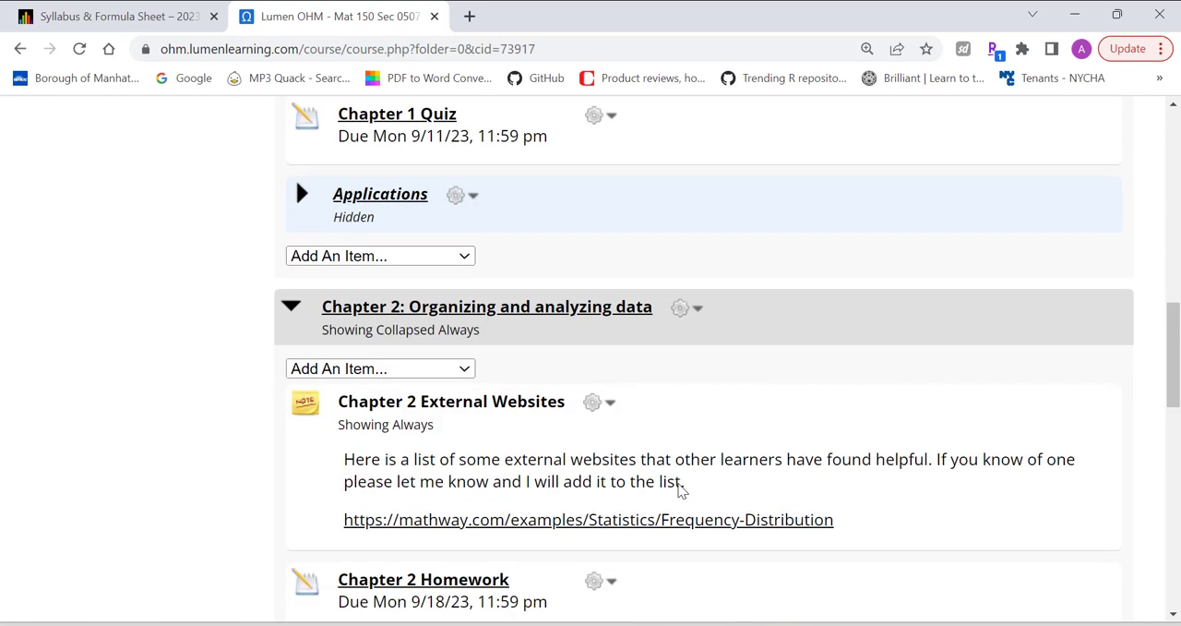
scroll("down", 3)
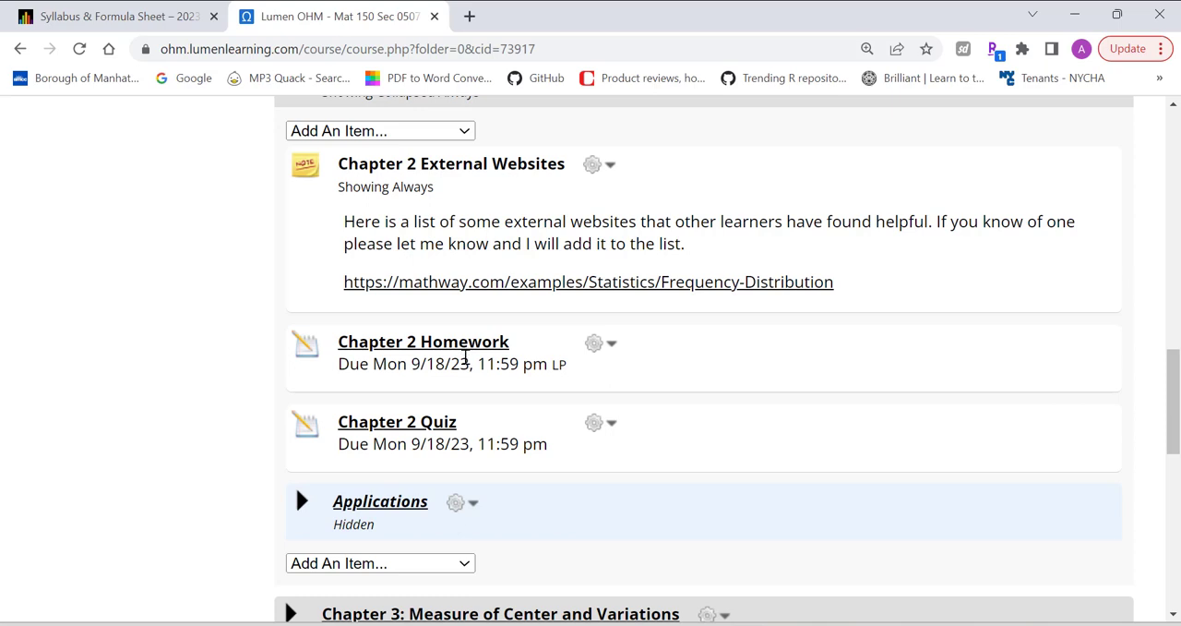
mouse_move(520, 343)
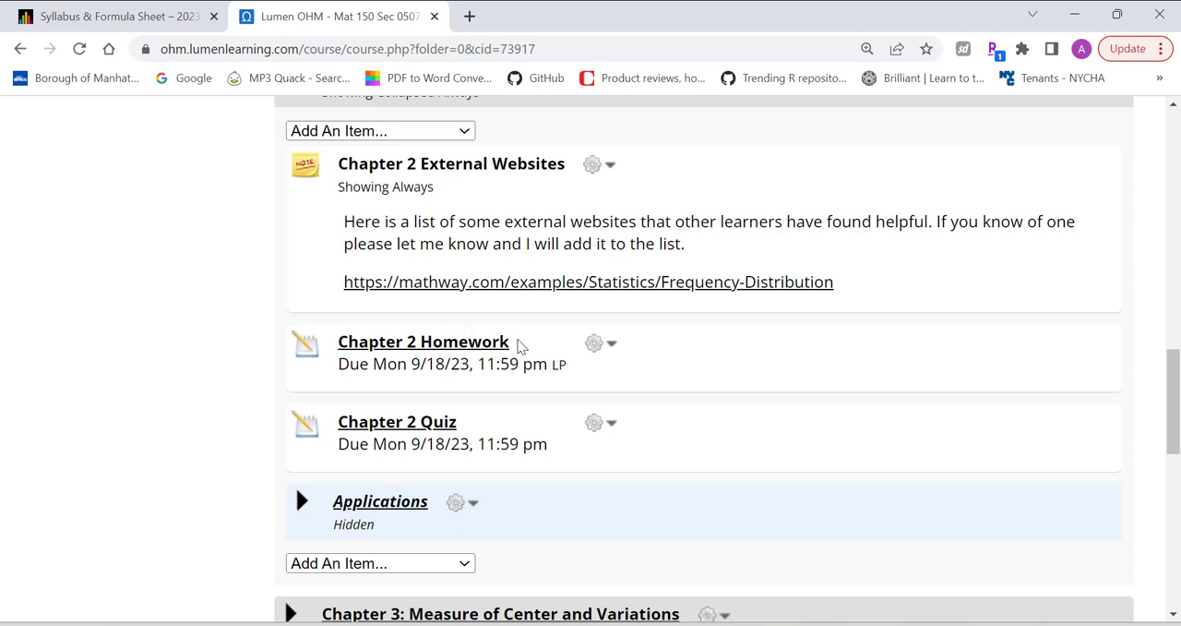
mouse_move(526, 358)
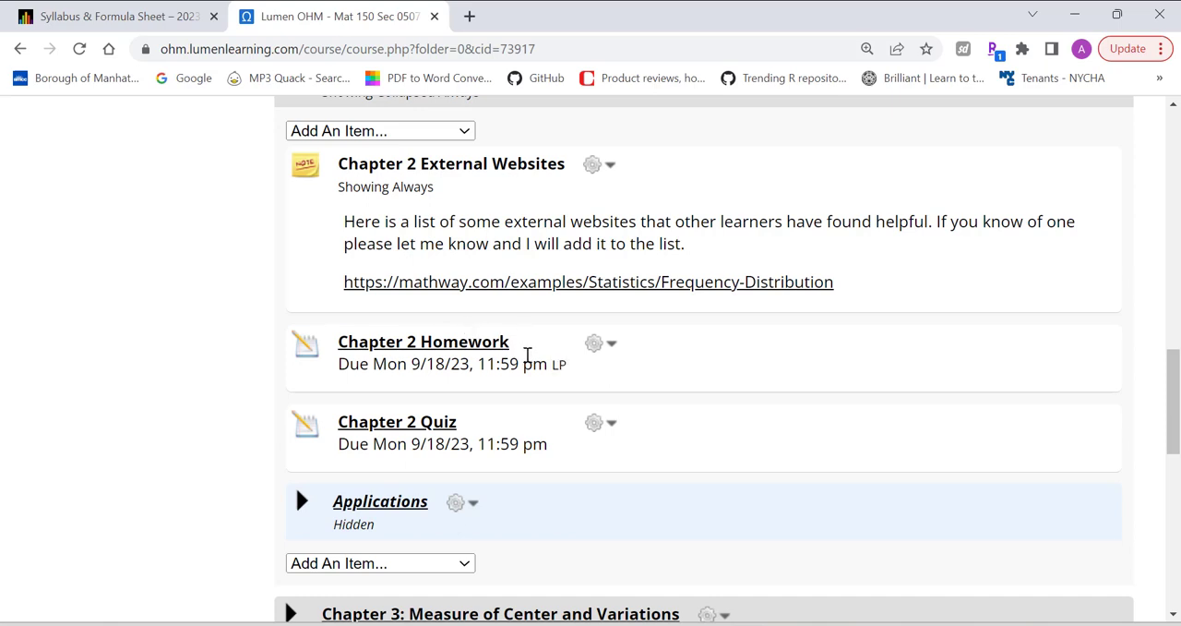
scroll("down", 3)
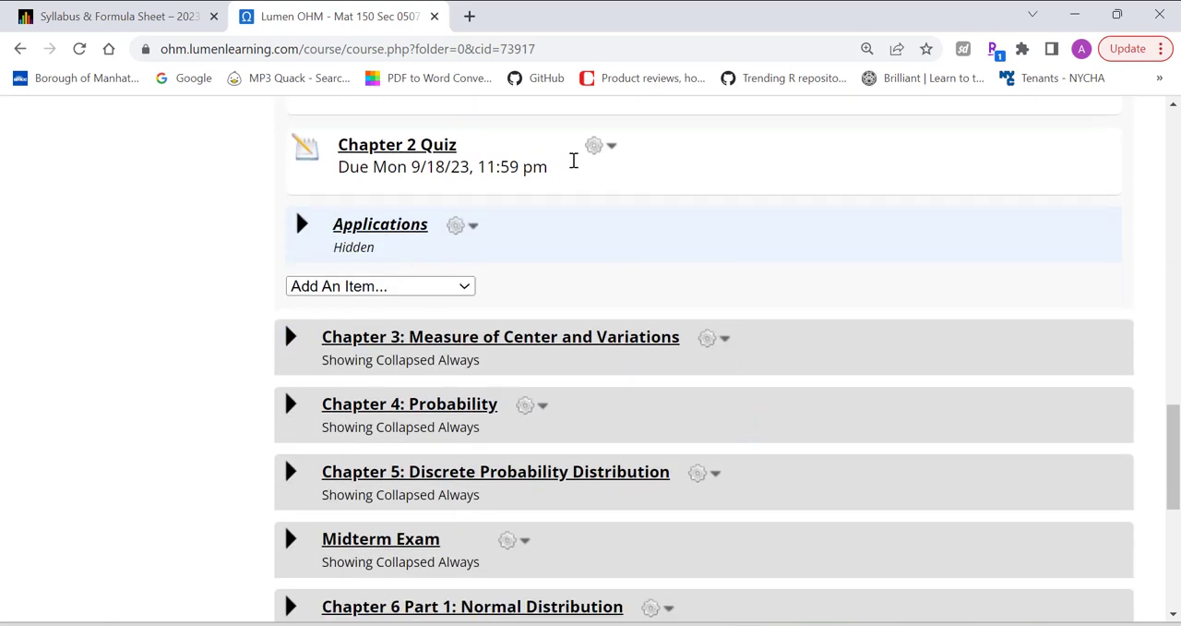
- Expand Chapter 3: Measure of Center and Variations and scroll through to the Midterm Exam items
left_click(289, 336)
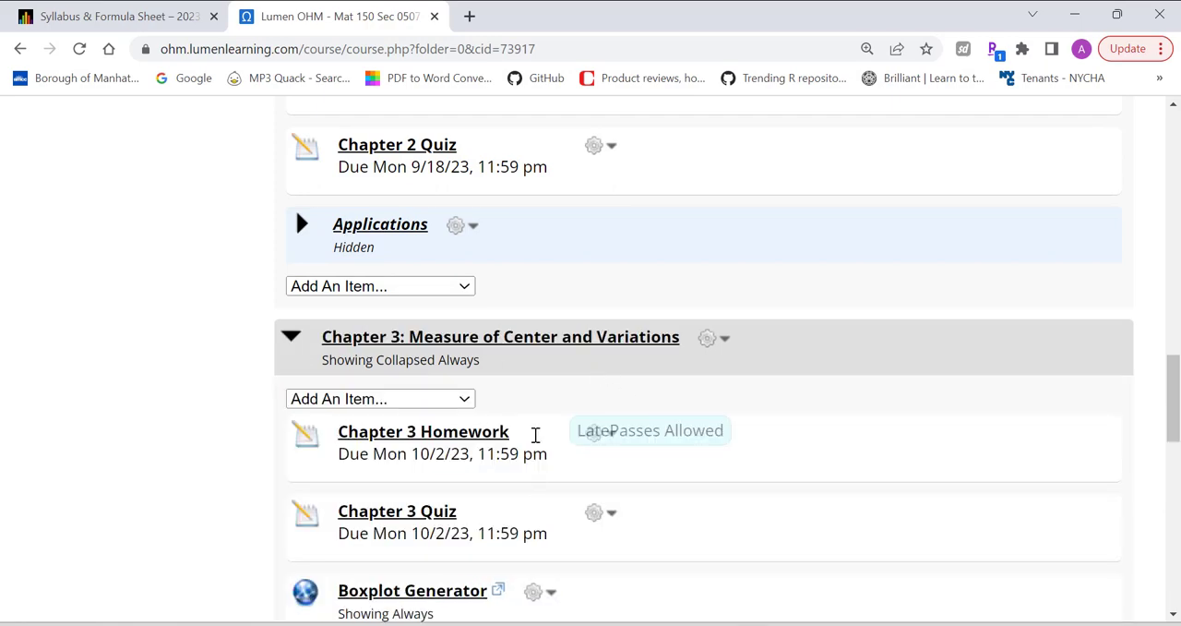
scroll("down", 3)
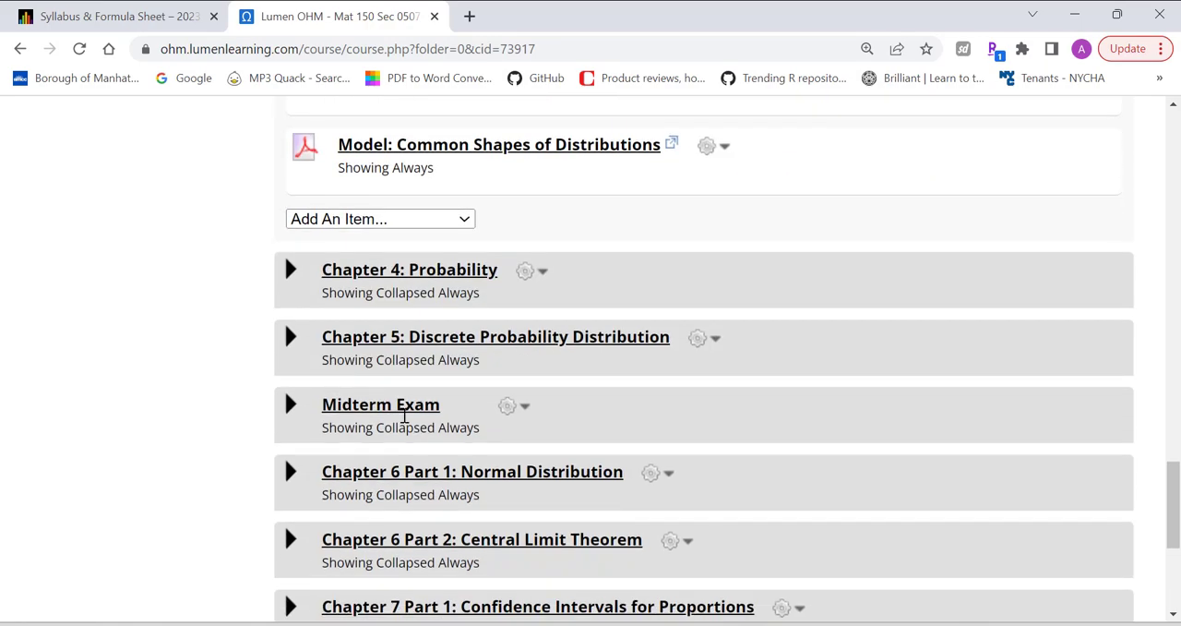
scroll("up", 3)
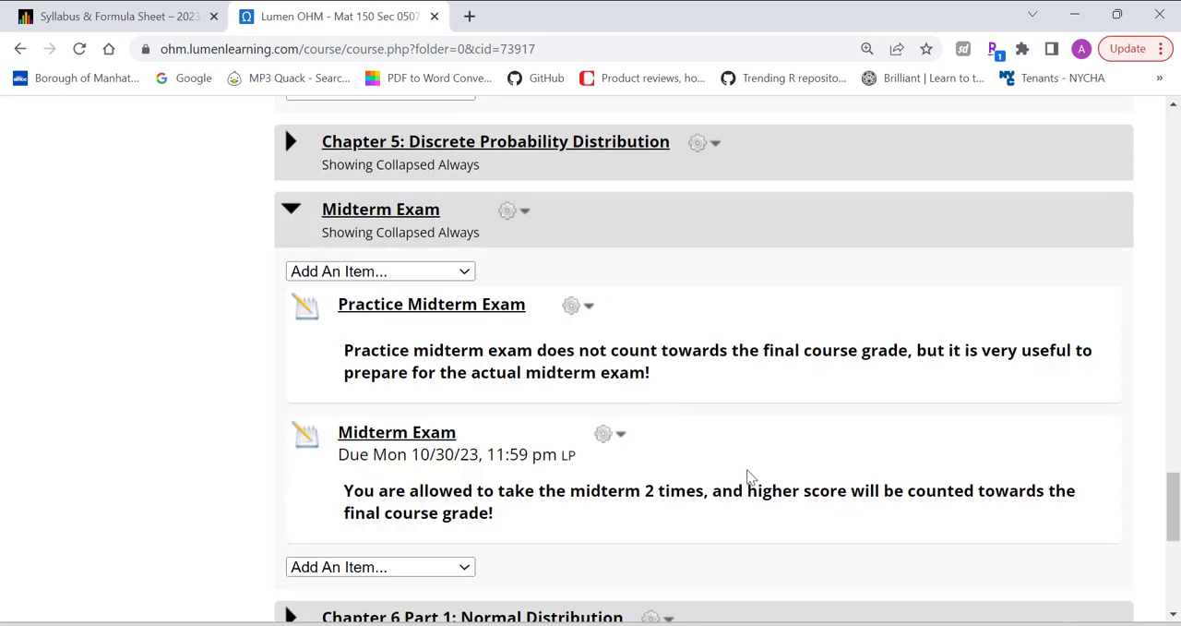
scroll("down", 3)
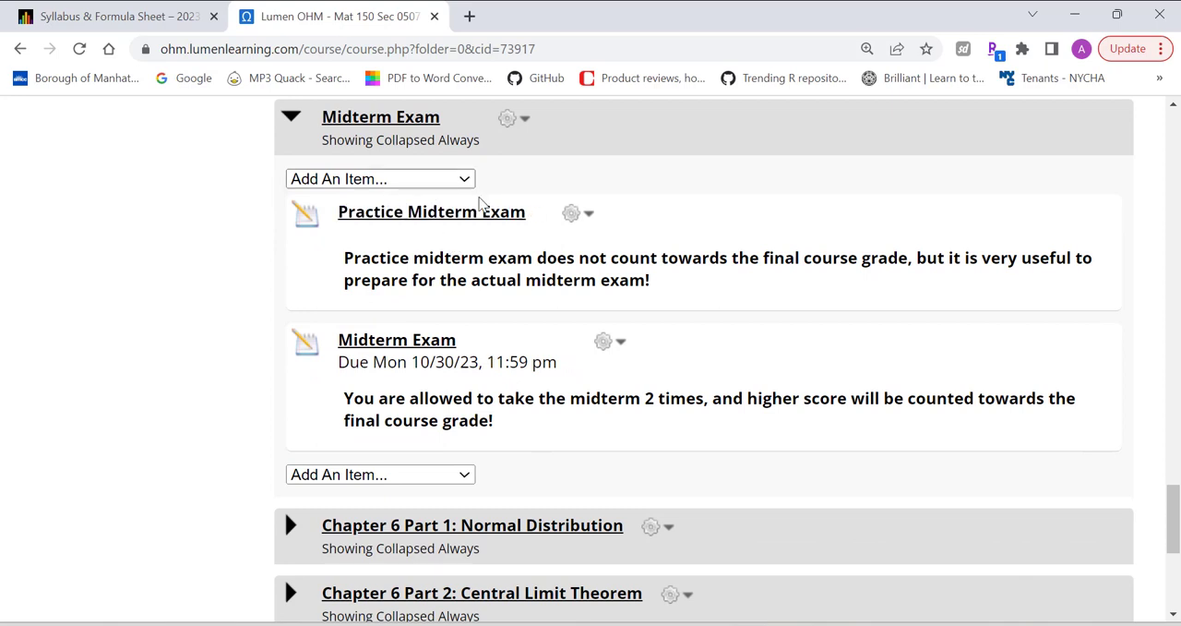
mouse_move(432, 211)
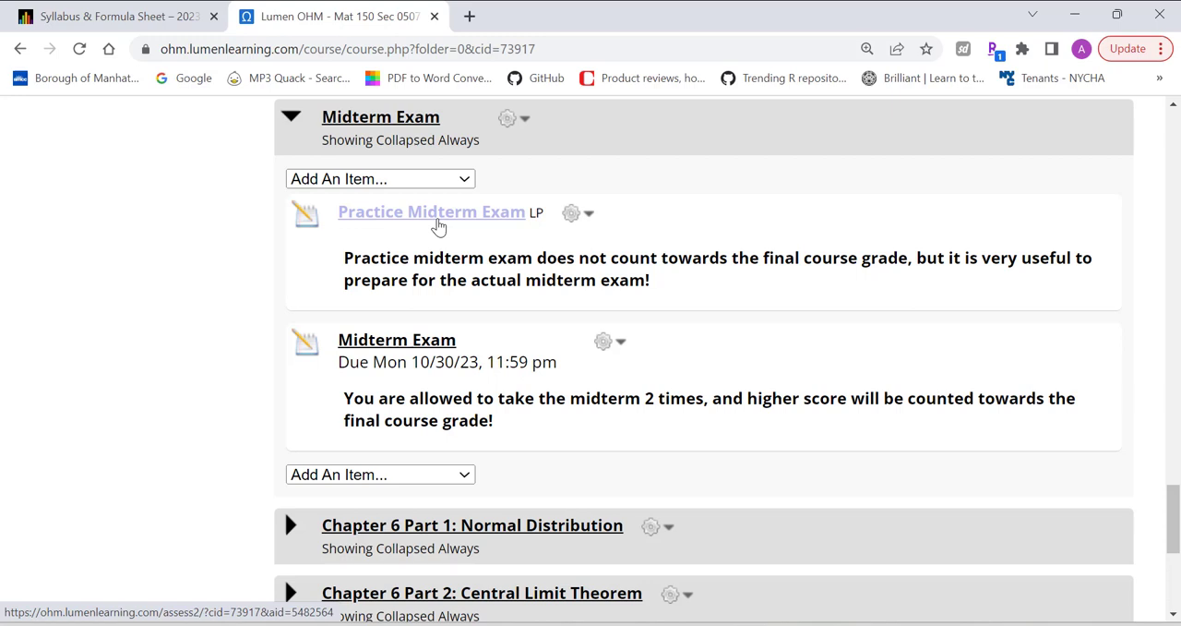
mouse_move(640, 225)
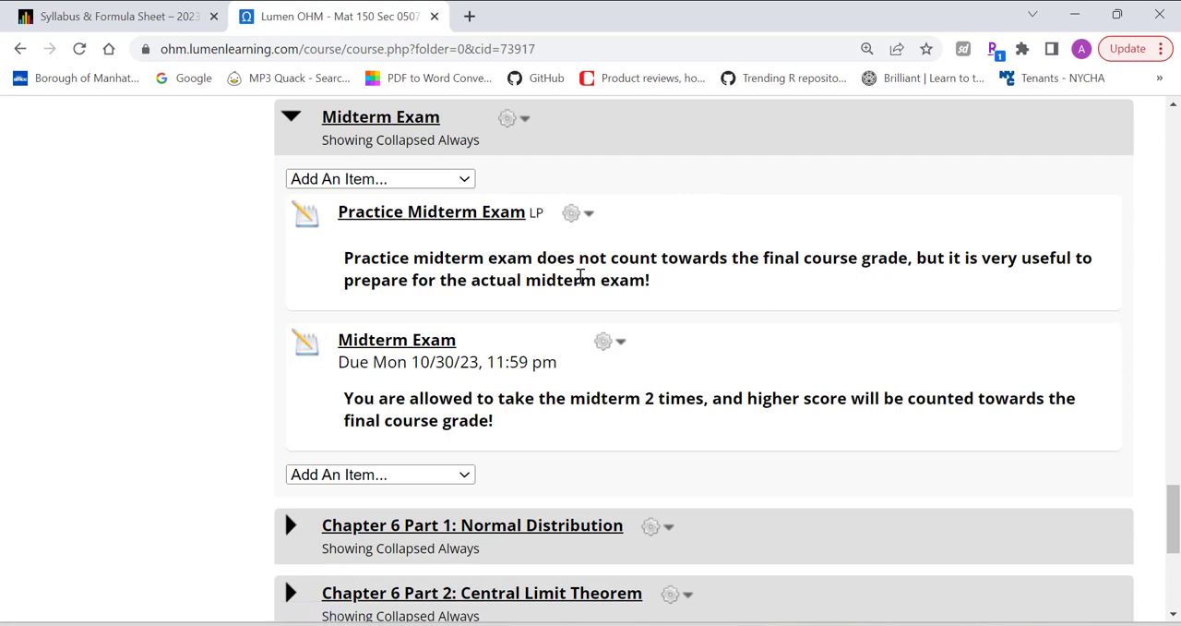
mouse_move(447, 243)
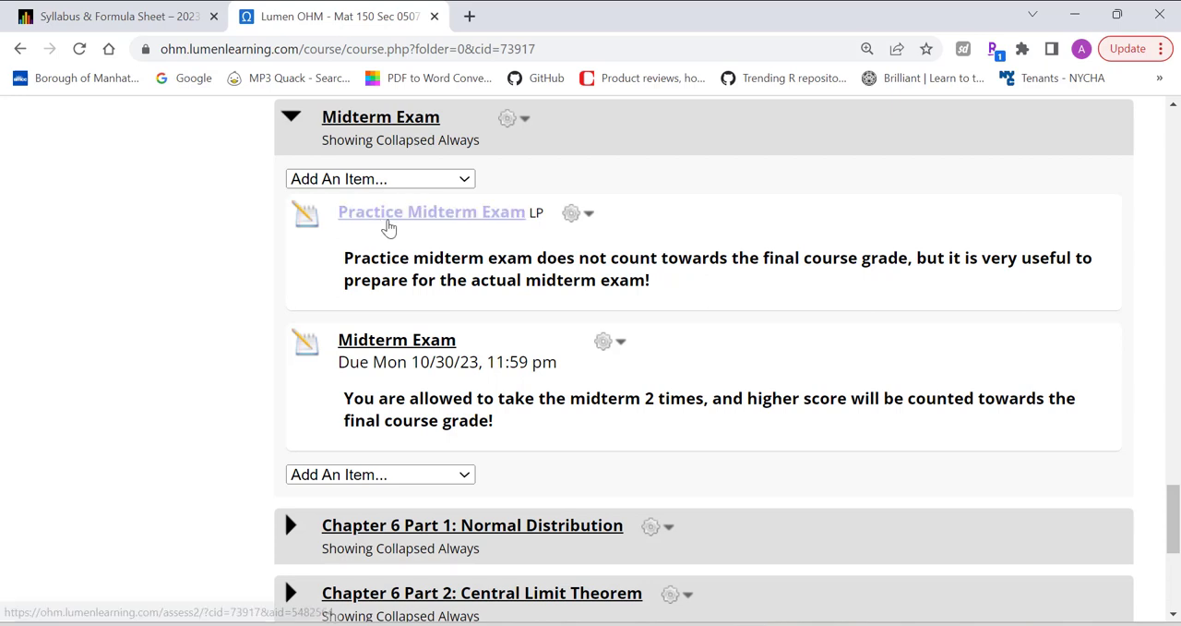
mouse_move(636, 234)
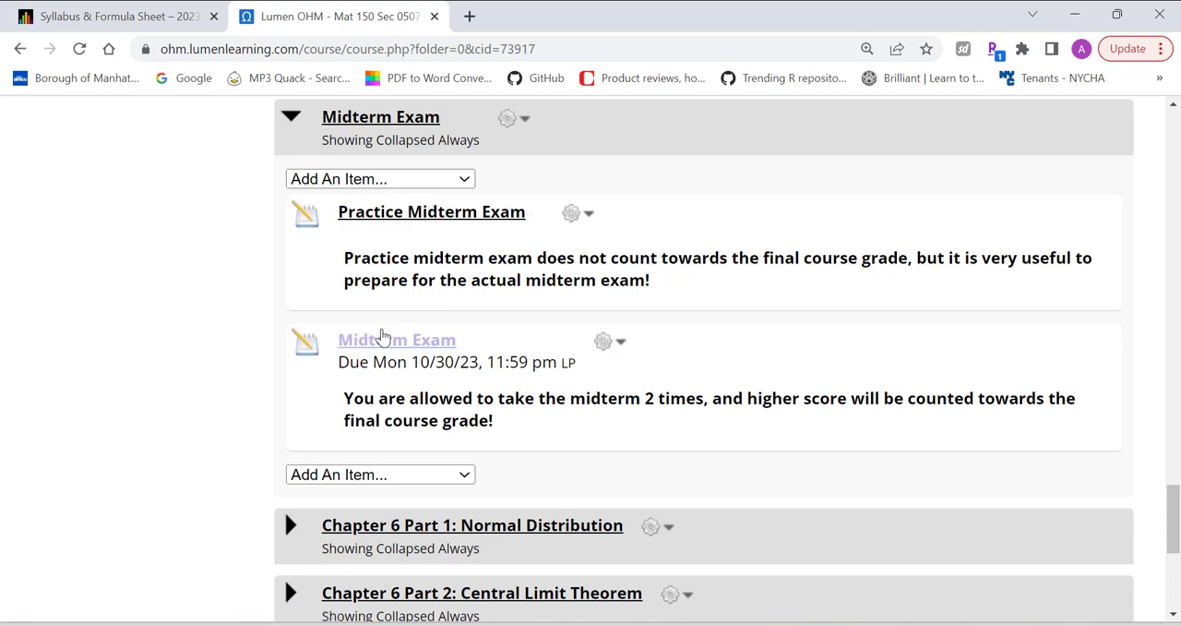
mouse_move(397, 340)
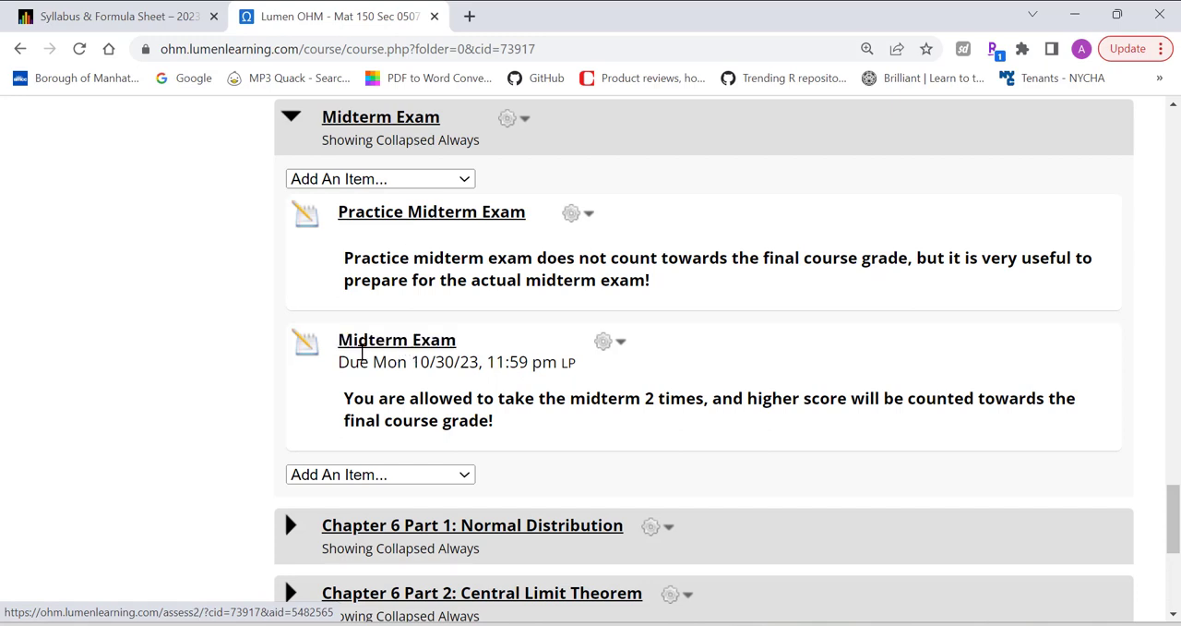
mouse_move(605, 402)
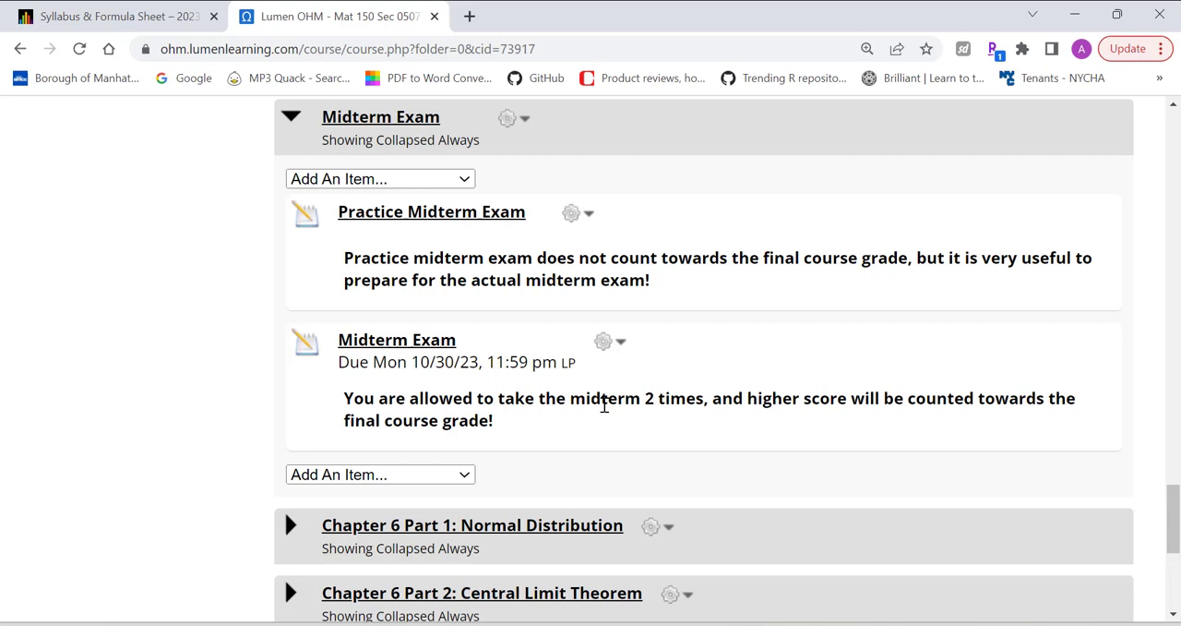
mouse_move(585, 417)
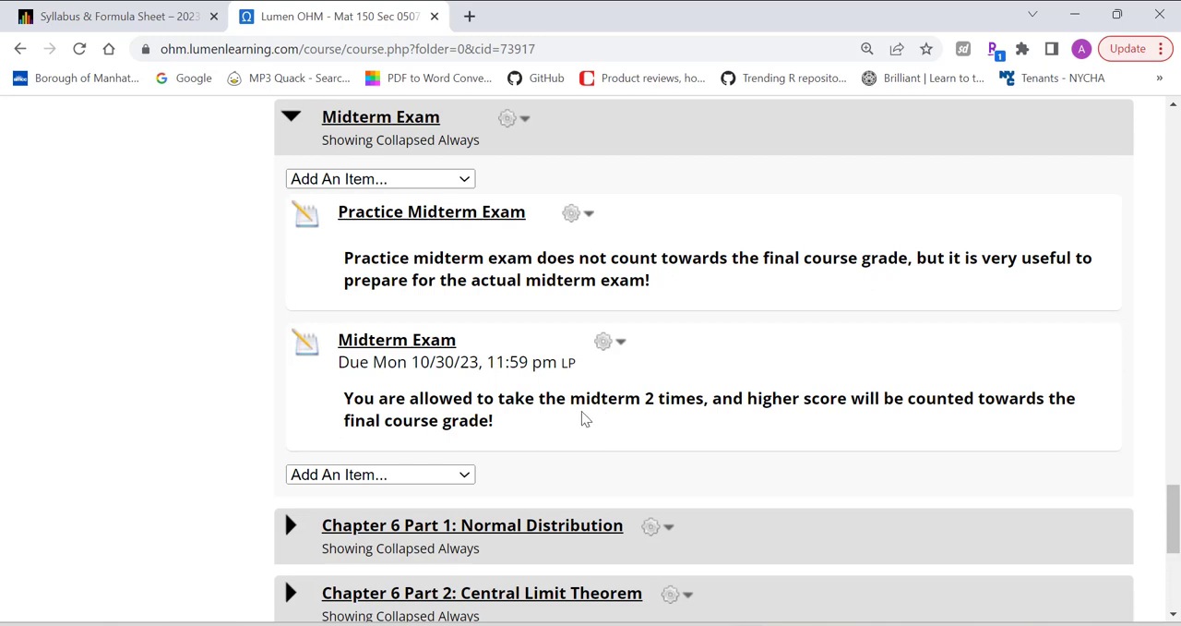
mouse_move(432, 210)
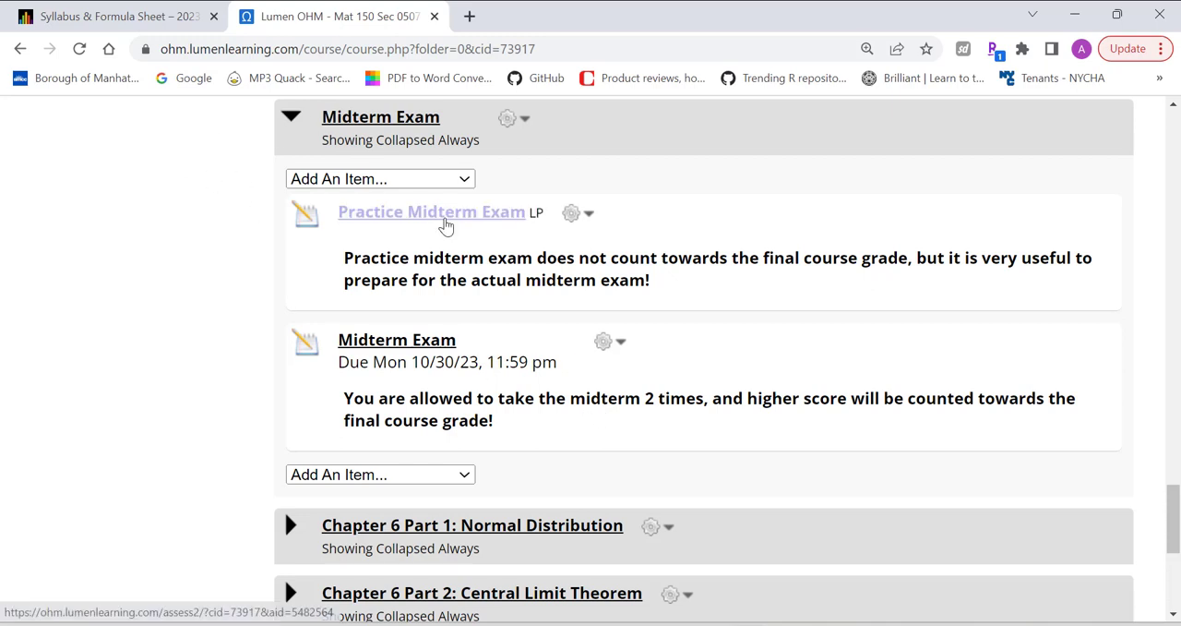
mouse_move(430, 365)
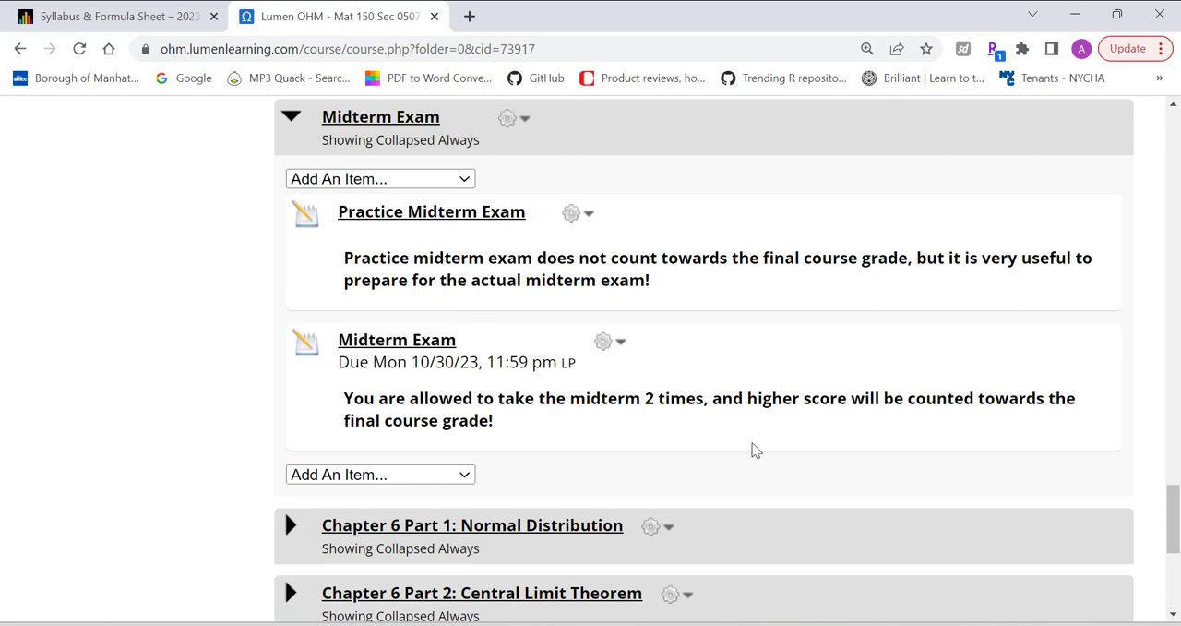
- Expand Chapter 6 Part 1: Normal Distribution and review its calculators, homework and quiz
scroll("down", 3)
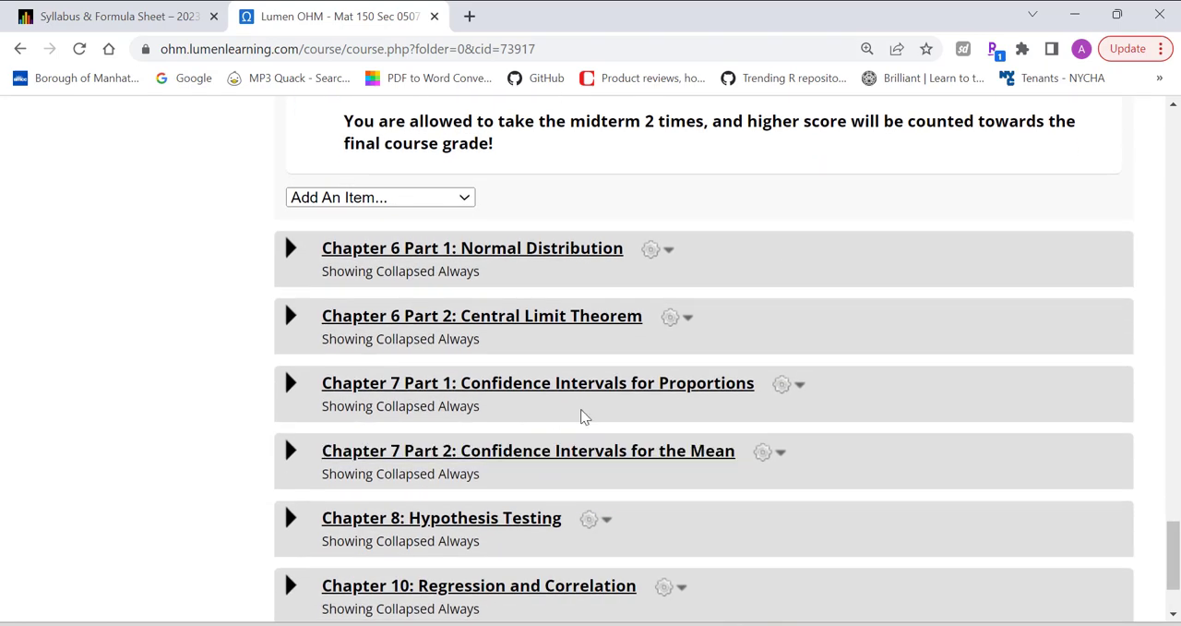
scroll("up", 3)
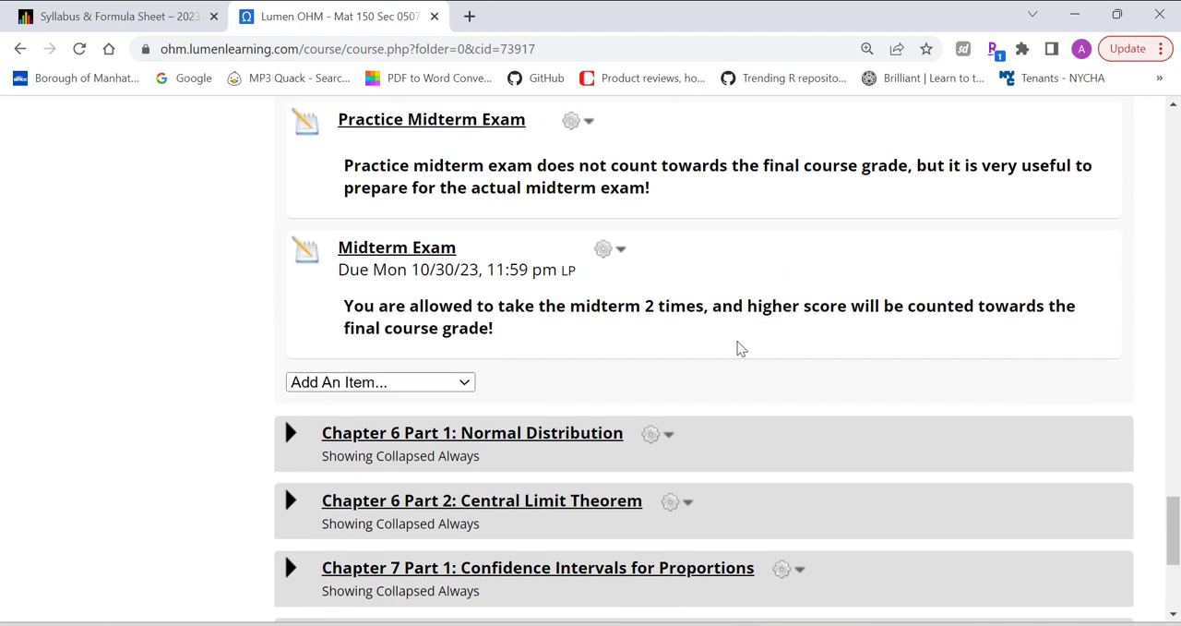
left_click(290, 432)
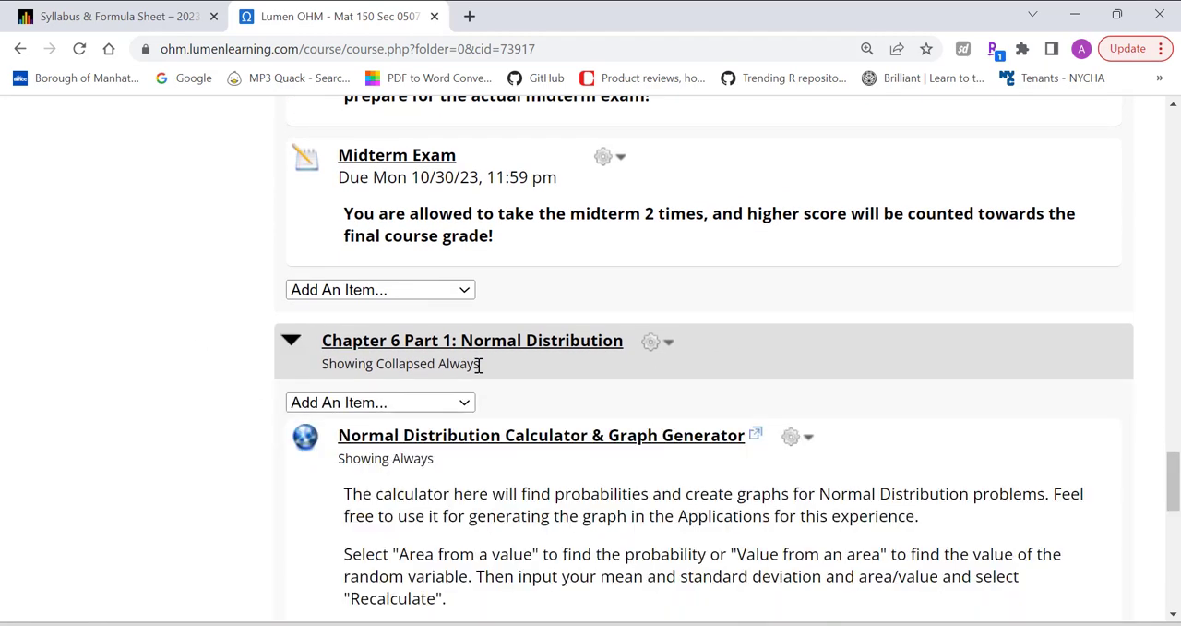
scroll("down", 3)
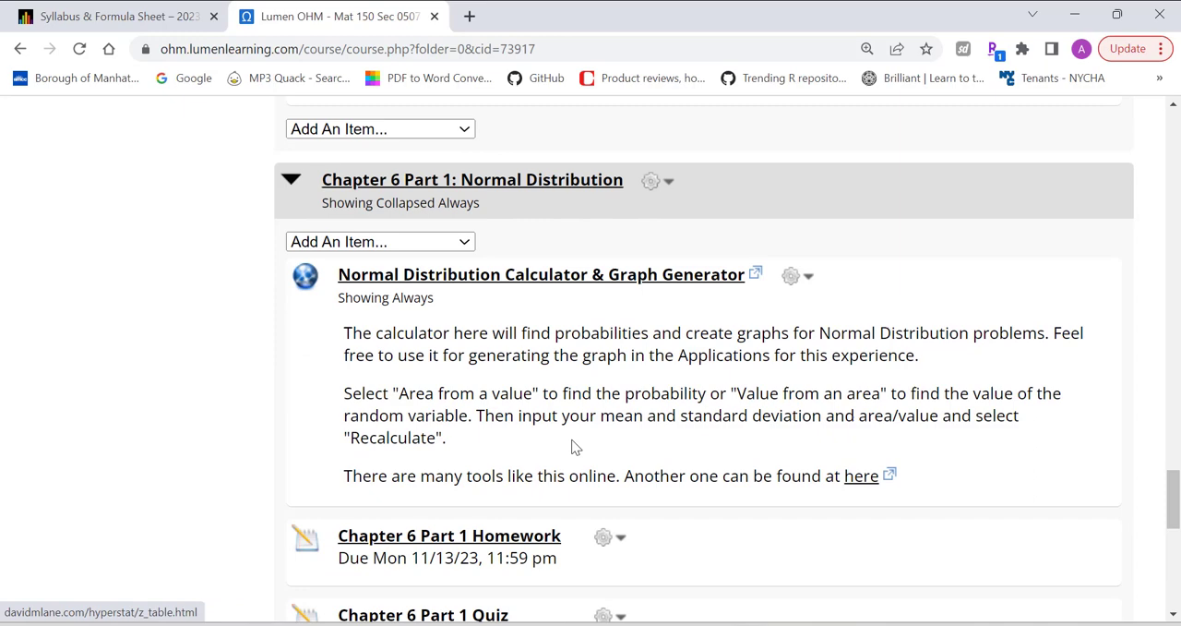
scroll("down", 3)
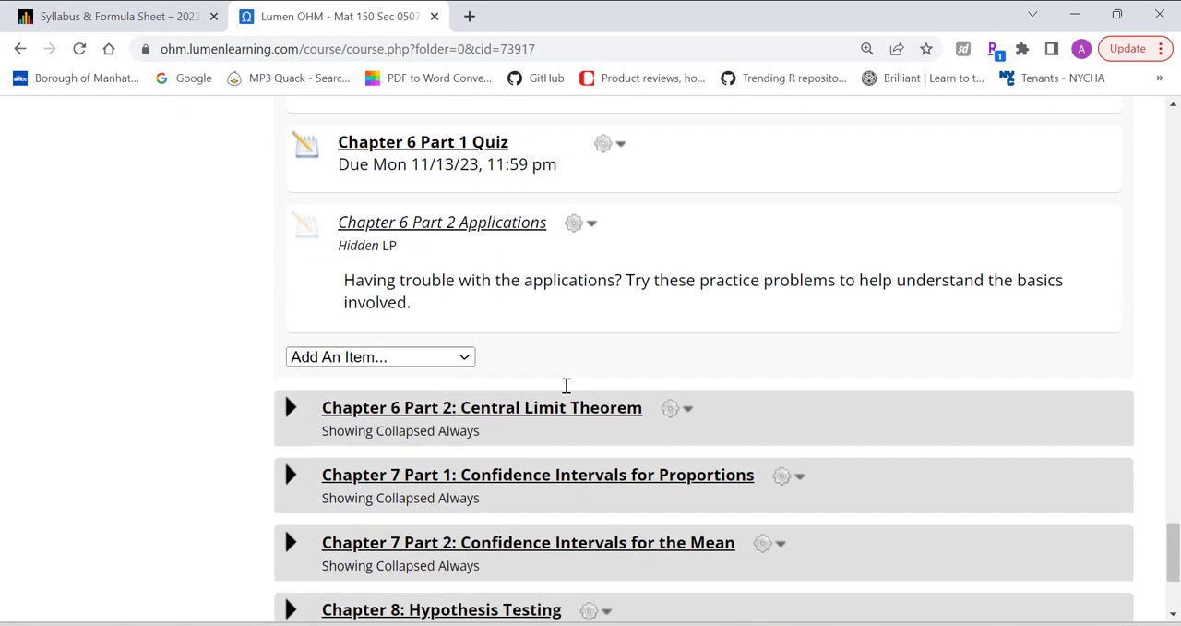
- Expand Chapter 6 Part 2: Central Limit Theorem and review its items due 11/13/23
left_click(290, 406)
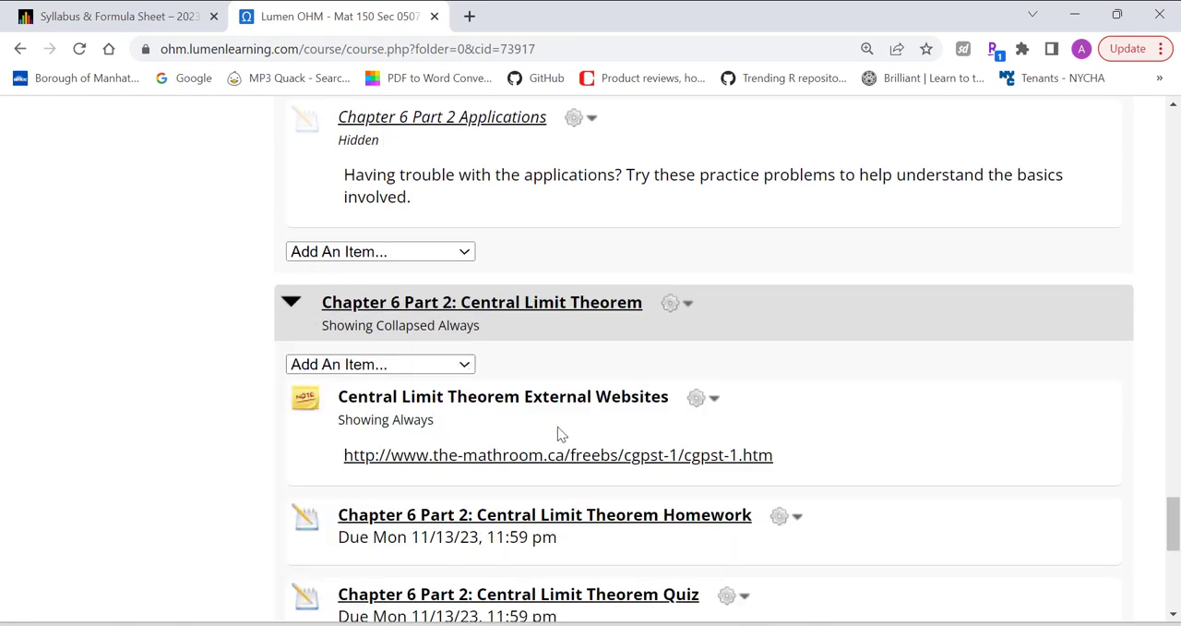
scroll("down", 3)
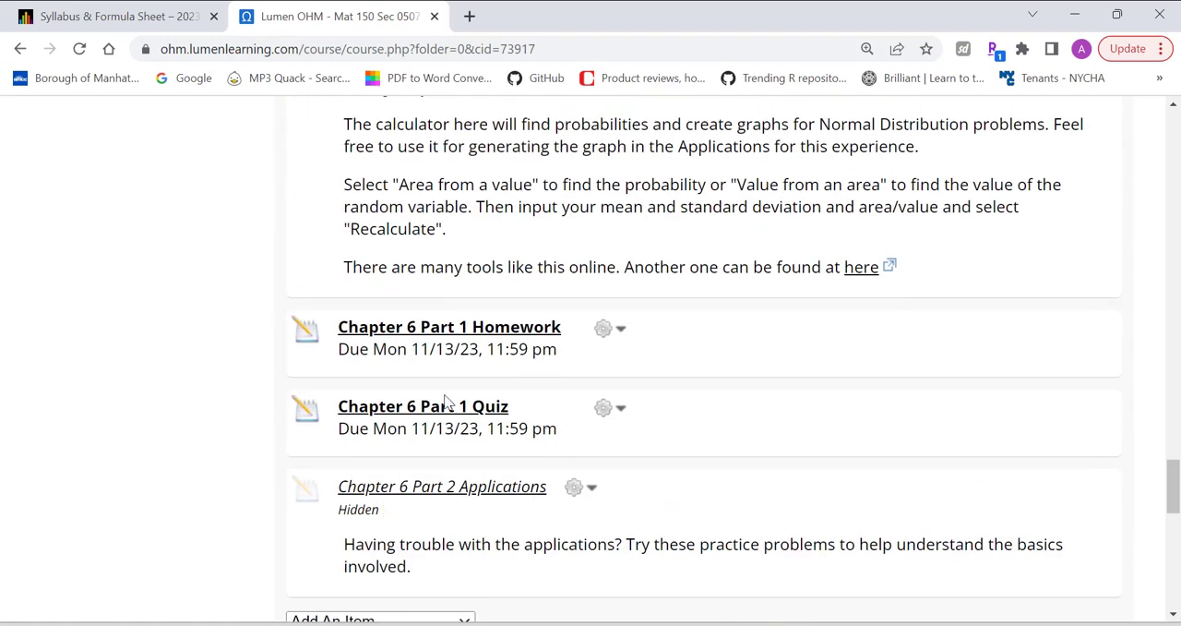
scroll("down", 3)
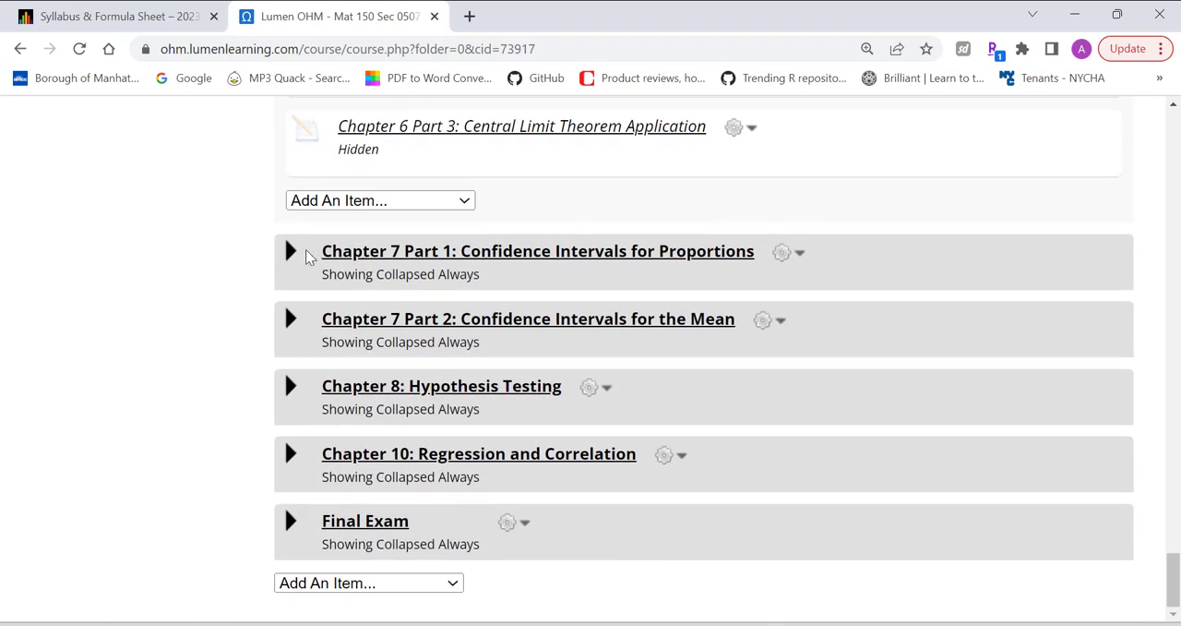
- Expand Chapter 7 Part 1 on confidence intervals and review its spreadsheets and homework
left_click(289, 251)
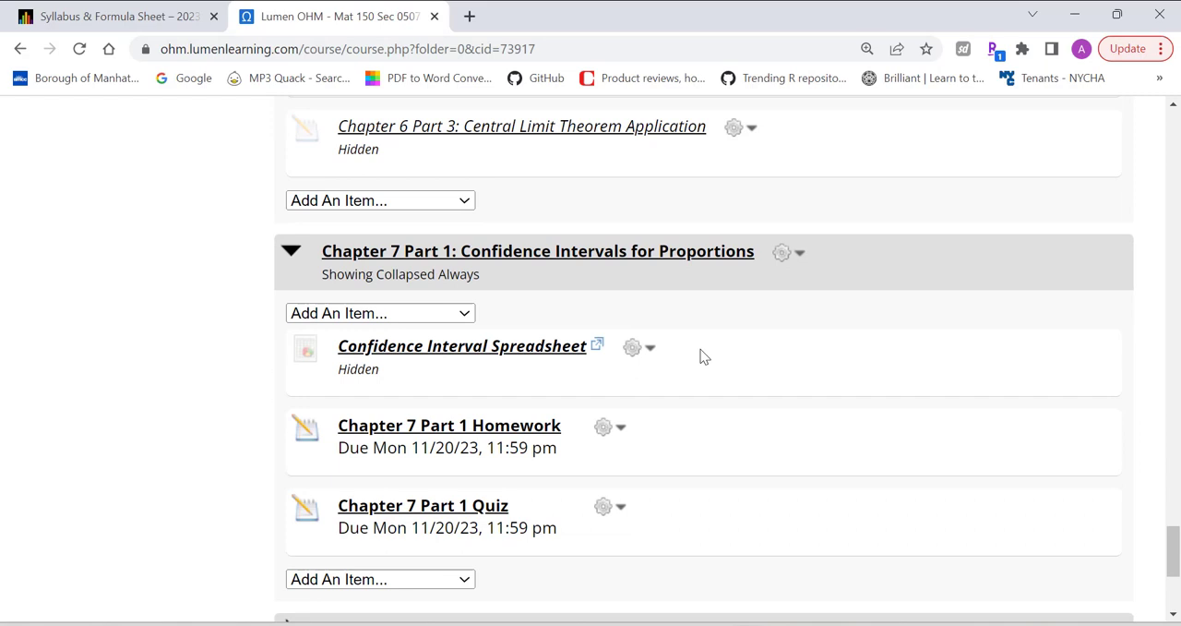
mouse_move(451, 424)
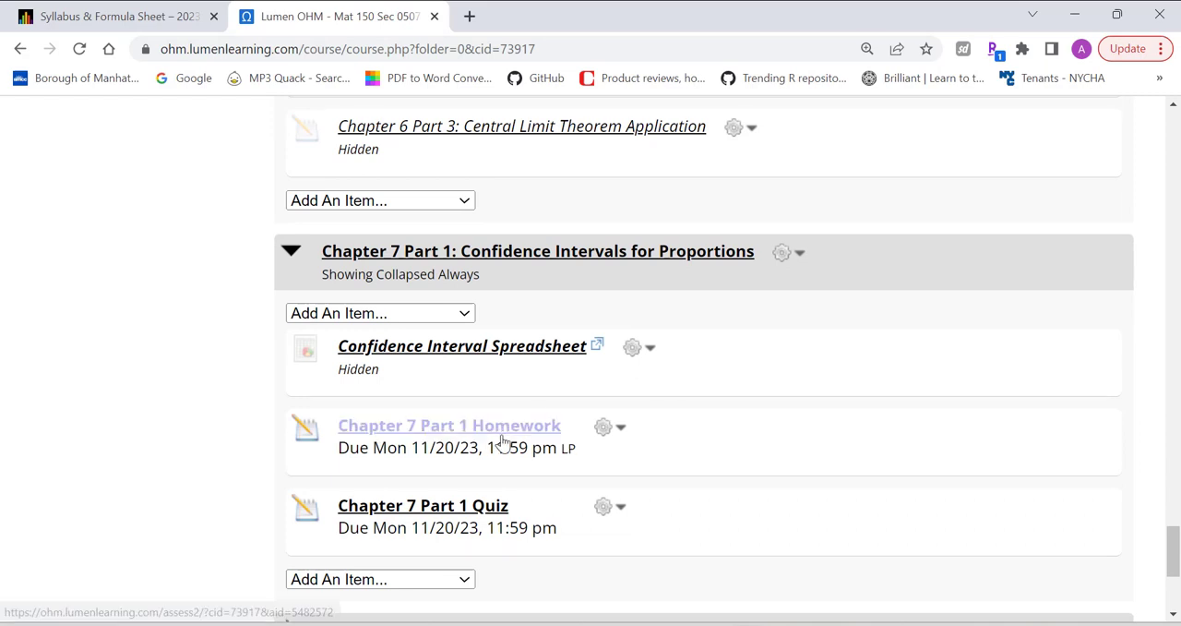
scroll("down", 3)
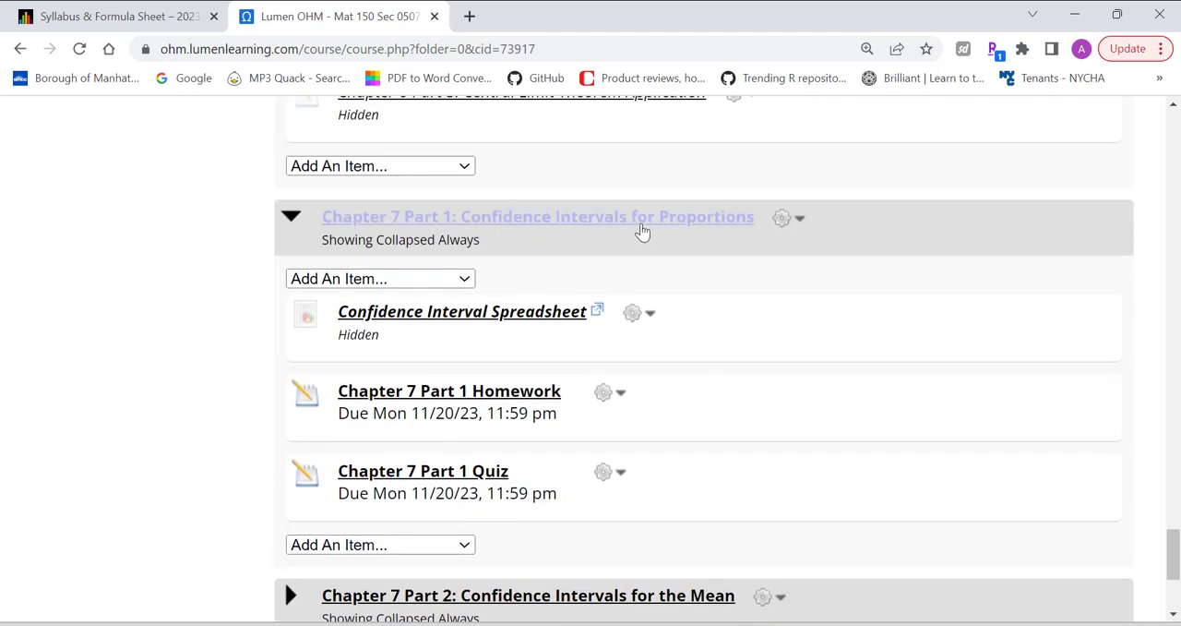
scroll("down", 3)
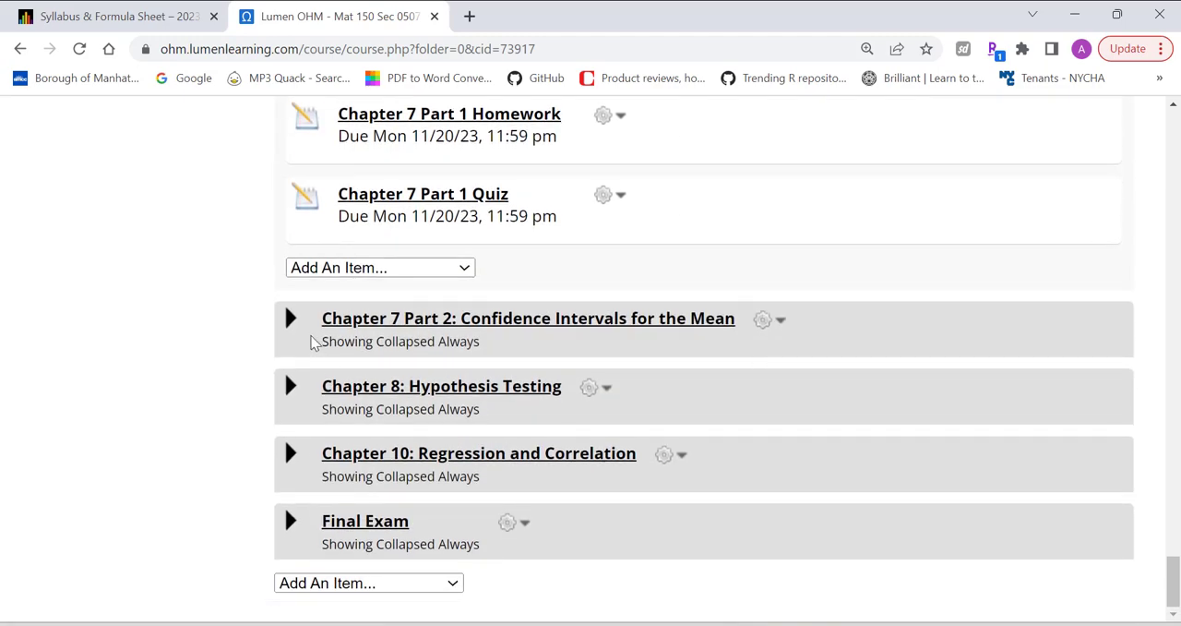
- Expand Chapter 7 Part 2 on confidence intervals and scroll through its quiz and application
left_click(289, 317)
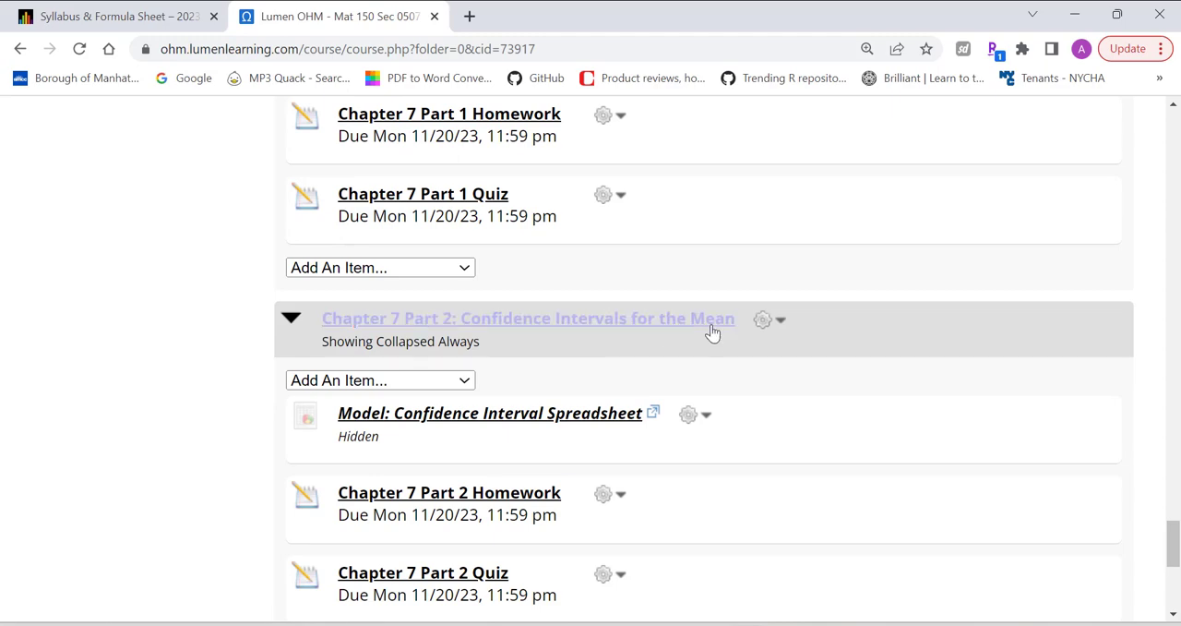
scroll("down", 3)
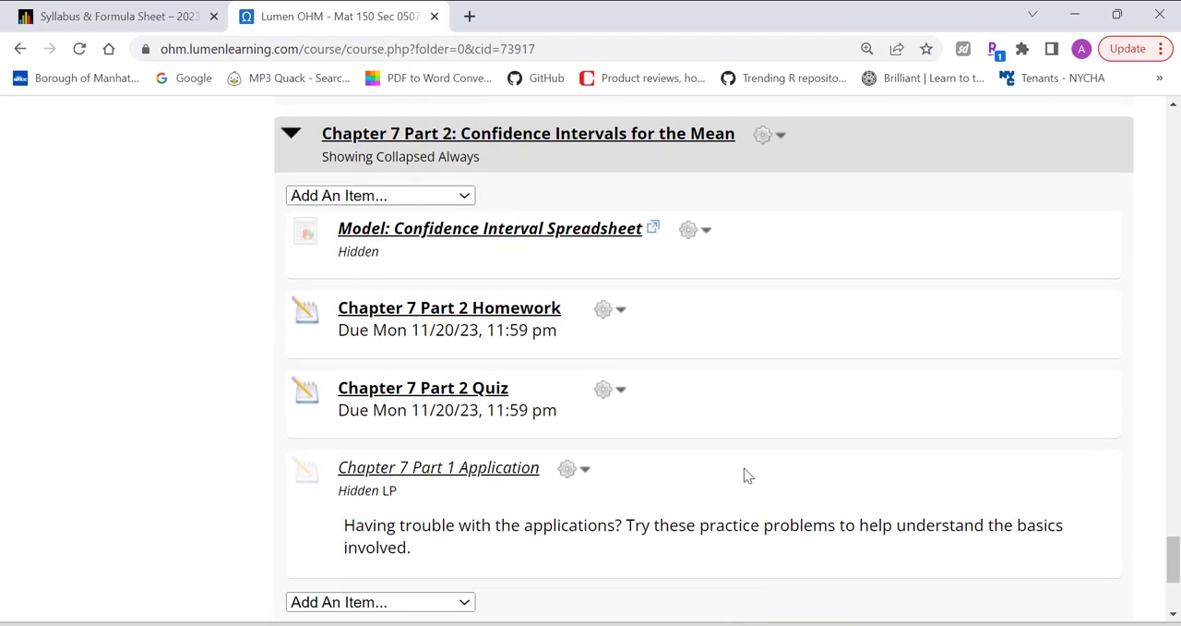
scroll("up", 3)
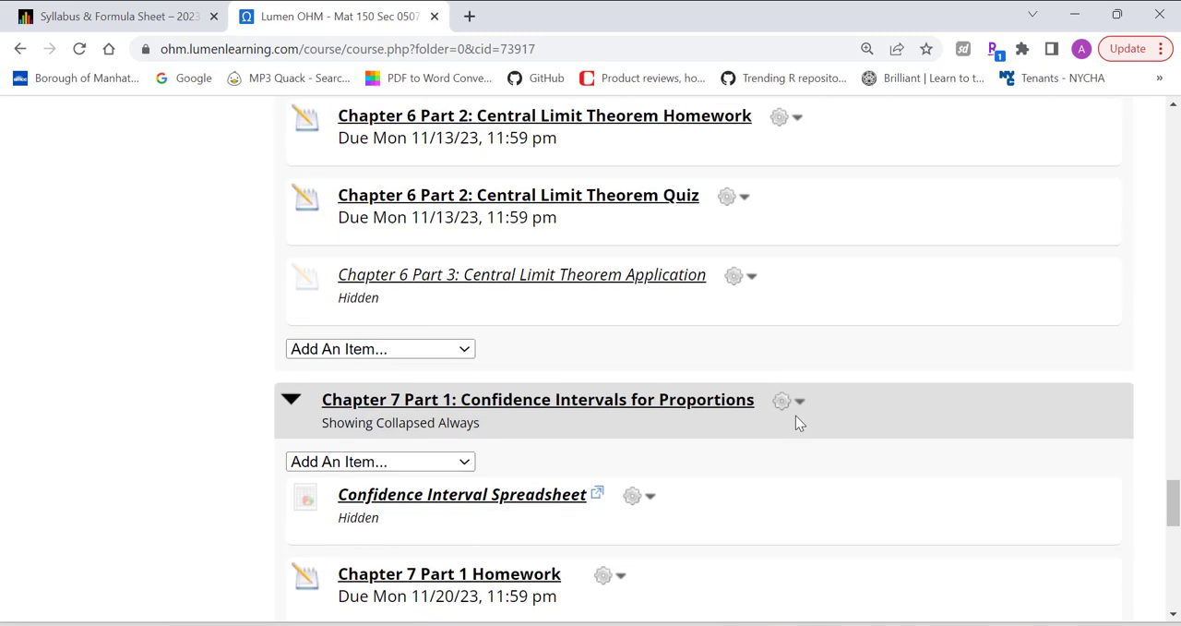
scroll("up", 3)
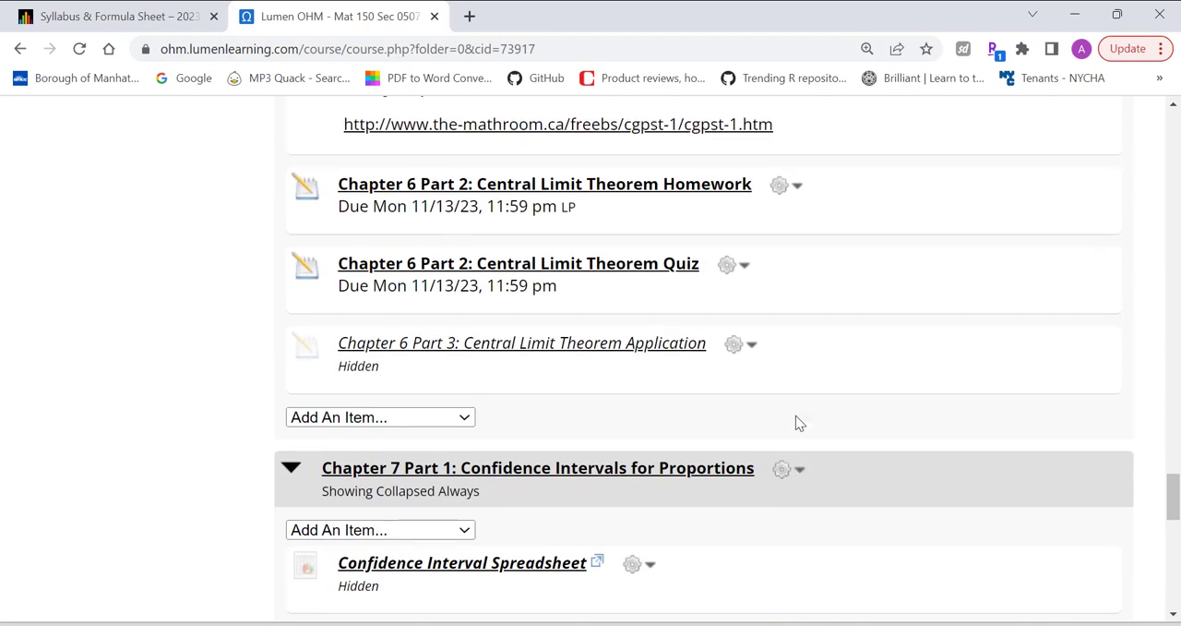
scroll("down", 3)
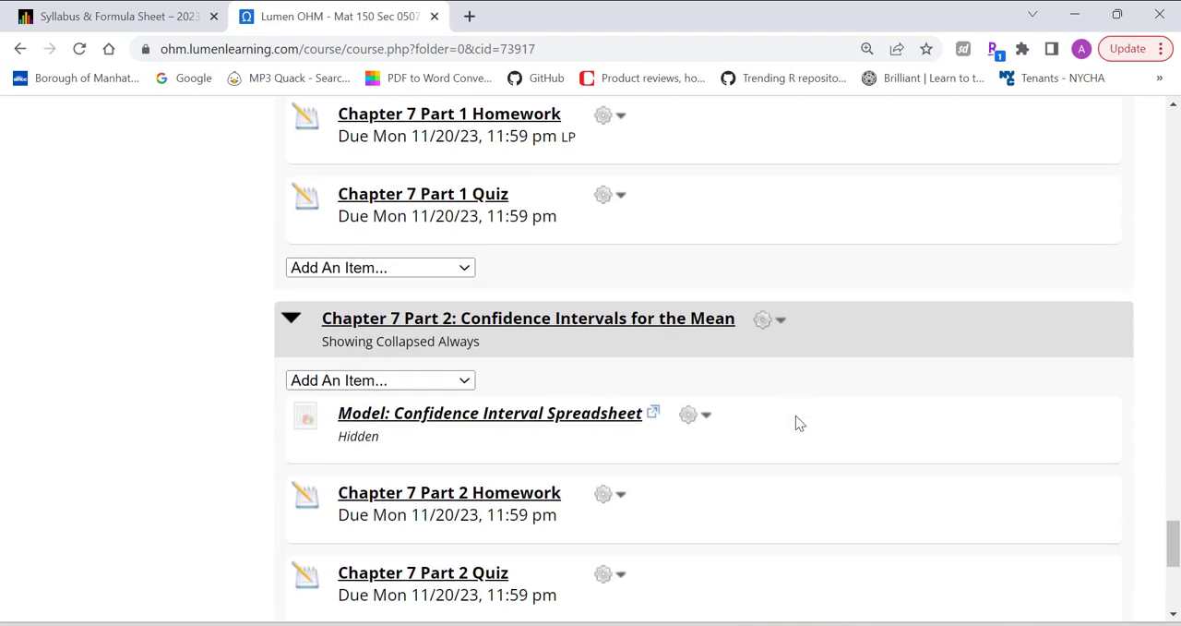
mouse_move(764, 438)
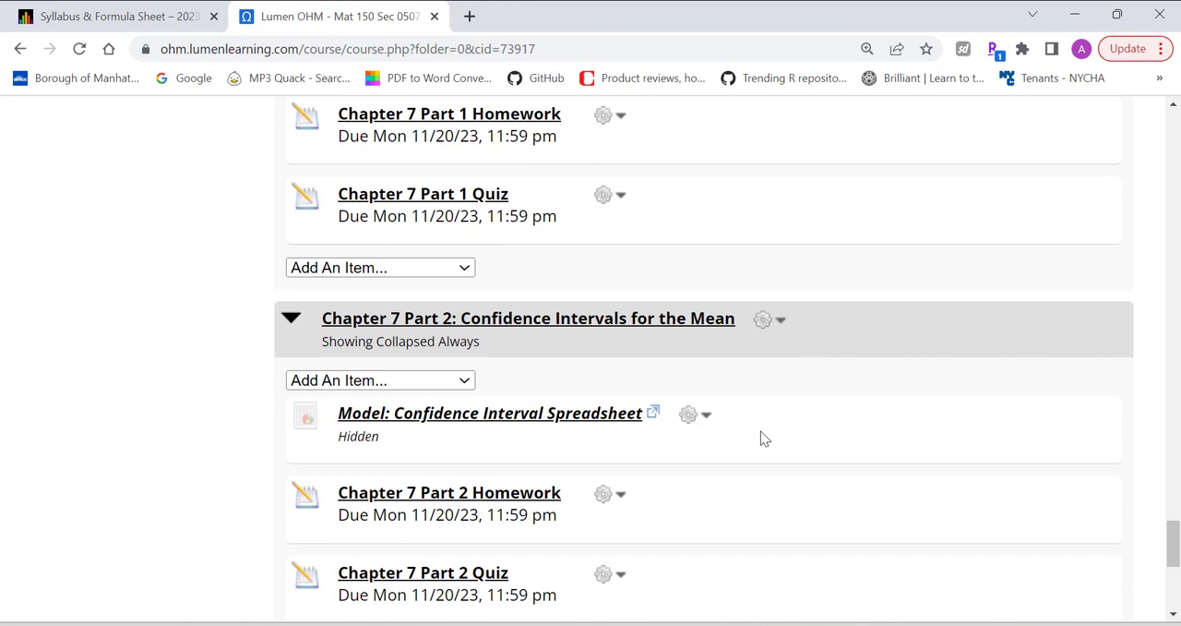
scroll("down", 3)
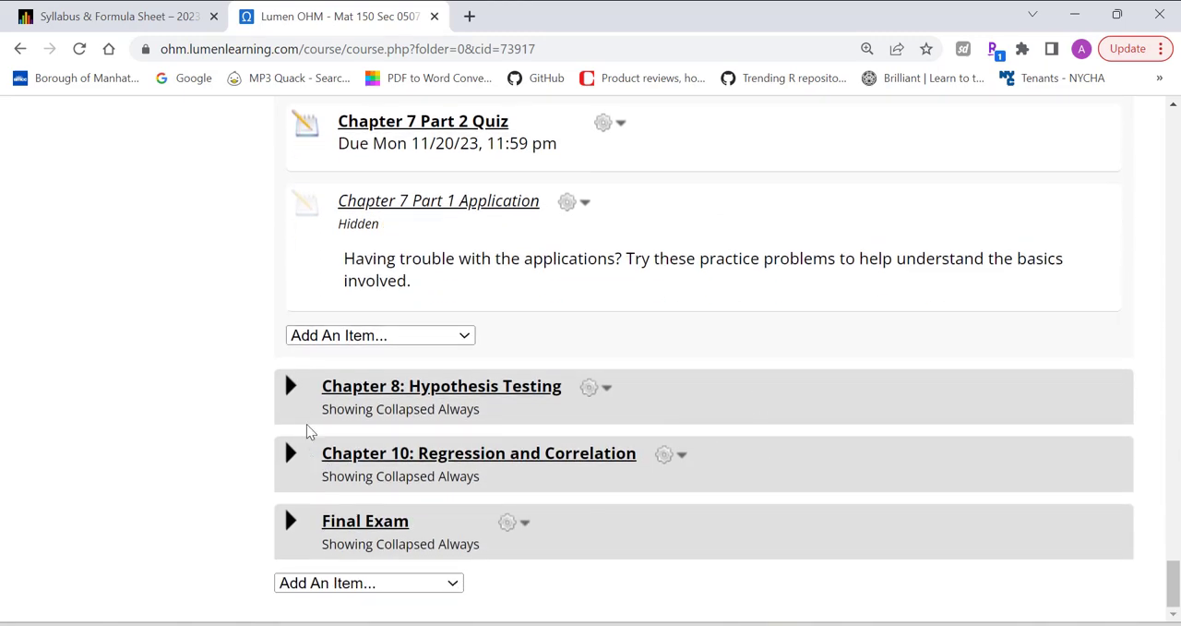
- Expand Chapter 8: Hypothesis Testing and Chapter 10: Regression and Correlation
left_click(290, 386)
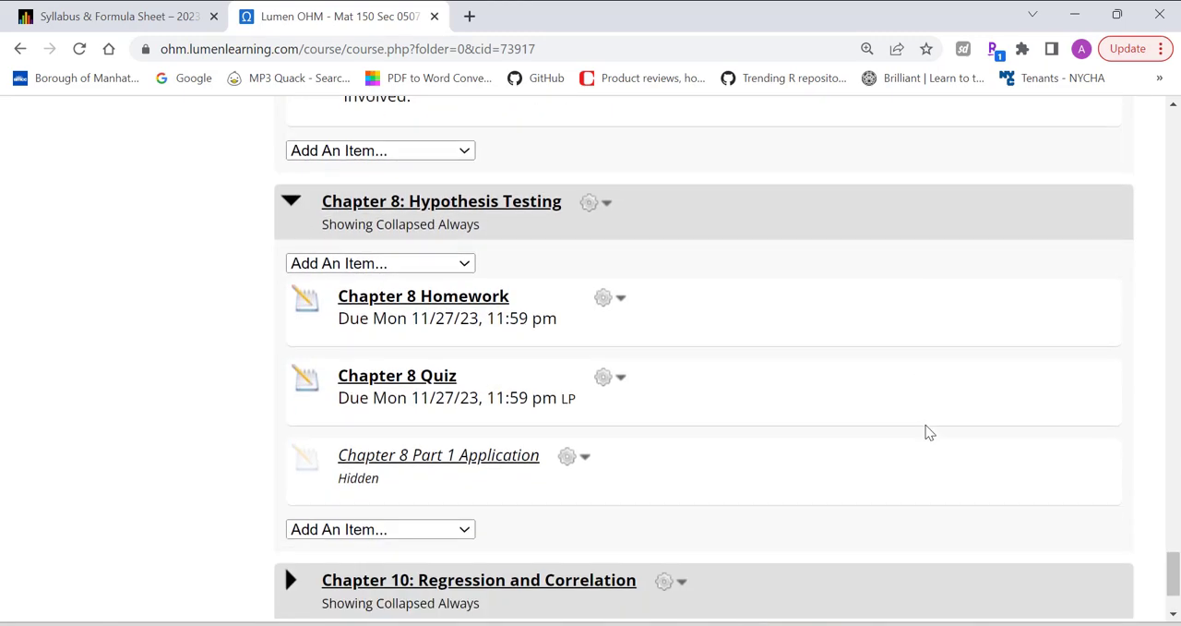
scroll("down", 3)
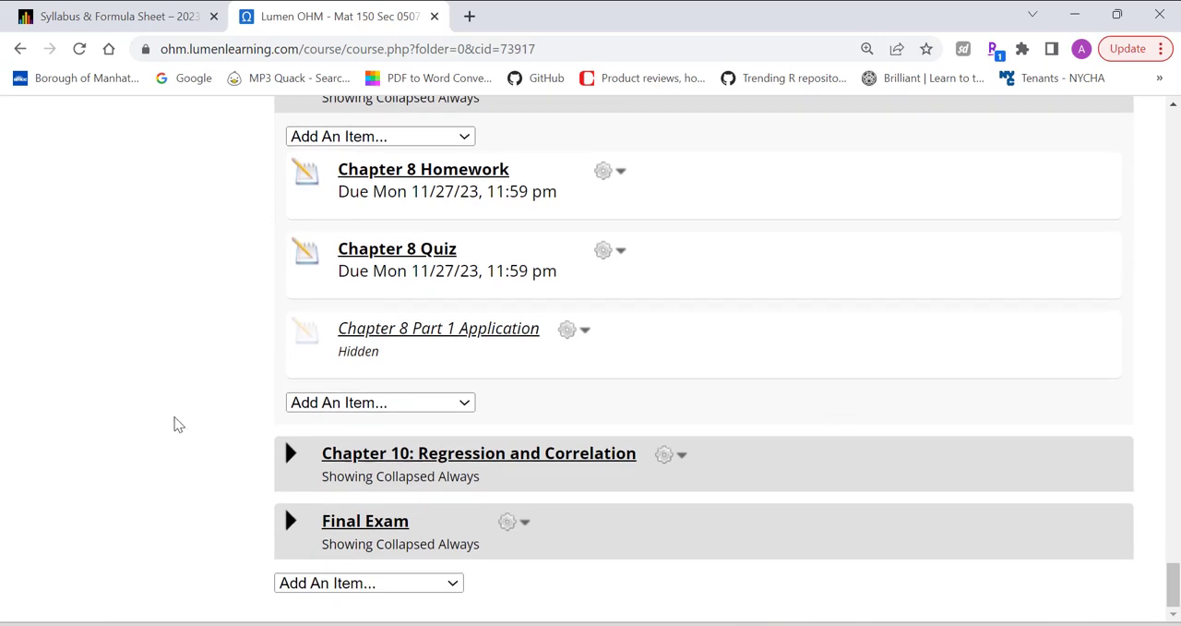
left_click(289, 452)
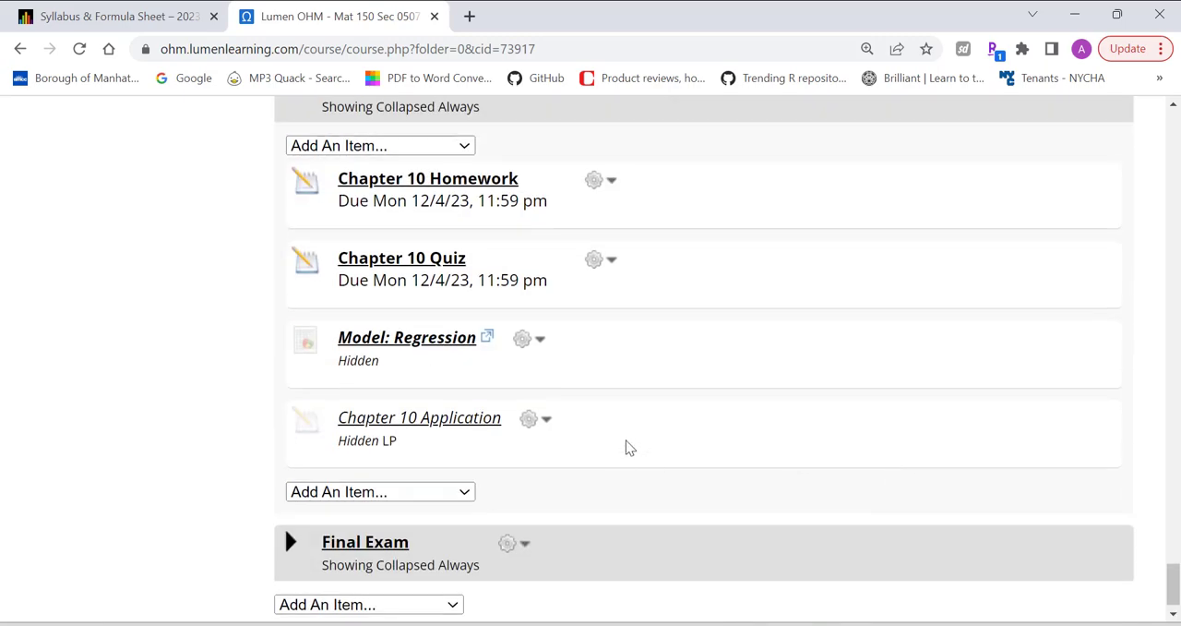
- Expand the Final Exam folder showing the Practice Final Exam and Final Exam due 12/15/23
left_click(290, 543)
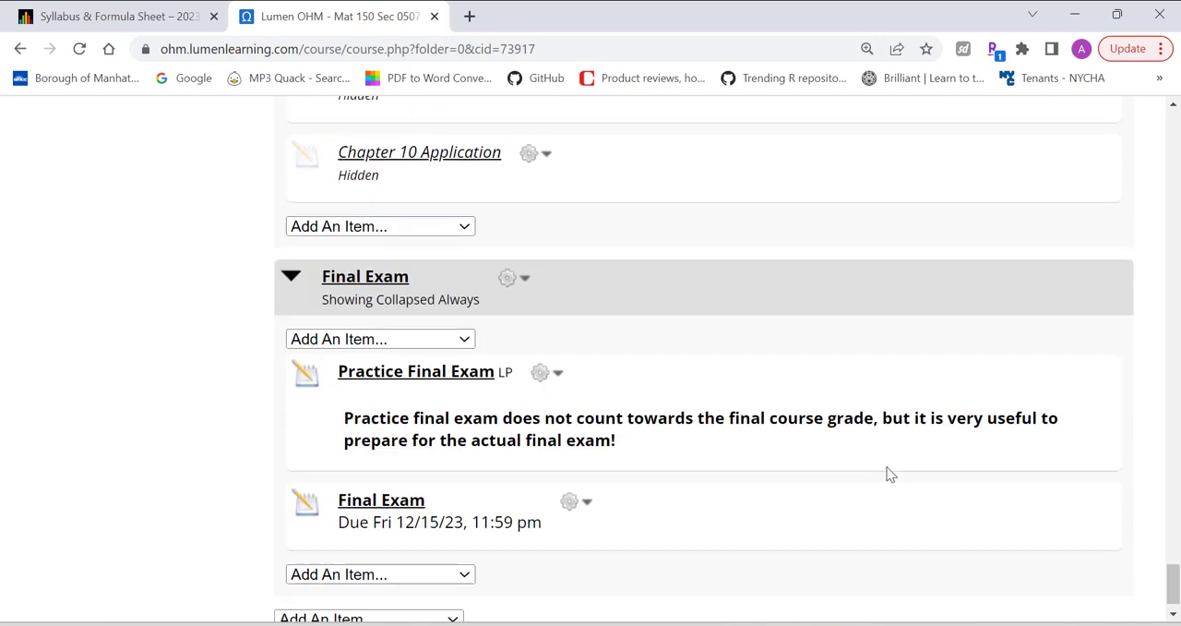
scroll("down", 3)
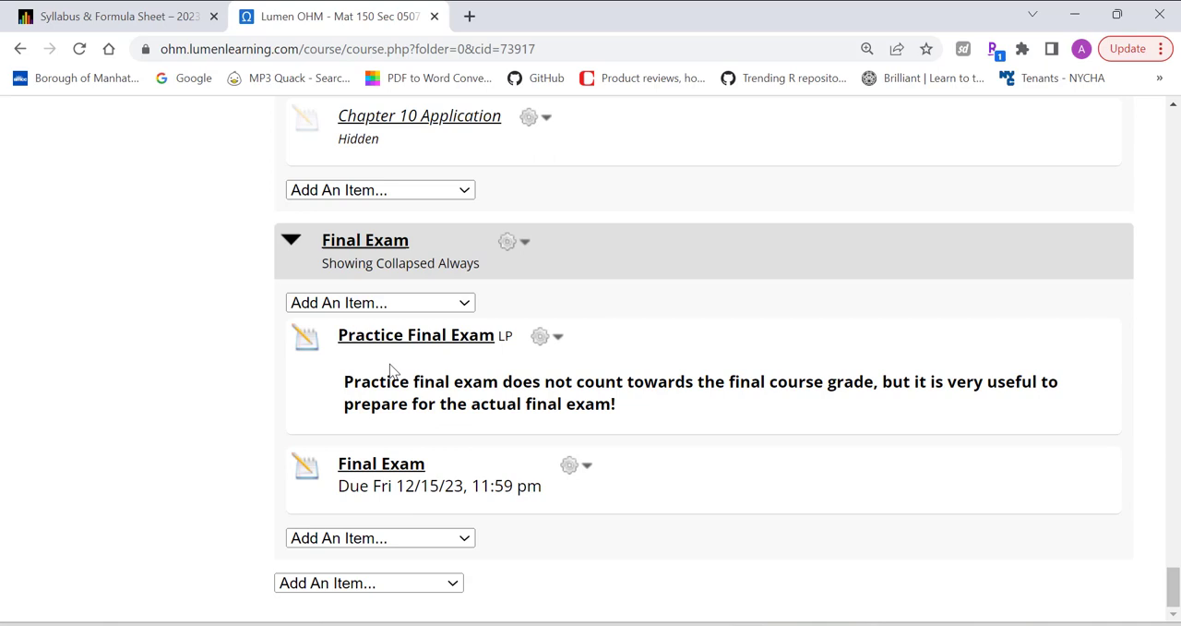
mouse_move(524, 520)
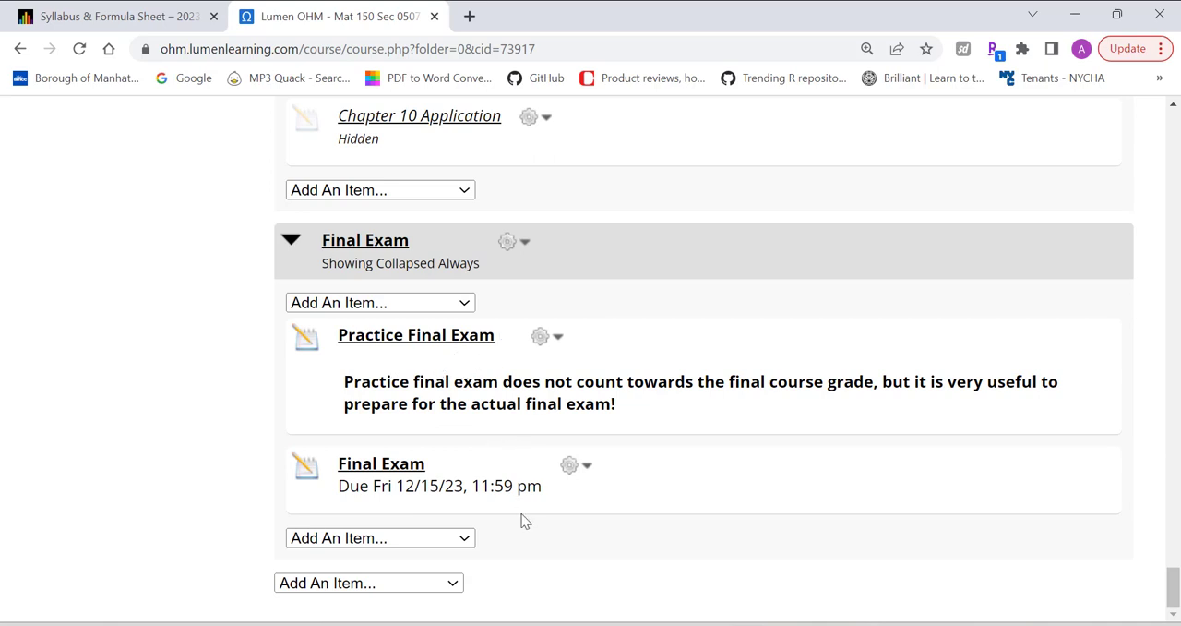
mouse_move(572, 471)
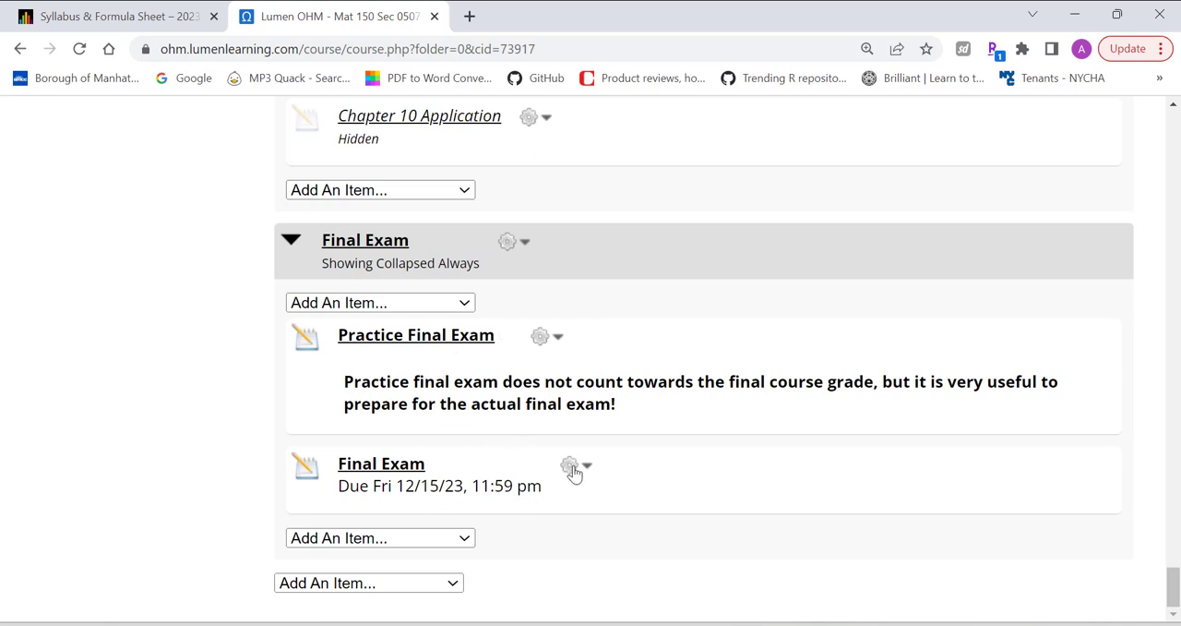
mouse_move(790, 478)
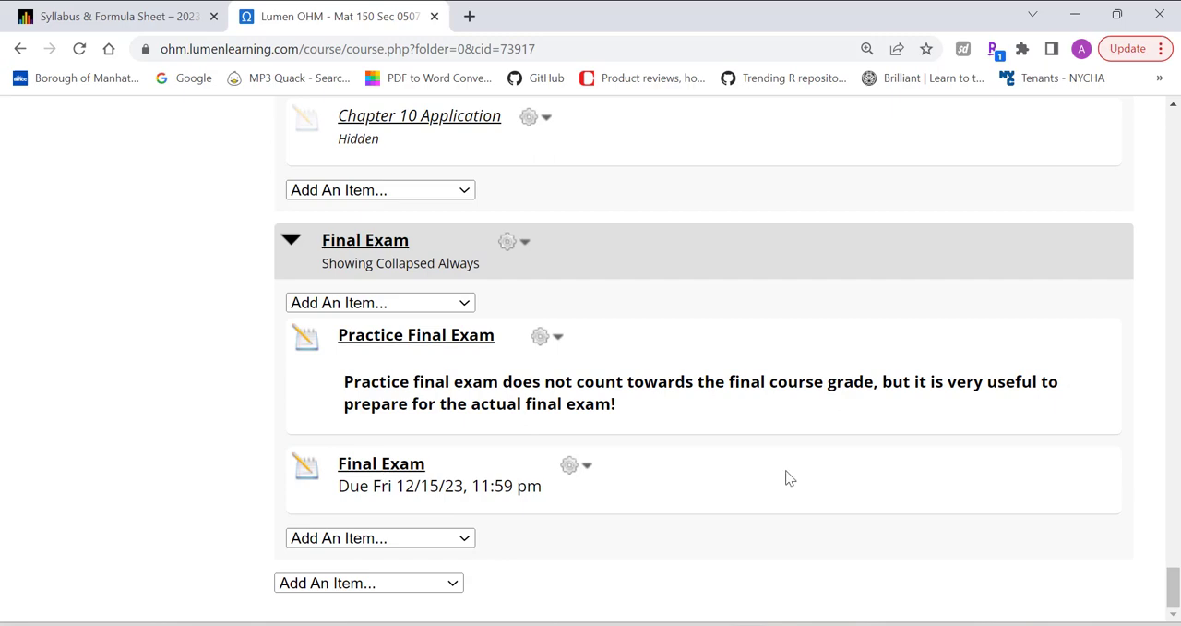
mouse_move(748, 455)
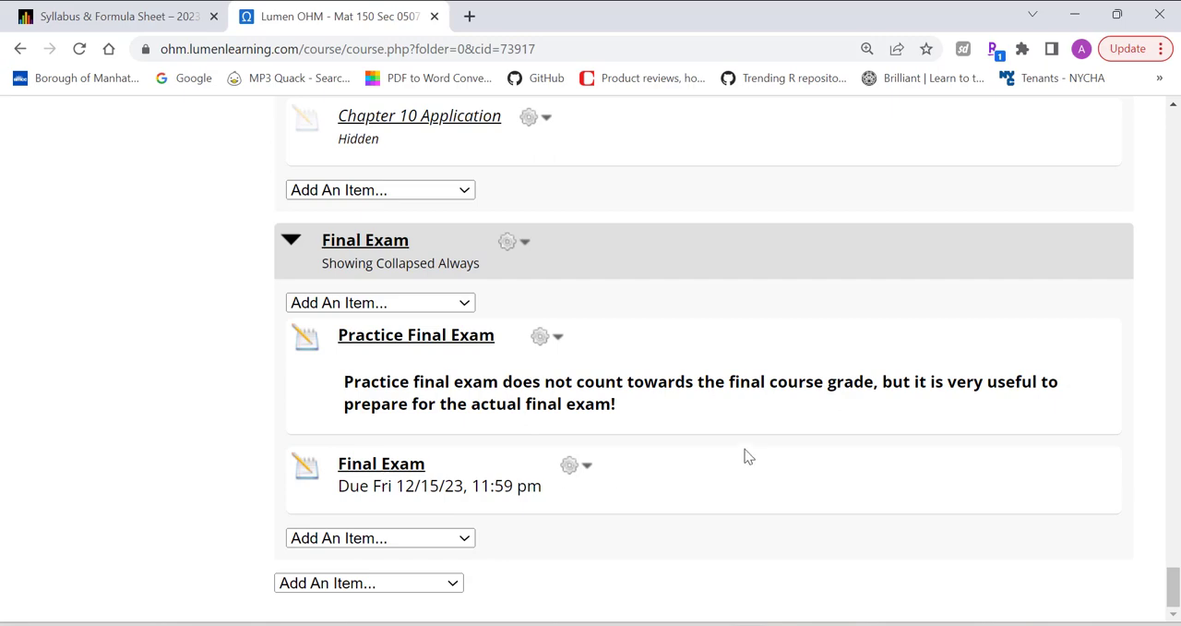
scroll("up", 3)
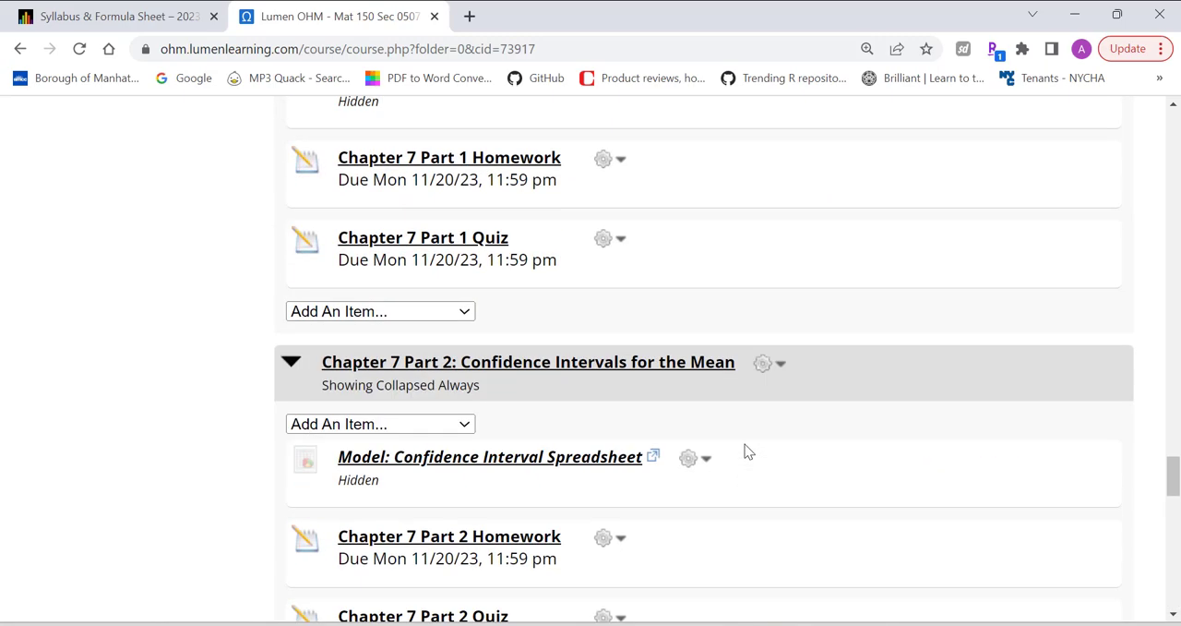
- Scroll the Math 150 syllabus PDF through its book and grade distribution sections
scroll("up", 3)
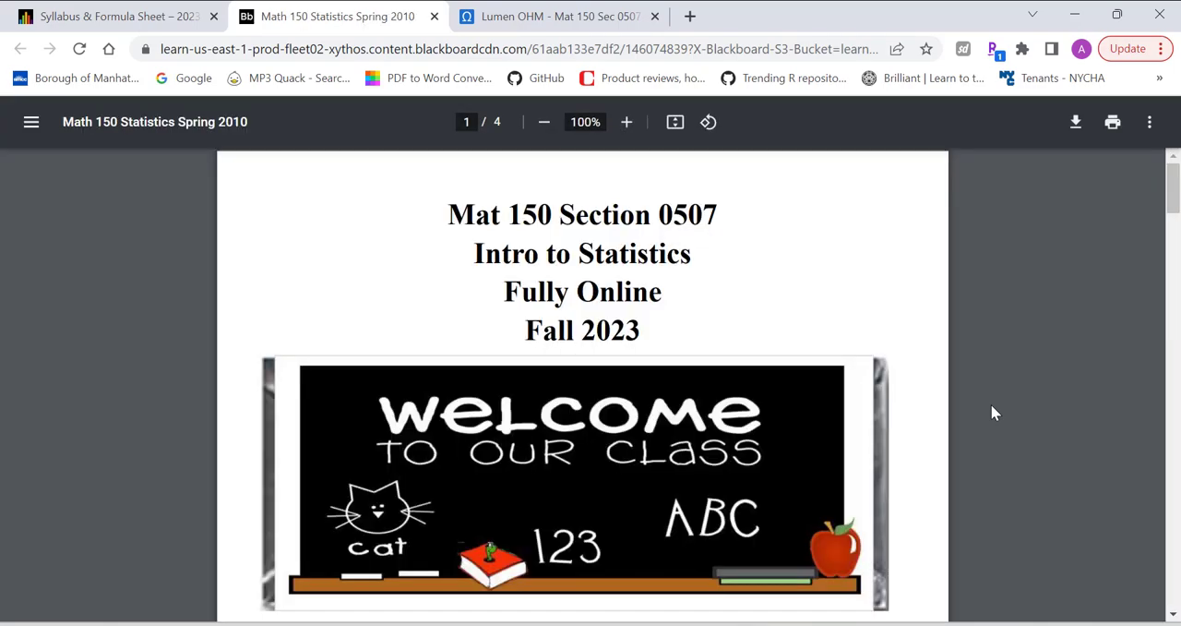
scroll("down", 3)
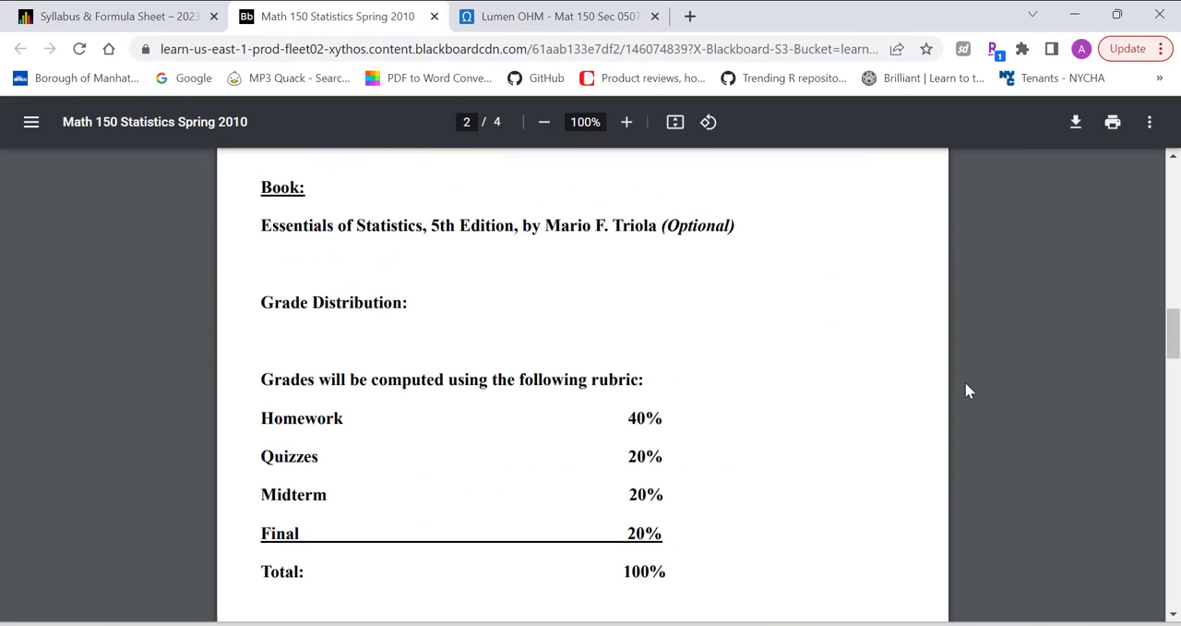
scroll("up", 3)
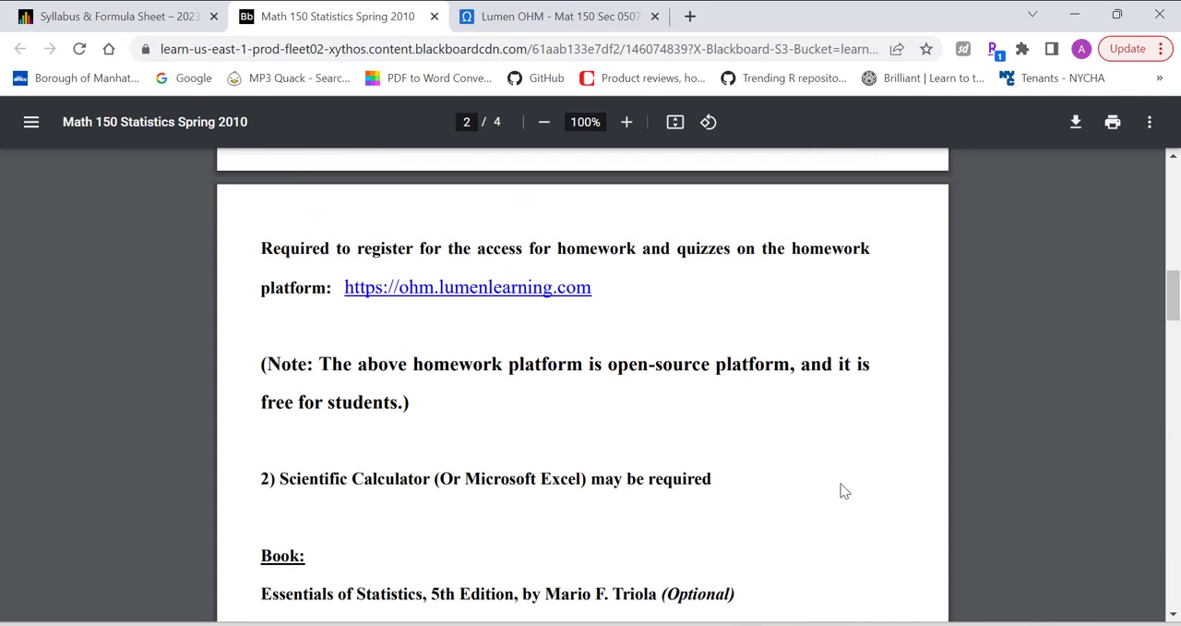
mouse_move(446, 510)
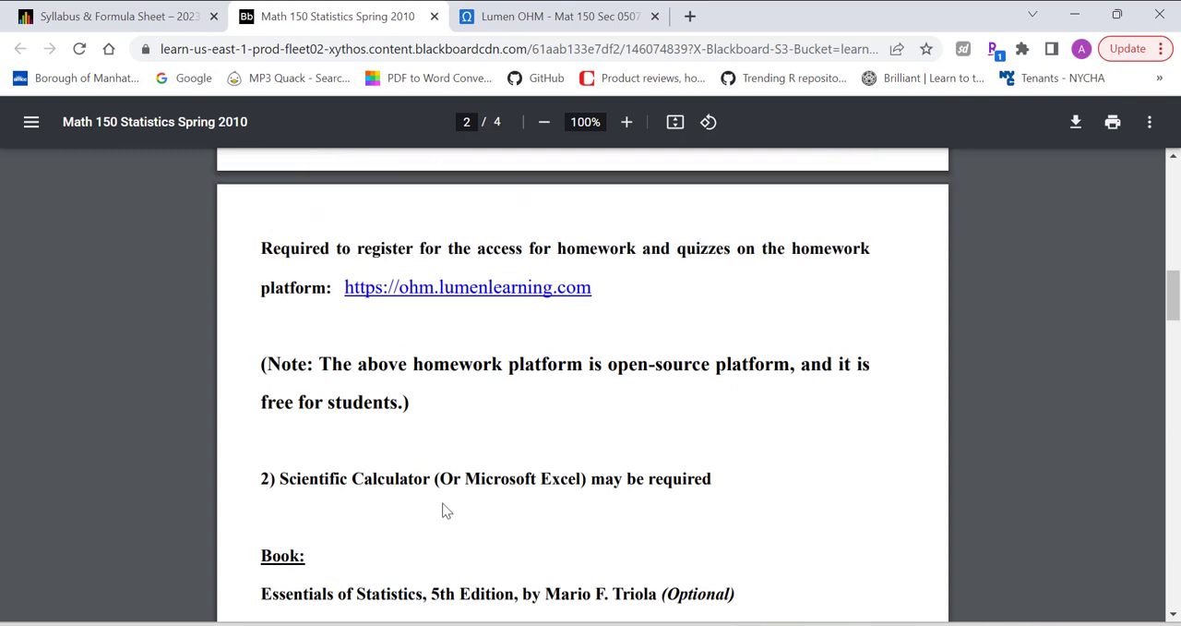
mouse_move(569, 484)
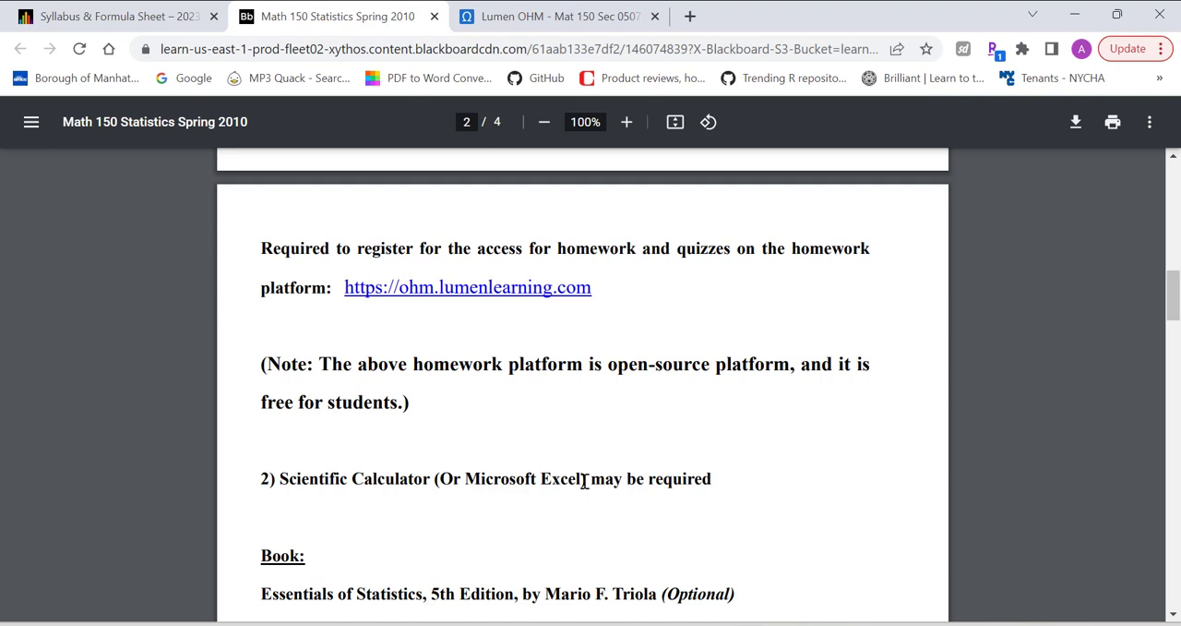
scroll("down", 3)
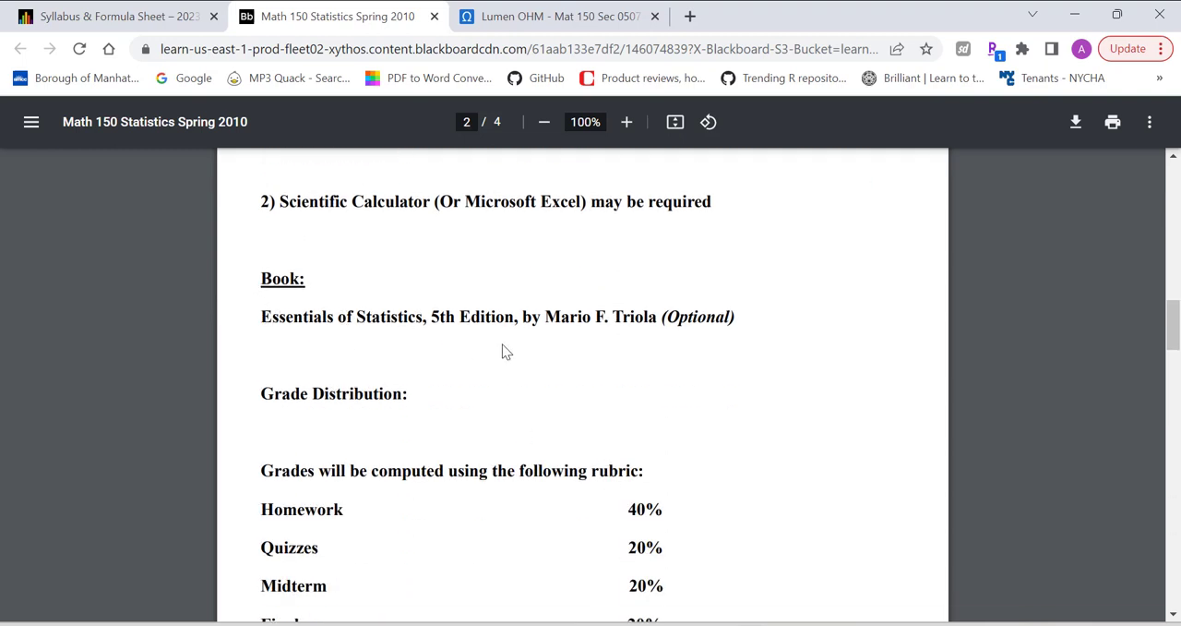
mouse_move(600, 318)
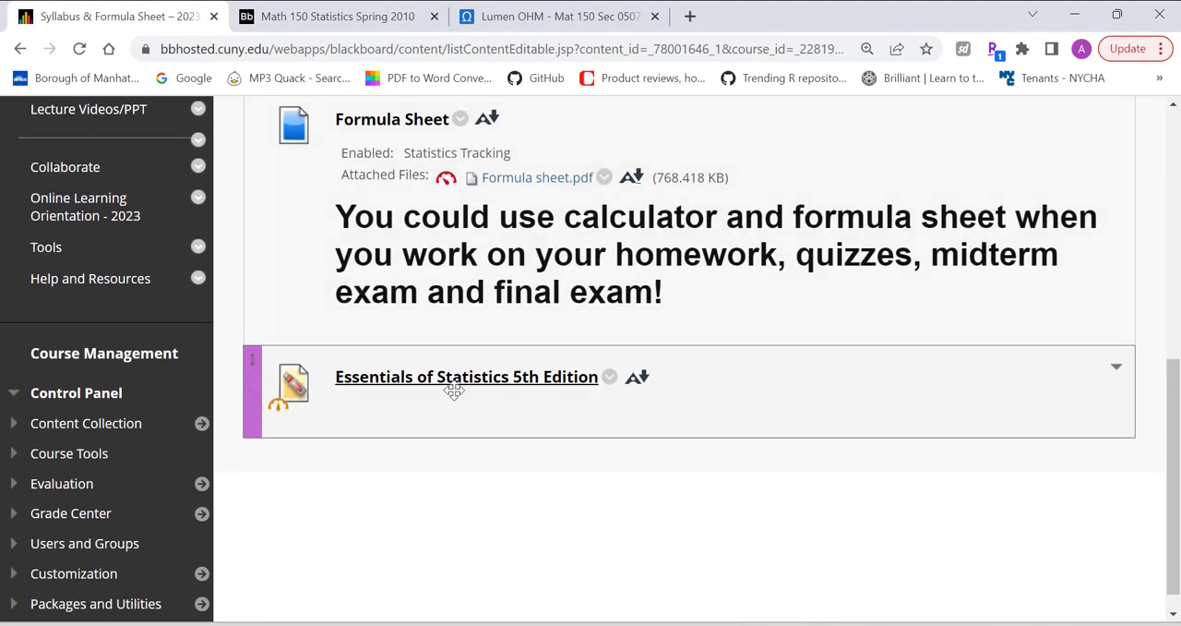
- View the Essentials of Statistics 5th Edition textbook PDF, then return to the Blackboard syllabus page
left_click(465, 376)
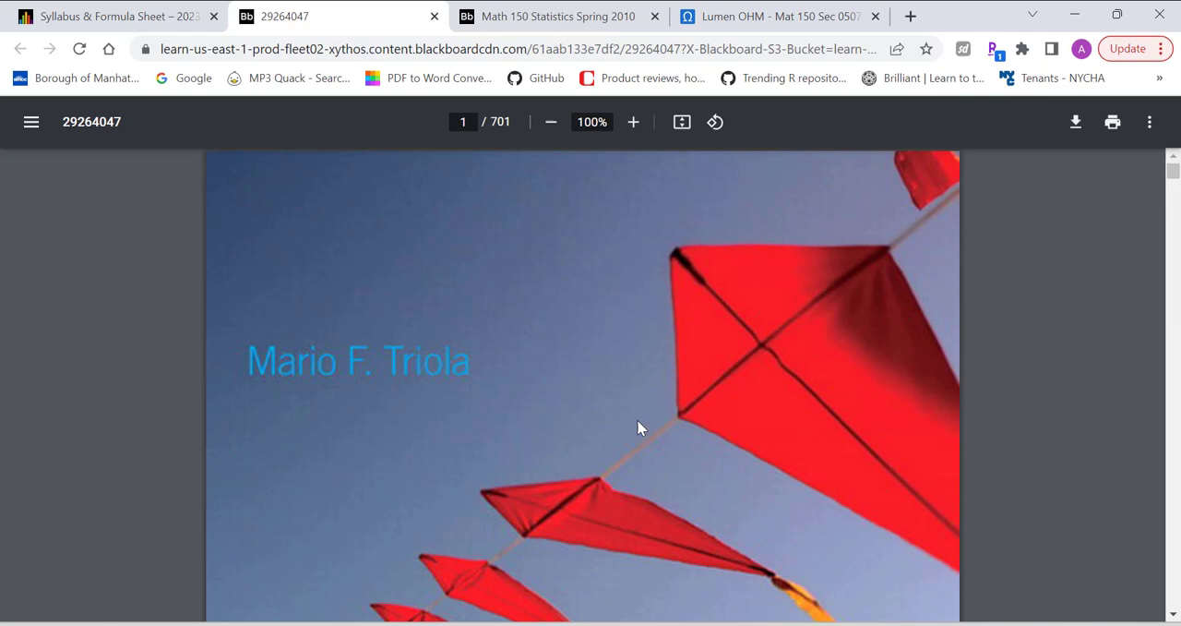
left_click(111, 15)
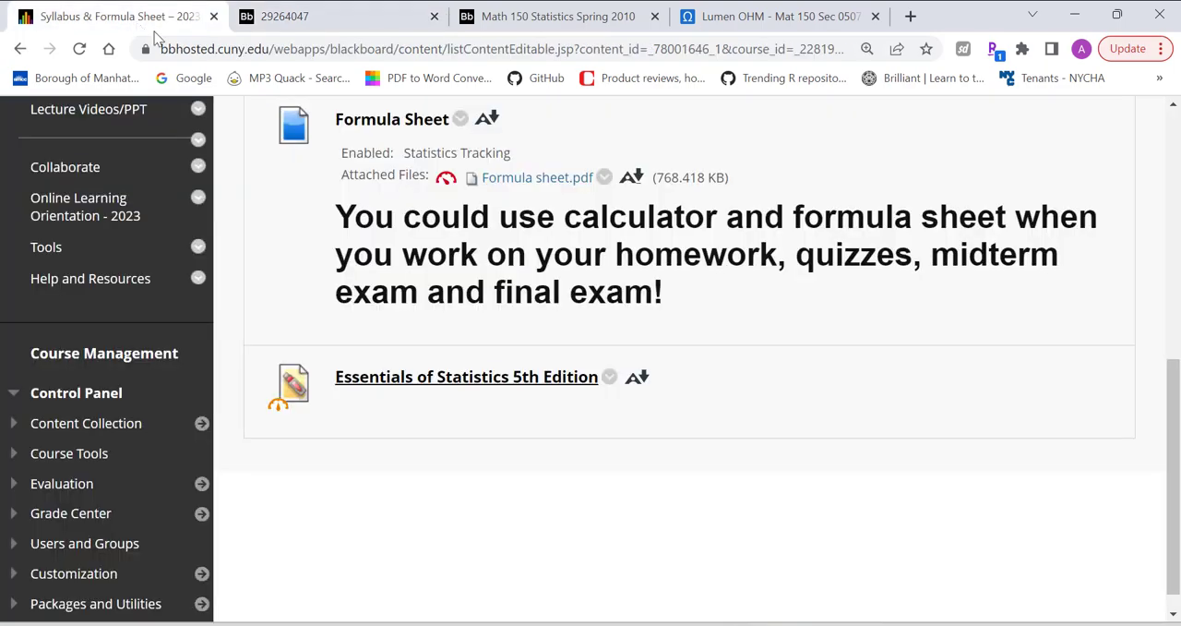
scroll("up", 3)
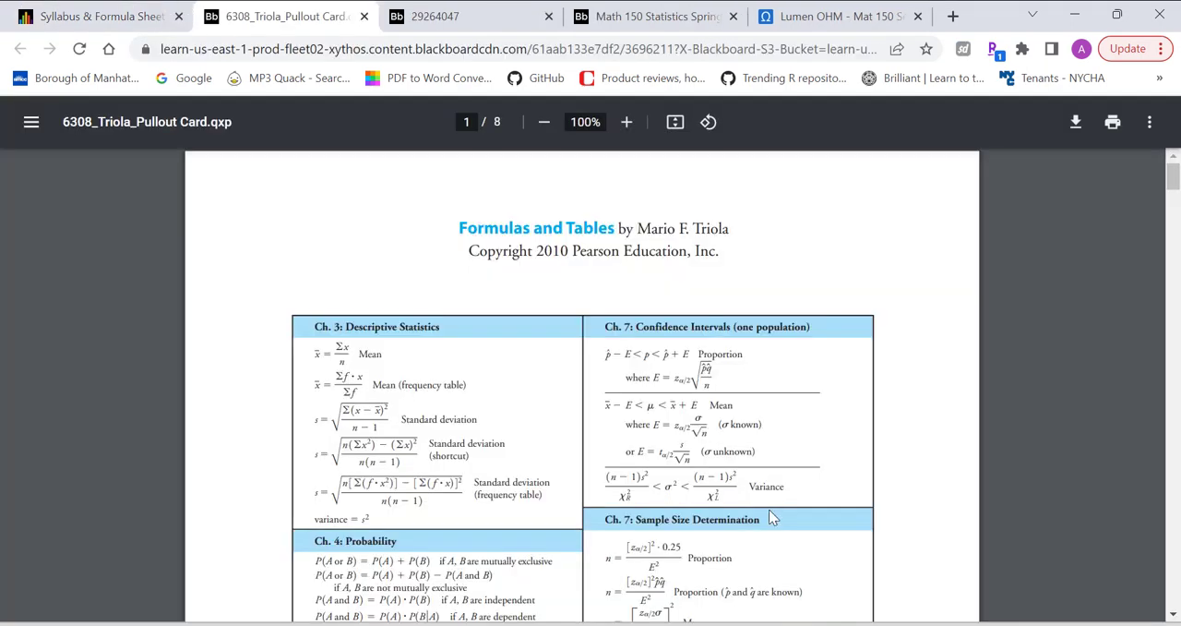
- Zoom the Triola formula card to 156% and page through pages 1–4 to the t versus normal table
left_click(627, 122)
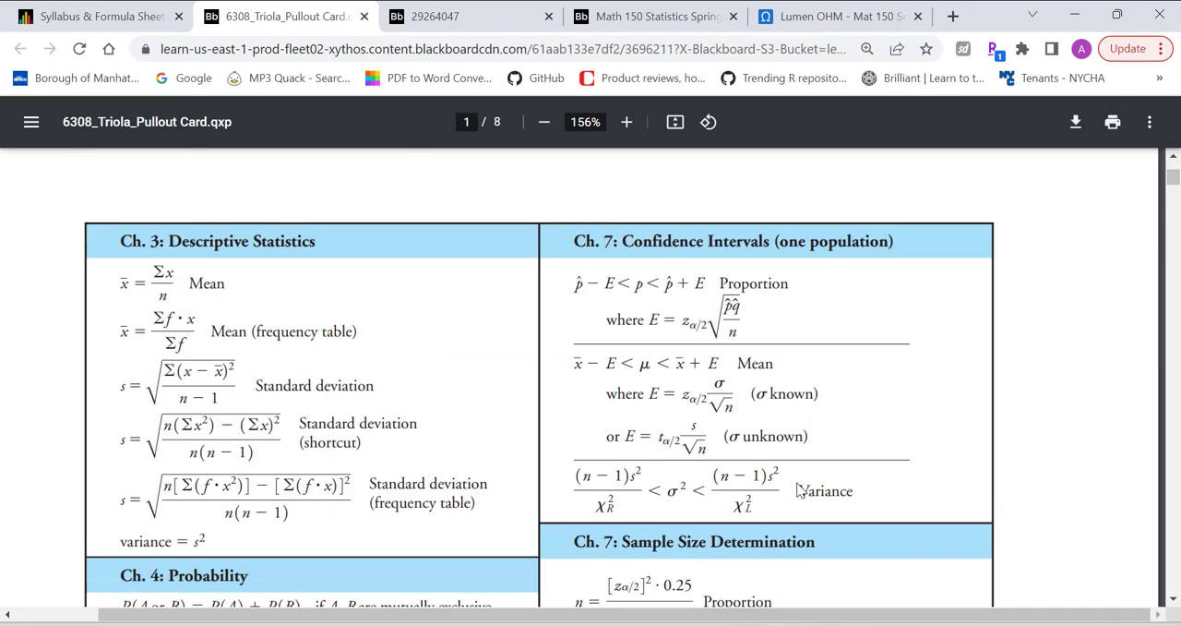
scroll("down", 3)
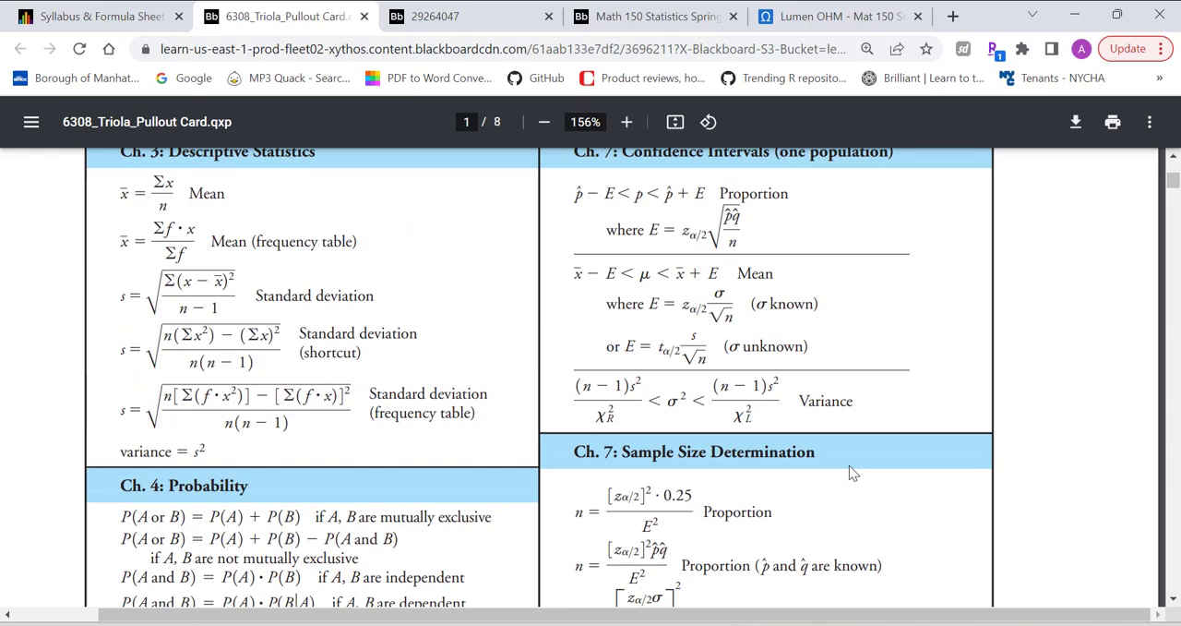
scroll("down", 3)
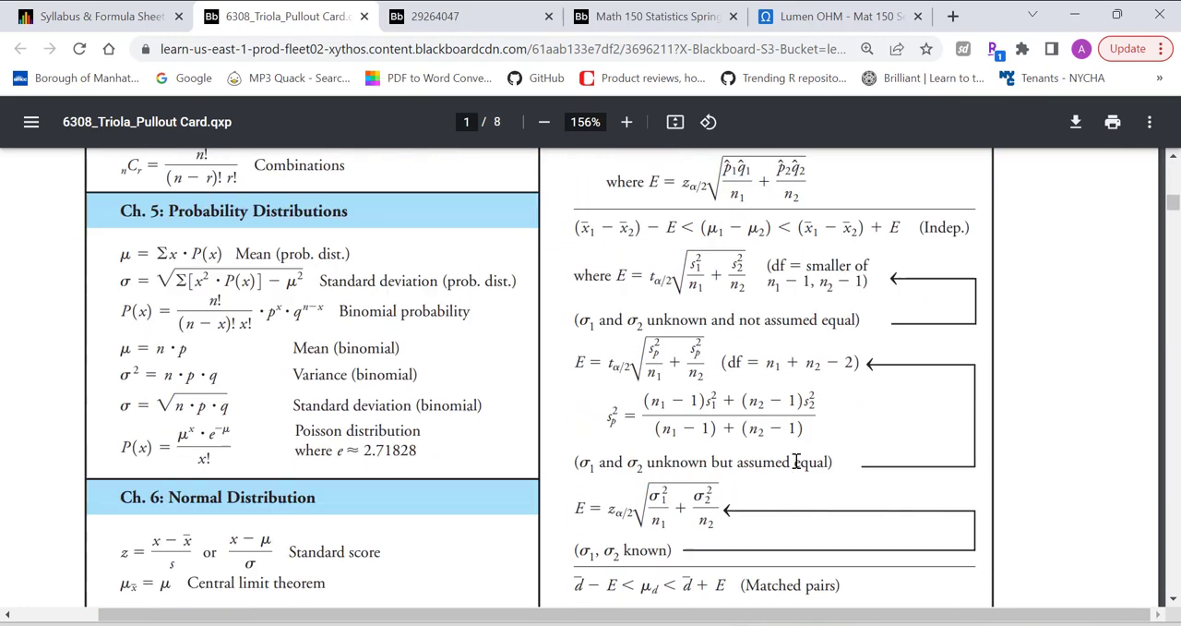
scroll("up", 3)
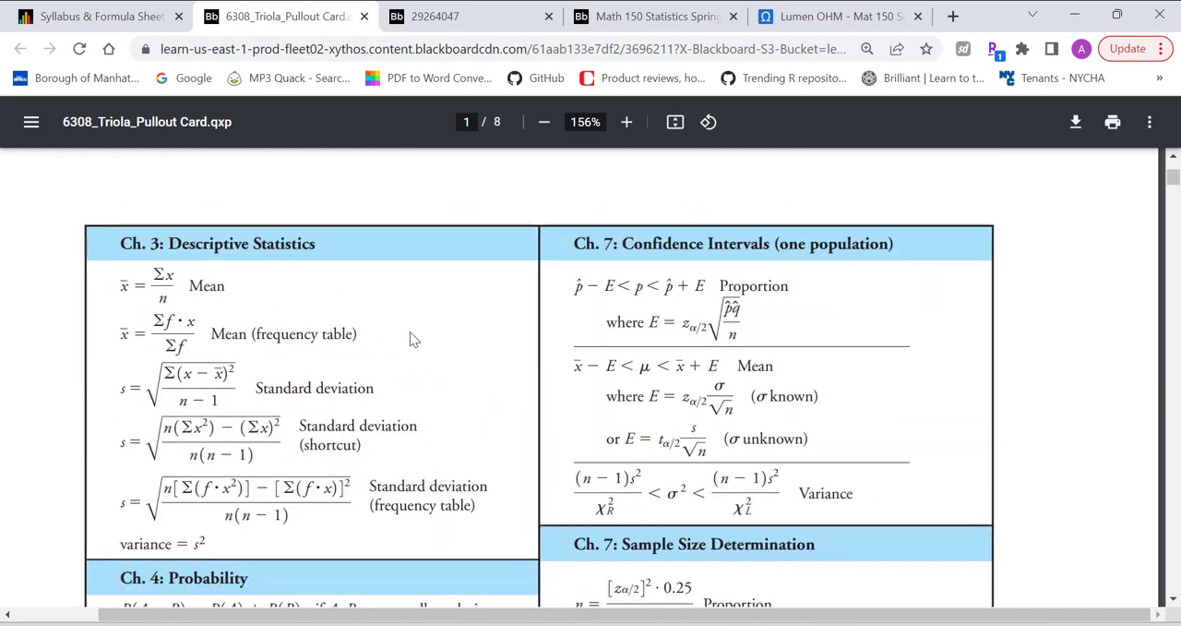
mouse_move(698, 380)
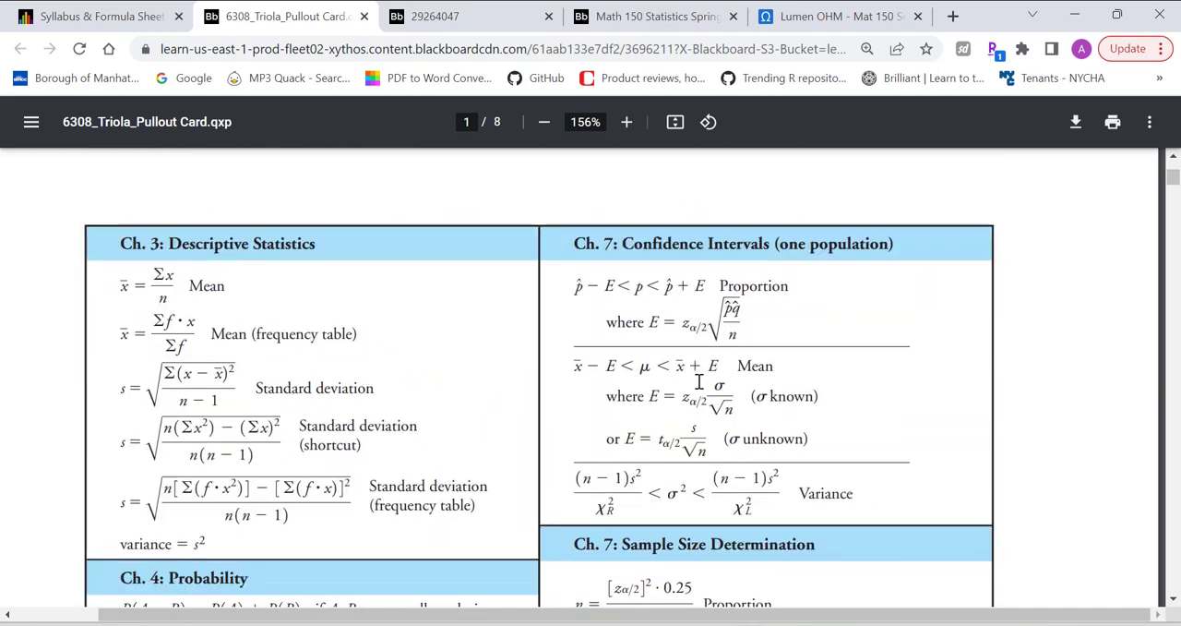
scroll("down", 3)
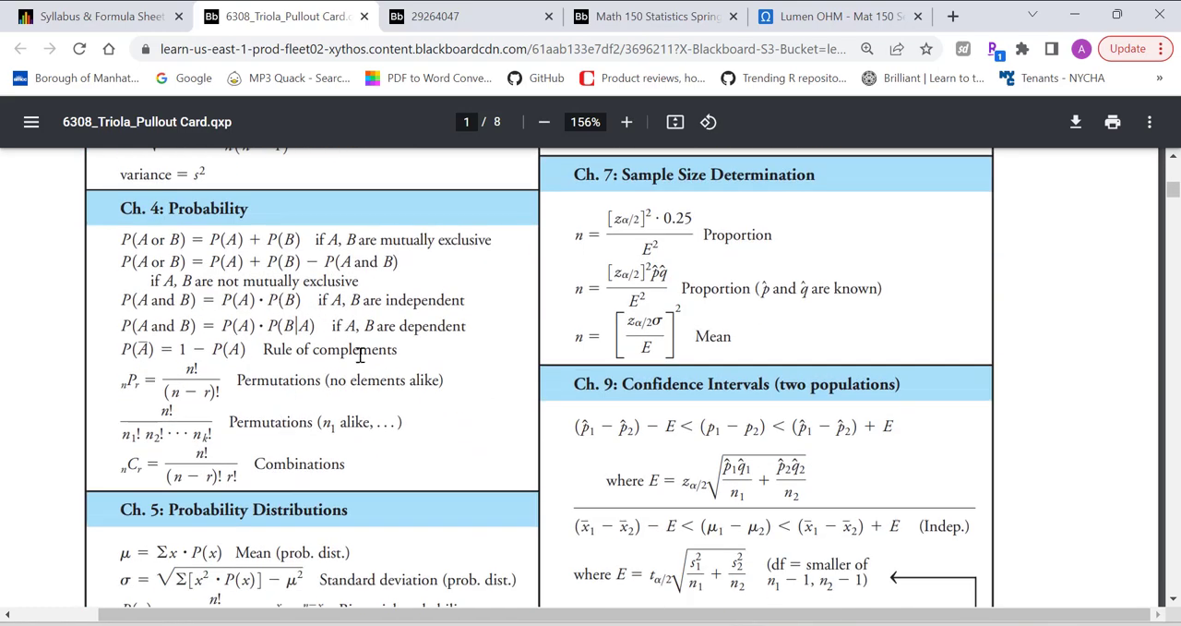
scroll("down", 3)
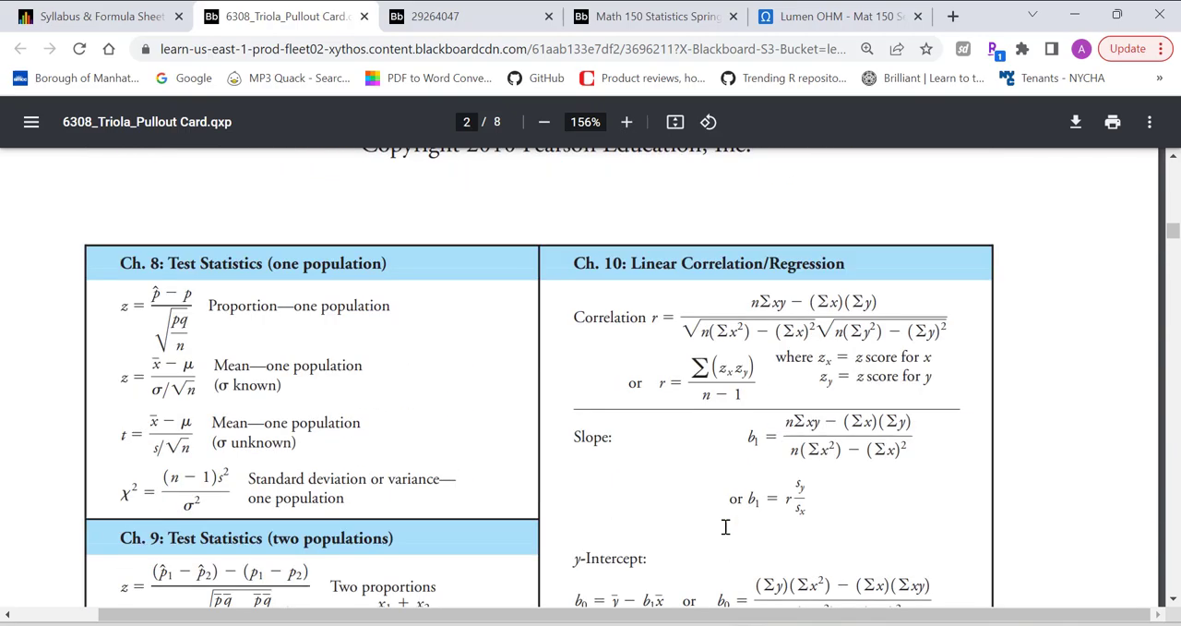
scroll("down", 3)
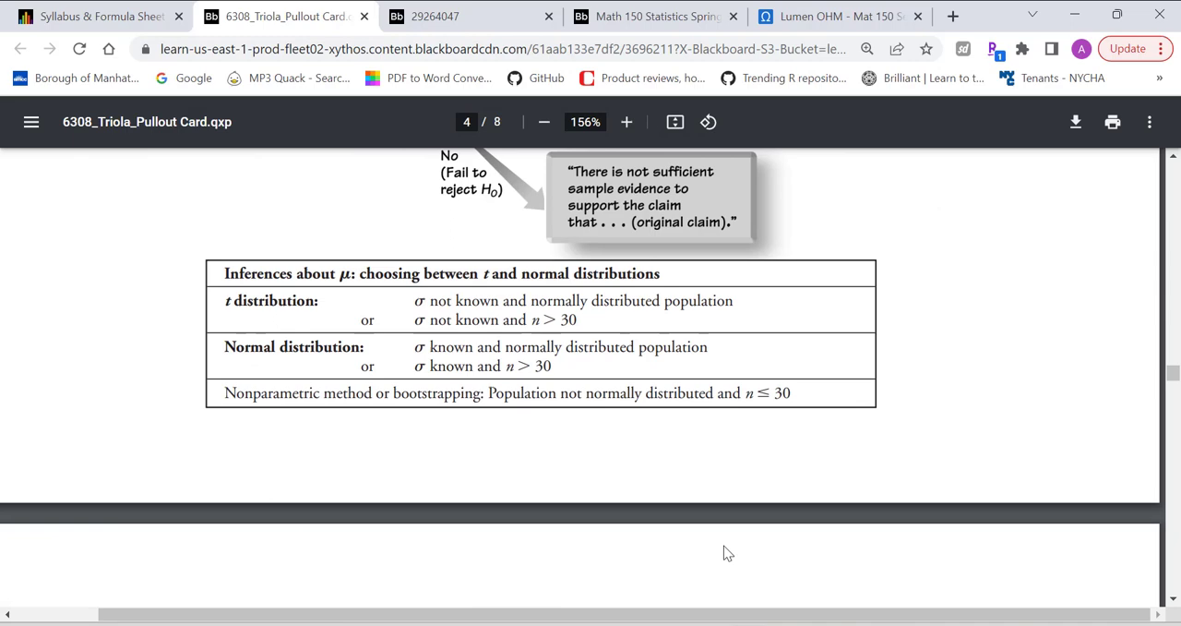
- Page past the Table A-2 z-score tables to the bottom of Table A-3 critical t values on page 7
scroll("down", 3)
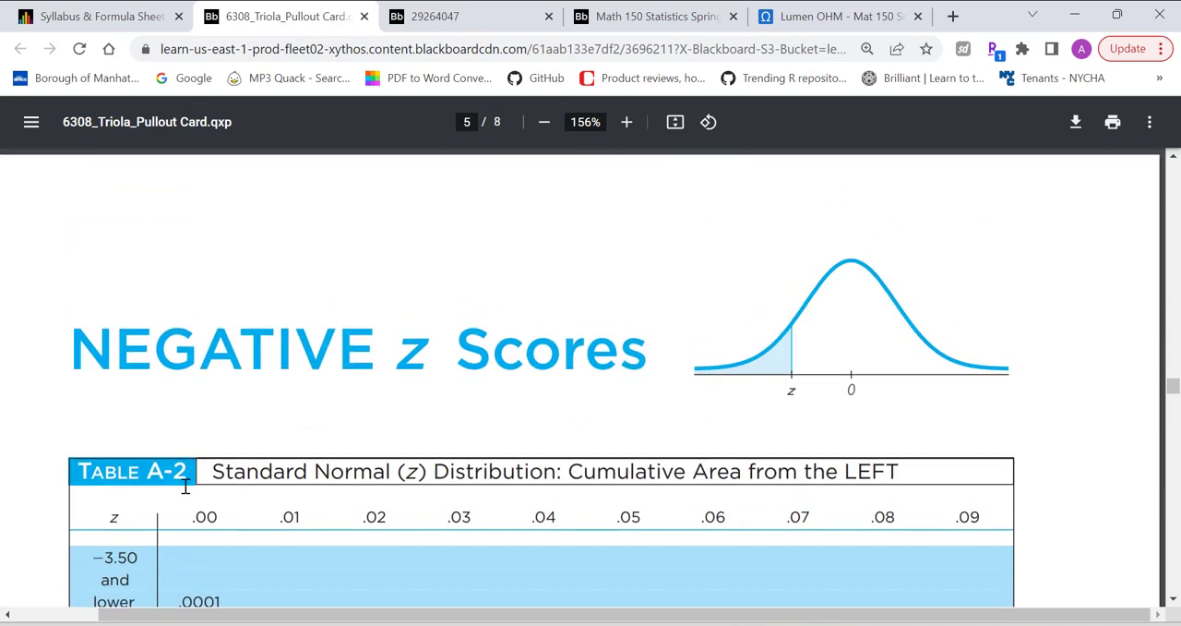
scroll("up", 3)
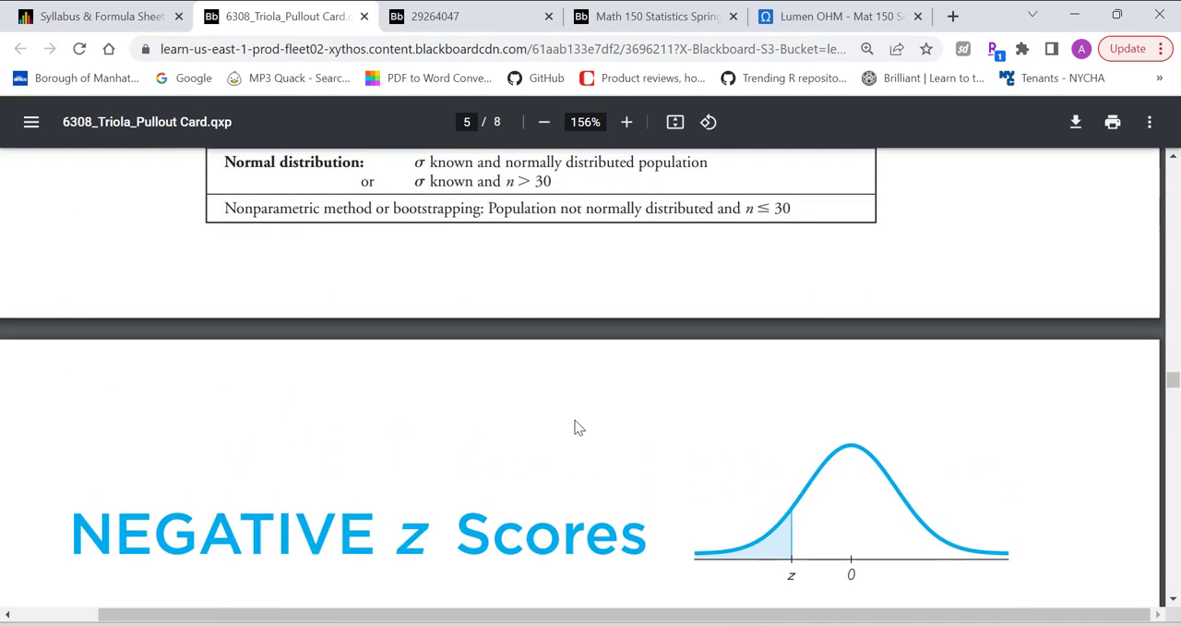
scroll("down", 3)
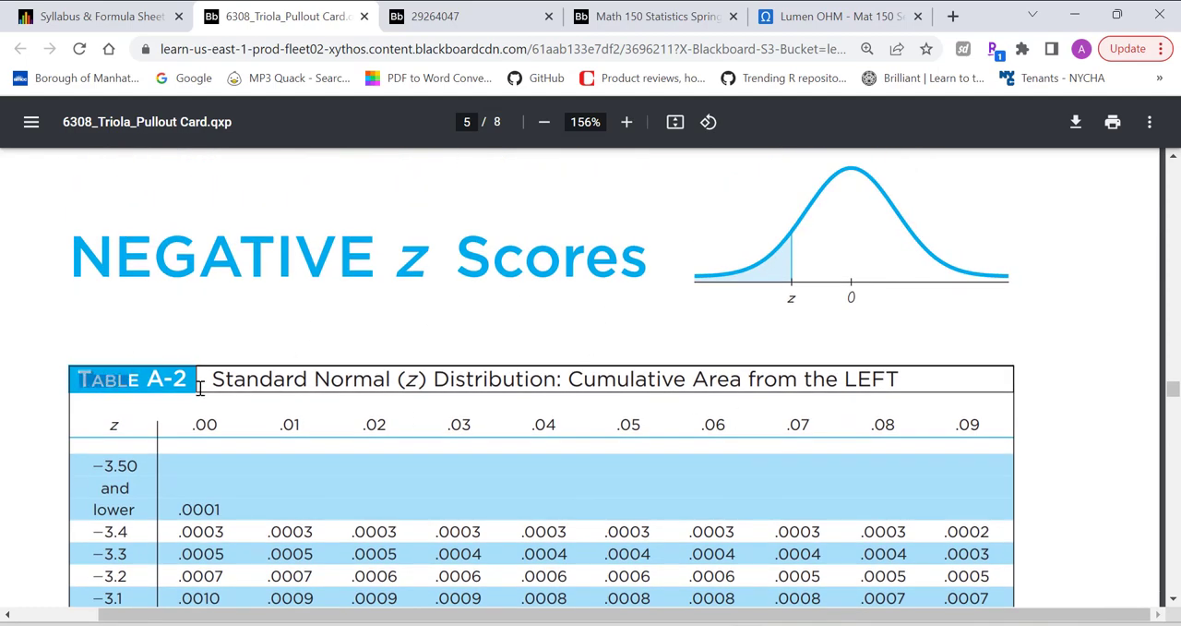
scroll("down", 3)
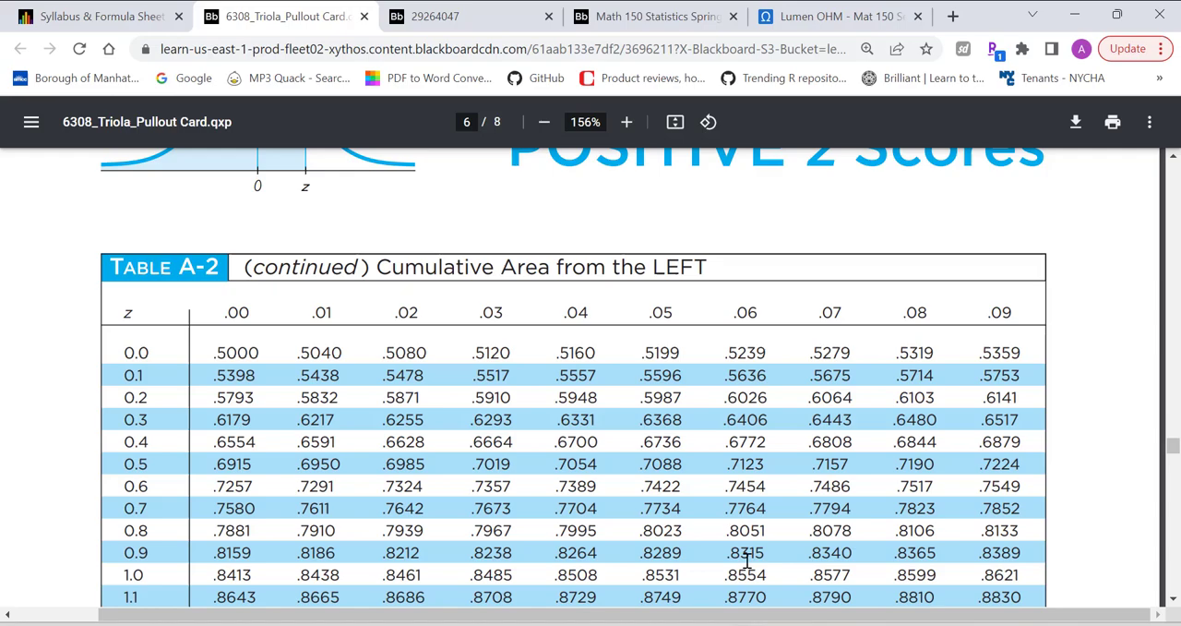
mouse_move(735, 416)
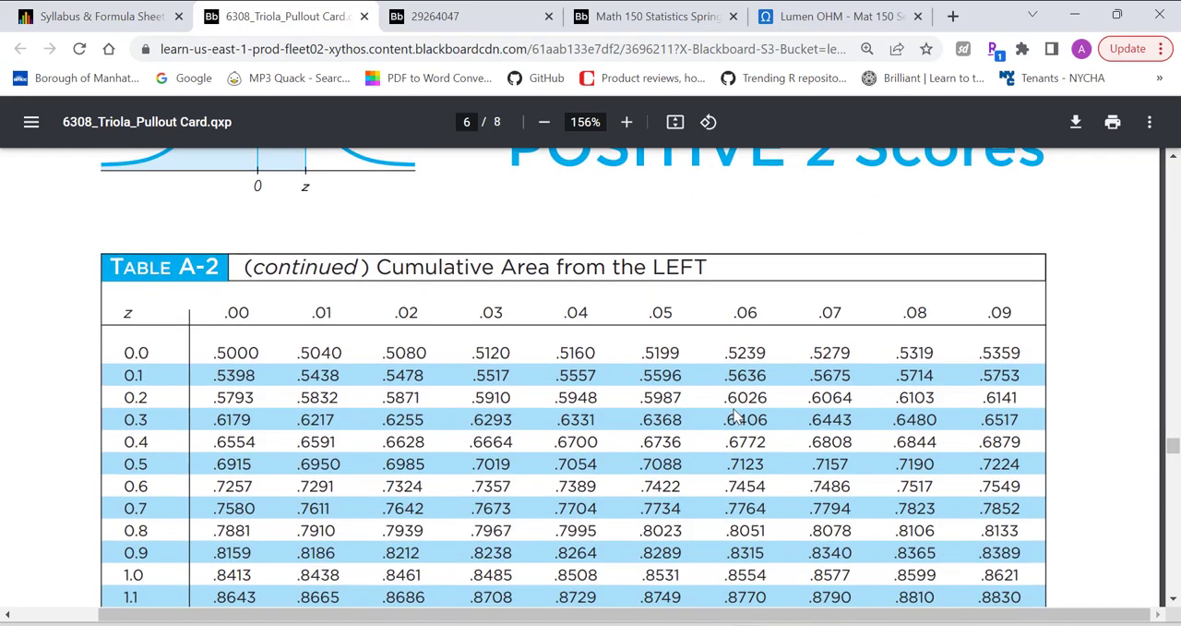
scroll("down", 3)
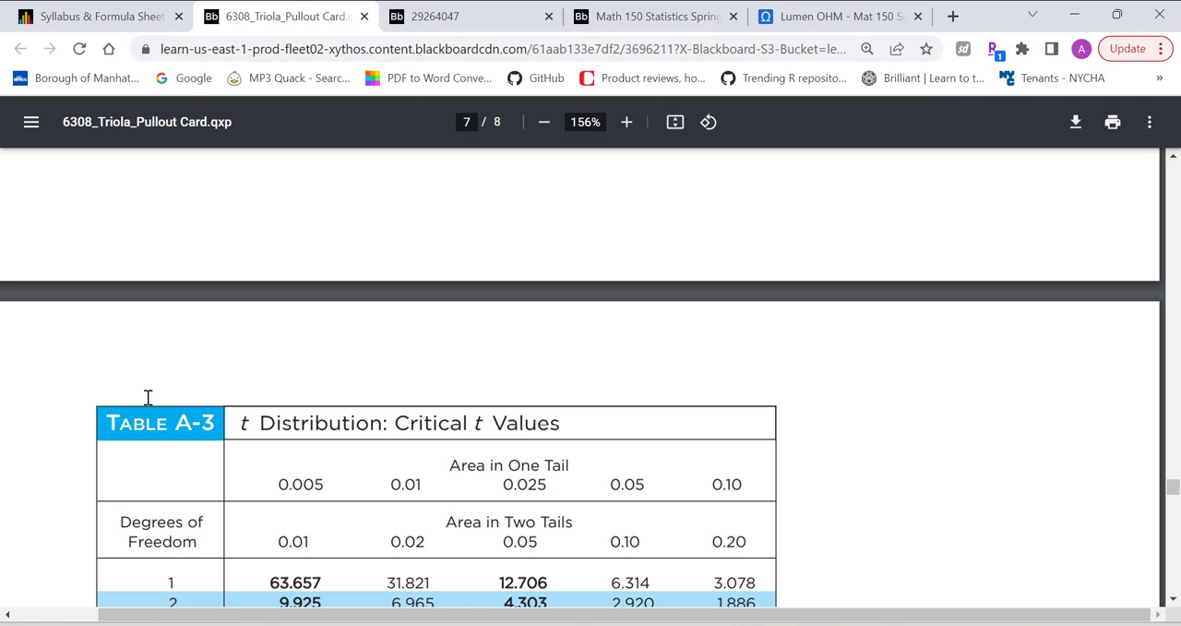
scroll("down", 3)
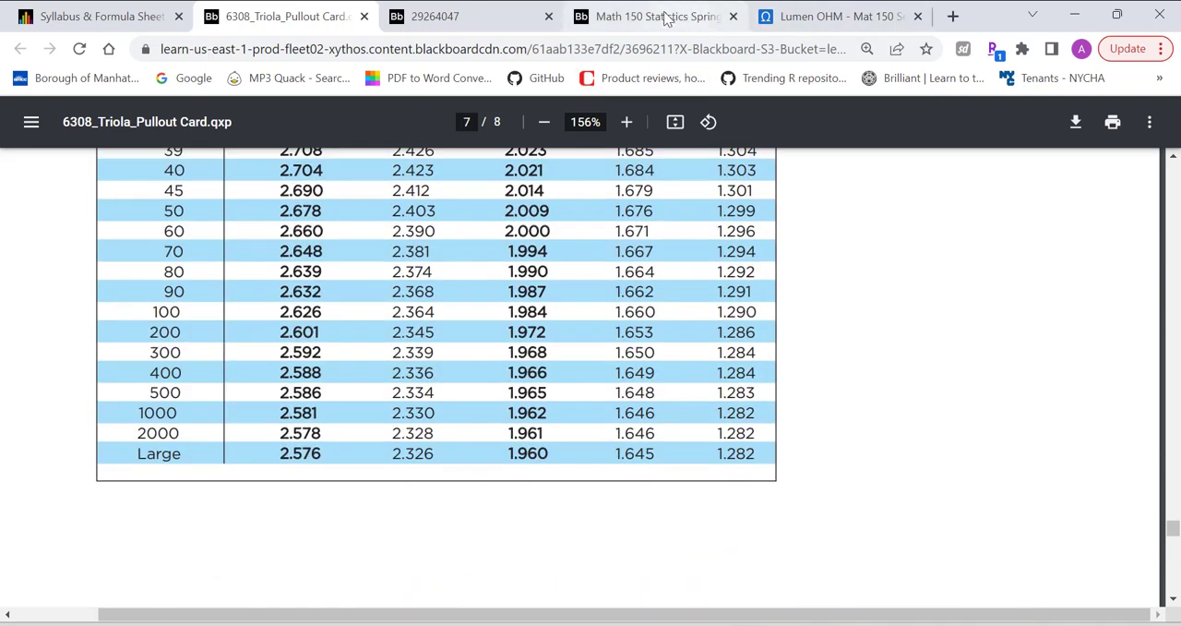
- Return to the Math 150 Spring 2010 syllabus and scroll past the grading rubric to the Course Description
left_click(656, 15)
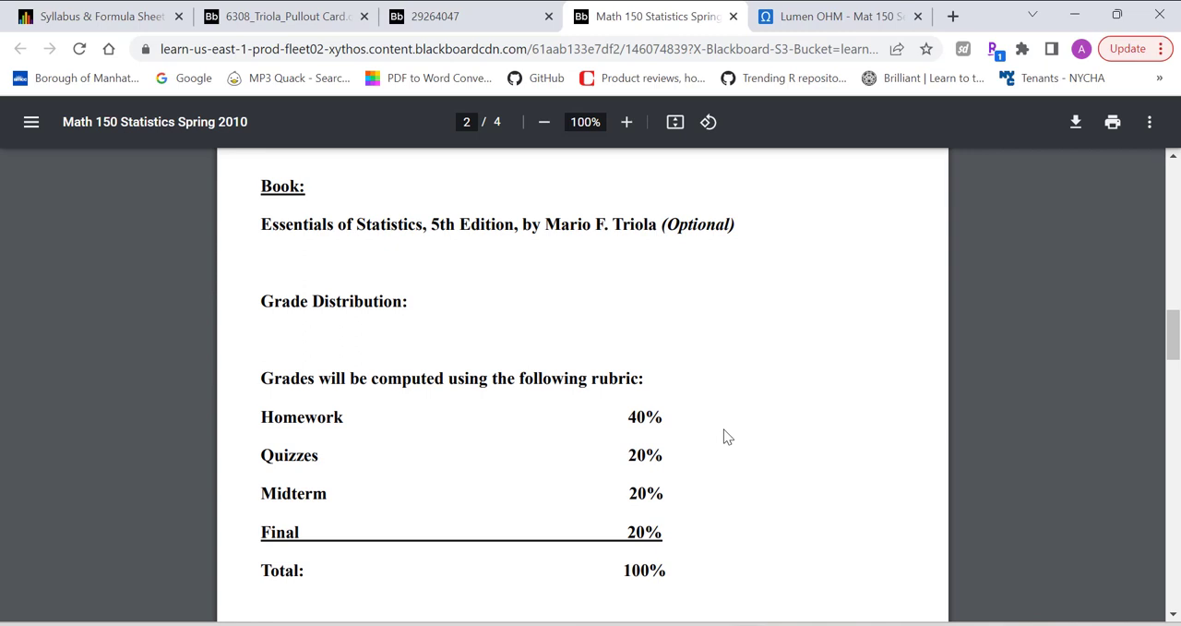
mouse_move(720, 439)
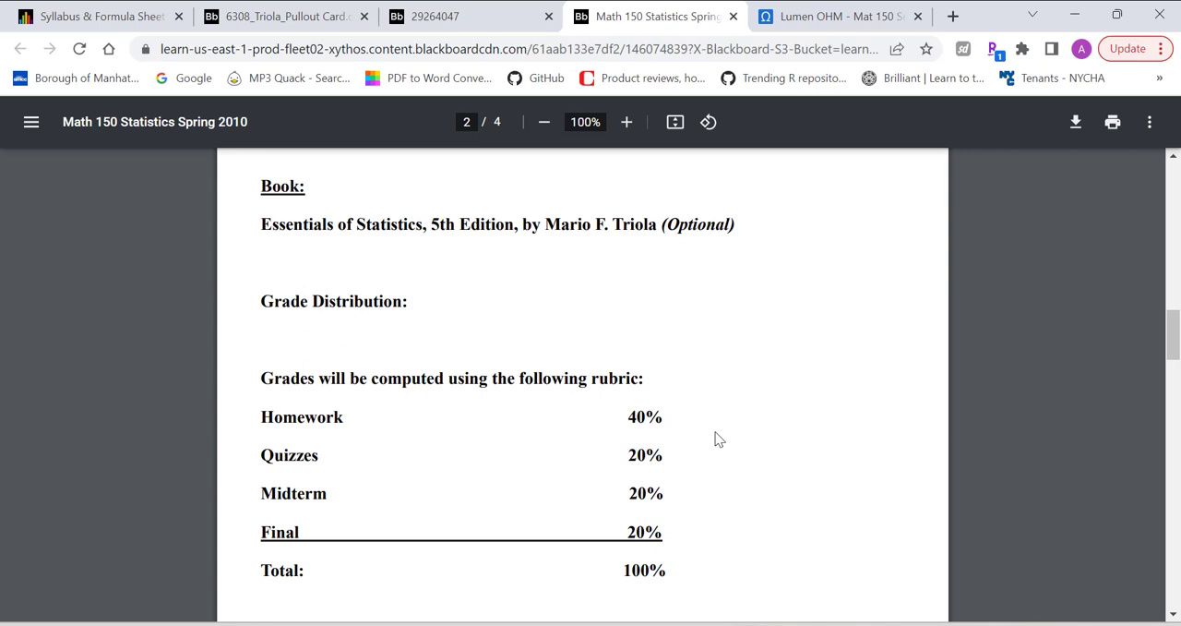
scroll("down", 3)
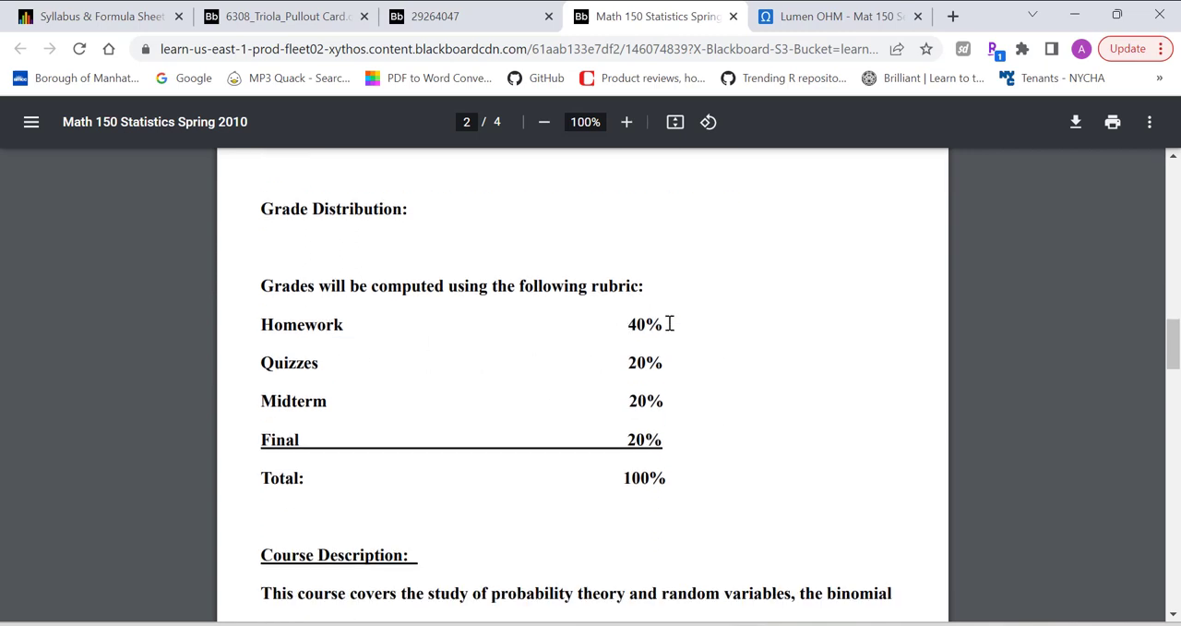
double_click(646, 325)
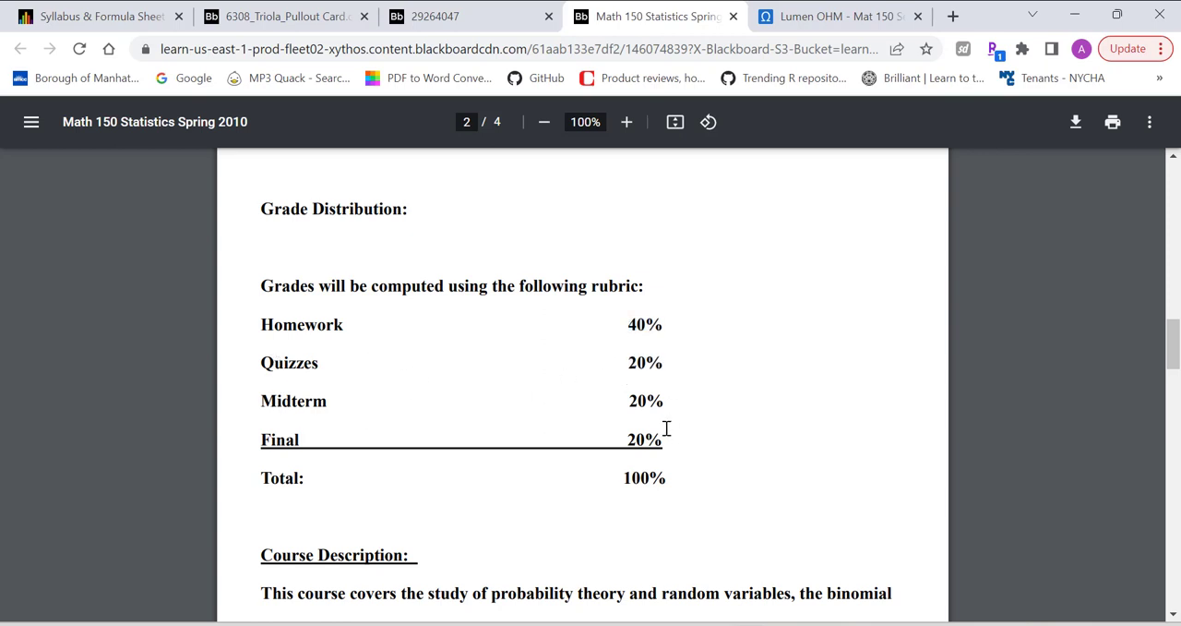
scroll("down", 3)
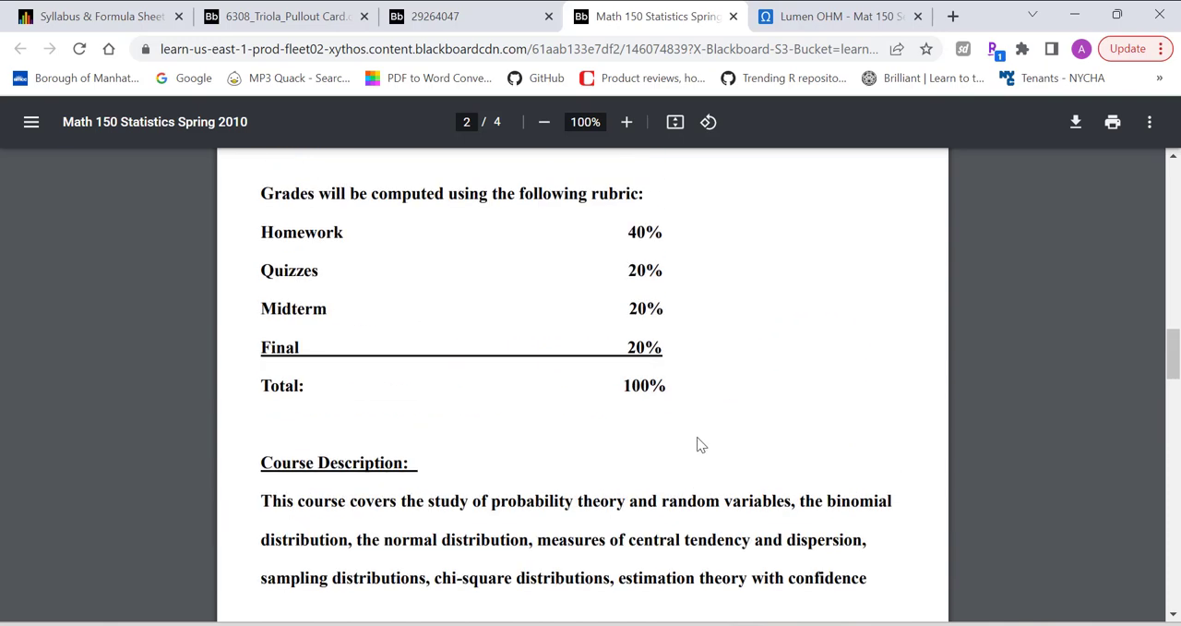
scroll("down", 3)
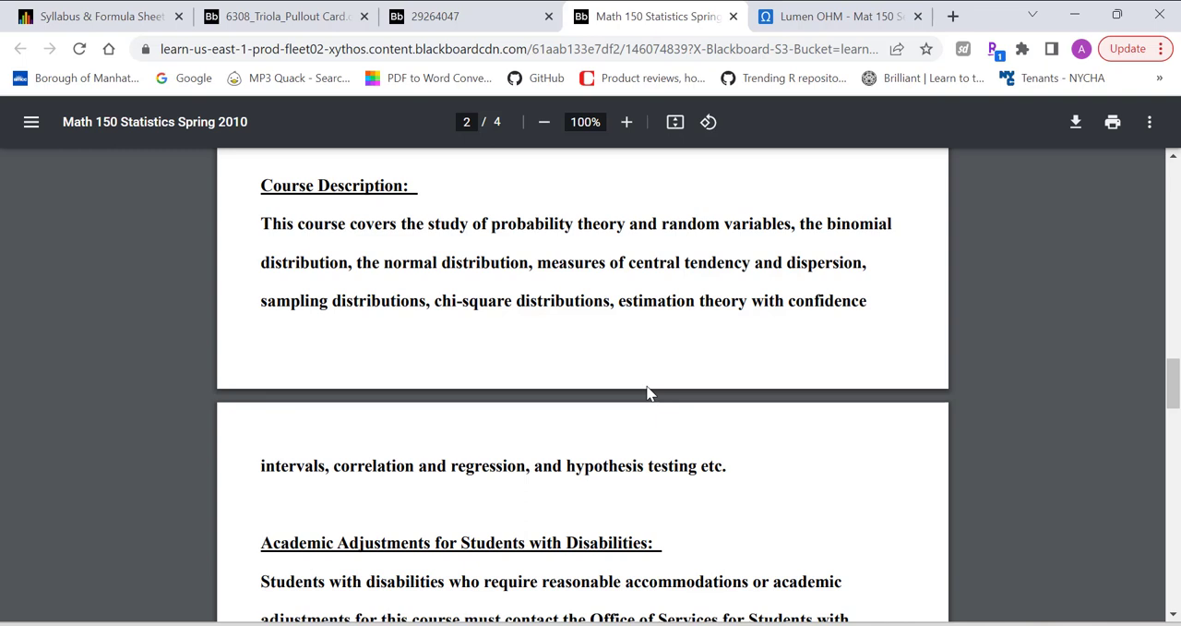
mouse_move(665, 384)
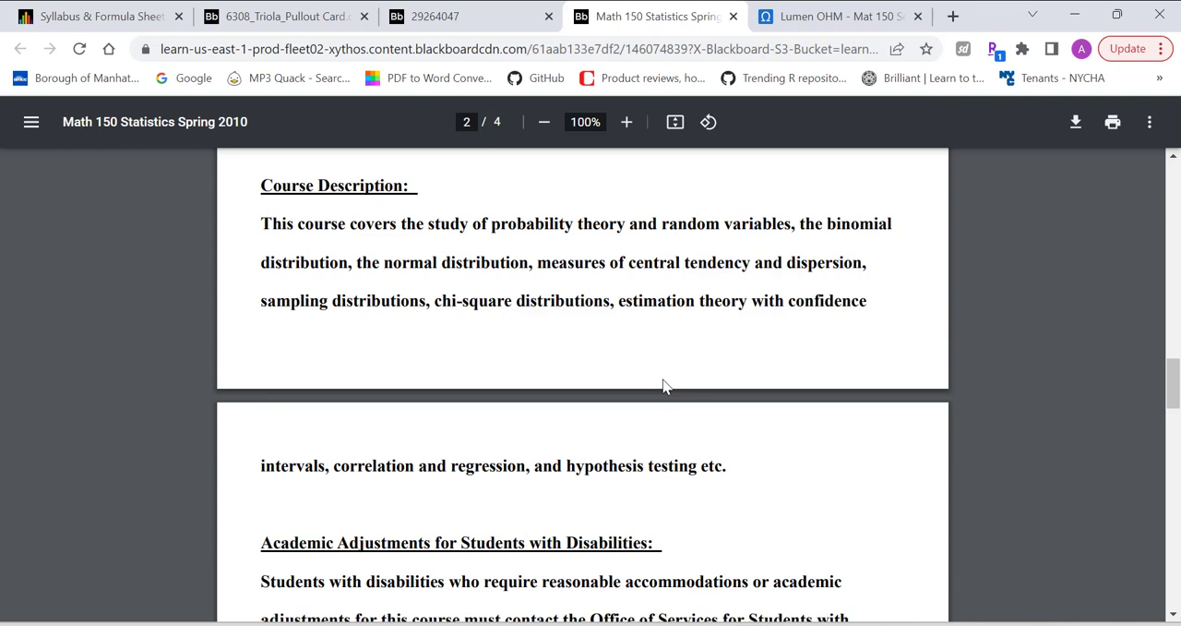
mouse_move(672, 379)
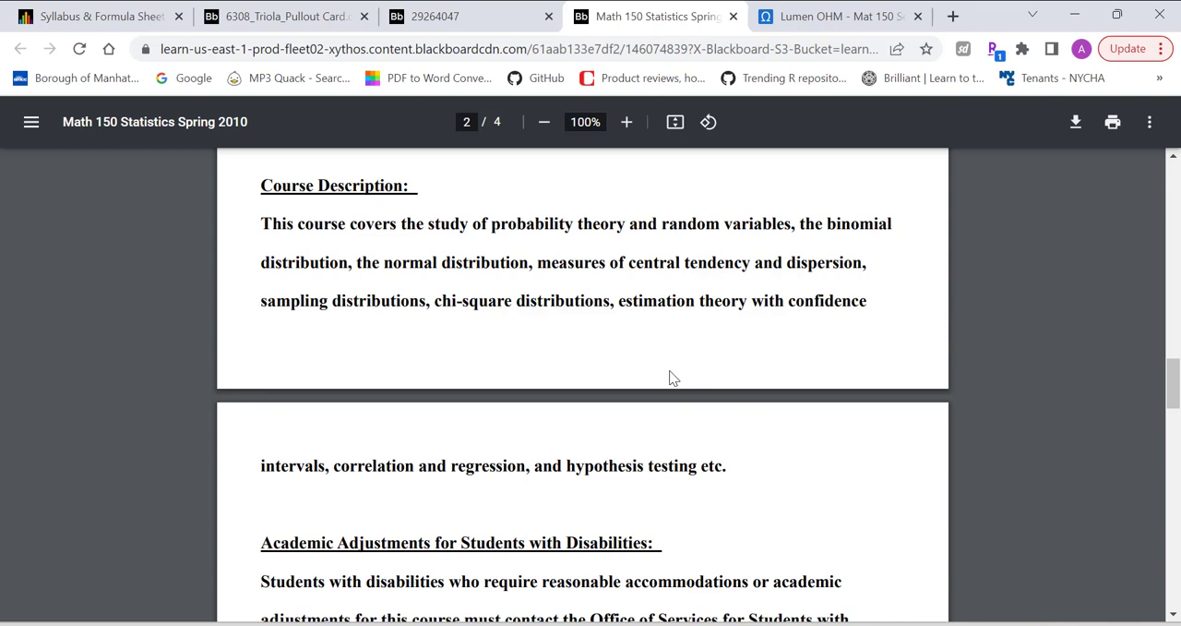
mouse_move(563, 293)
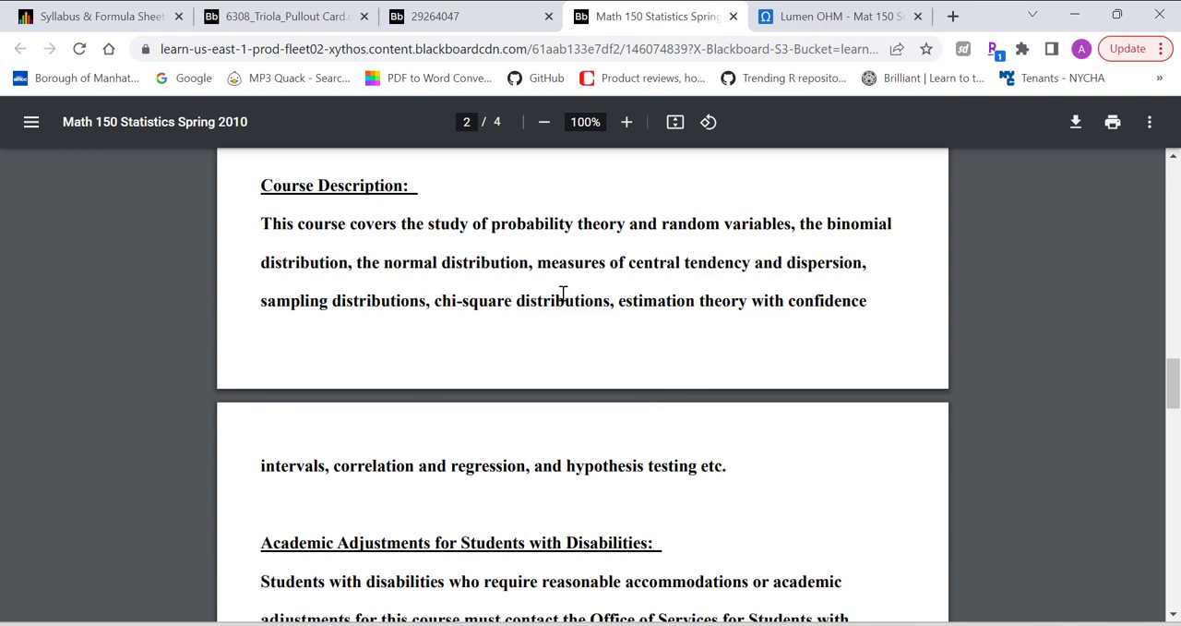
mouse_move(425, 293)
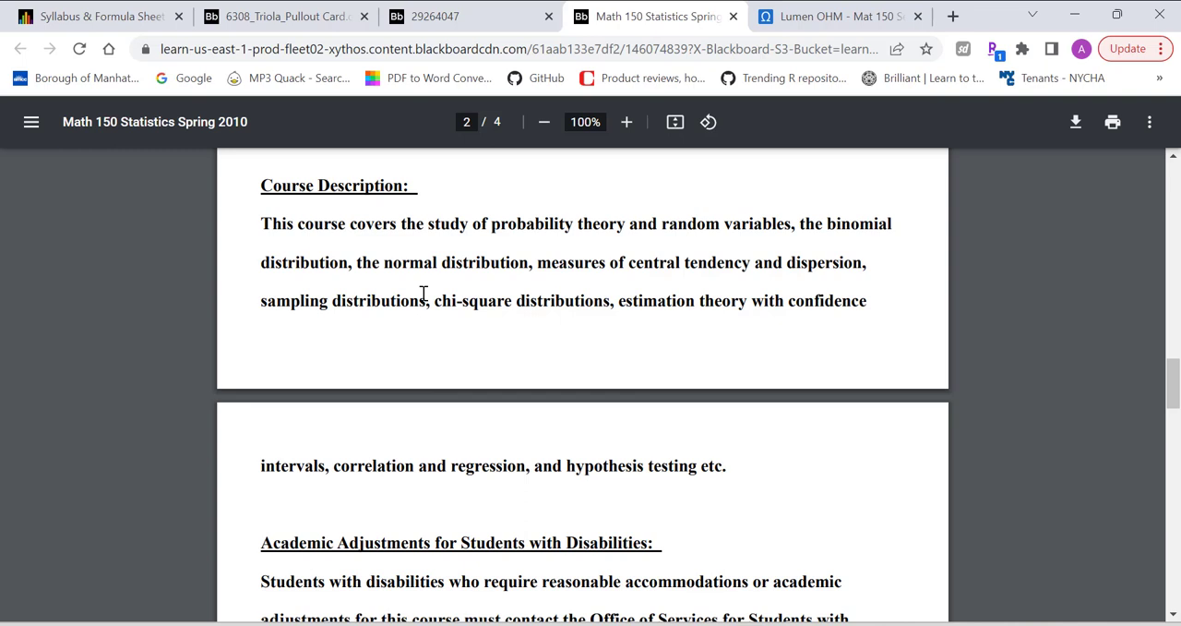
mouse_move(557, 321)
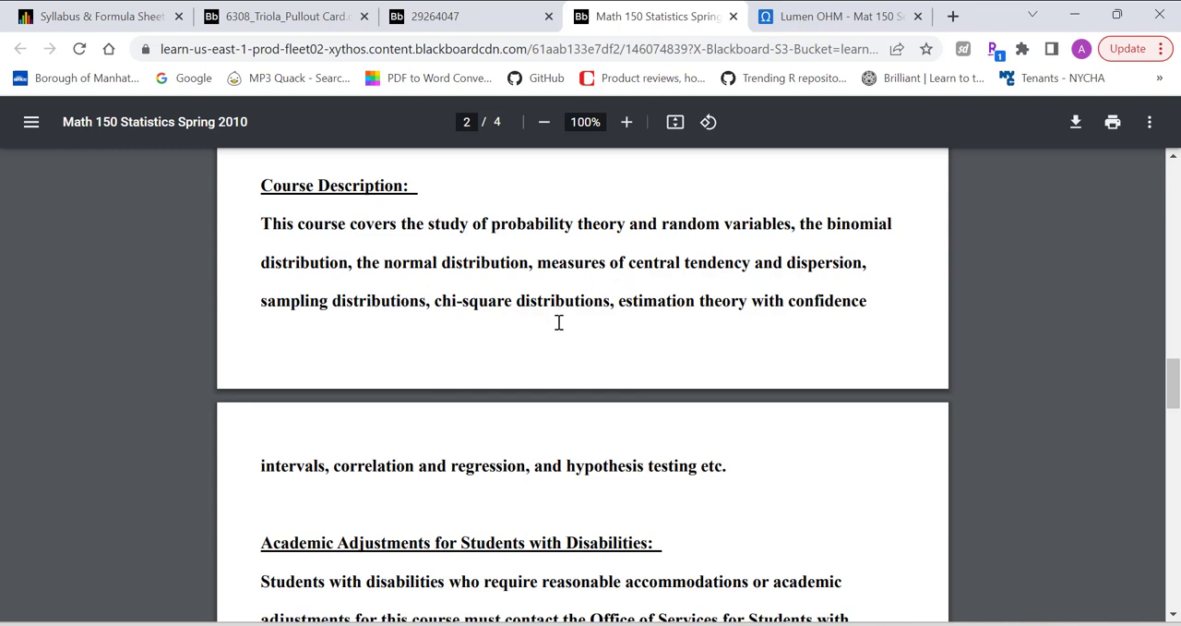
mouse_move(711, 321)
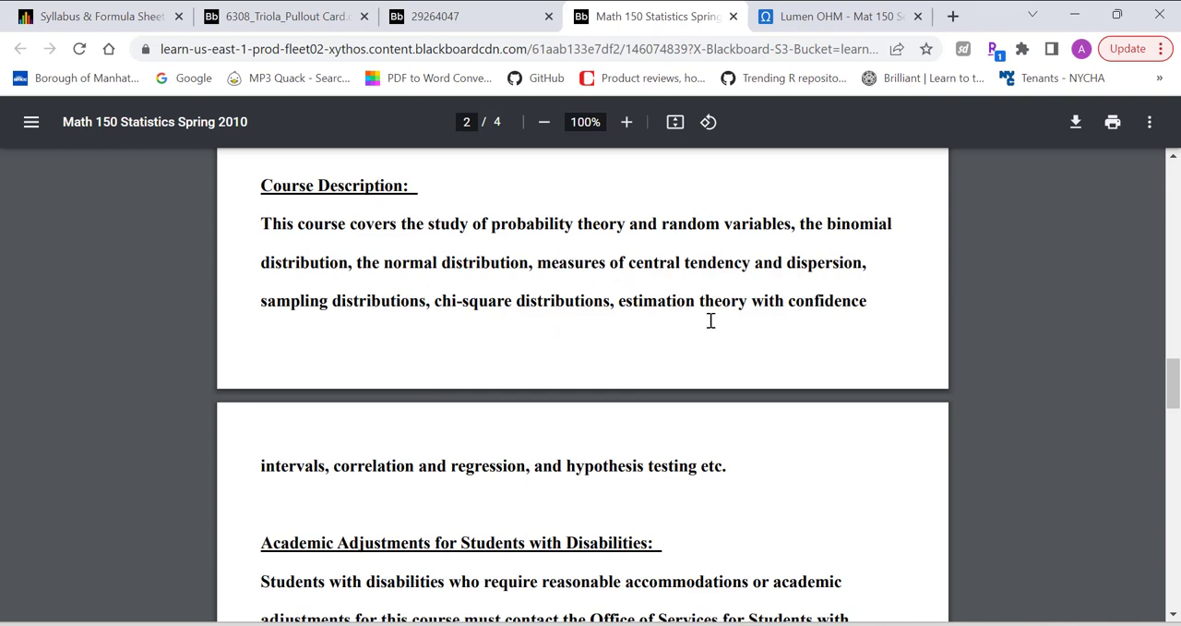
mouse_move(816, 321)
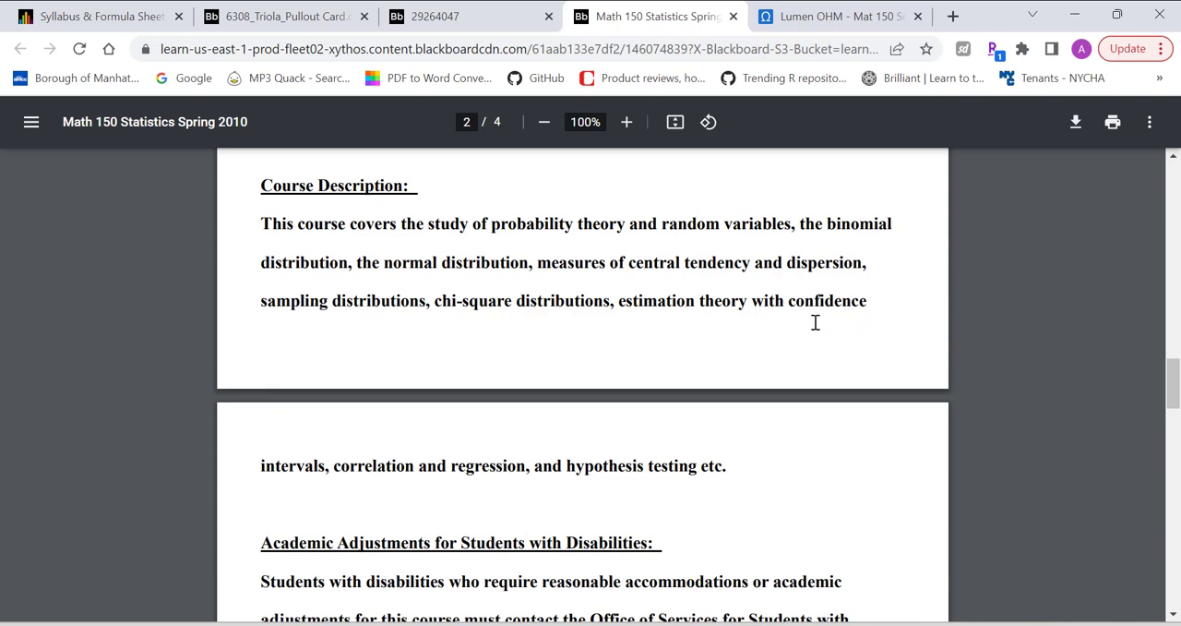
mouse_move(318, 471)
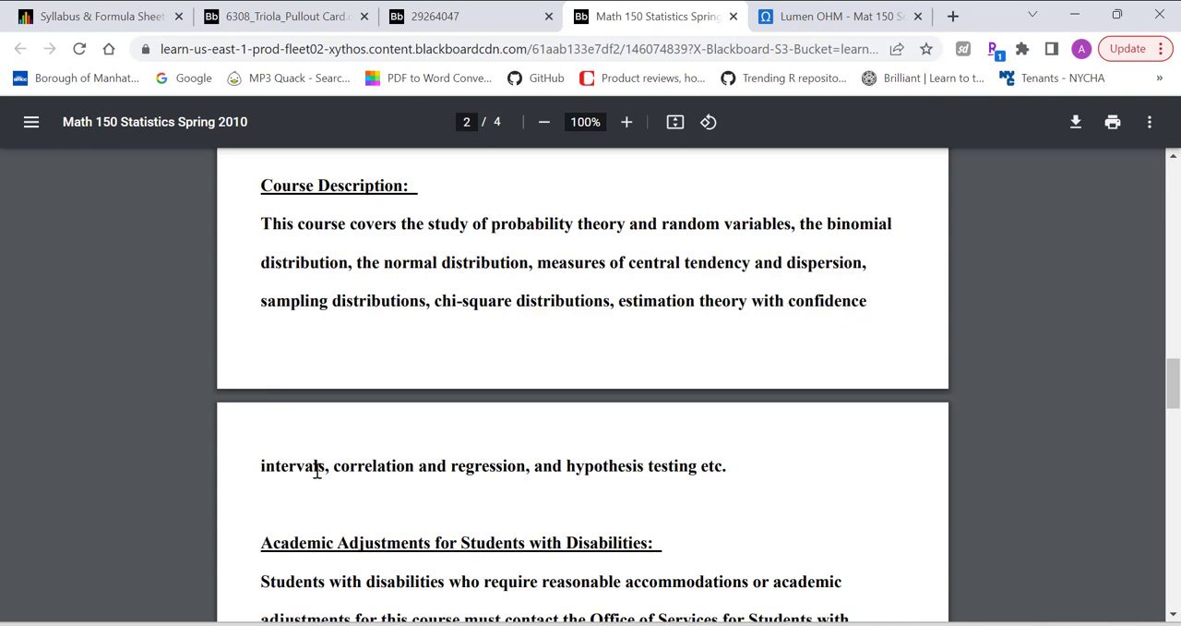
mouse_move(635, 469)
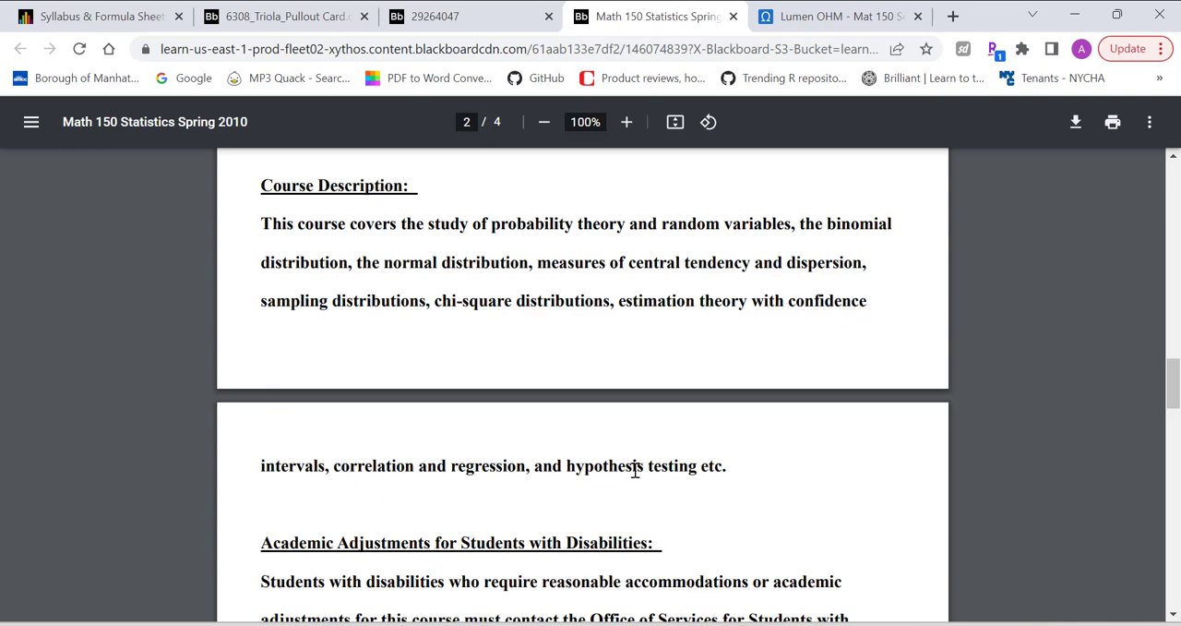
- Scroll the syllabus to the Academic Adjustments for Students with Disabilities section on page 3
scroll("down", 3)
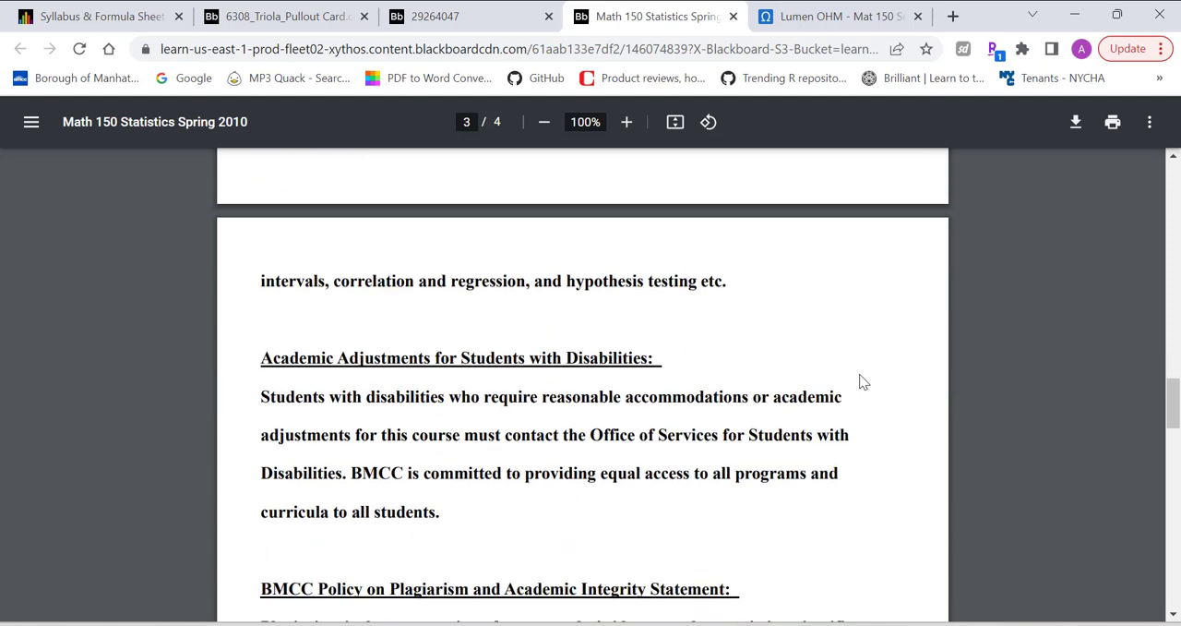
- Scroll past the BMCC plagiarism policy to the Outline of topics starting with Chapters 1 and 2
scroll("down", 3)
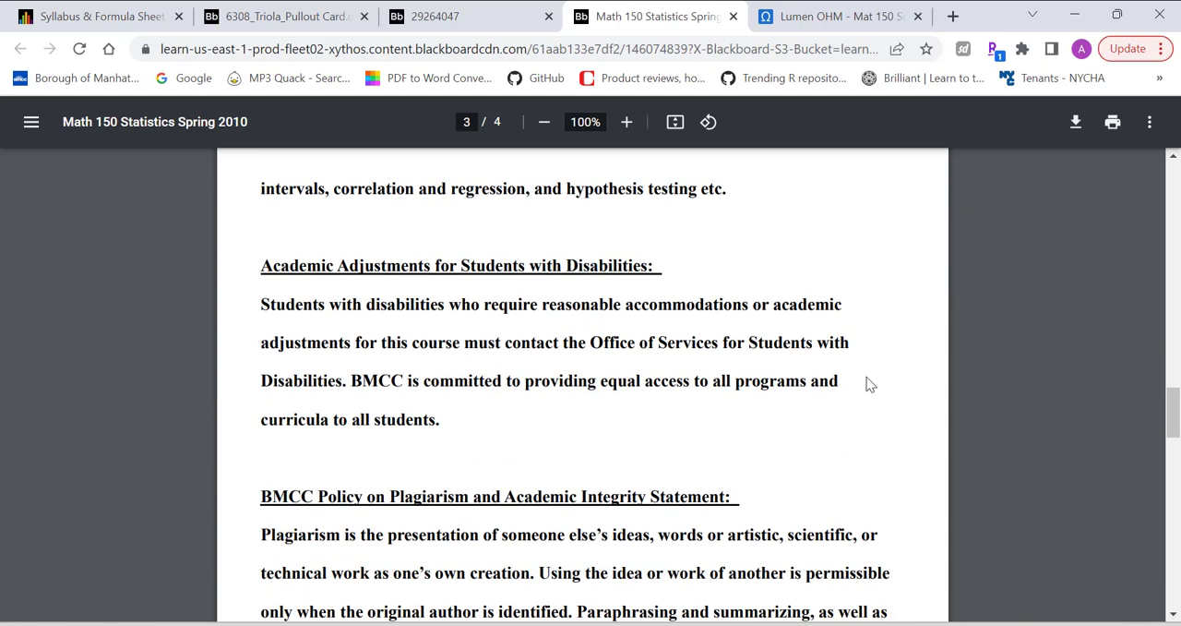
mouse_move(268, 266)
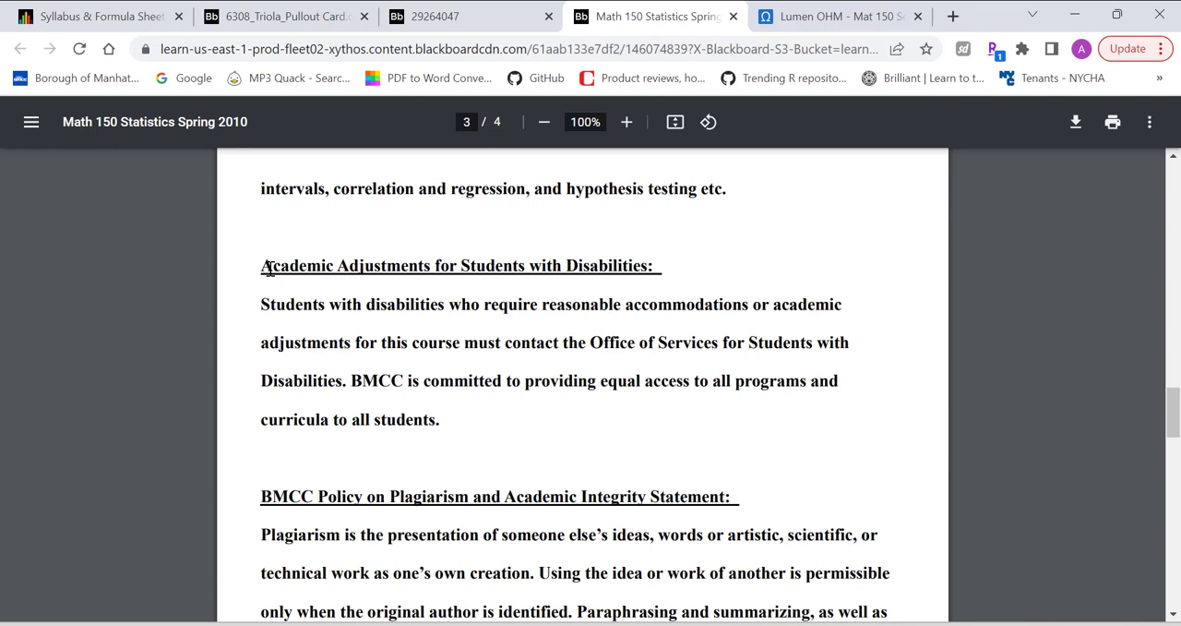
mouse_move(694, 460)
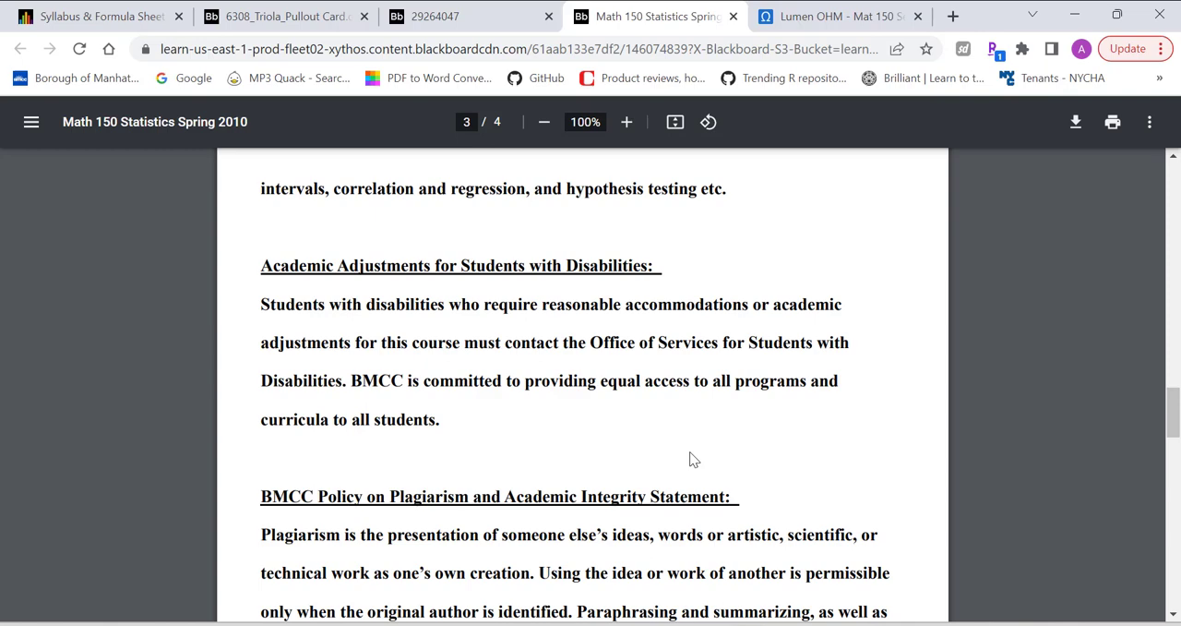
mouse_move(686, 465)
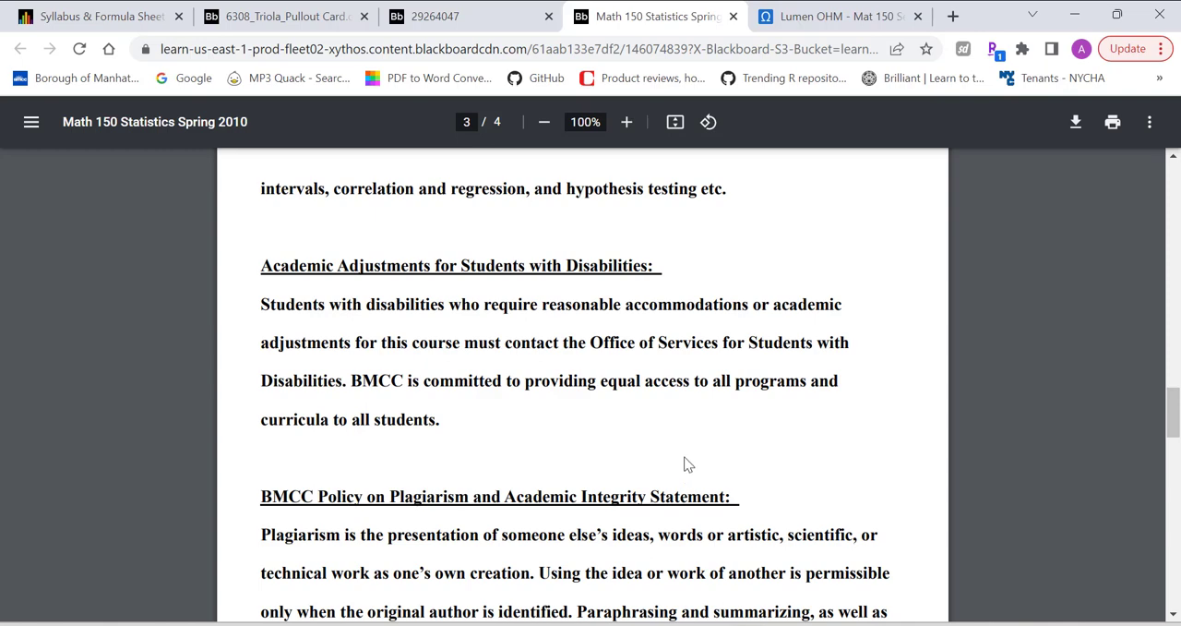
scroll("down", 3)
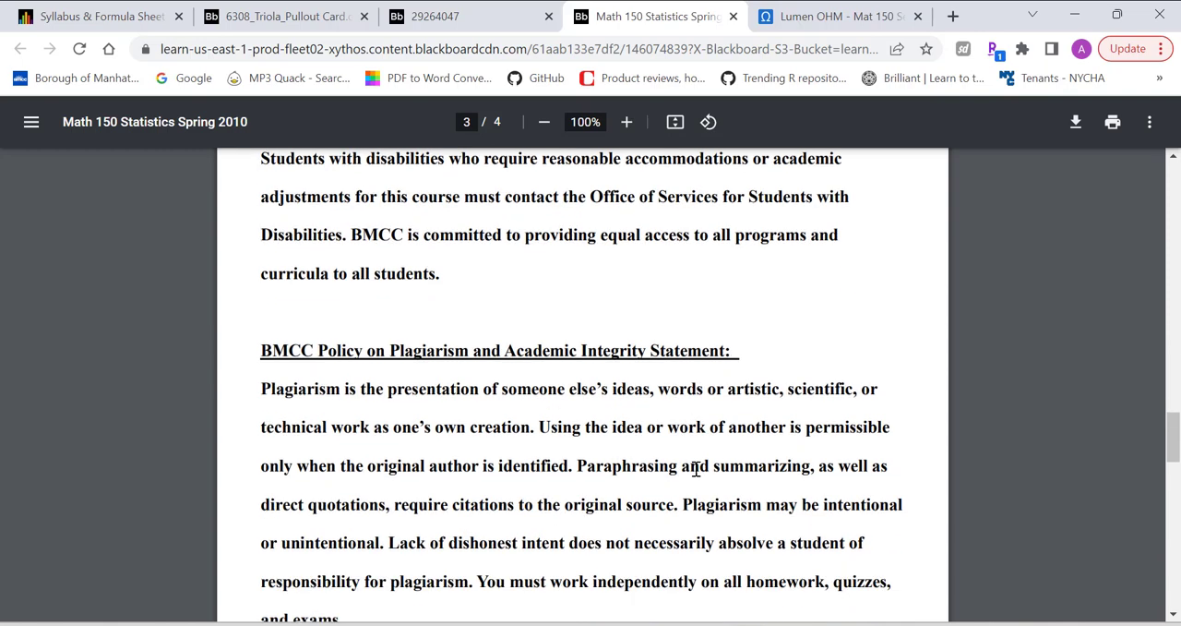
scroll("down", 3)
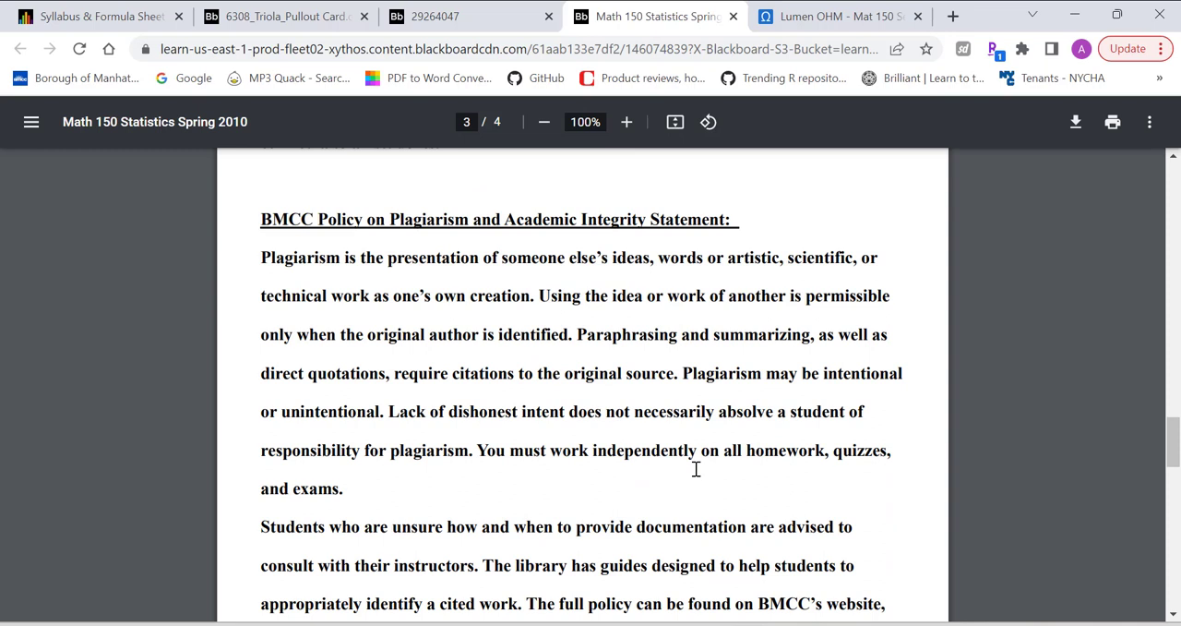
mouse_move(554, 284)
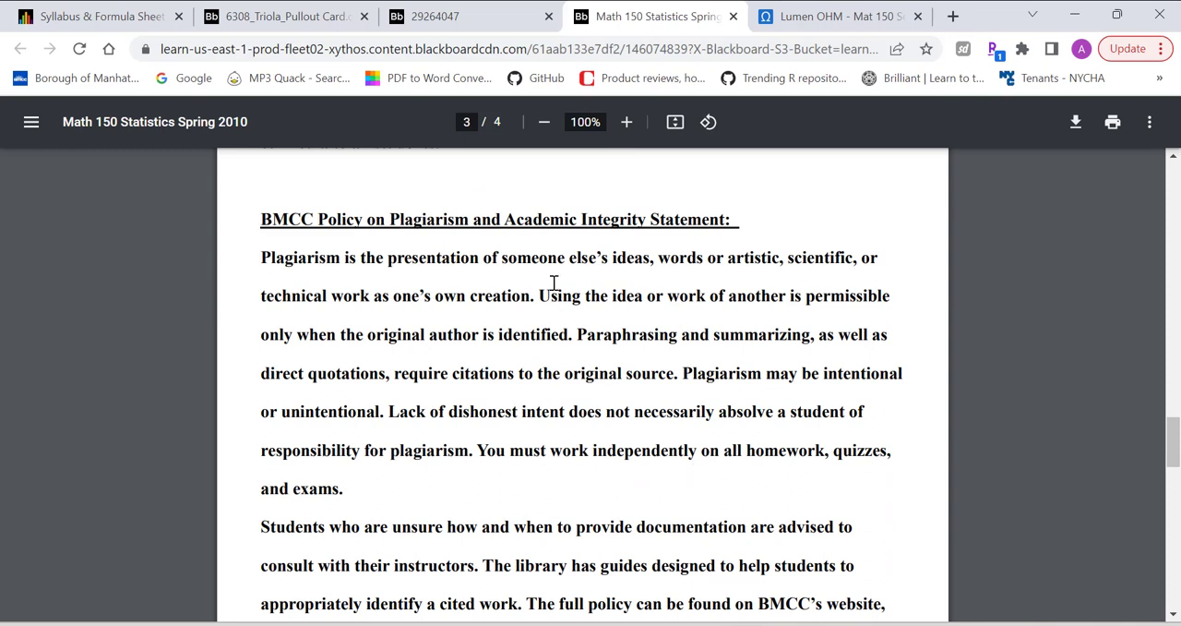
mouse_move(679, 255)
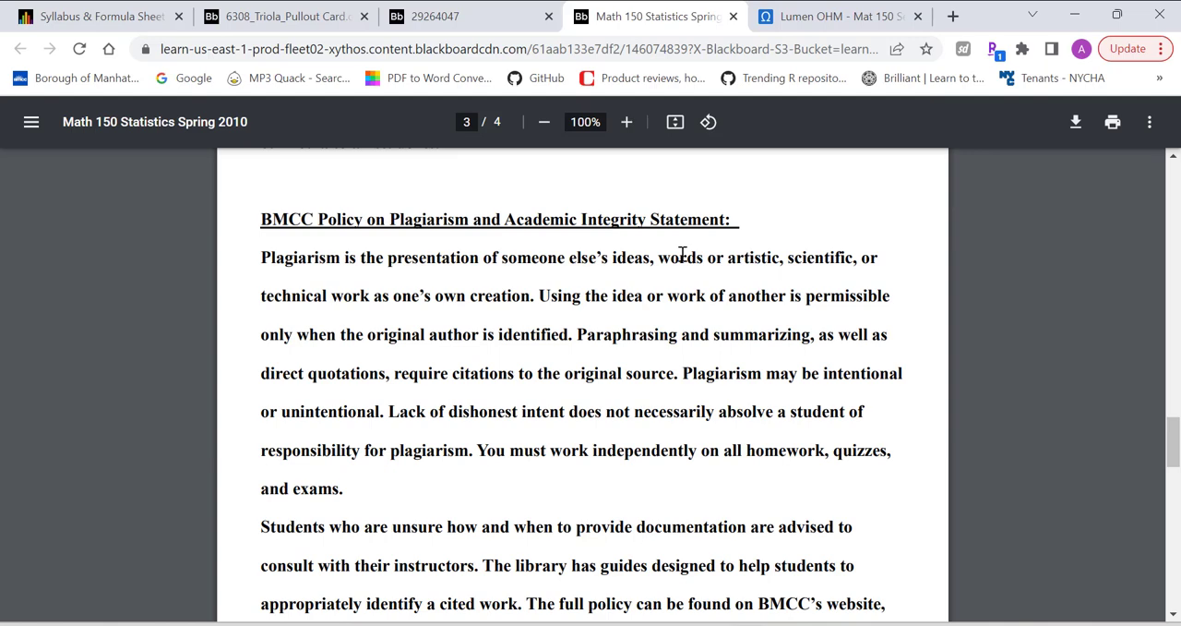
scroll("down", 3)
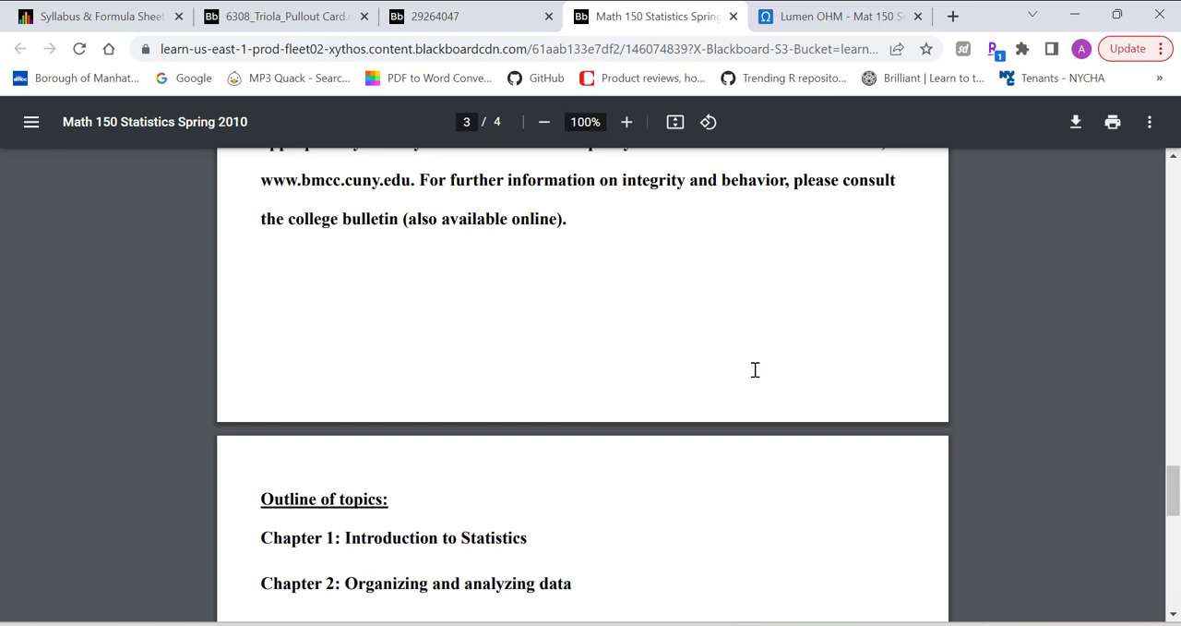
- Review the page 4 chapter outline through Chapter 10 and highlight 'Hypothesis Testing' in Chapter 8
scroll("down", 3)
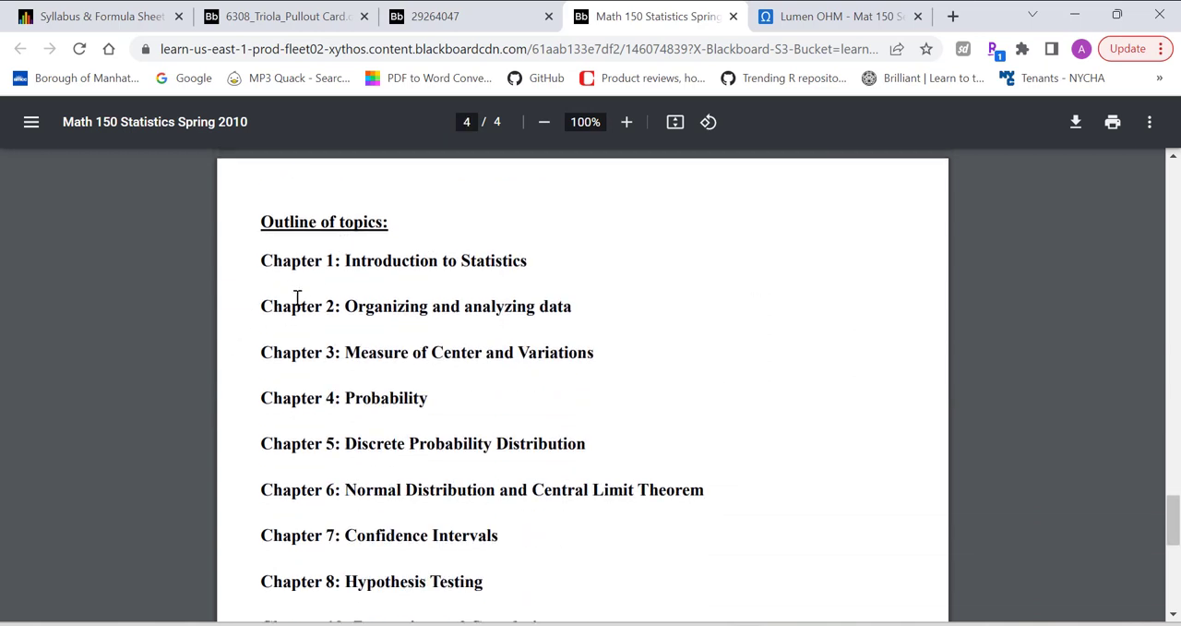
scroll("down", 3)
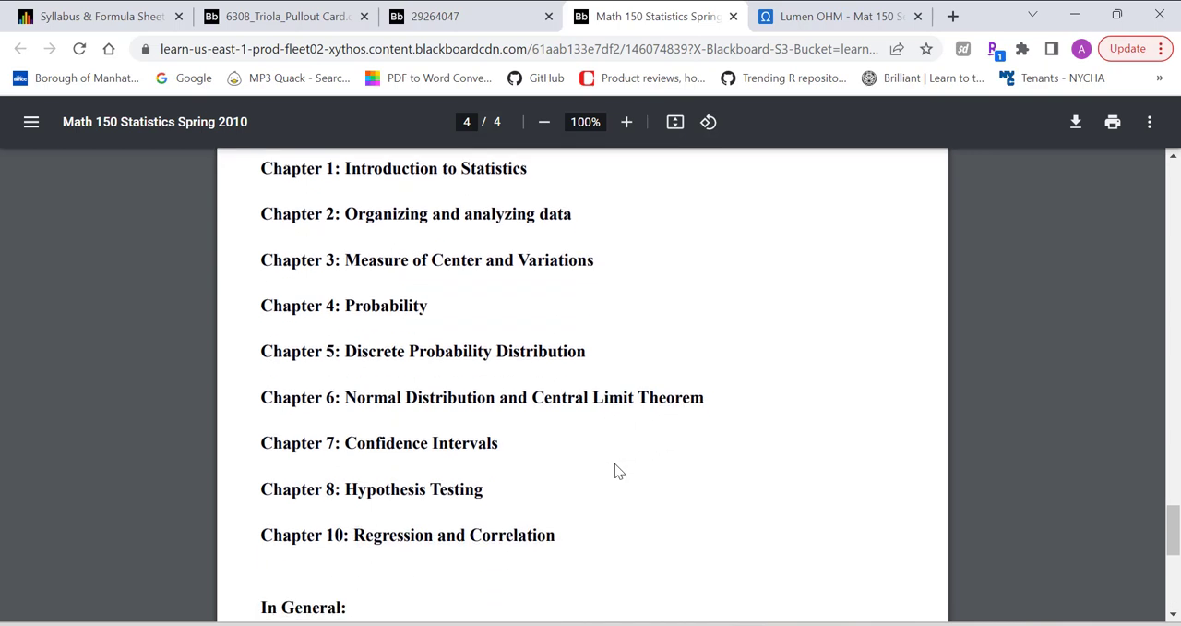
scroll("up", 3)
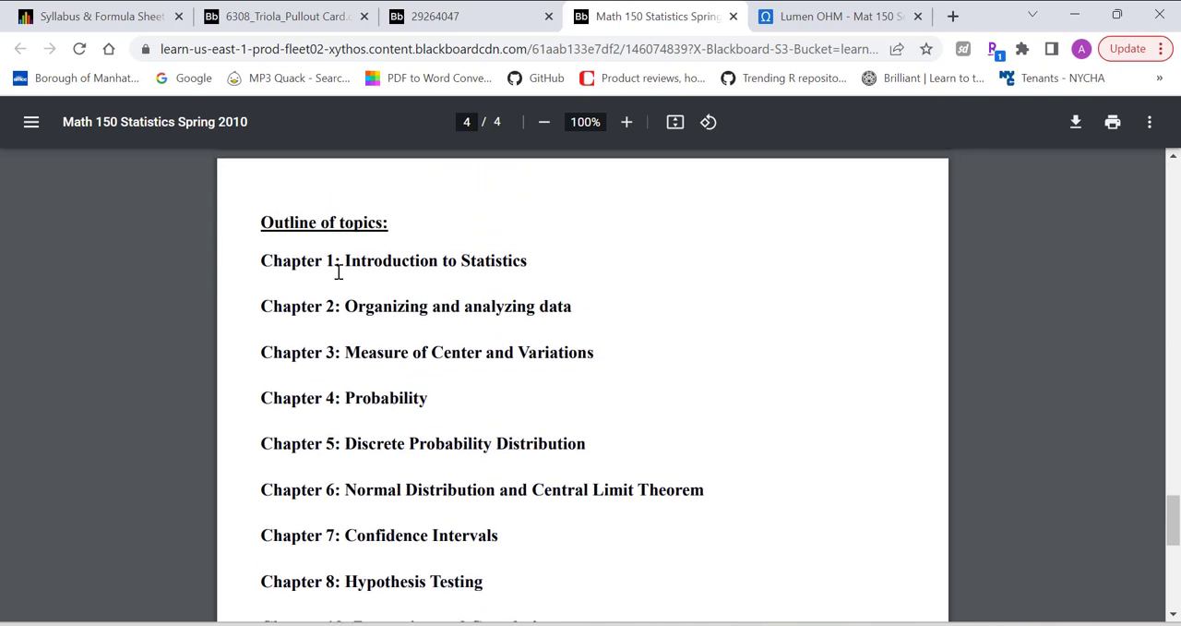
mouse_move(346, 332)
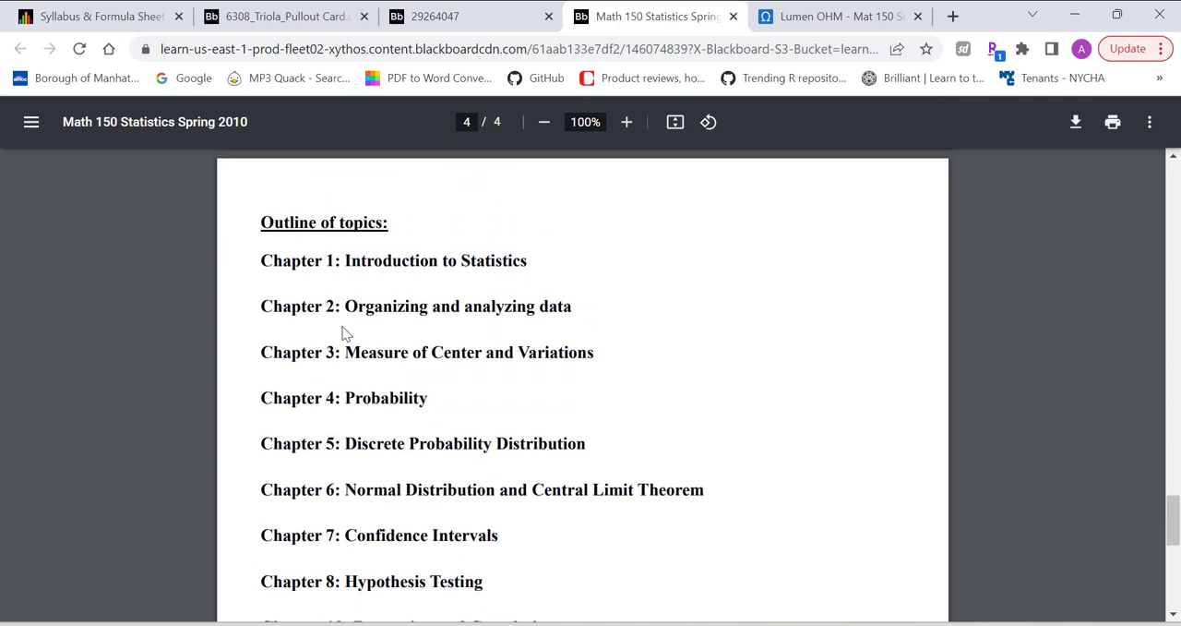
mouse_move(495, 314)
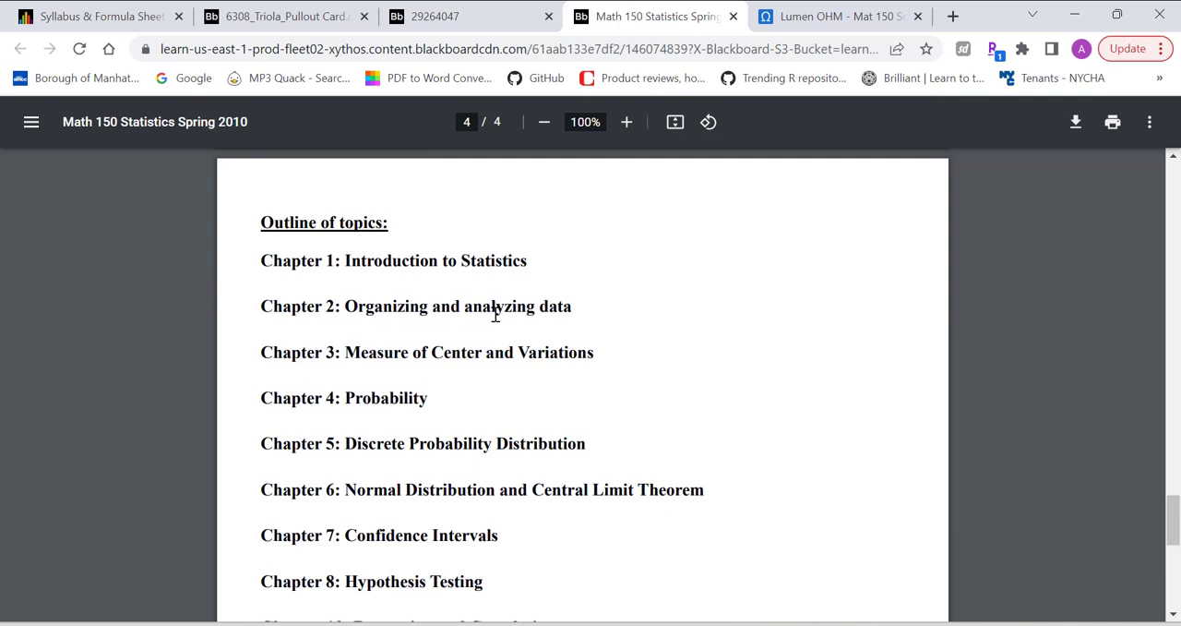
mouse_move(347, 354)
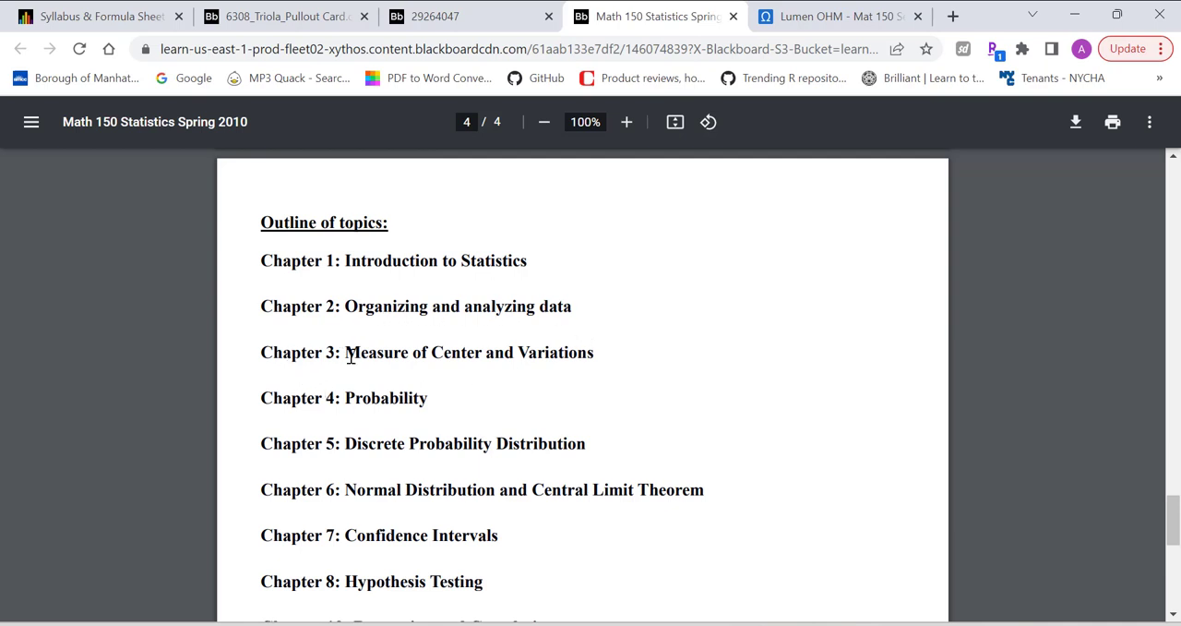
mouse_move(314, 384)
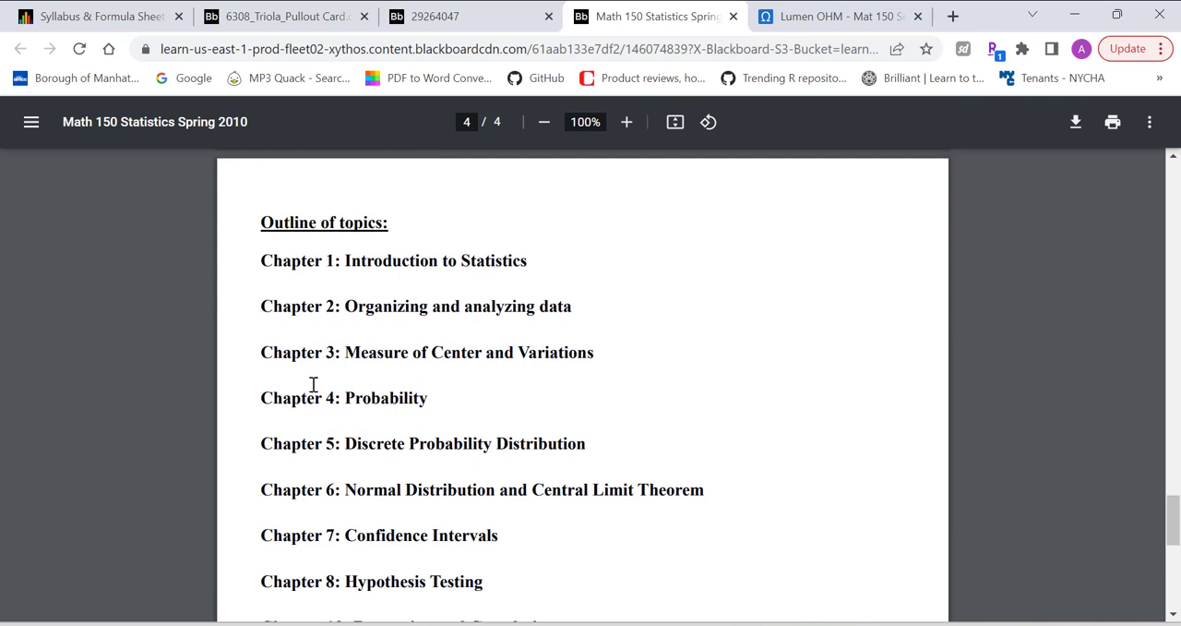
scroll("down", 3)
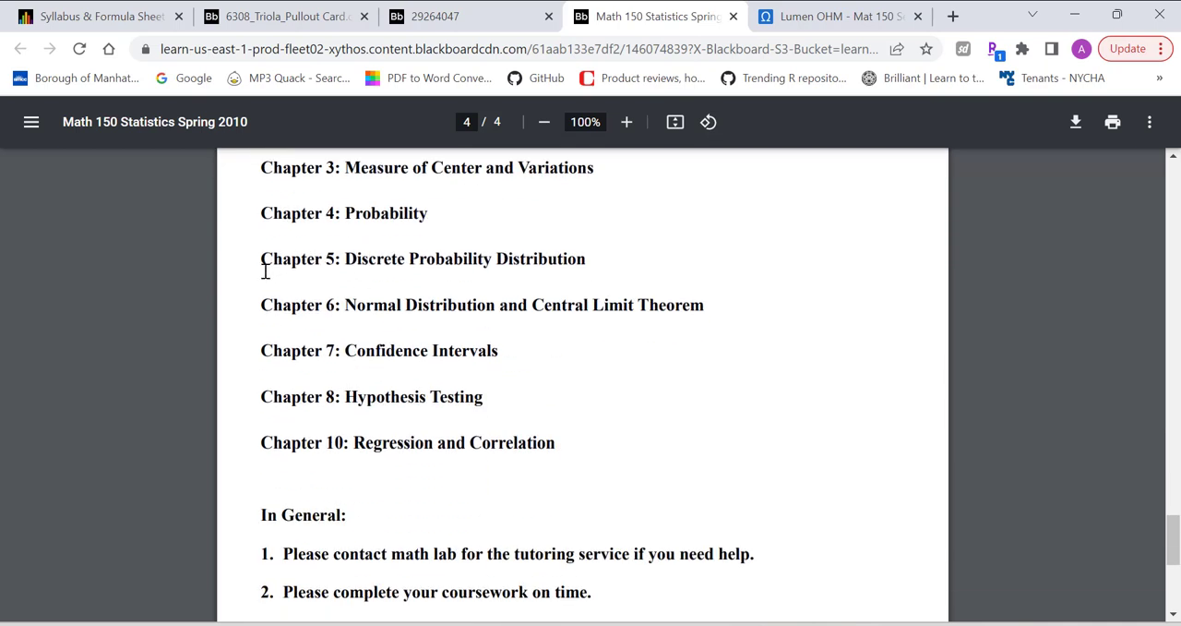
mouse_move(421, 286)
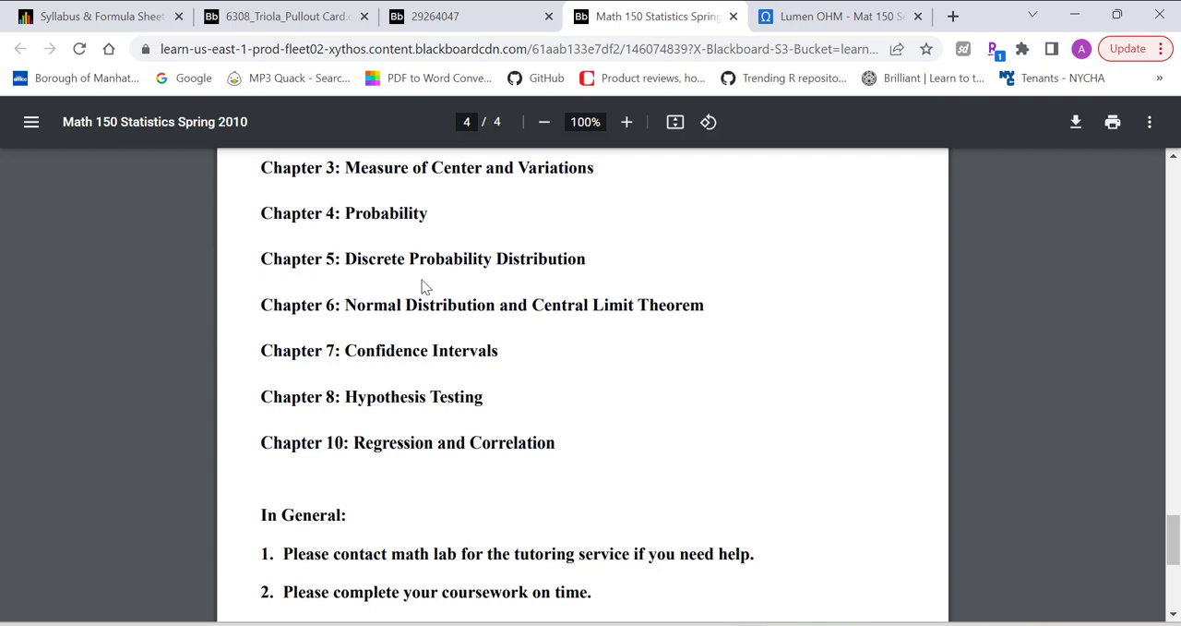
mouse_move(572, 310)
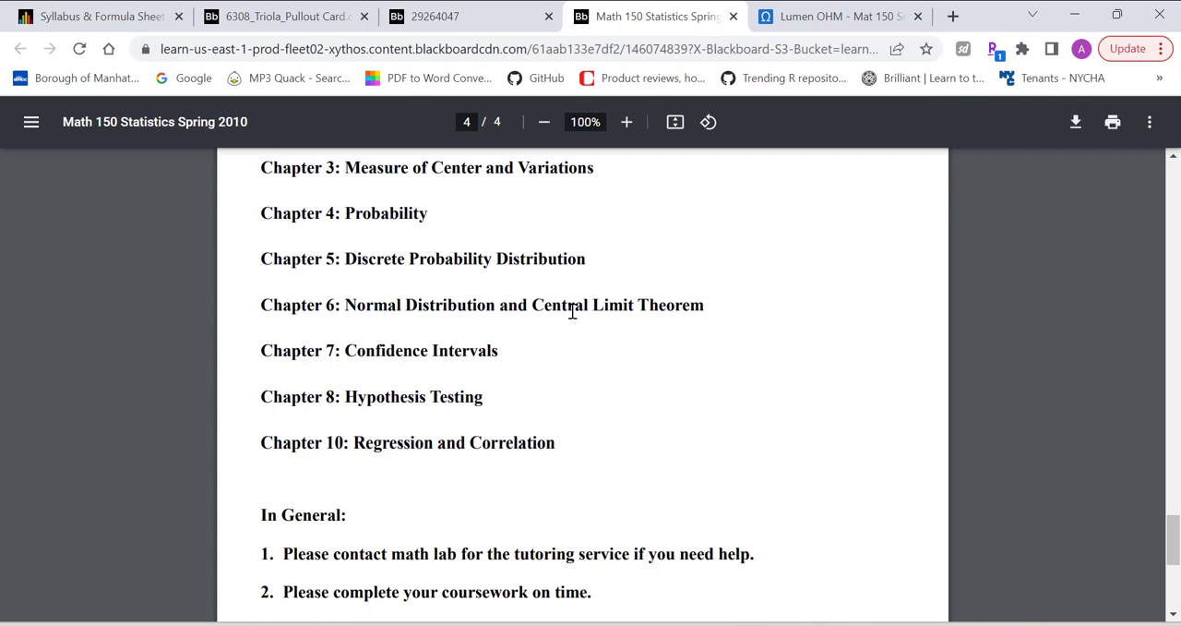
mouse_move(310, 354)
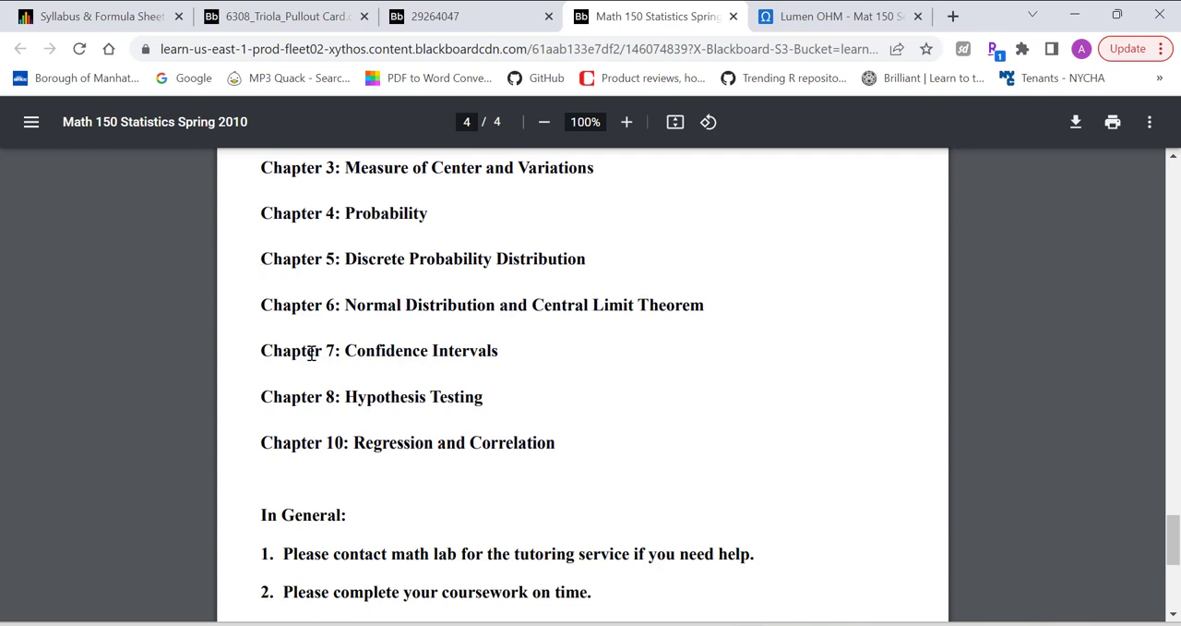
mouse_move(488, 387)
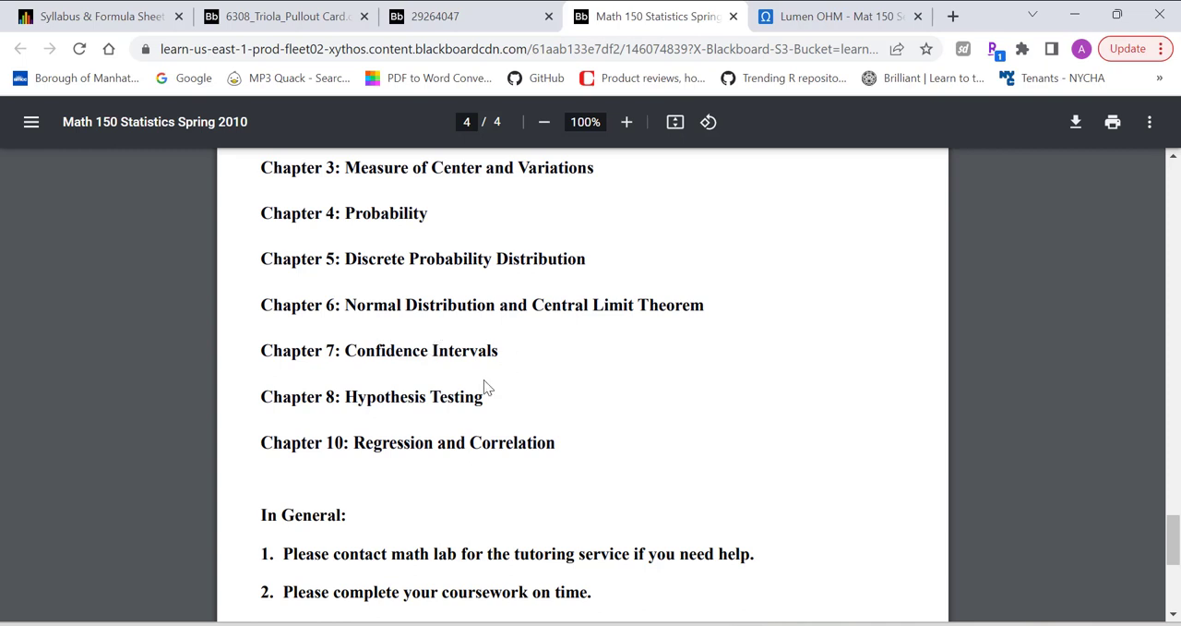
double_click(413, 397)
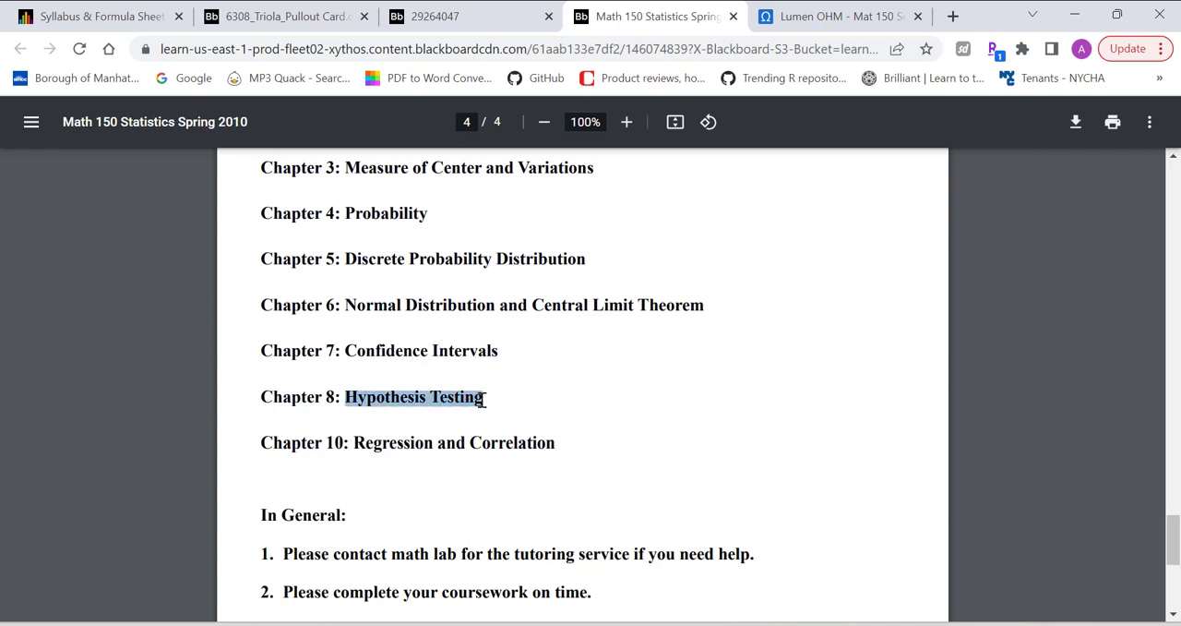
- Scroll to the end of page 4, the no-weekly-meetings note and closing message
scroll("down", 3)
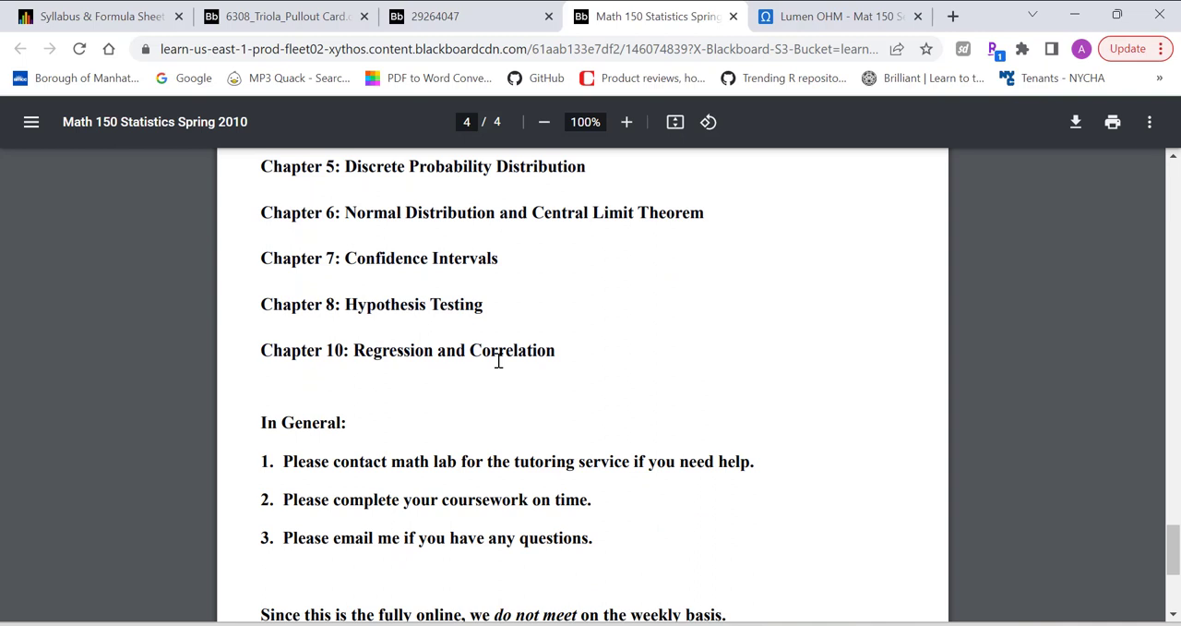
scroll("down", 3)
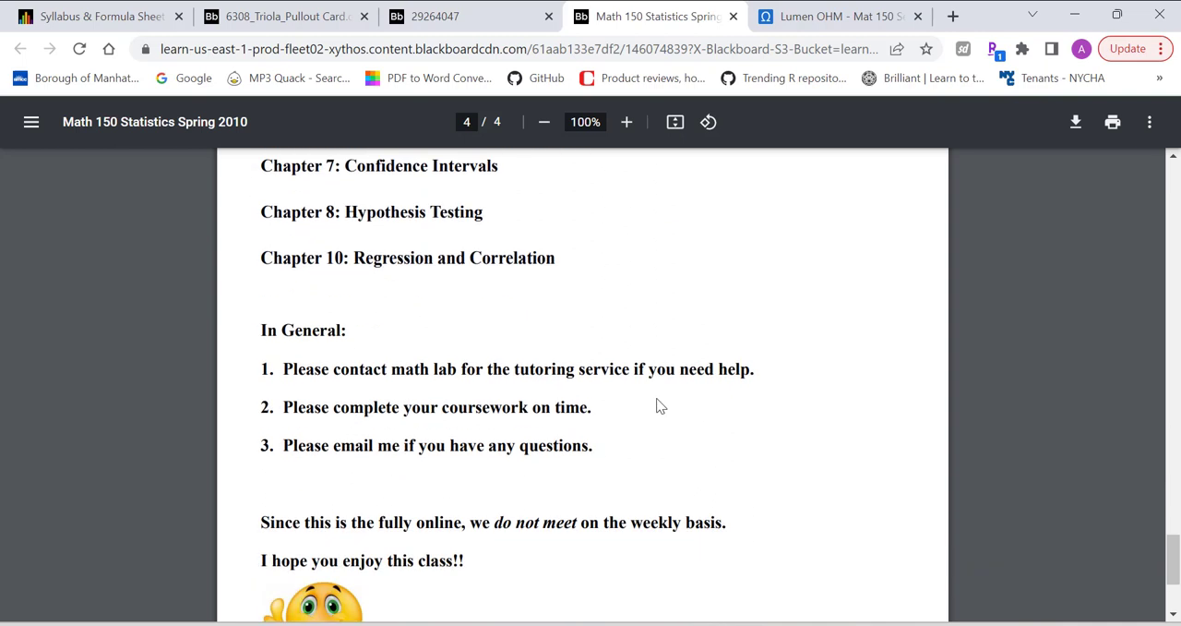
scroll("down", 3)
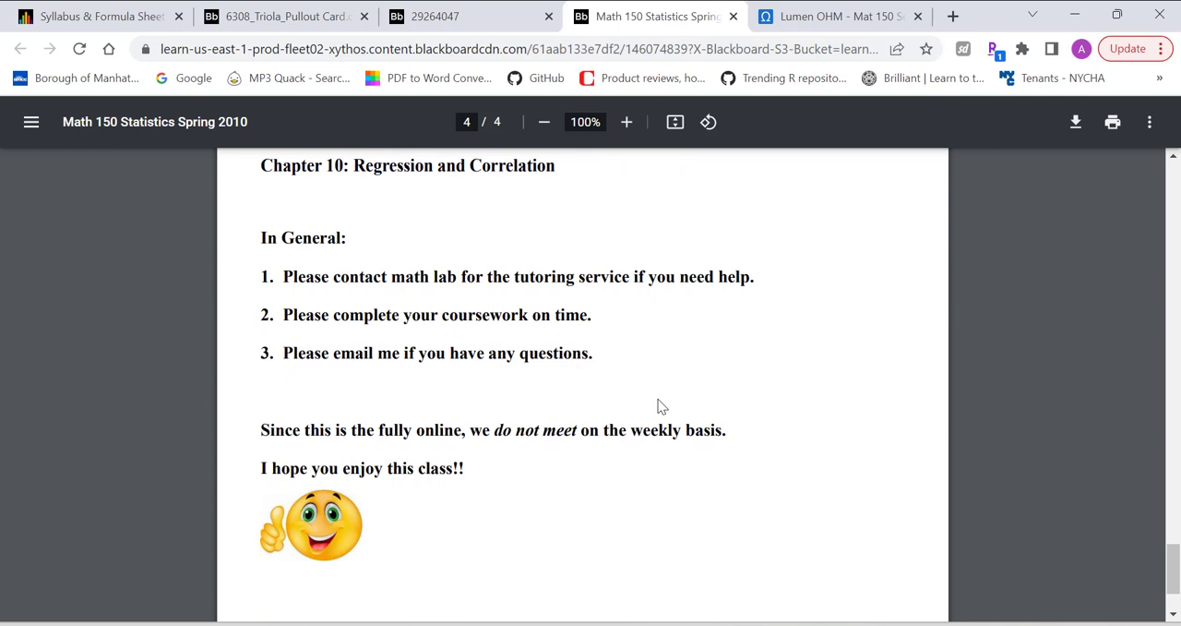
mouse_move(392, 465)
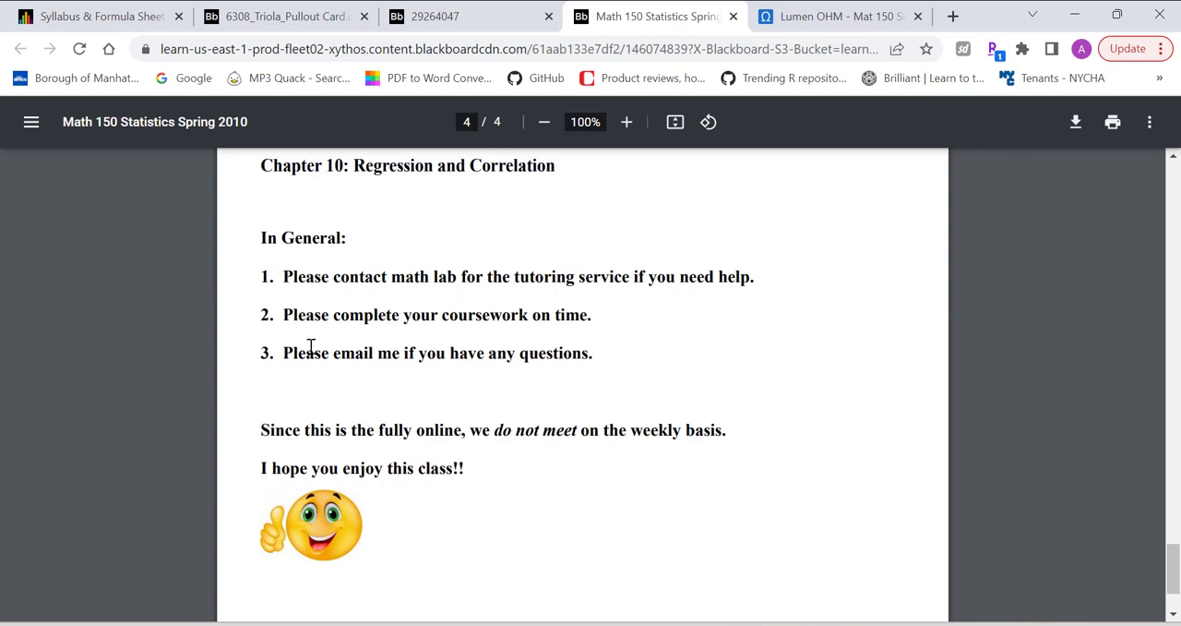
mouse_move(510, 360)
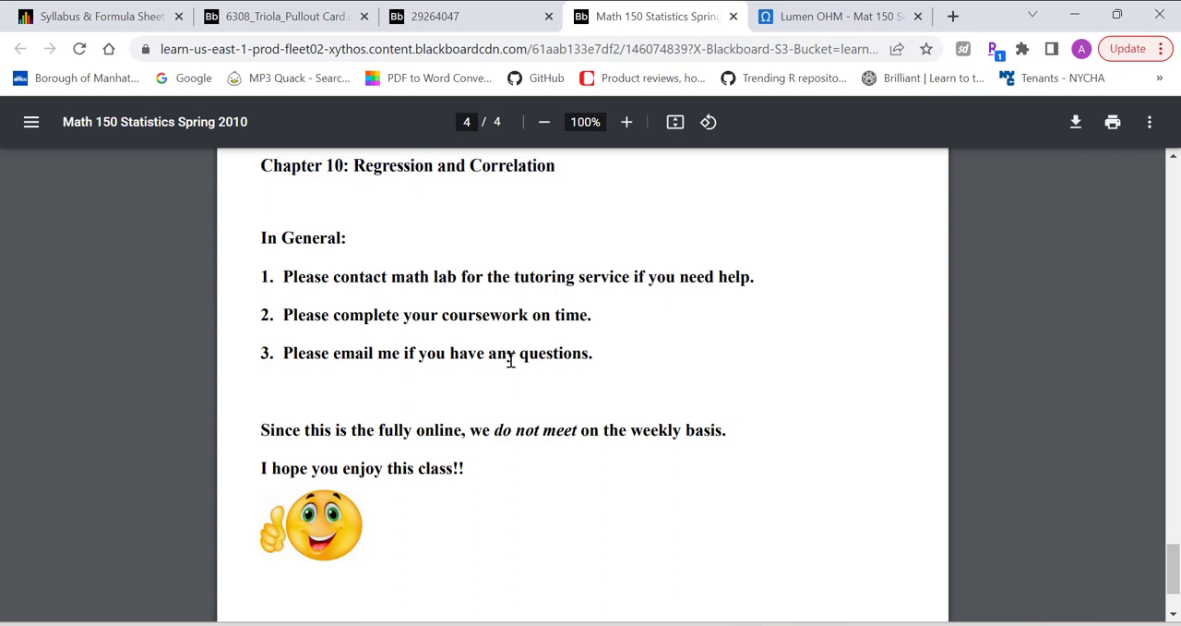
mouse_move(366, 429)
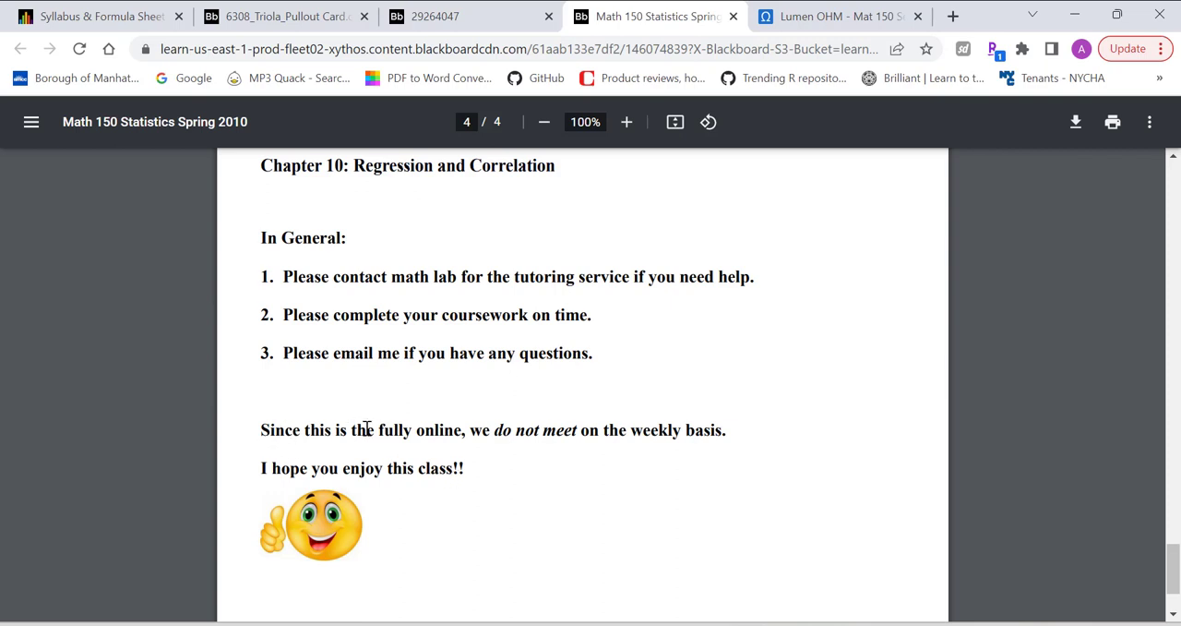
mouse_move(751, 436)
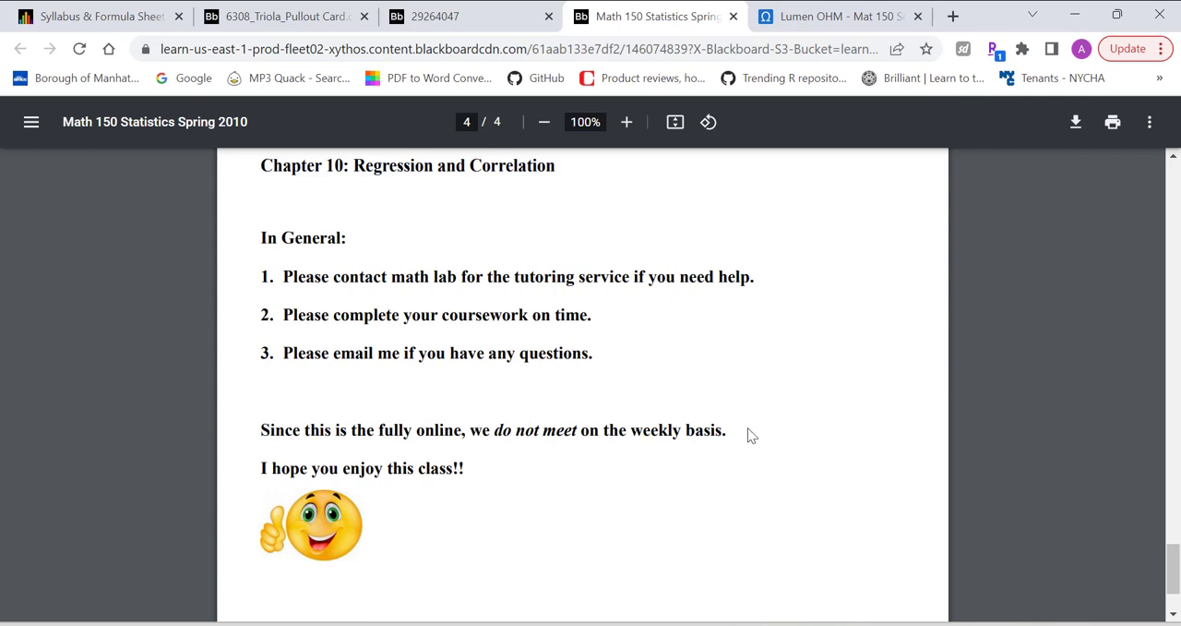
mouse_move(770, 447)
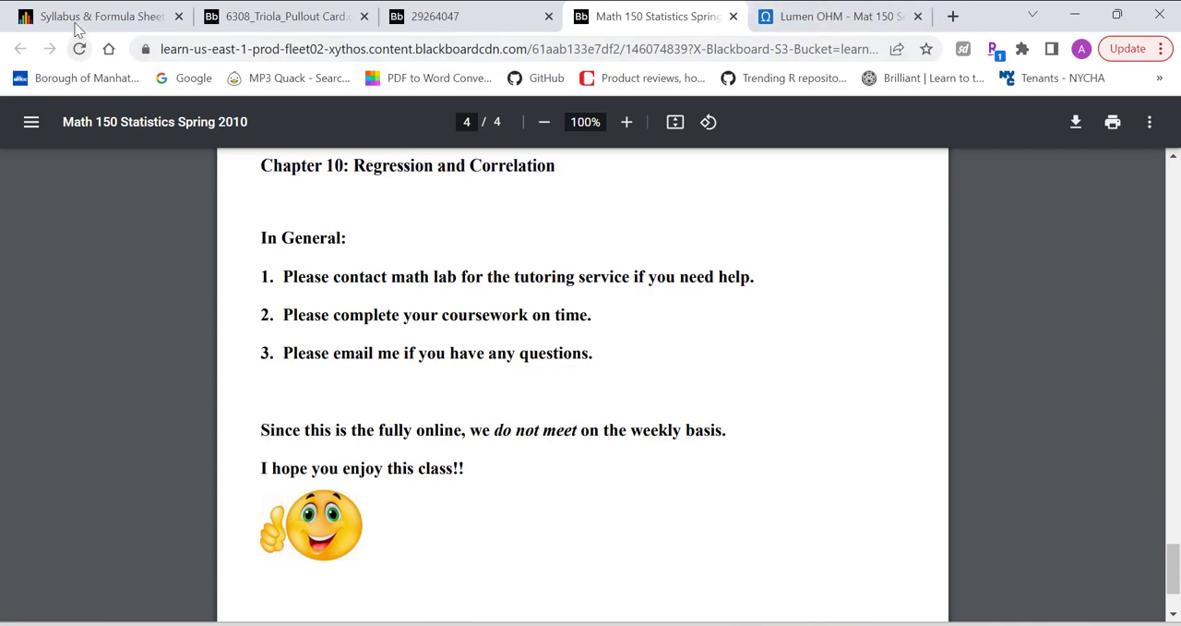
- From Blackboard's Course Guide page, open the Fall 2023 Mat 150 Sec 0507 course guide PDF
left_click(92, 15)
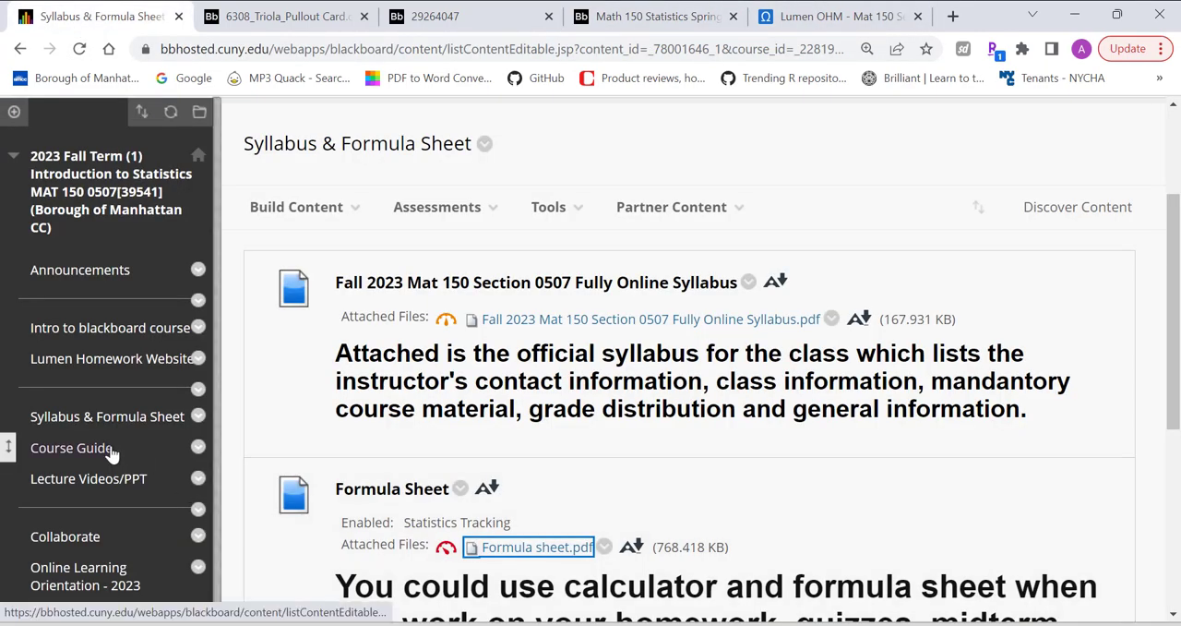
left_click(70, 446)
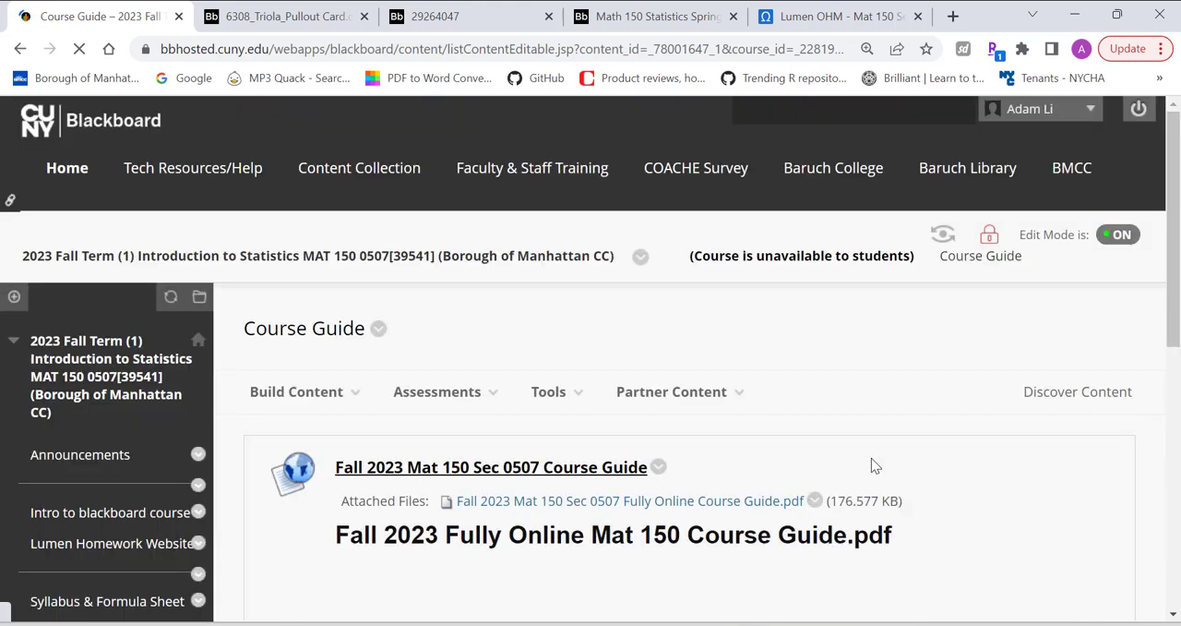
left_click(629, 500)
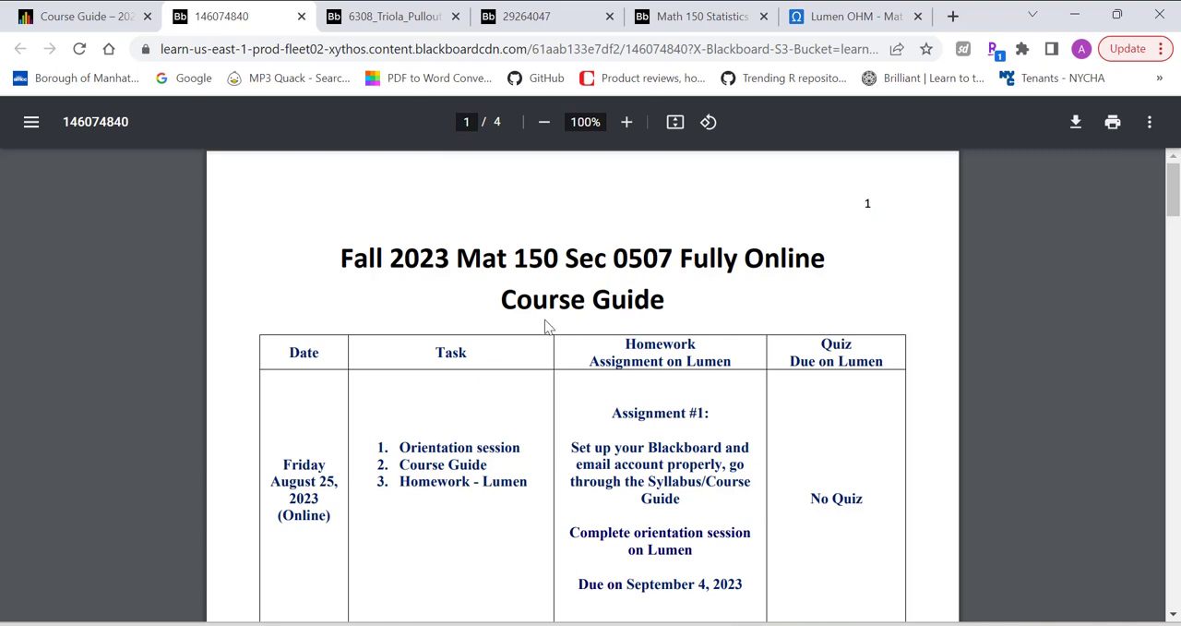
- Browse the course guide's schedule, then return to the Blackboard Course Guide page
scroll("down", 3)
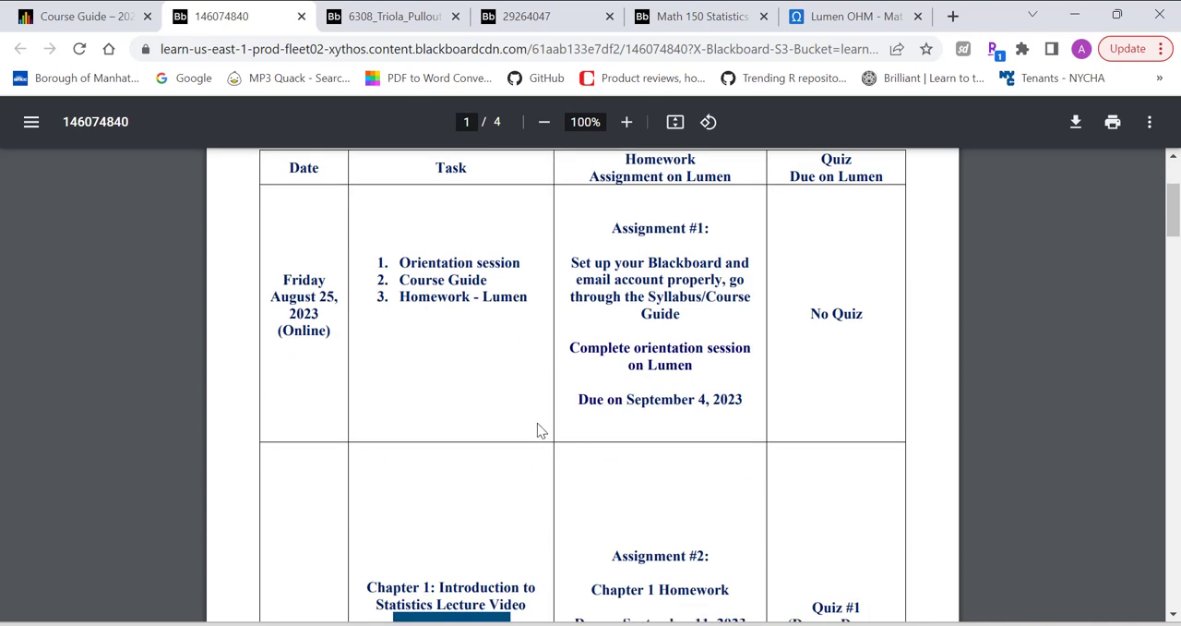
mouse_move(719, 380)
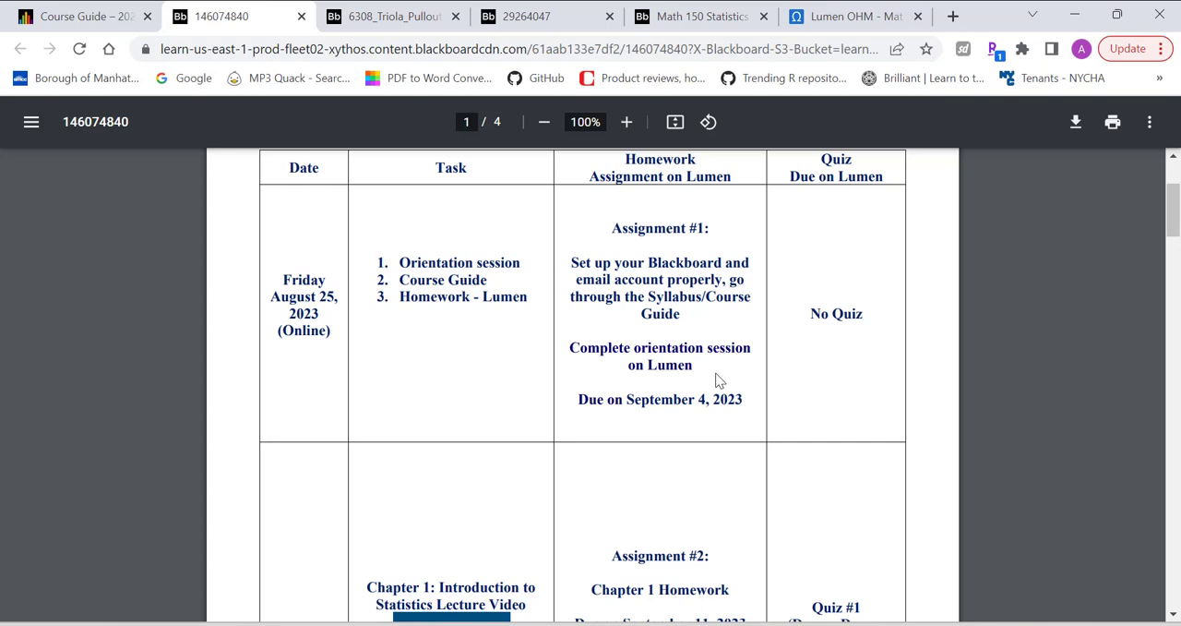
scroll("up", 3)
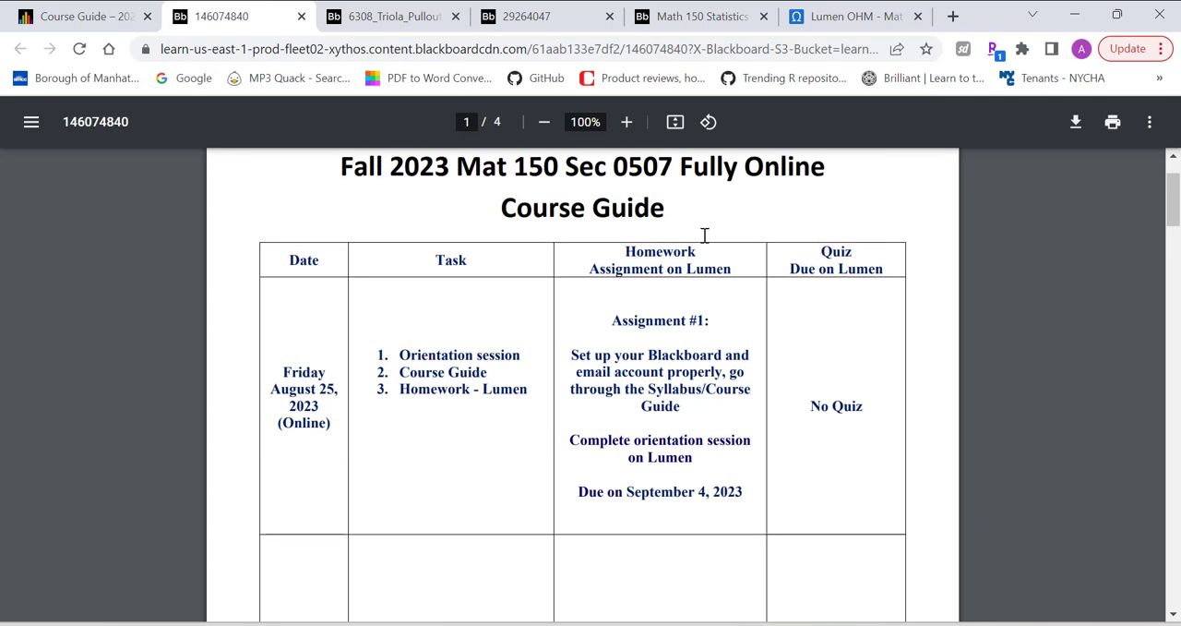
mouse_move(700, 314)
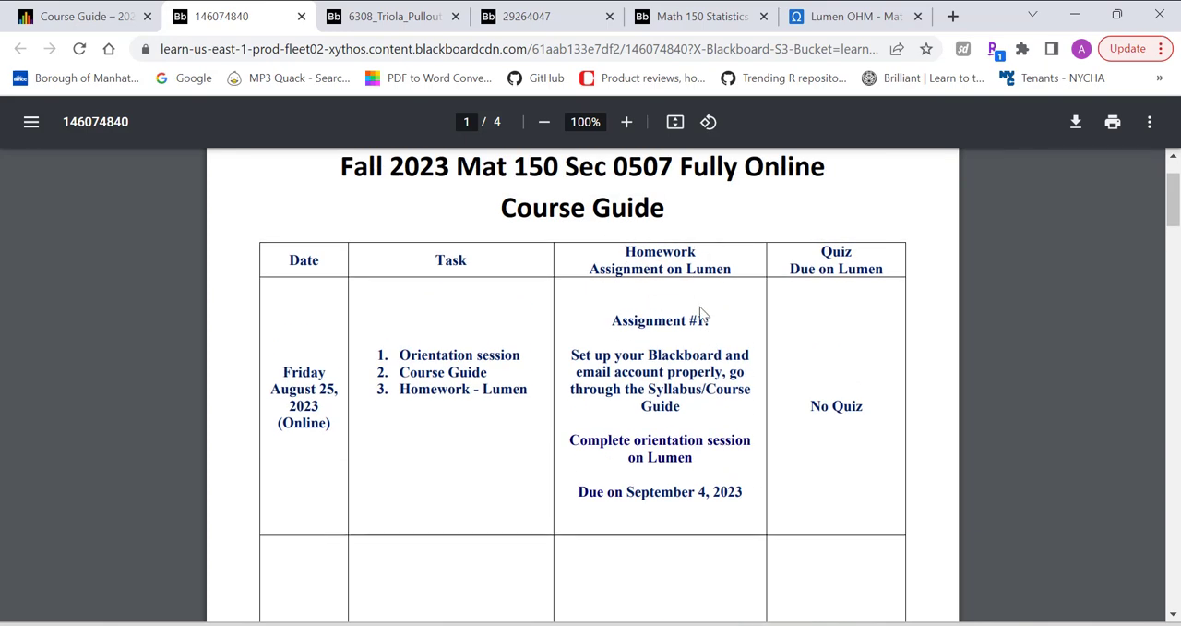
scroll("down", 3)
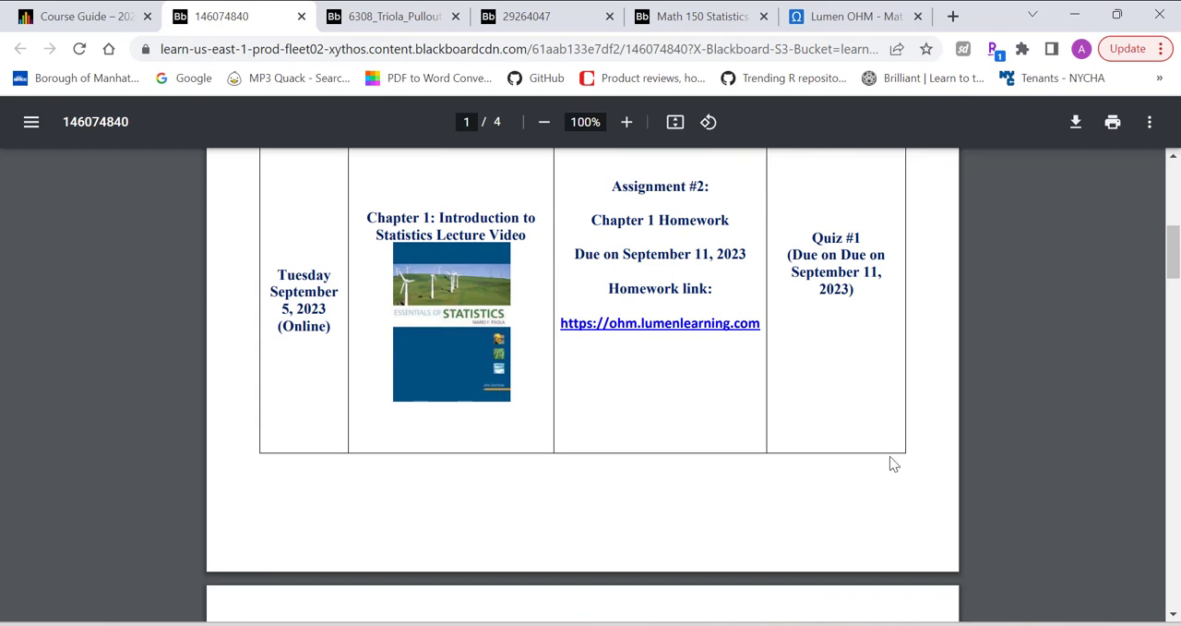
scroll("down", 3)
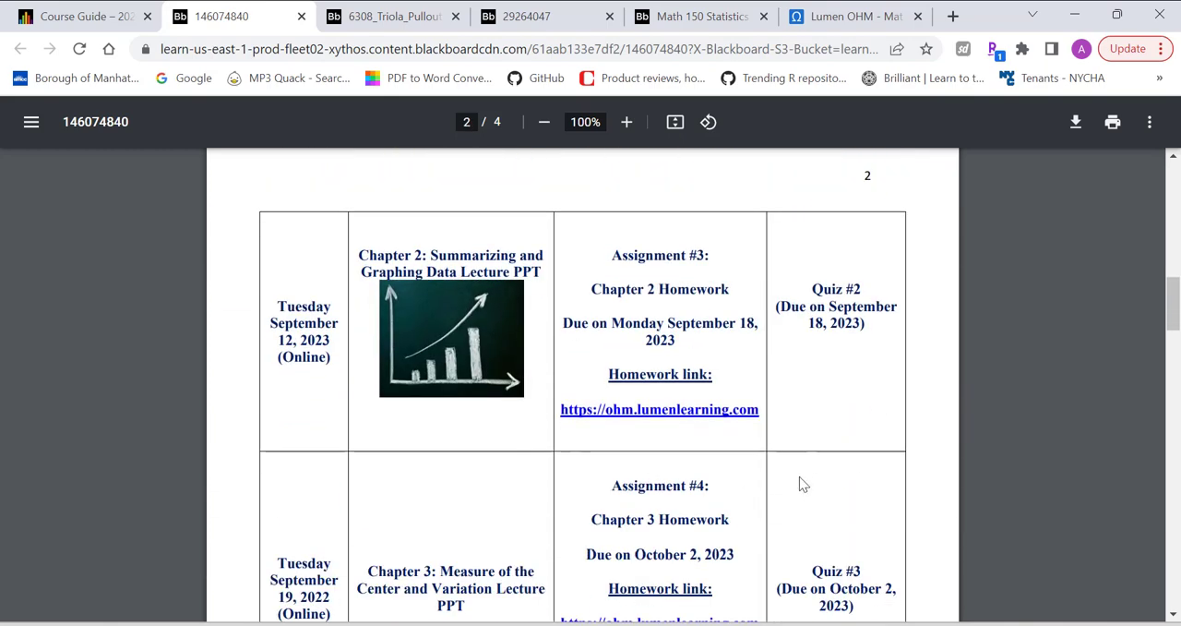
scroll("down", 3)
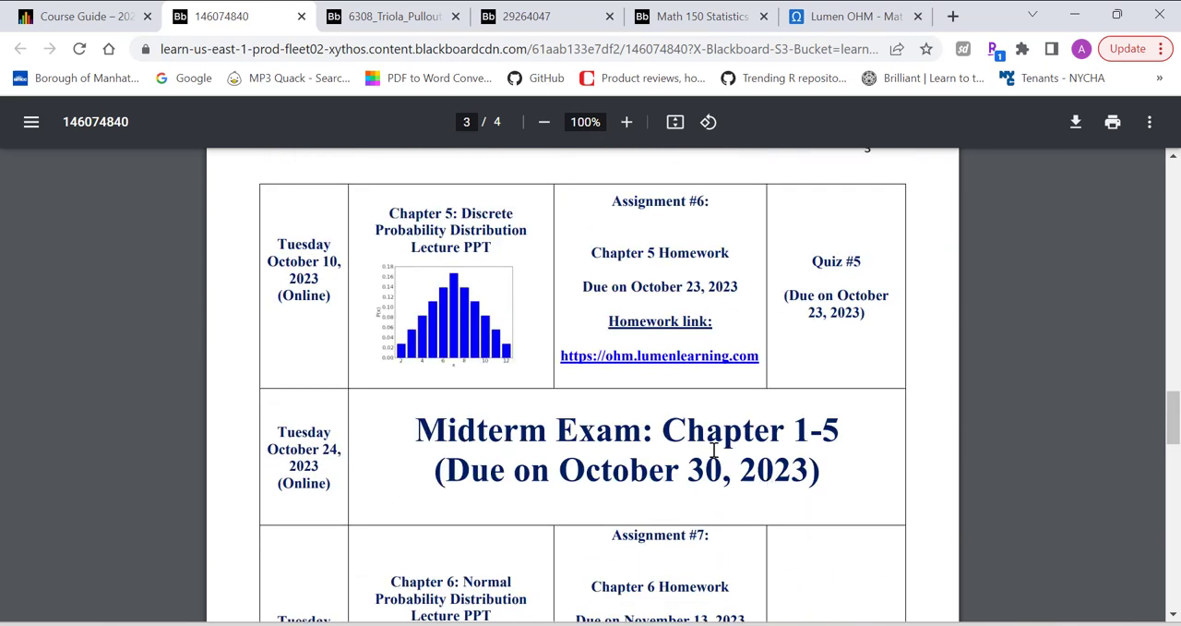
scroll("down", 3)
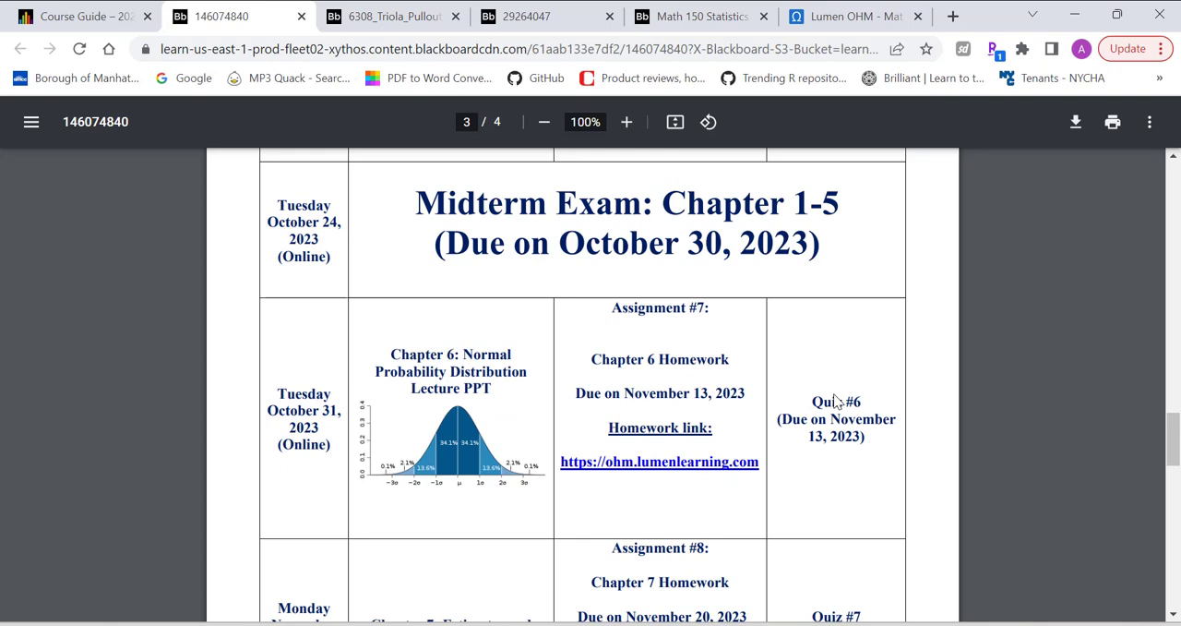
left_click(82, 16)
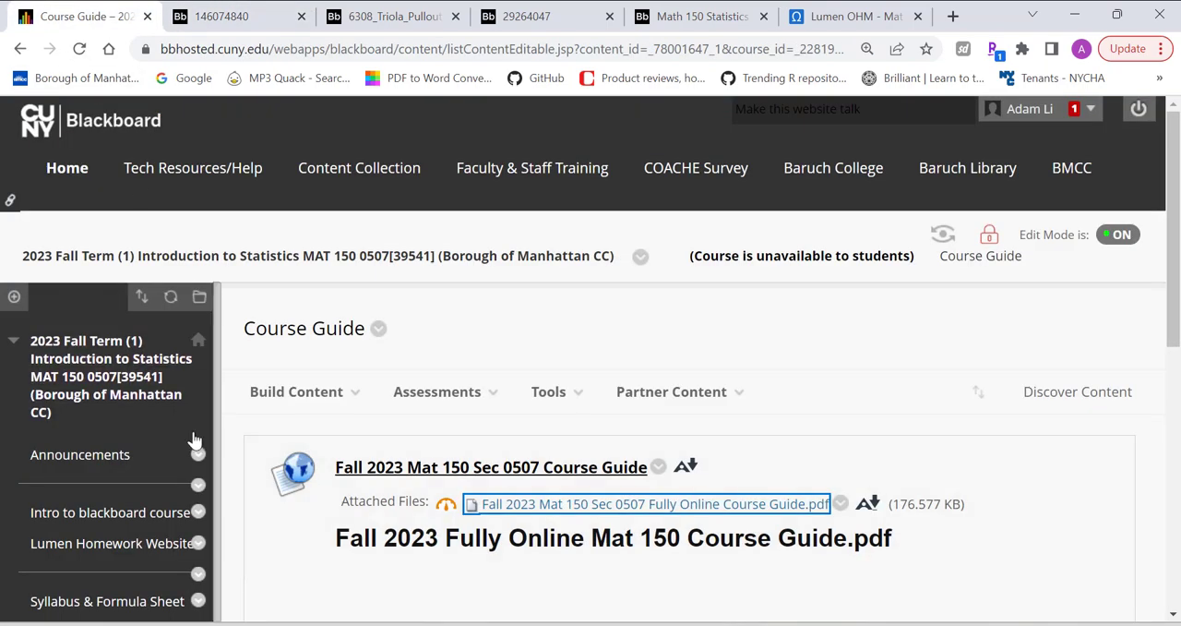
- Go to Lecture Videos/PPT and open the August 25, 2023 week folder
scroll("down", 3)
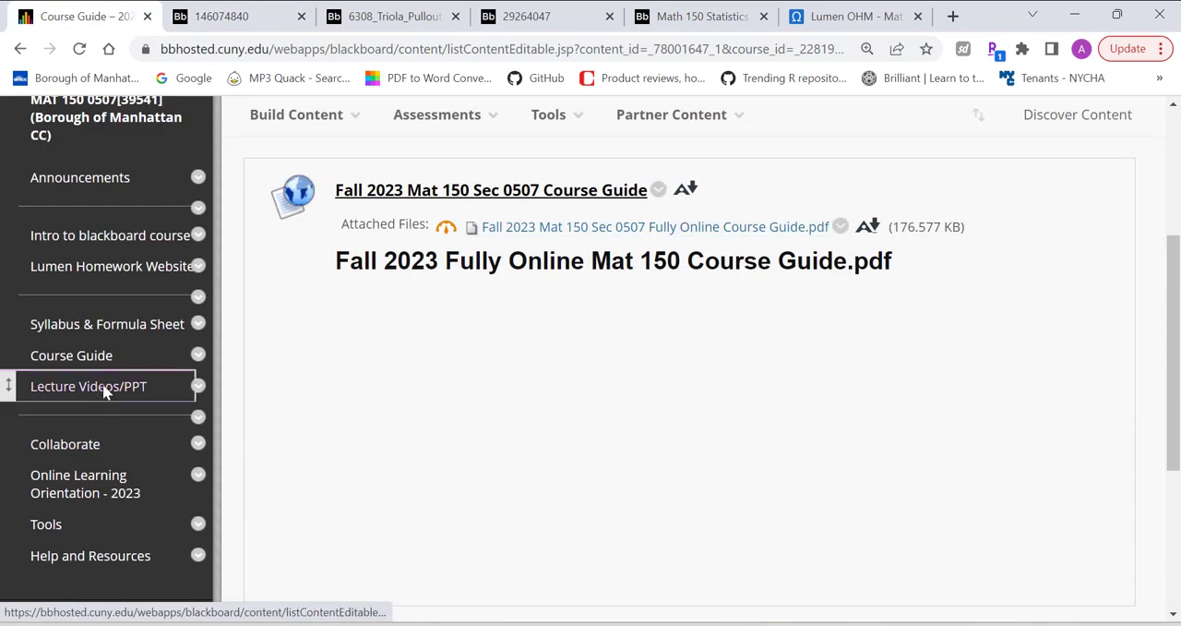
left_click(89, 385)
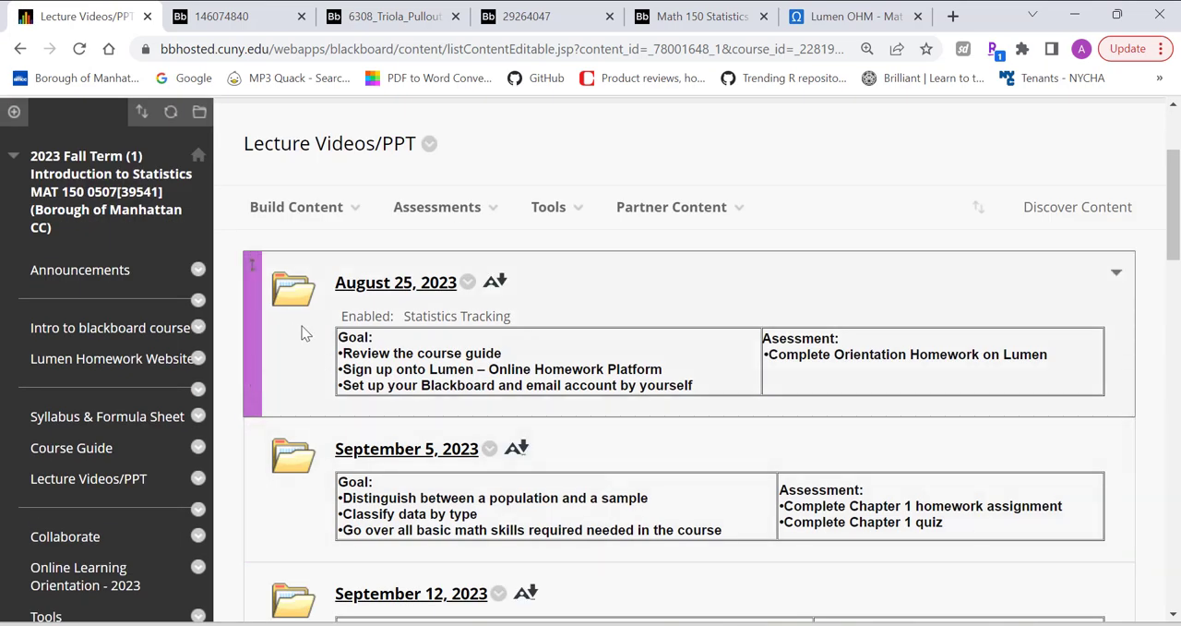
mouse_move(553, 299)
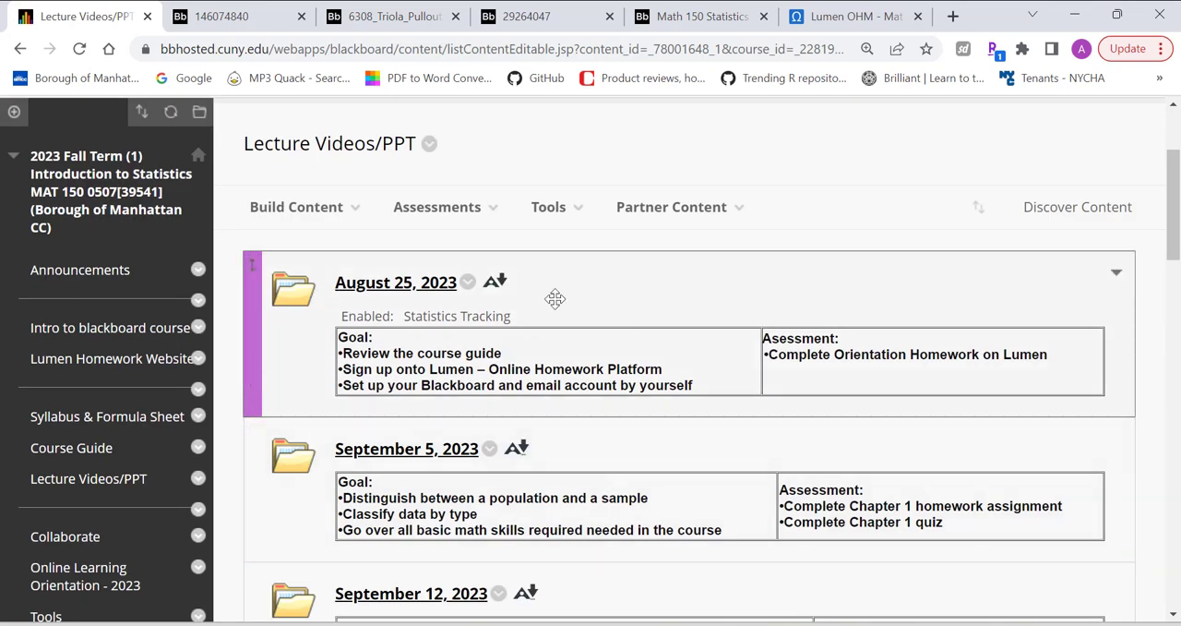
left_click(395, 281)
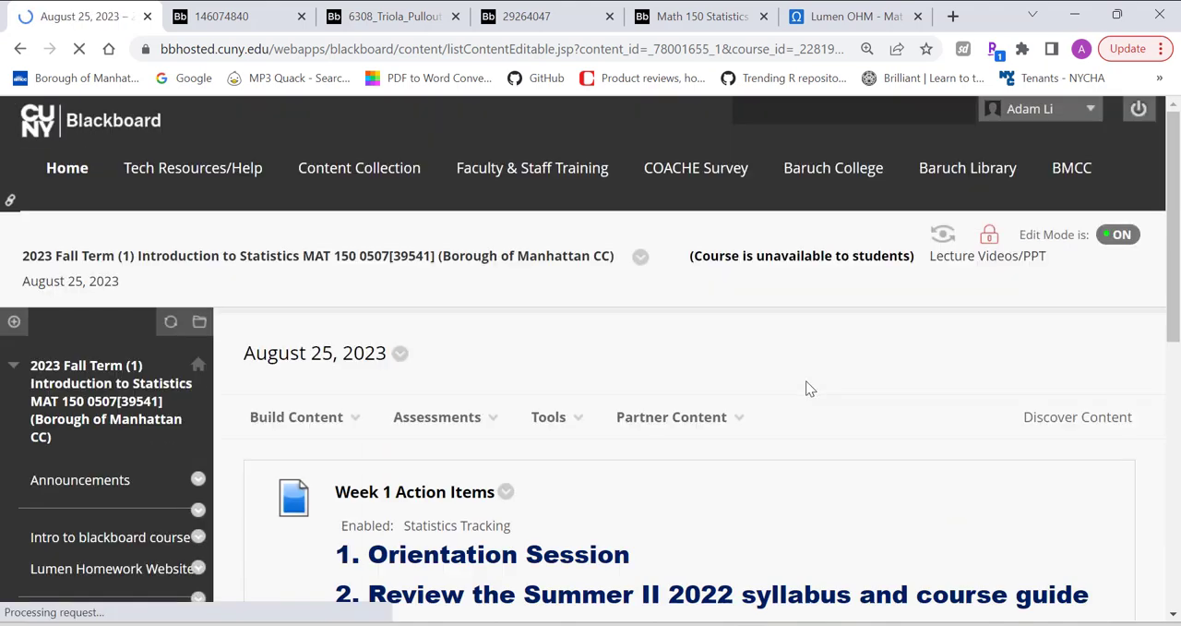
- Look over the folder contents and open Week 1 Action Items in its edit form
scroll("down", 3)
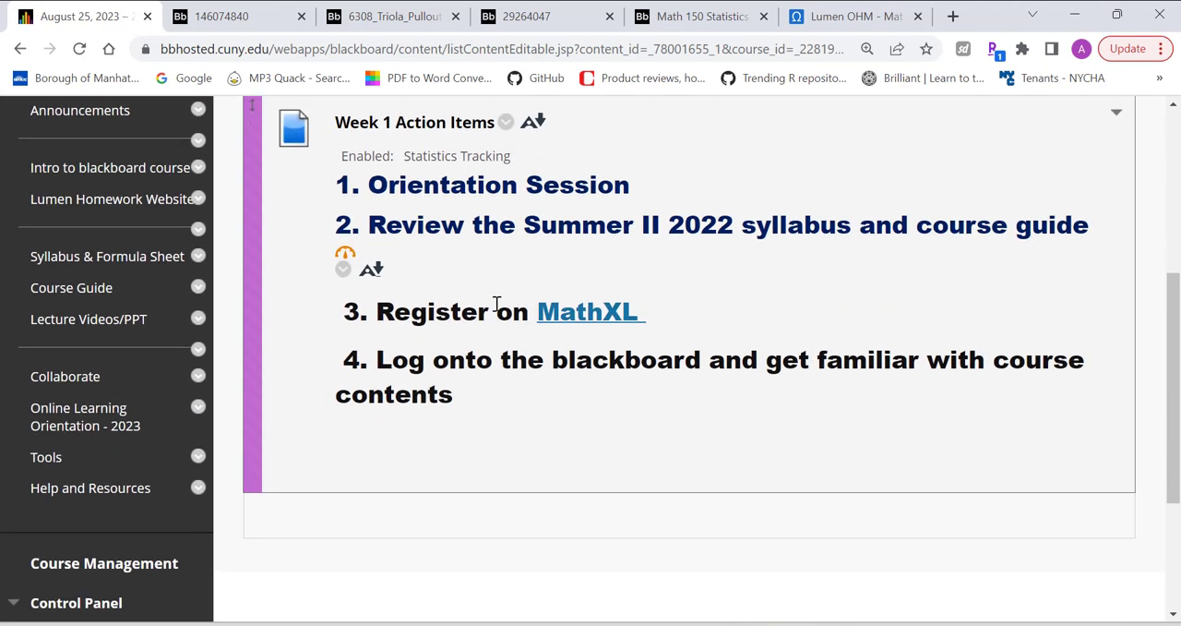
scroll("up", 3)
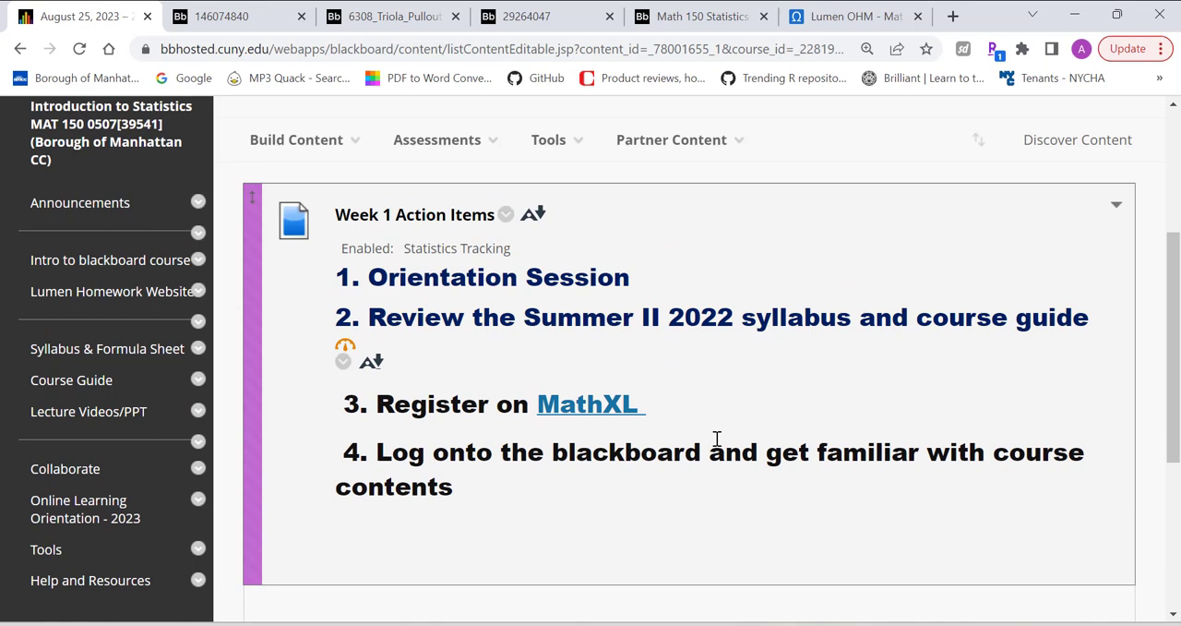
mouse_move(701, 452)
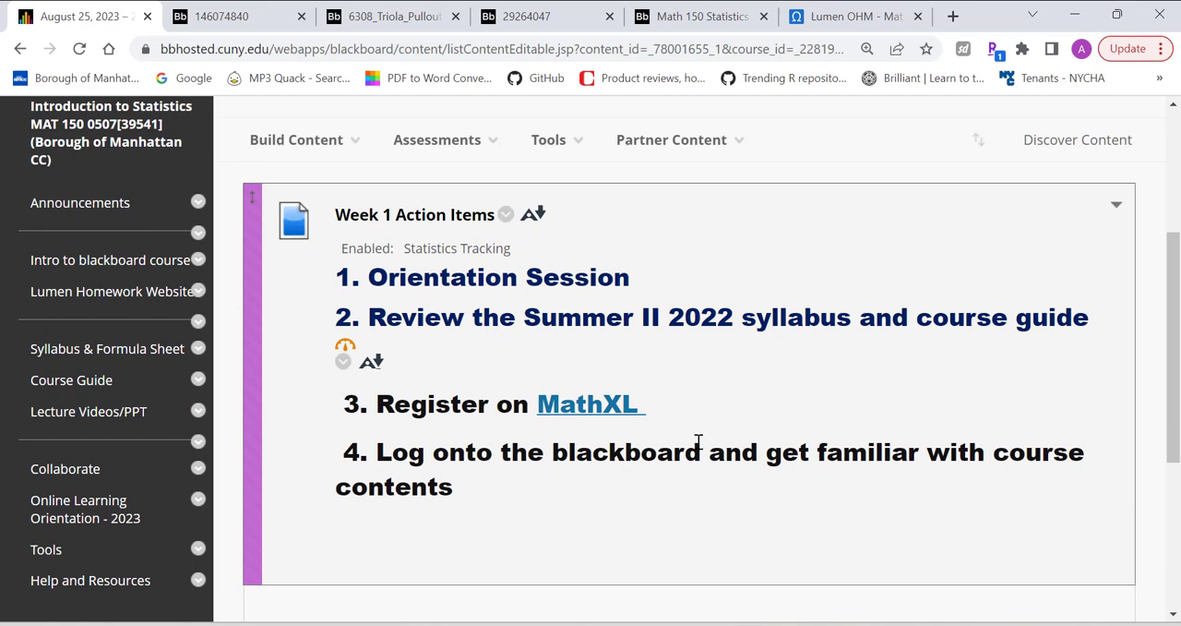
scroll("down", 3)
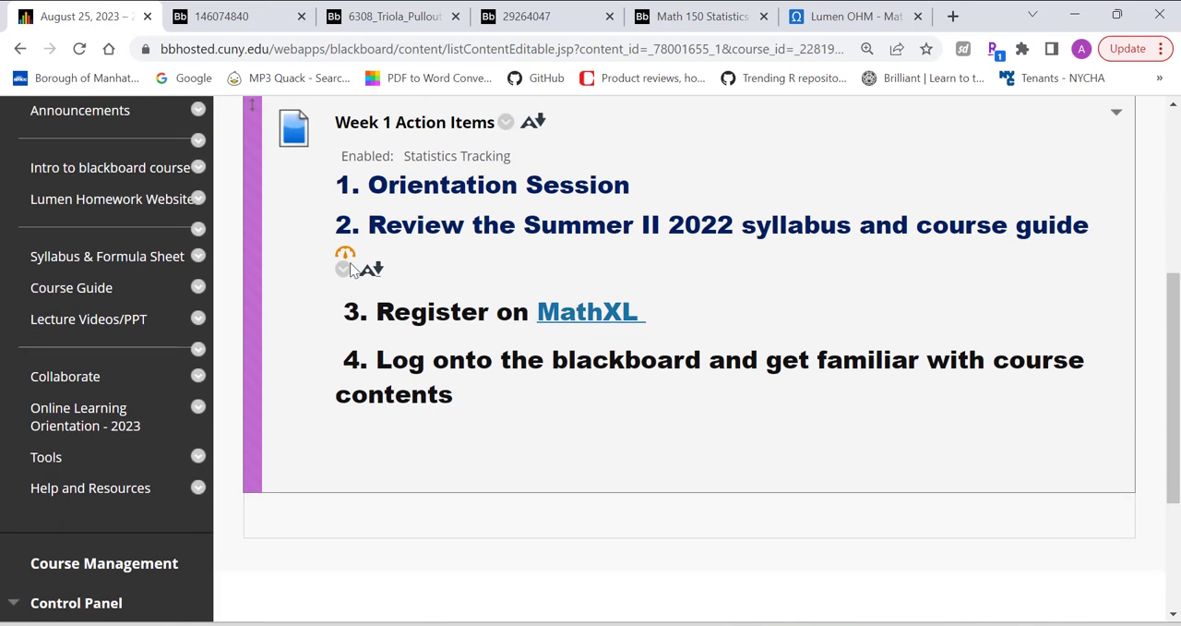
scroll("up", 3)
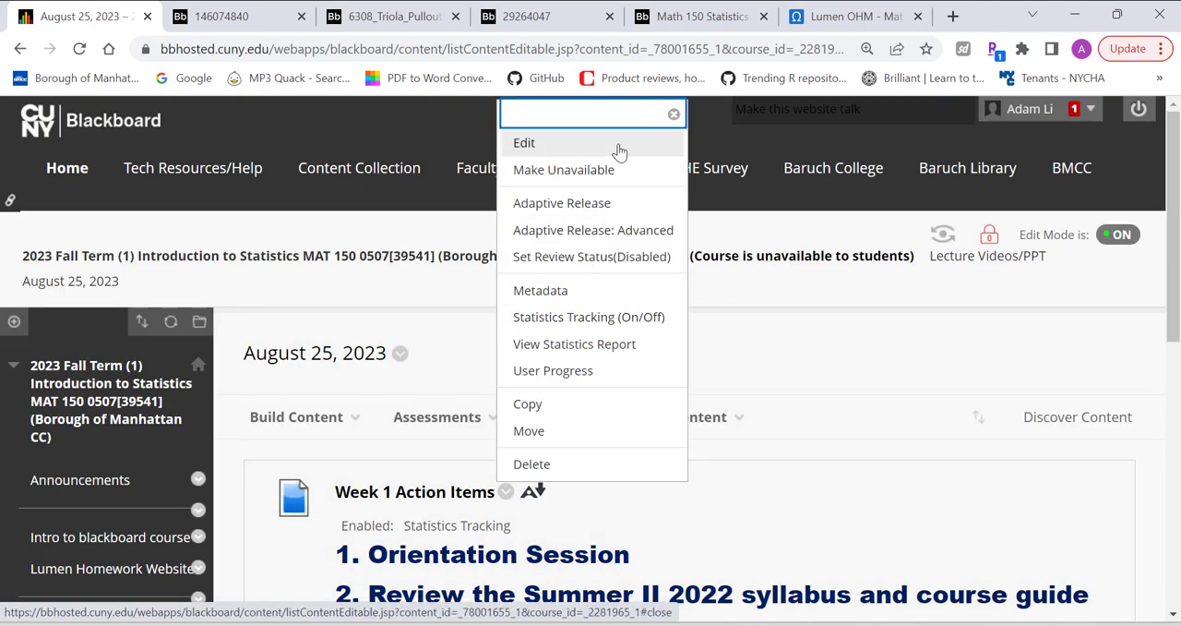
left_click(524, 143)
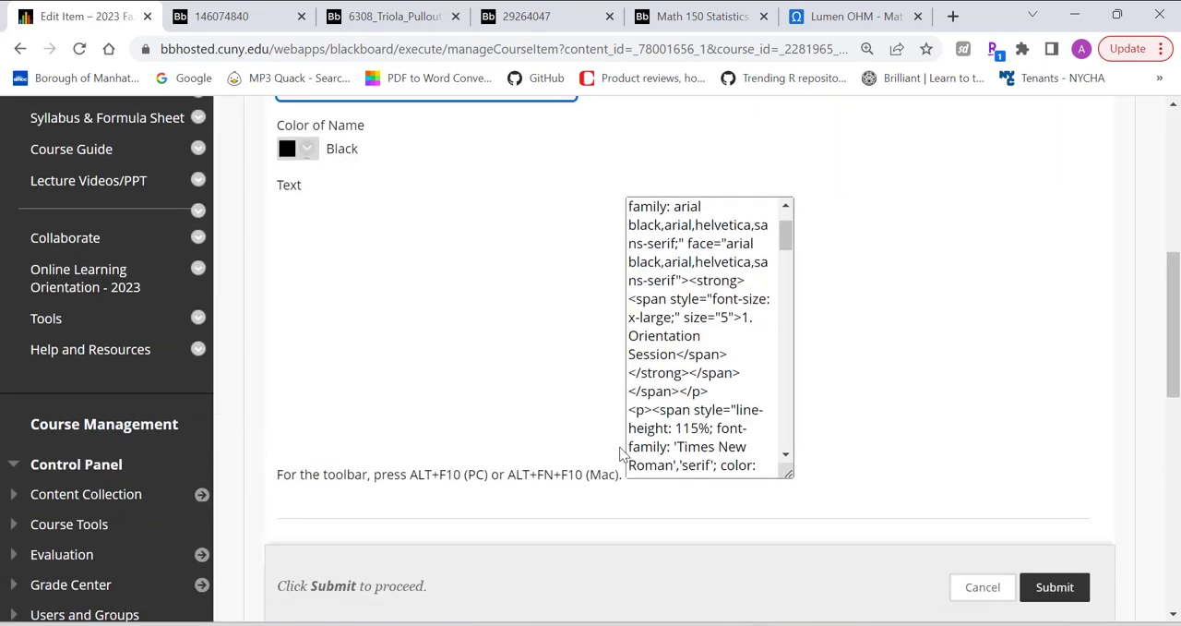
- Replace 'MathXL' with 'Lumen' in the Action Items text and submit the changes
scroll("down", 3)
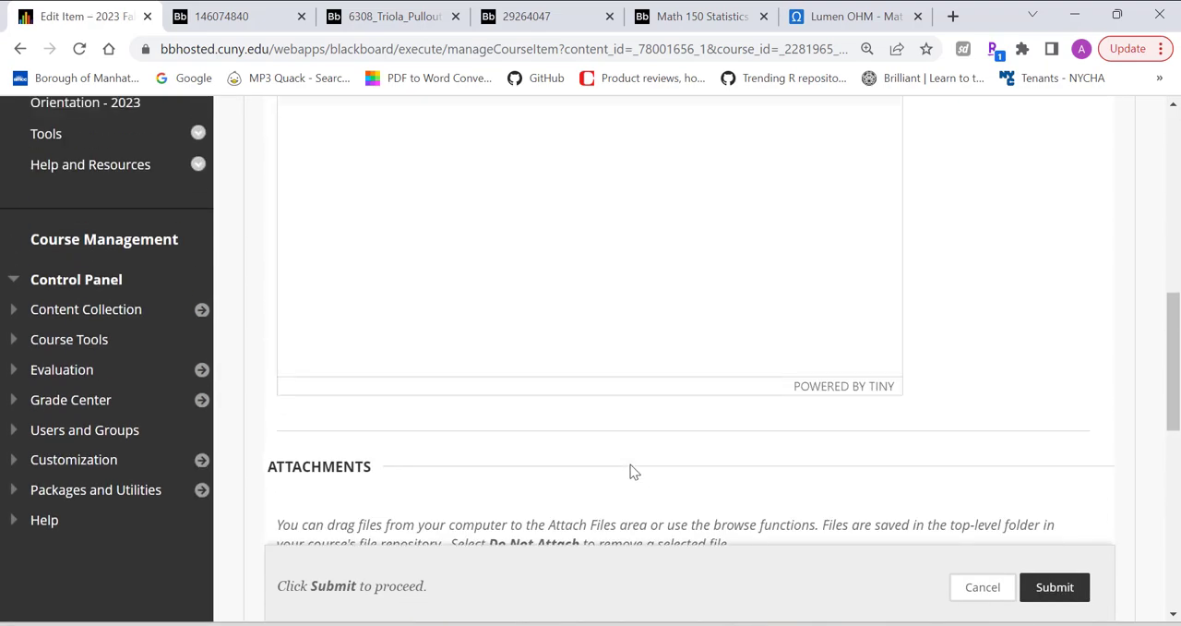
scroll("up", 3)
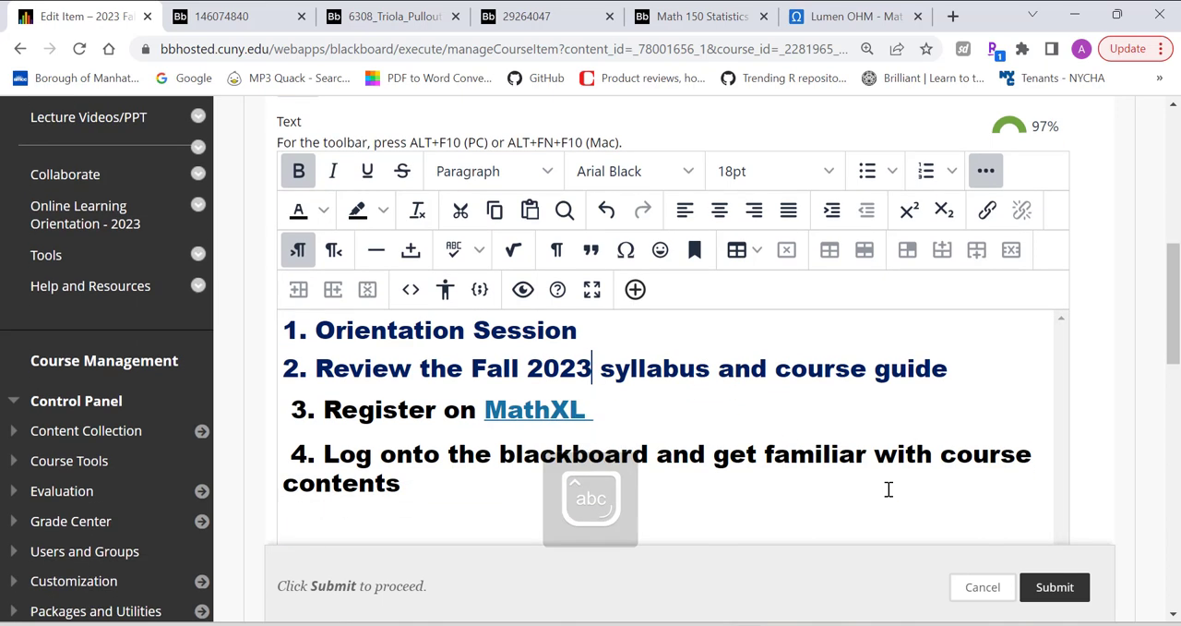
double_click(537, 409)
type("umen")
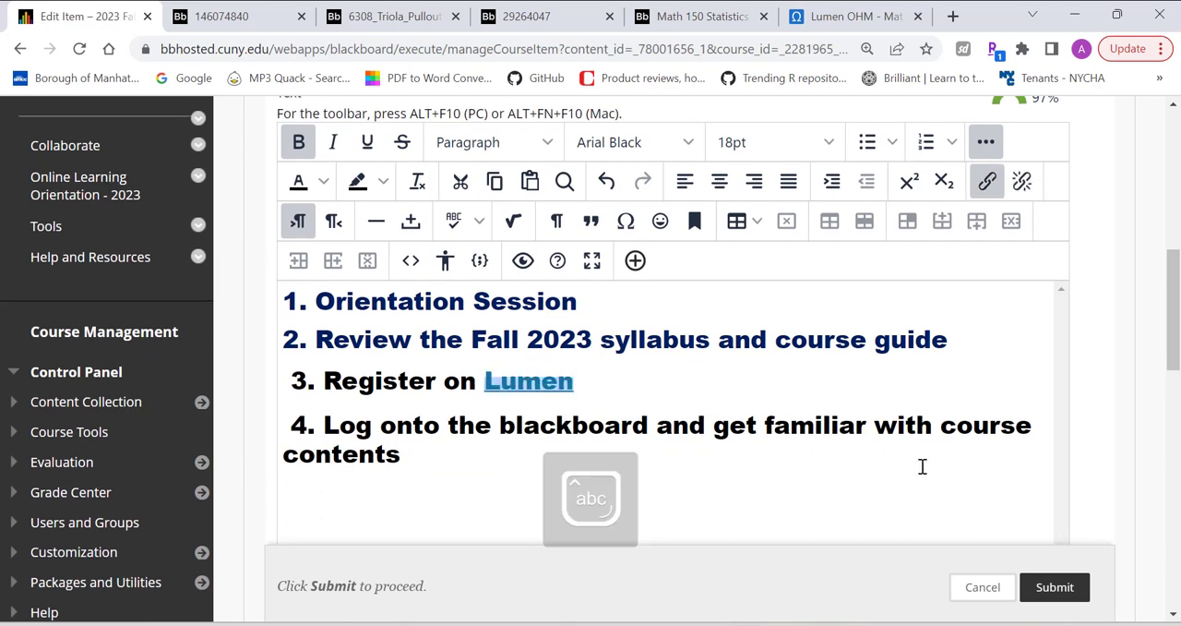
left_click(720, 471)
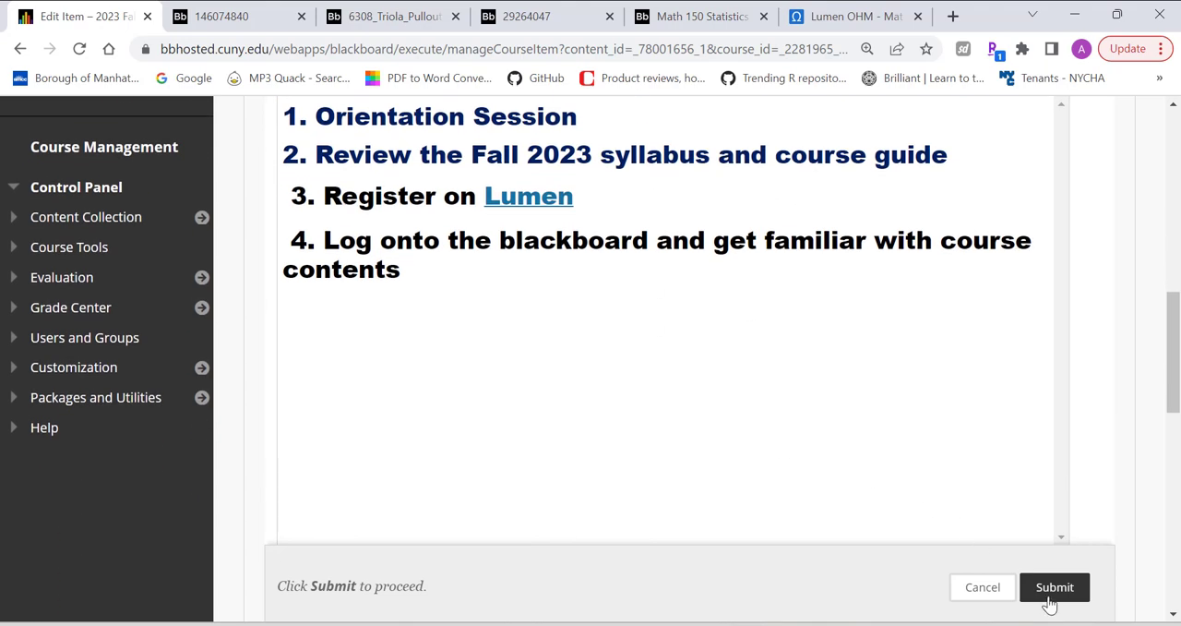
left_click(1054, 587)
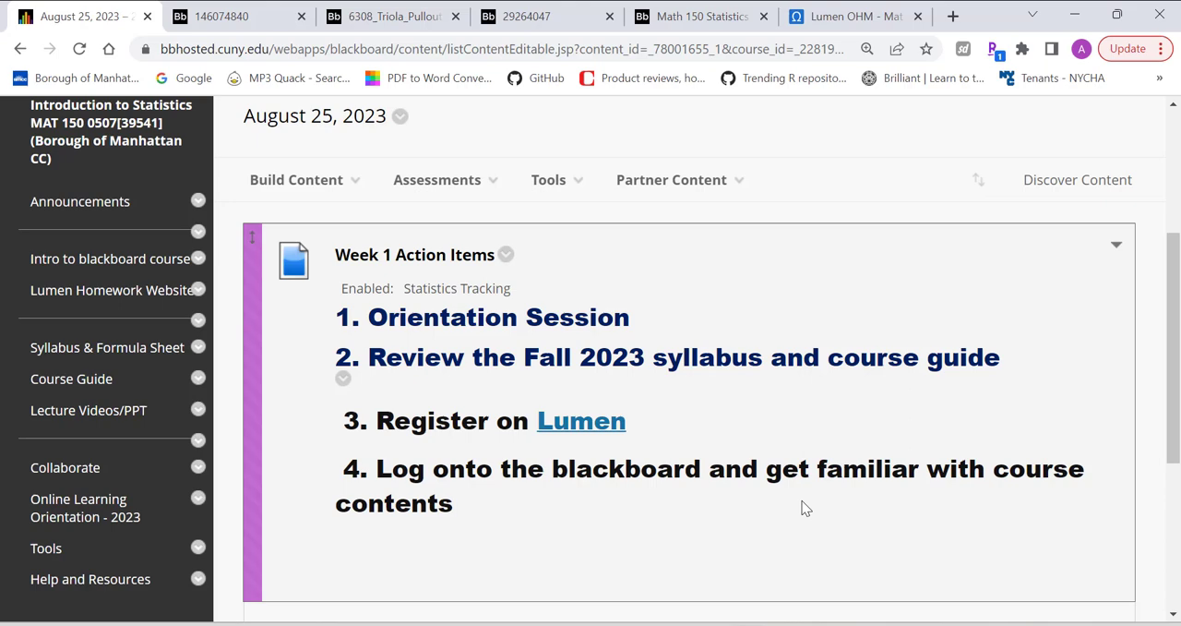
- Browse the weekly folders from August 25, 2023 and enter the September 5, 2023 folder
scroll("down", 3)
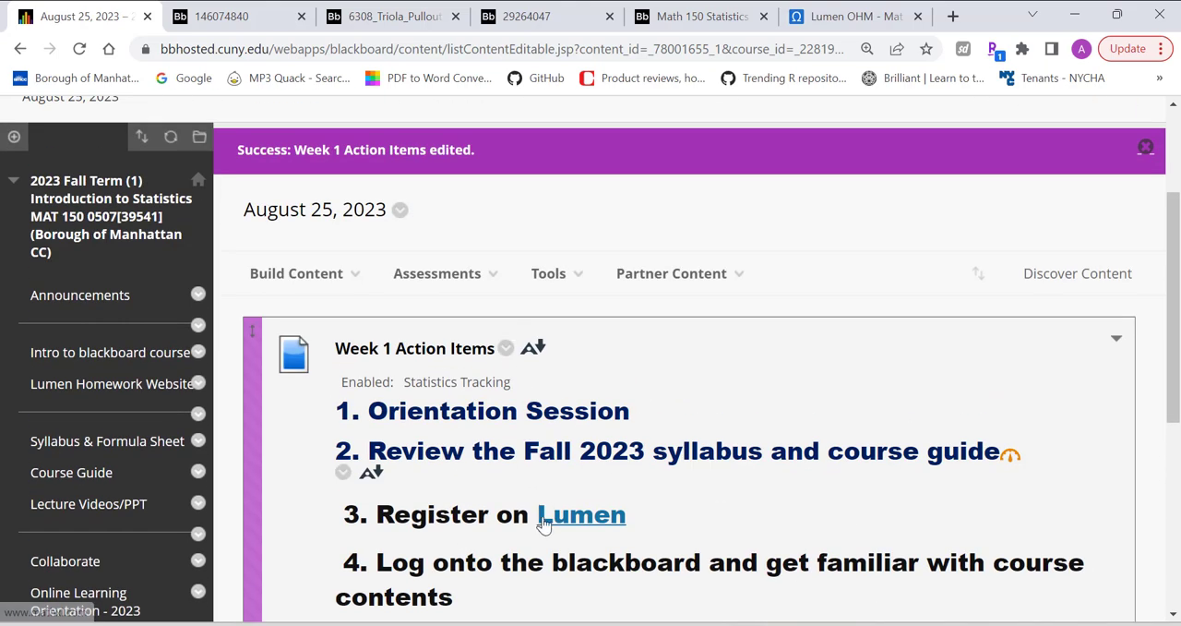
scroll("down", 3)
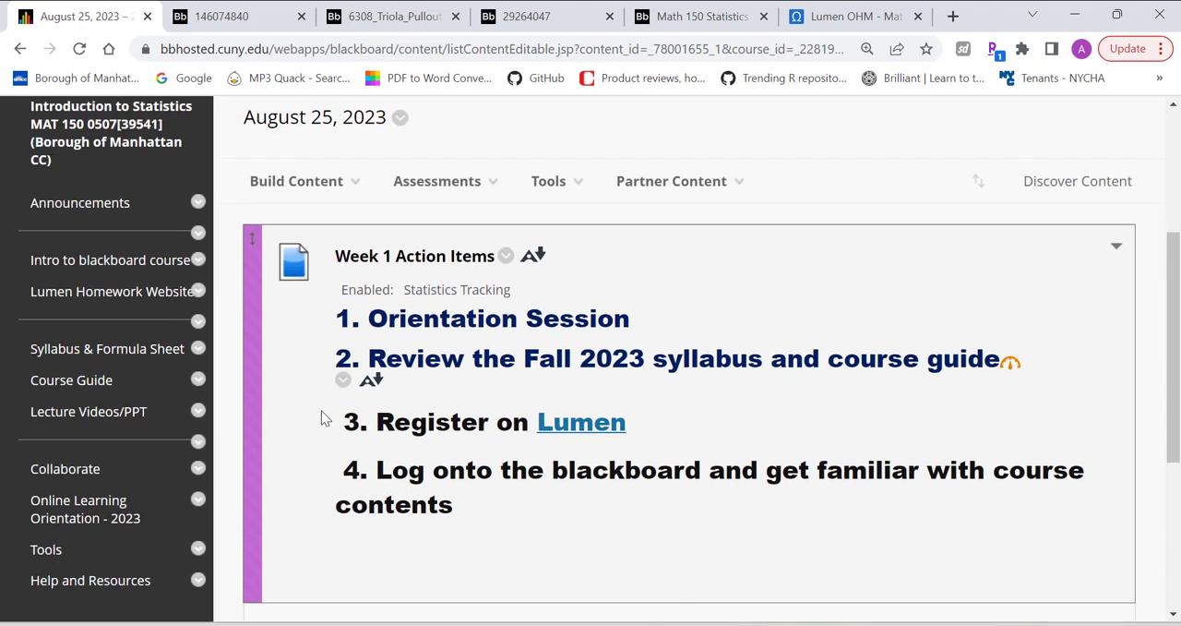
left_click(89, 410)
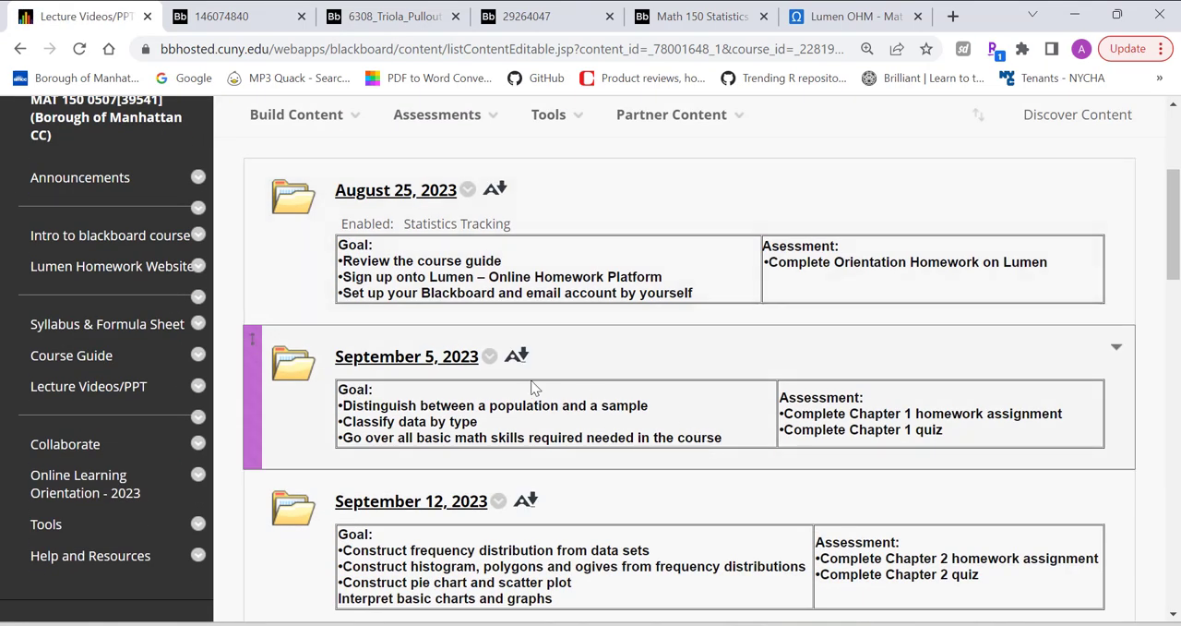
mouse_move(439, 360)
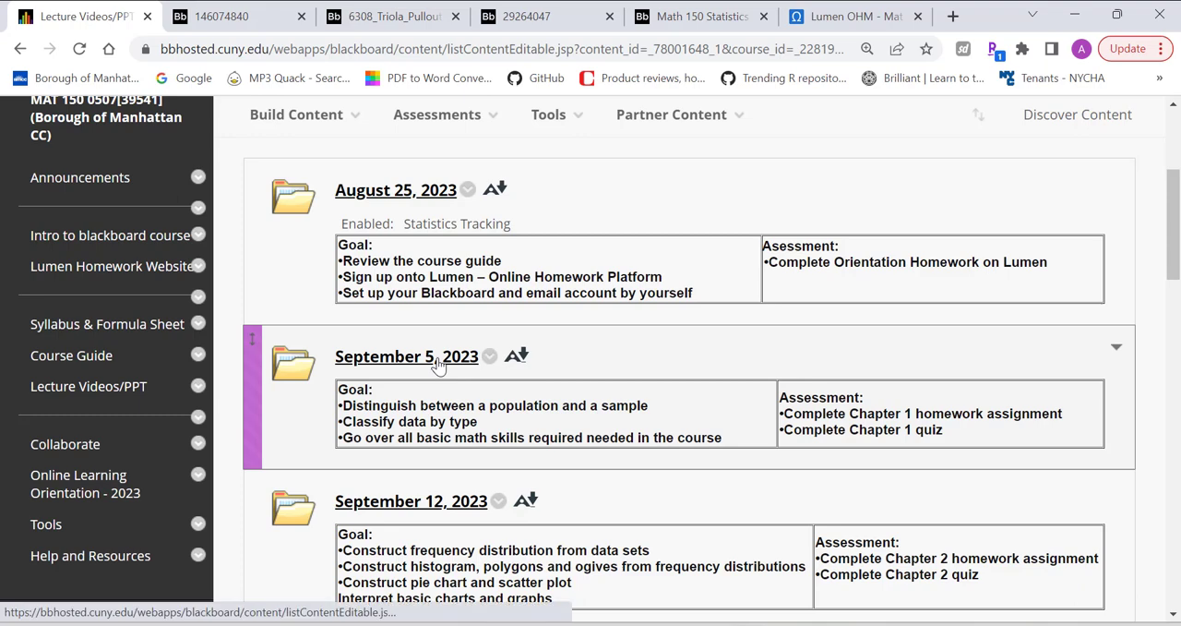
left_click(406, 356)
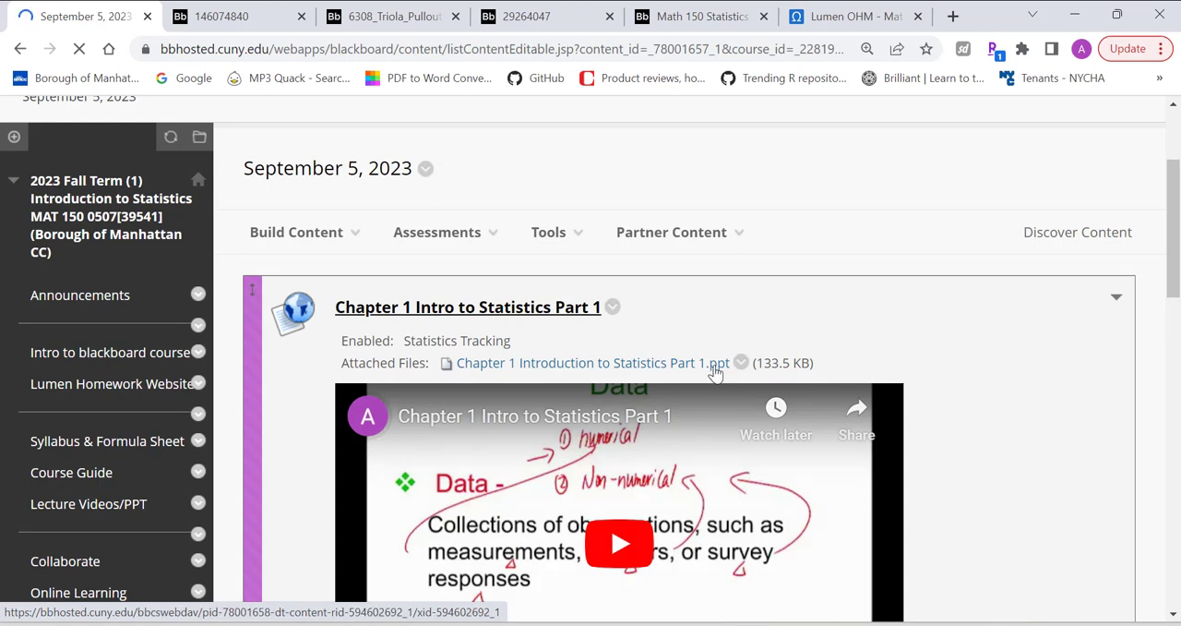
- Scroll through Chapter 1 Intro to Statistics Parts 1–3, each with its video and slides
scroll("down", 3)
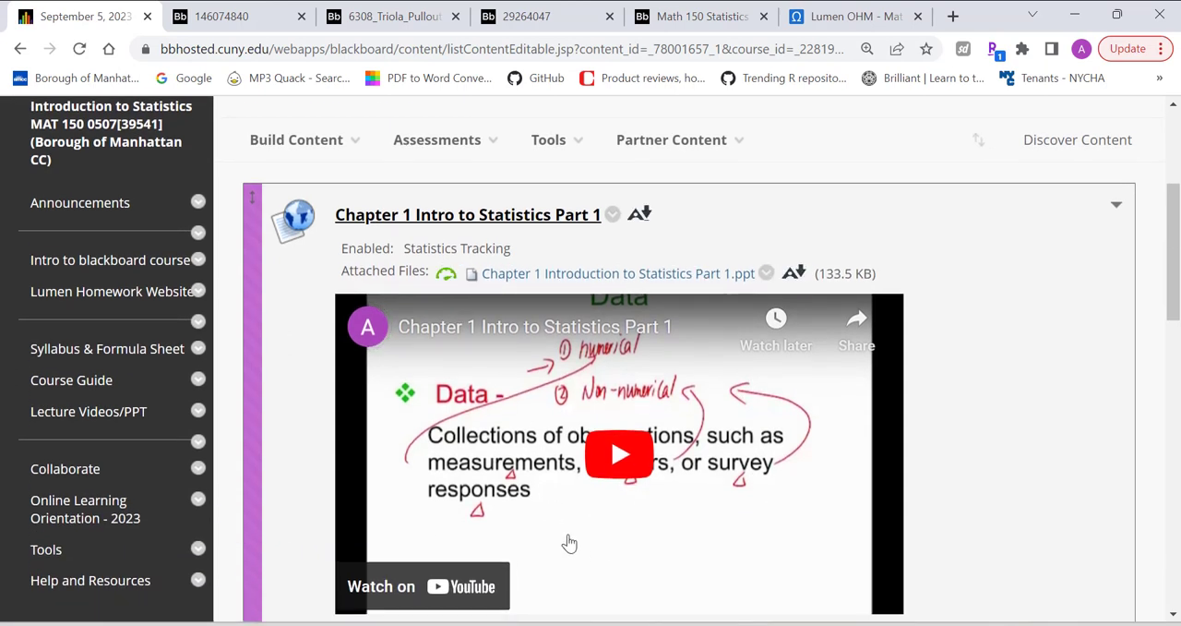
mouse_move(705, 336)
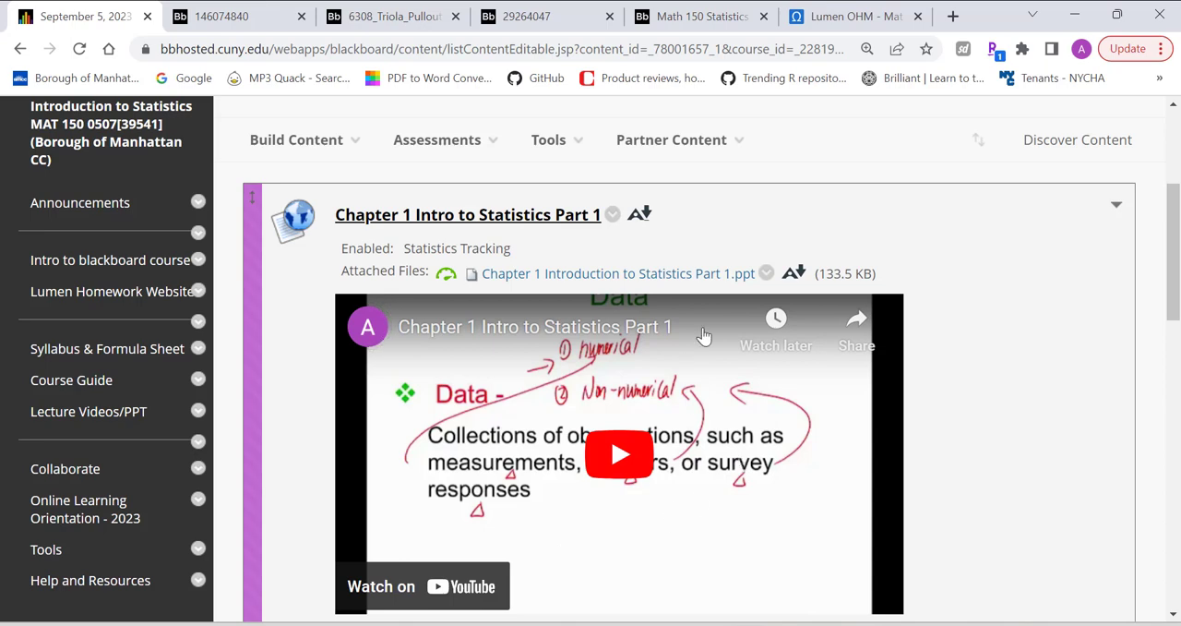
mouse_move(589, 454)
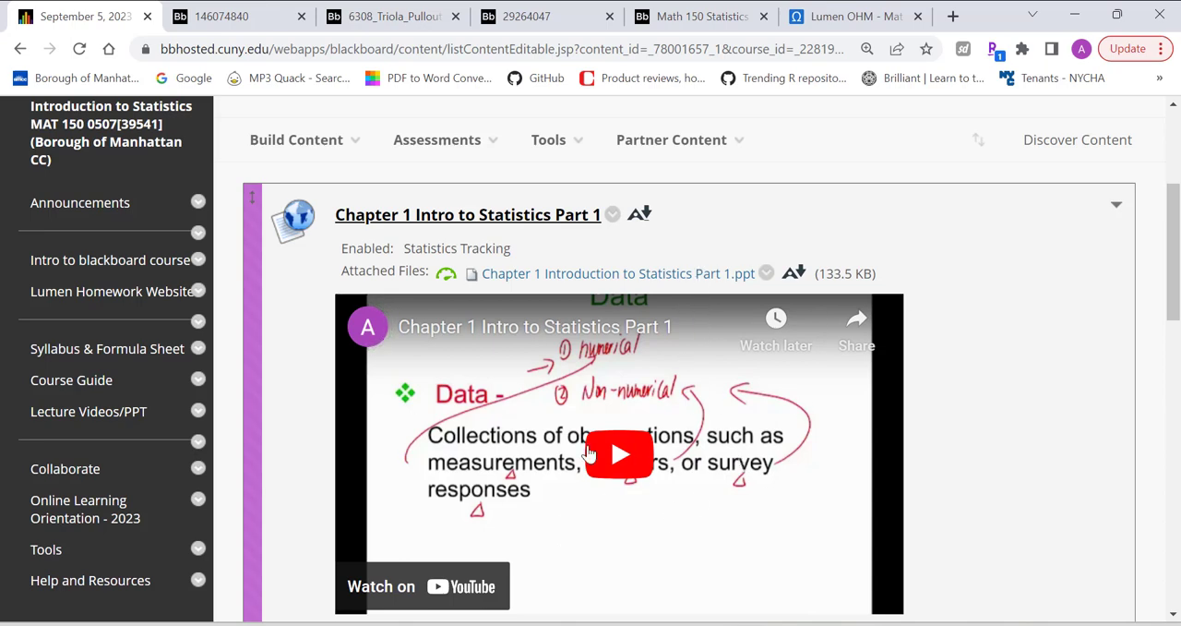
scroll("down", 3)
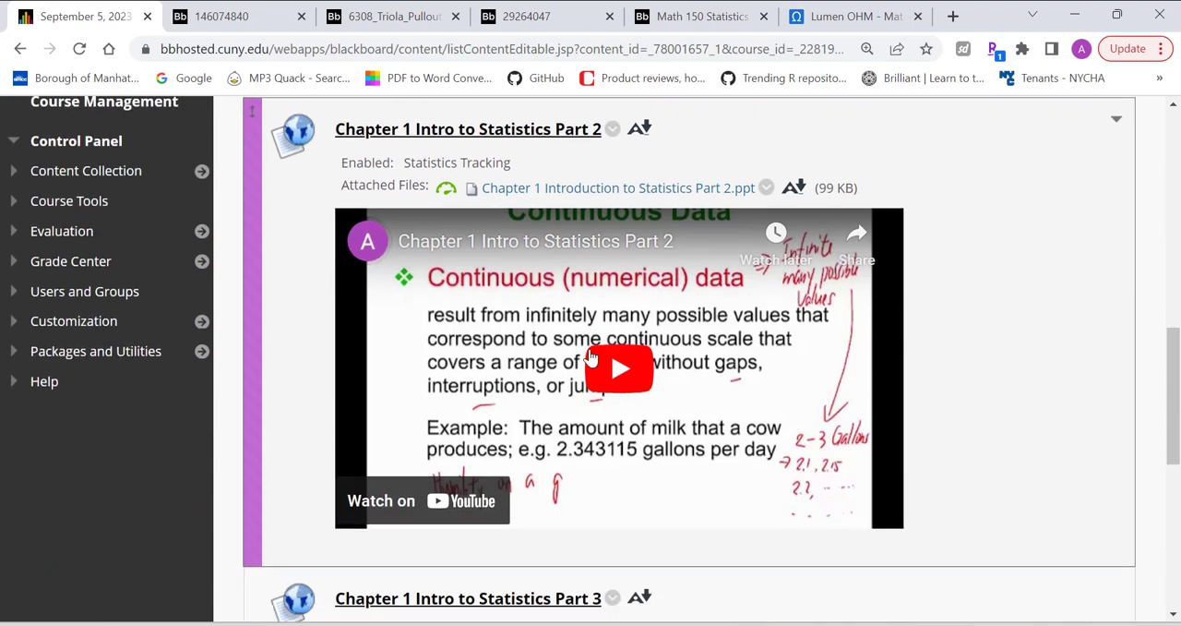
scroll("down", 3)
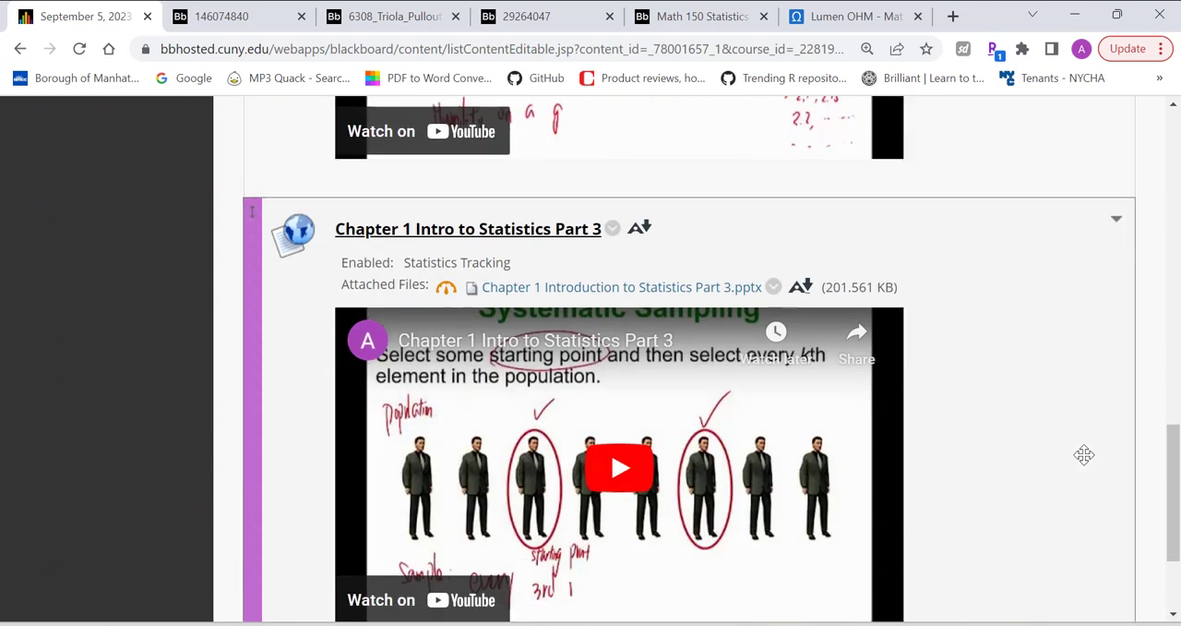
scroll("down", 3)
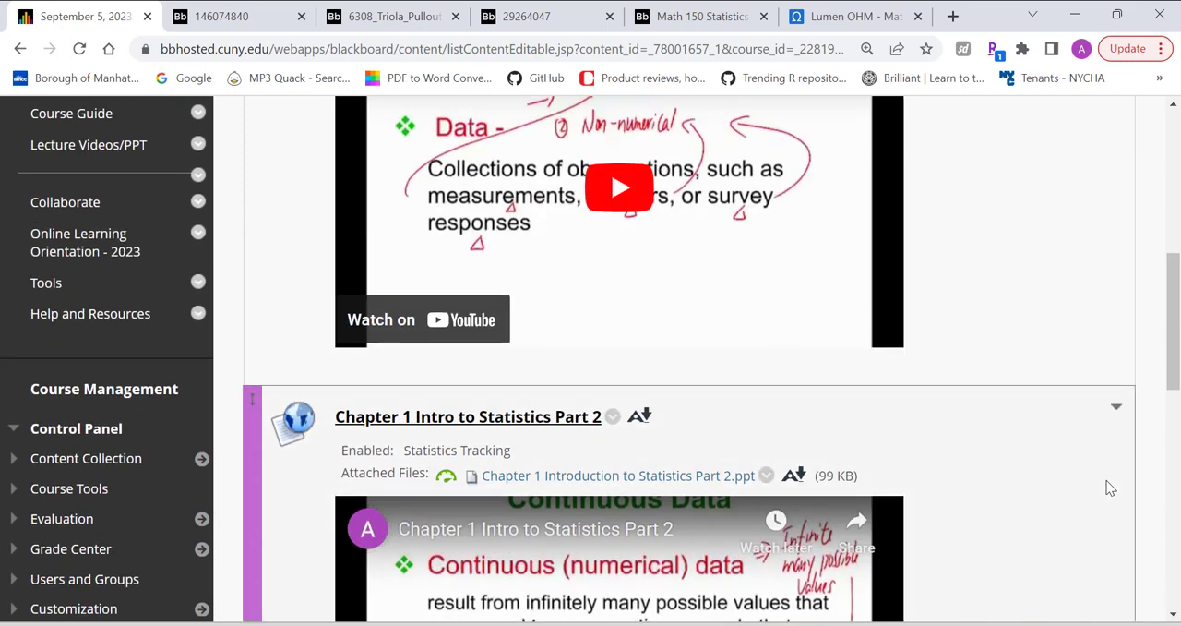
scroll("up", 3)
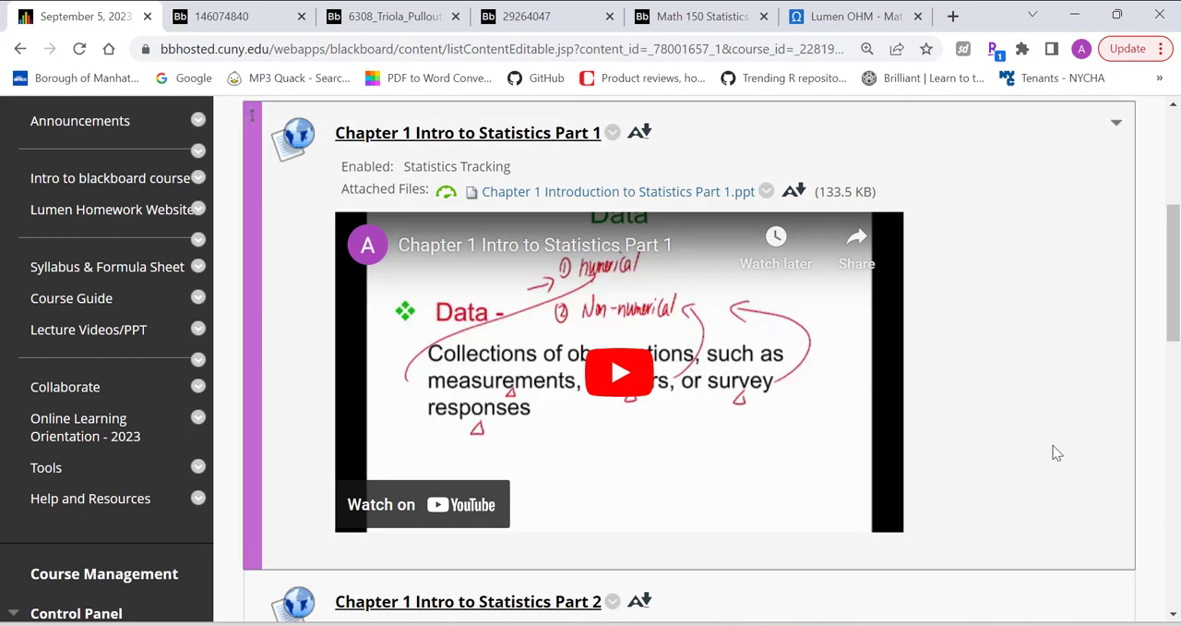
scroll("up", 3)
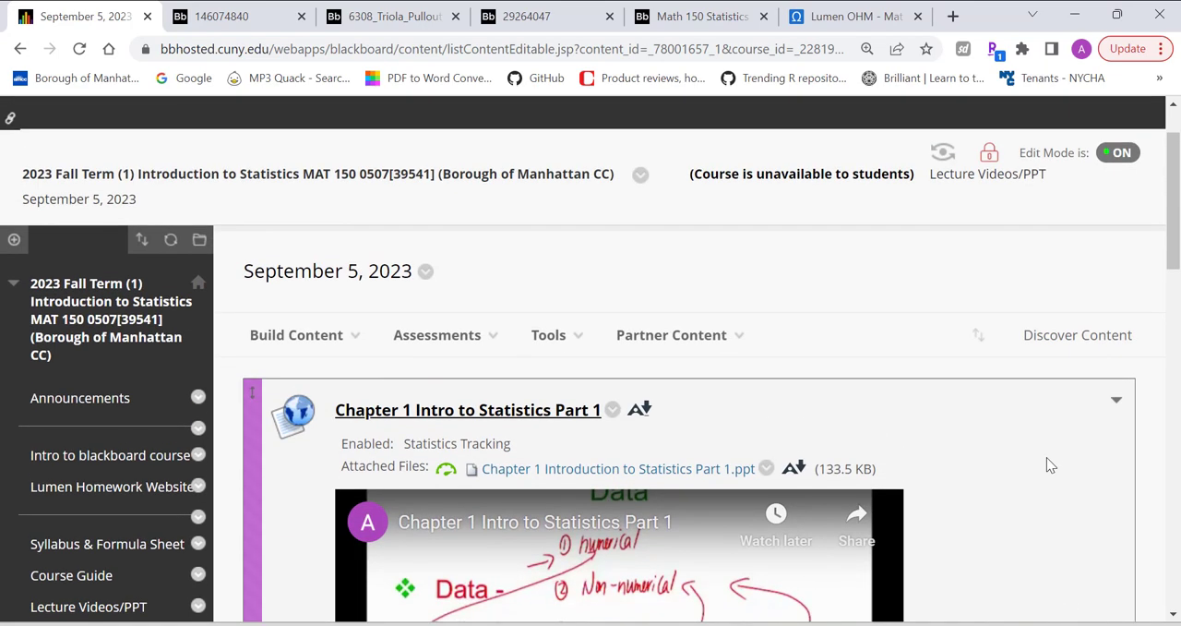
scroll("down", 3)
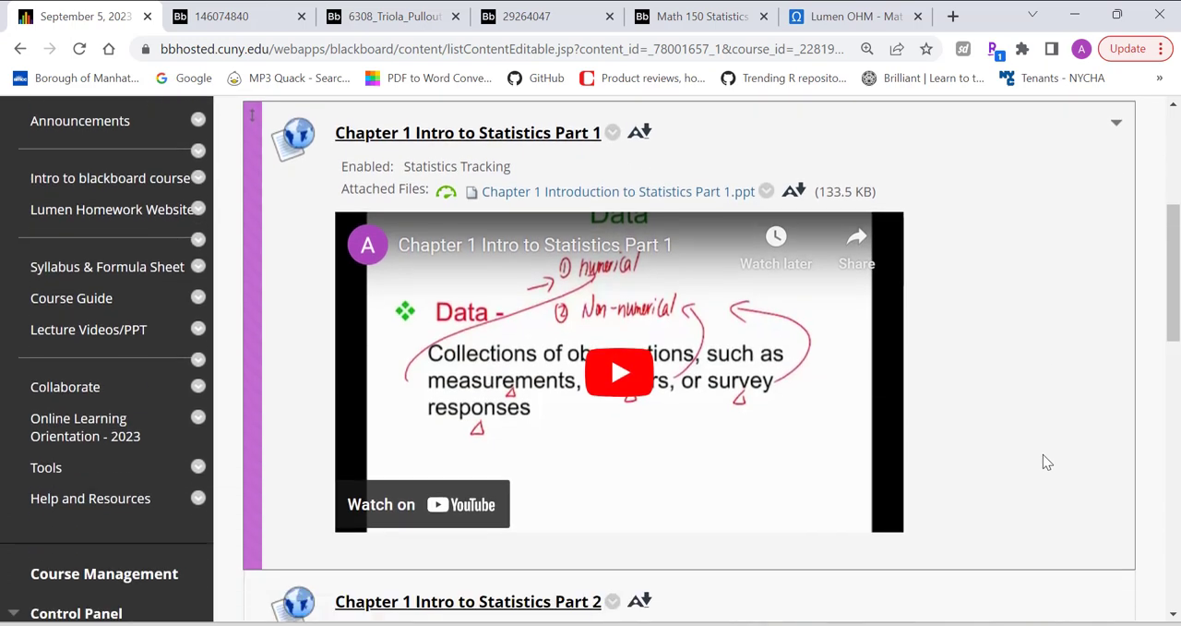
mouse_move(677, 376)
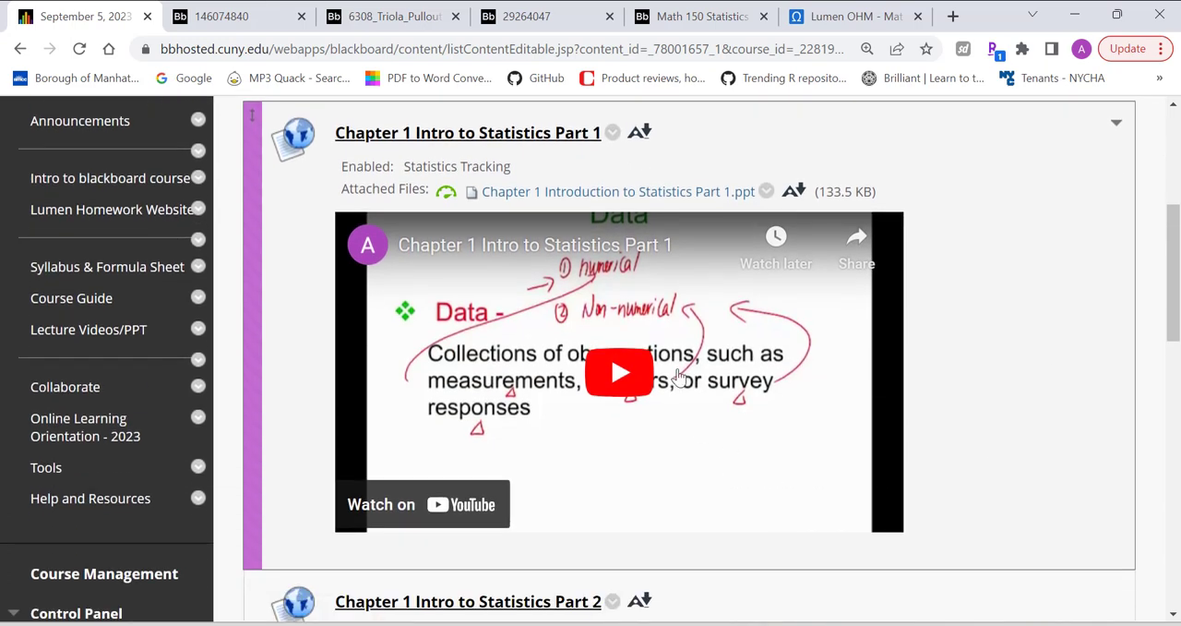
mouse_move(439, 424)
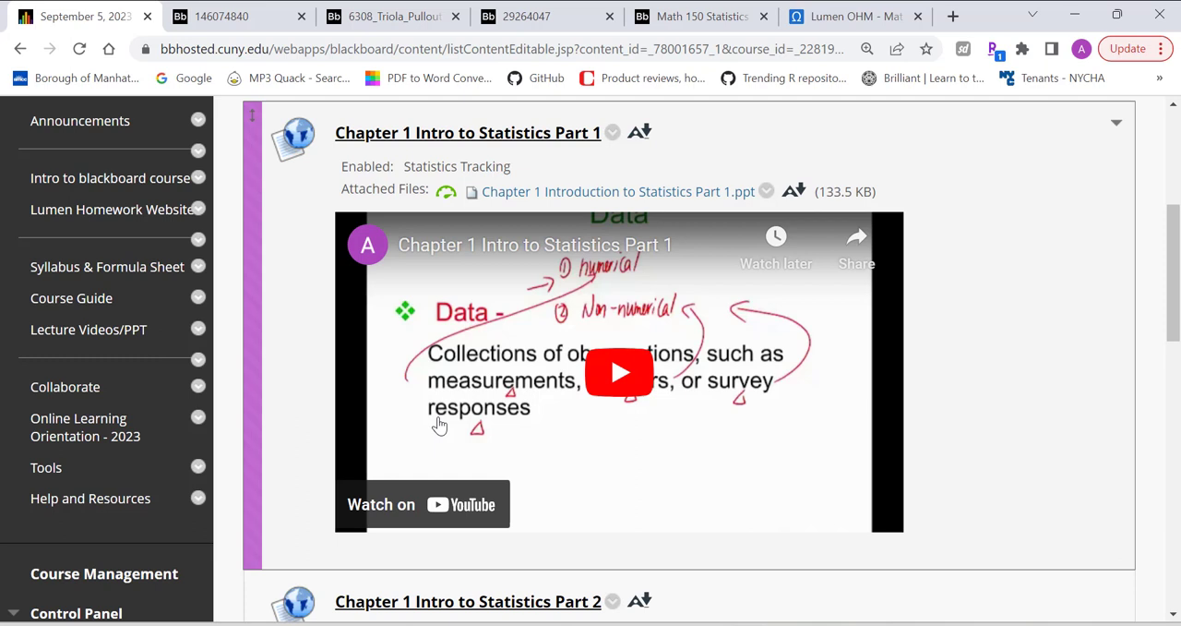
mouse_move(89, 329)
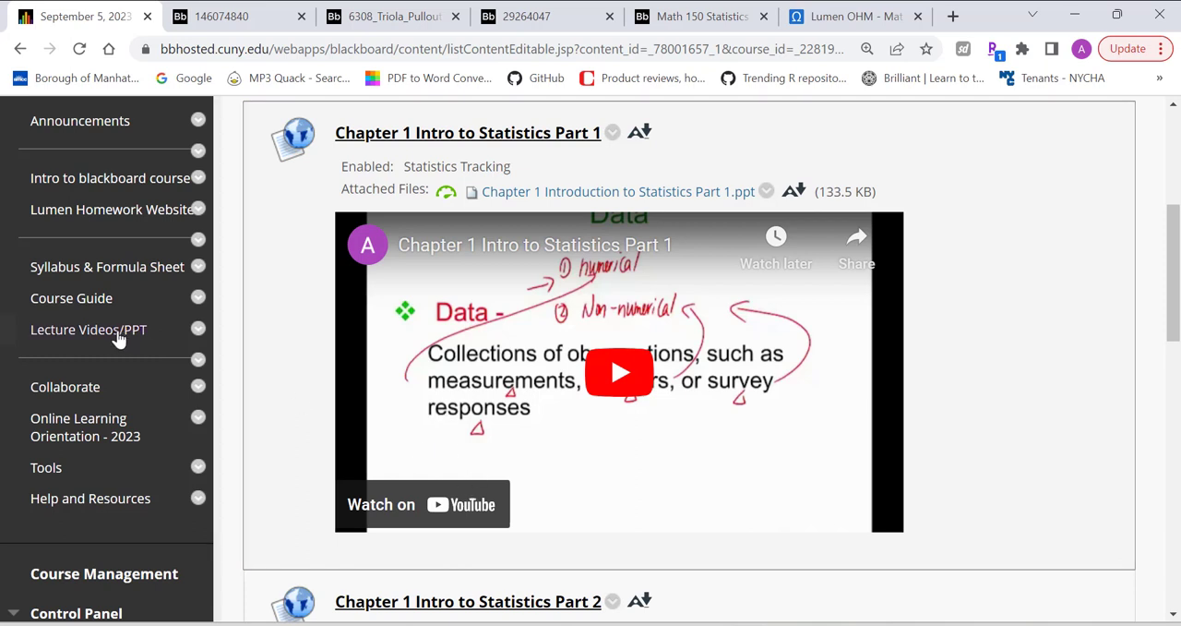
- From the folder list, enter September 12, 2023 and download the Chapter 2 Part 1 slides
left_click(89, 329)
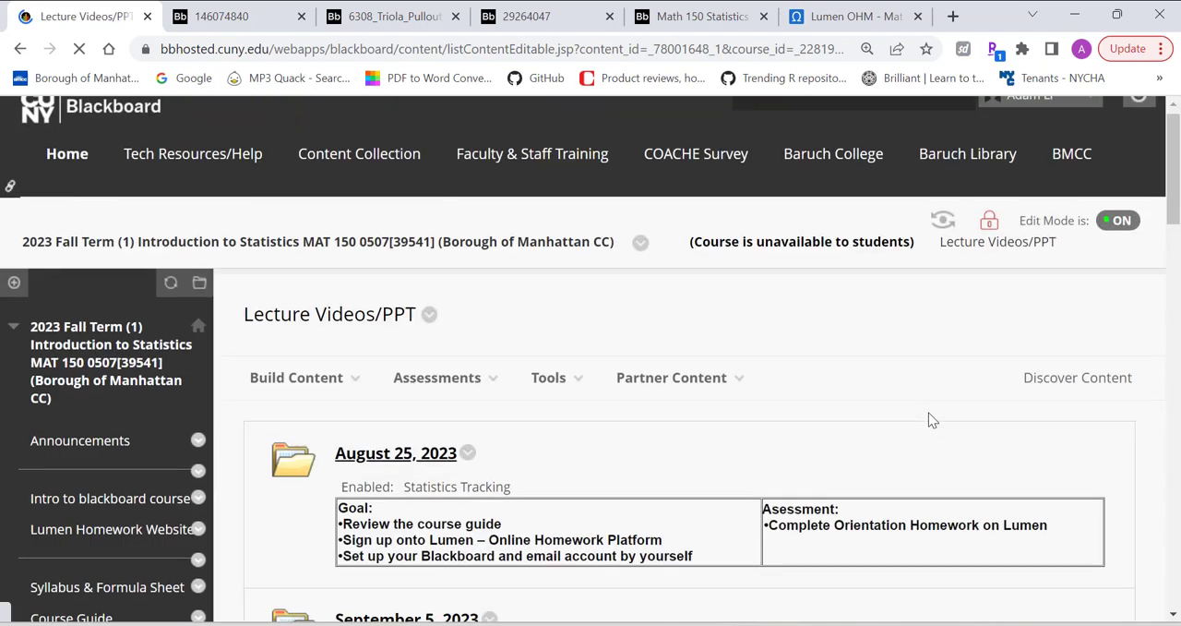
scroll("down", 3)
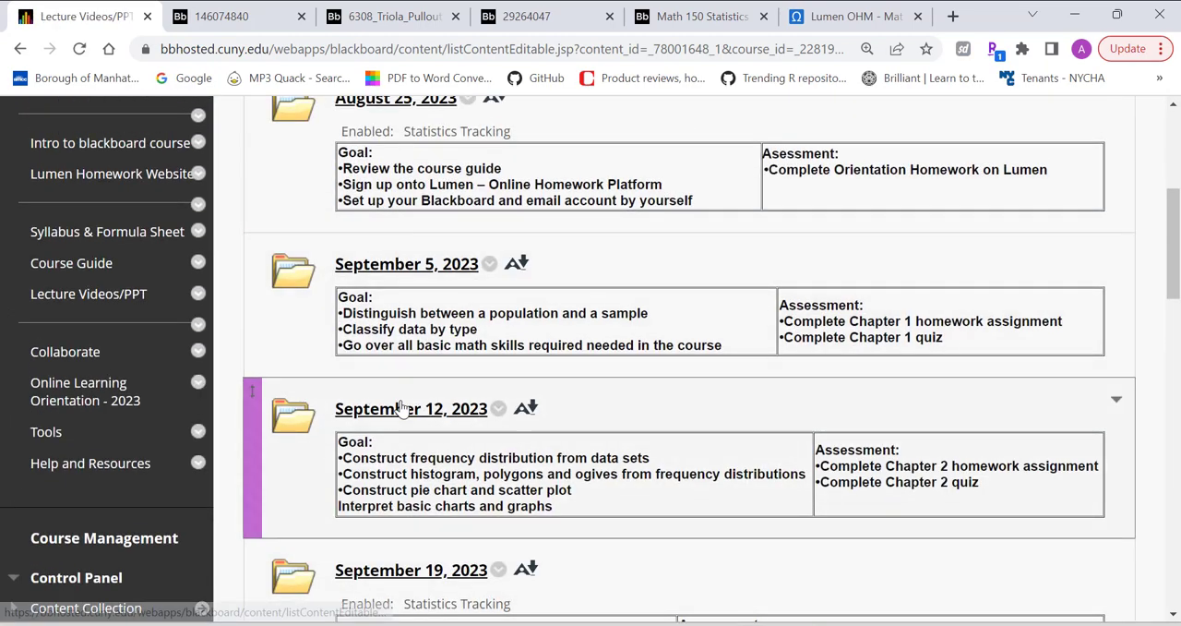
left_click(410, 408)
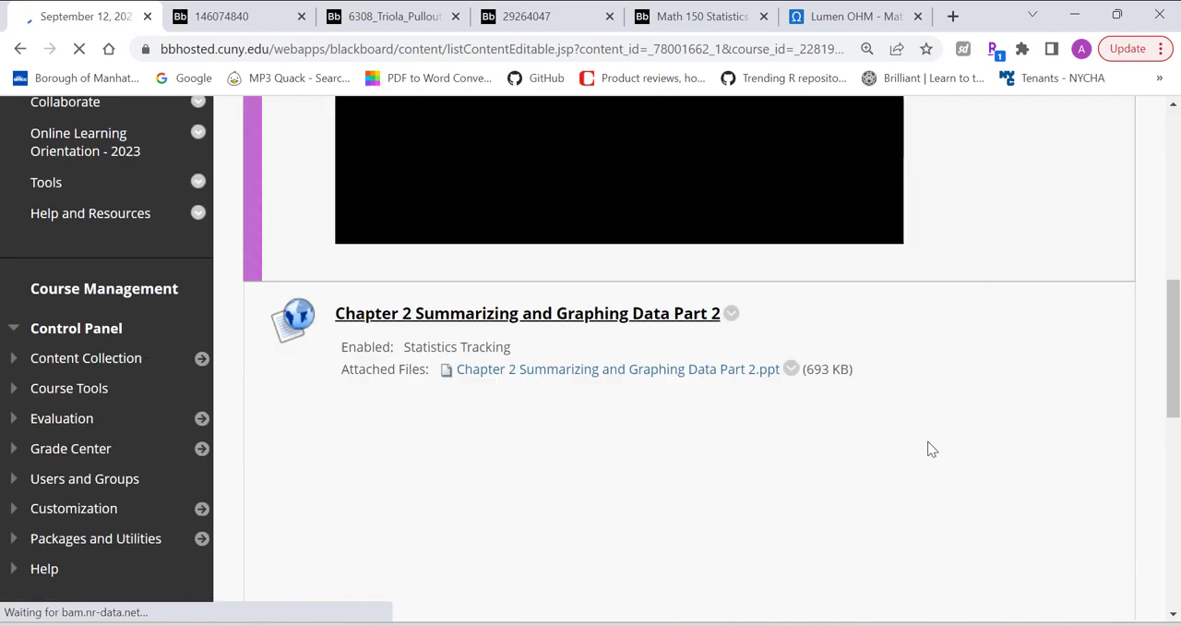
scroll("up", 3)
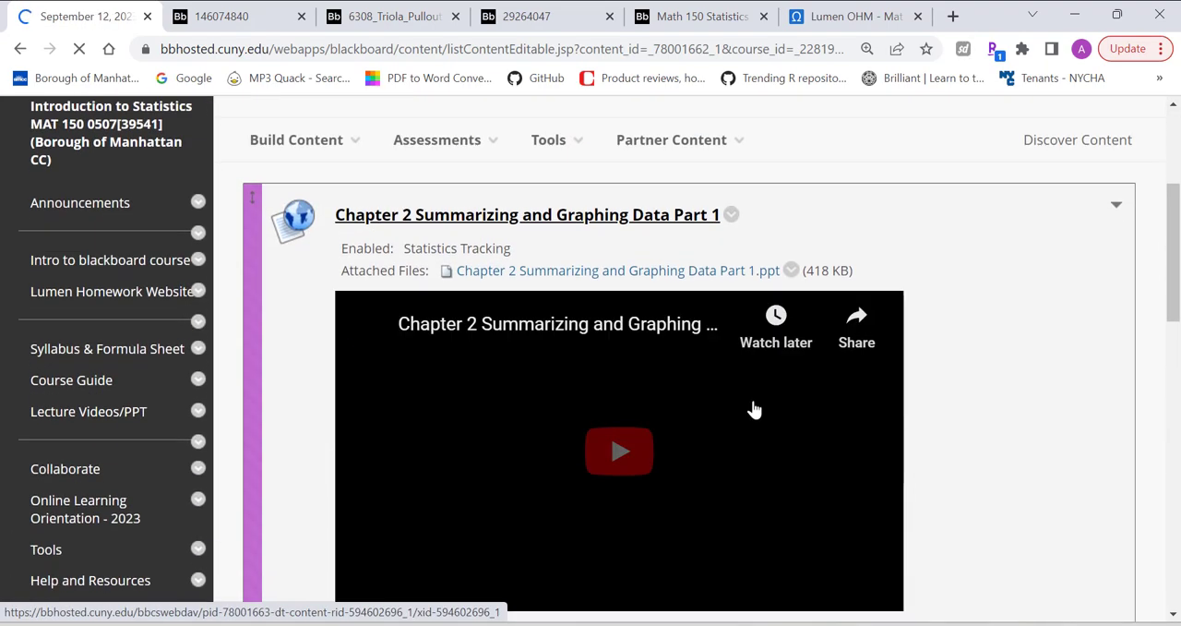
left_click(620, 451)
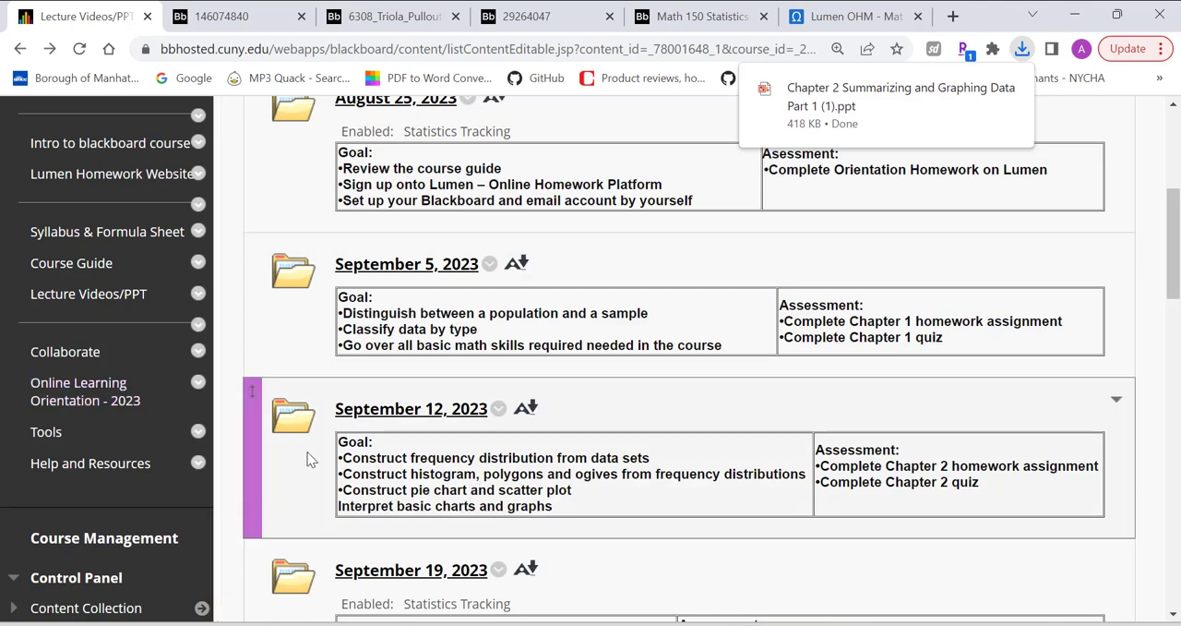
scroll("up", 3)
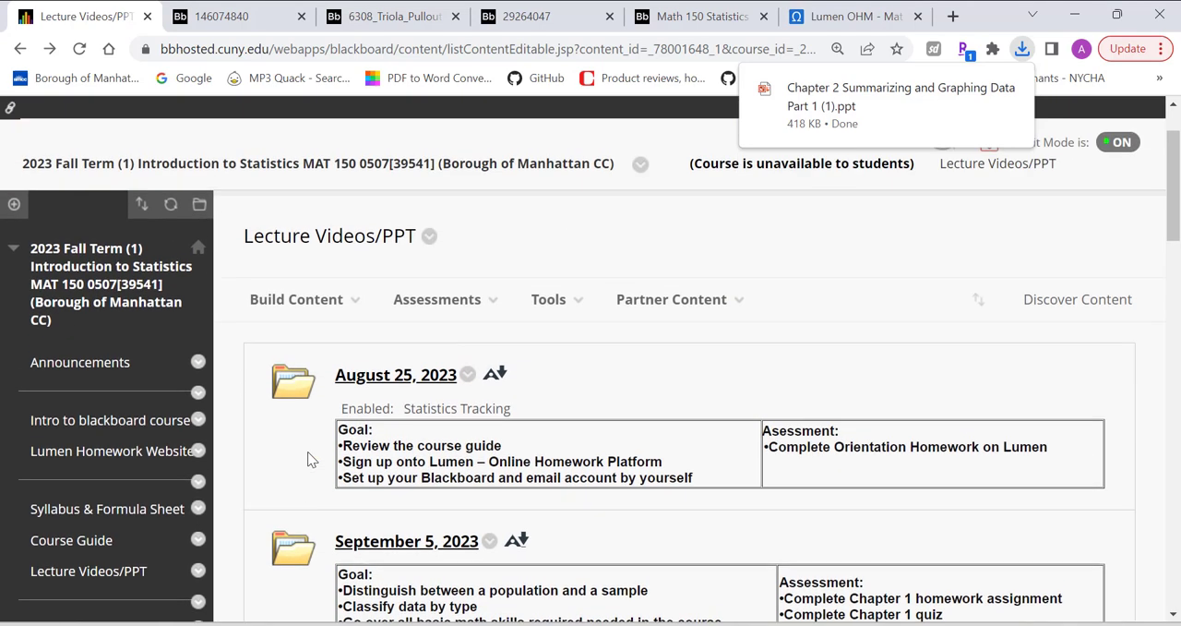
scroll("down", 3)
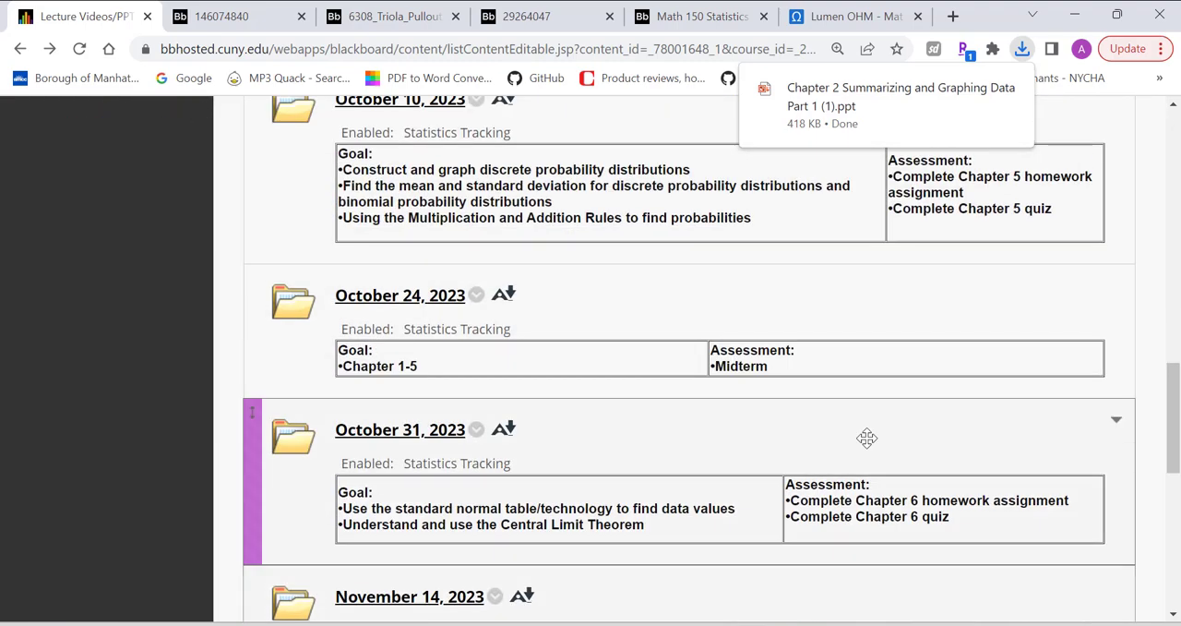
mouse_move(878, 465)
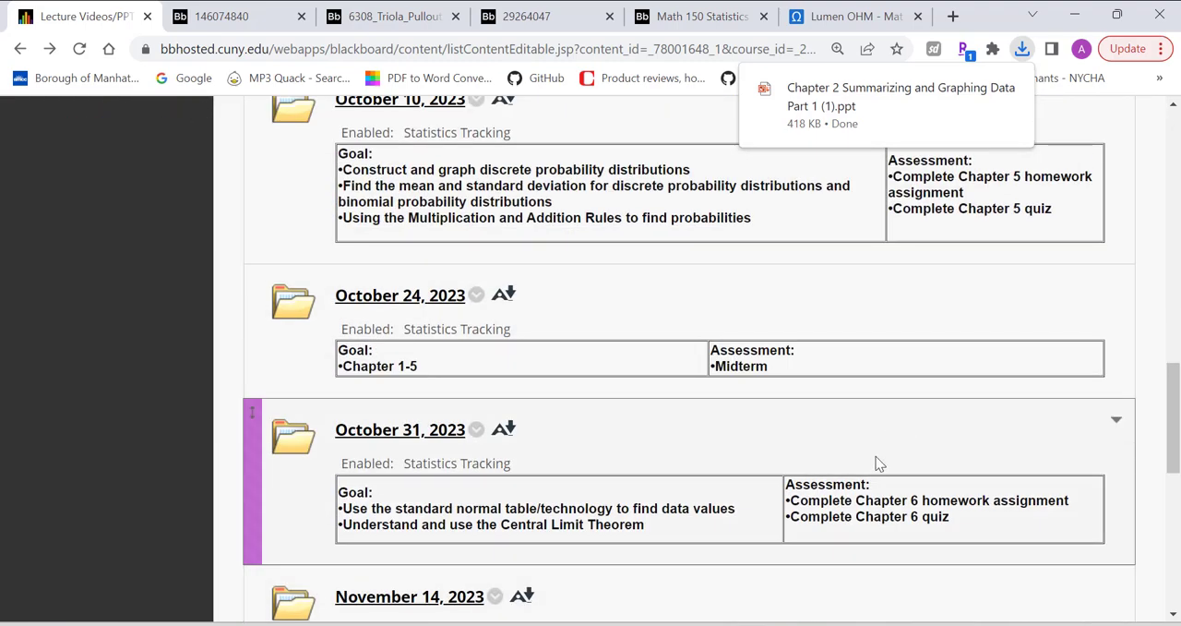
scroll("down", 3)
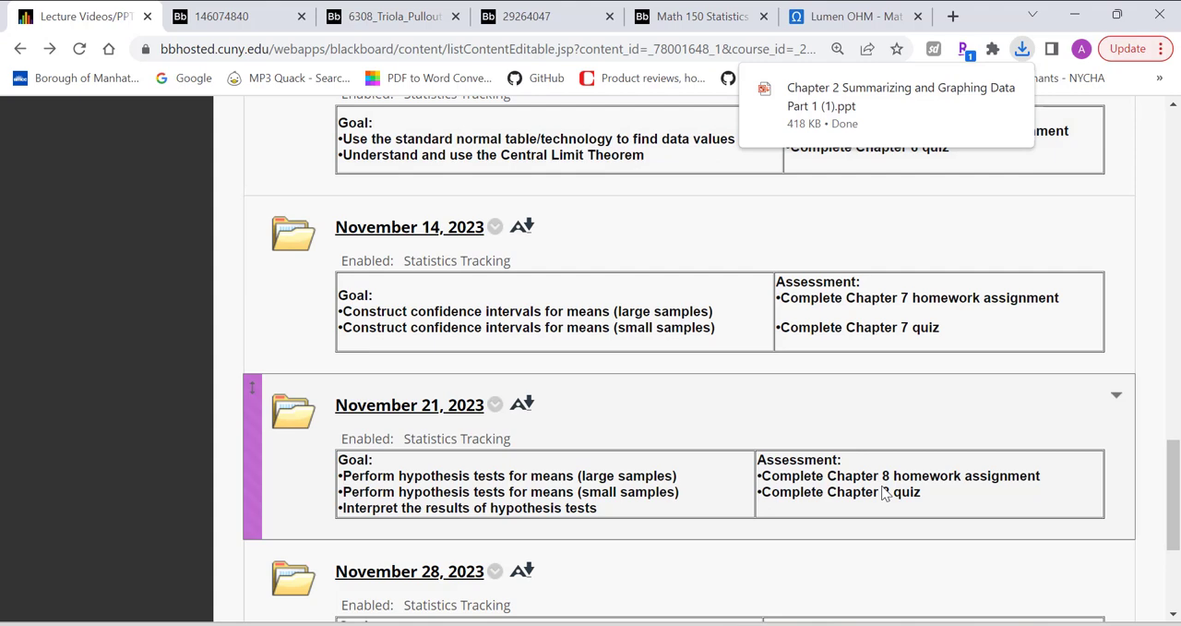
mouse_move(768, 386)
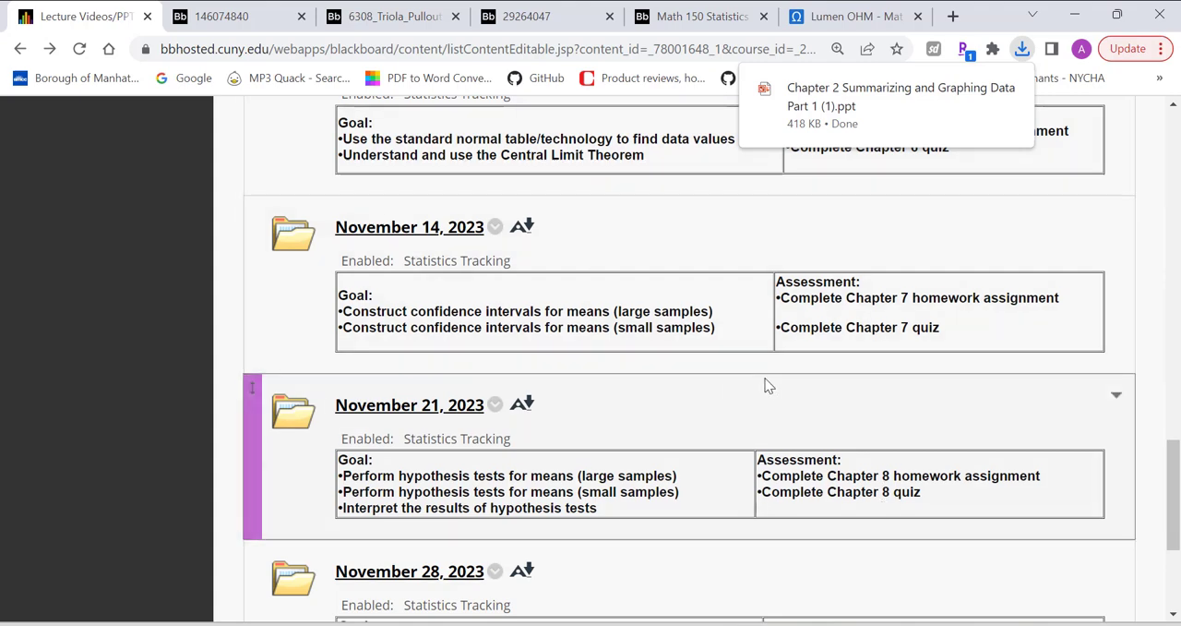
scroll("down", 3)
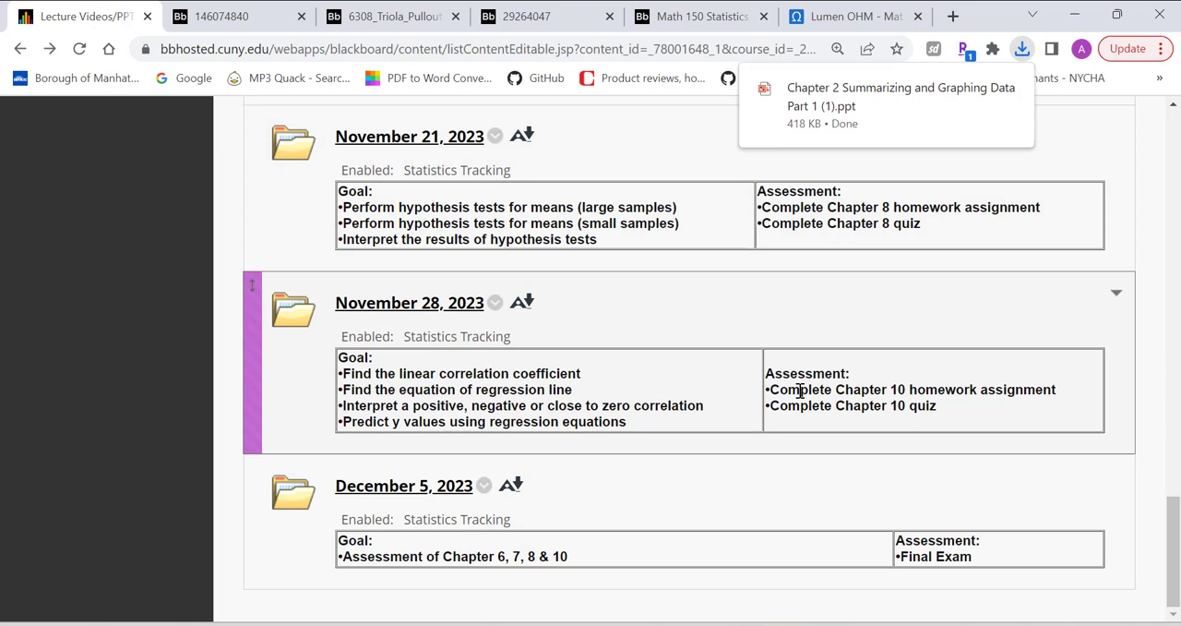
mouse_move(726, 365)
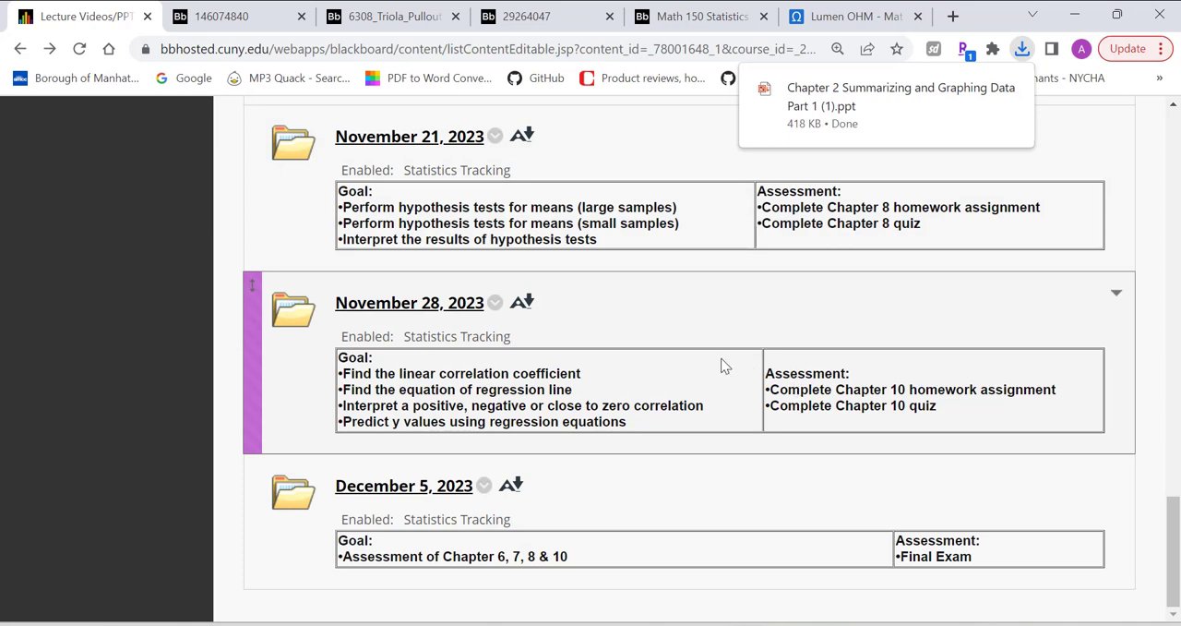
mouse_move(550, 160)
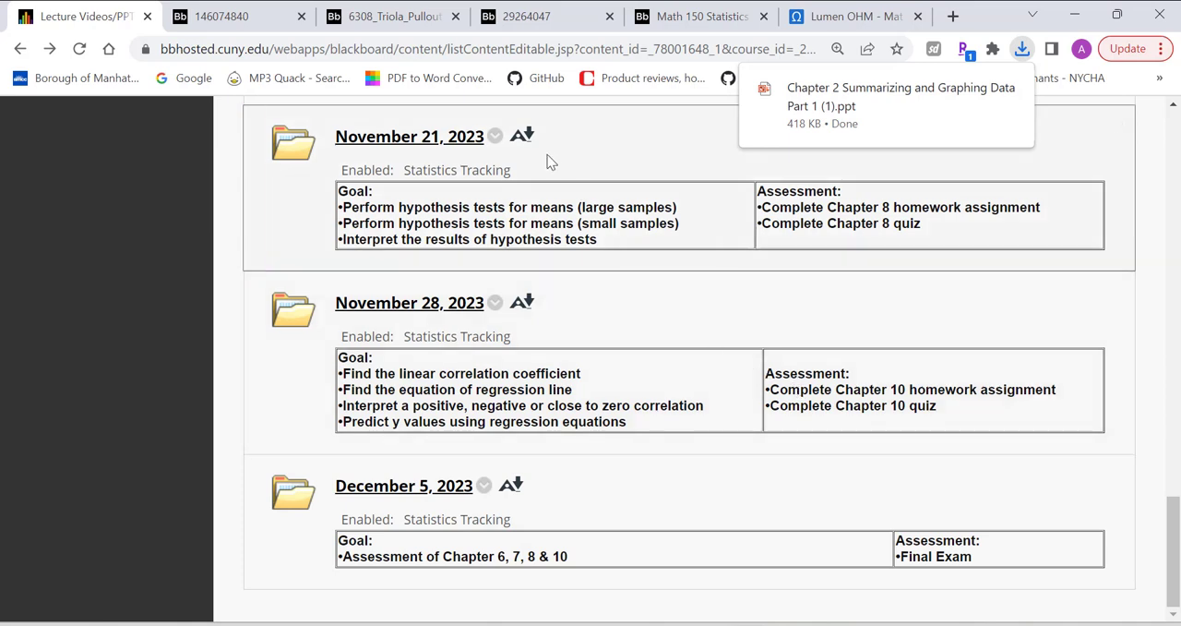